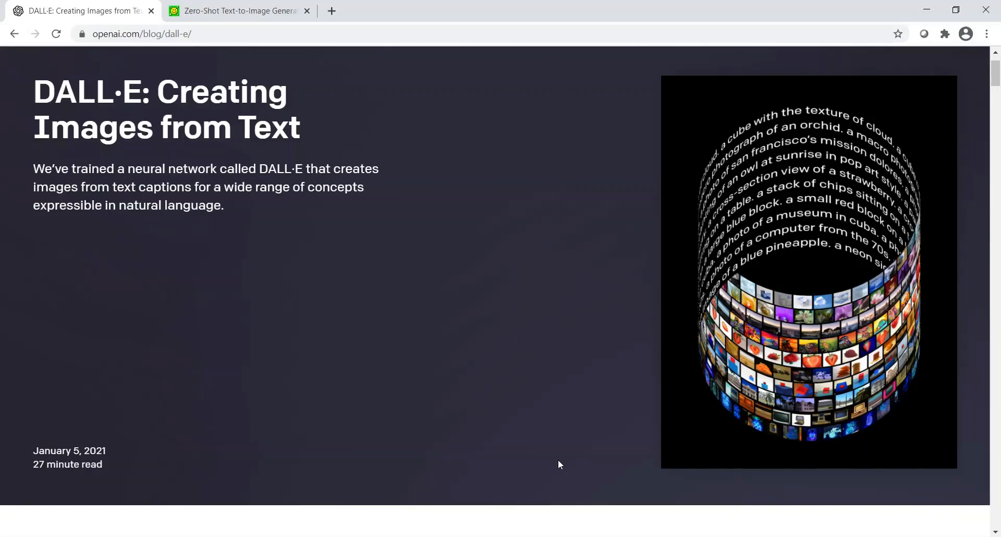
mouse_move(432, 418)
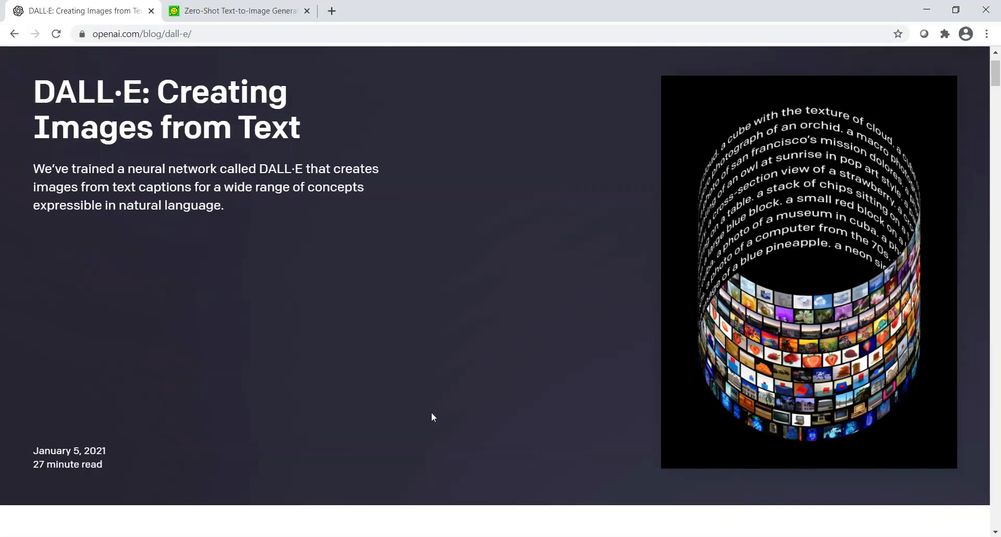
mouse_move(111, 110)
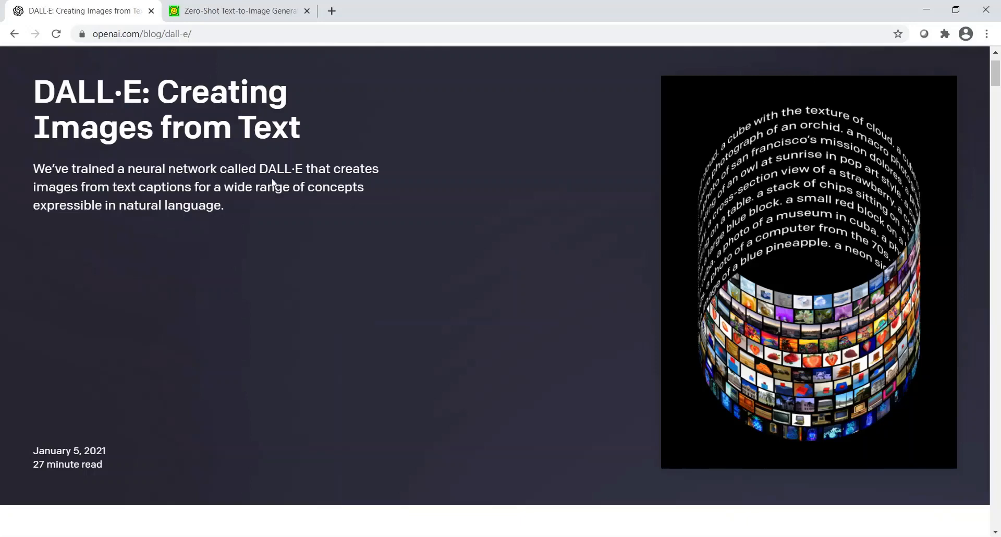
mouse_move(117, 49)
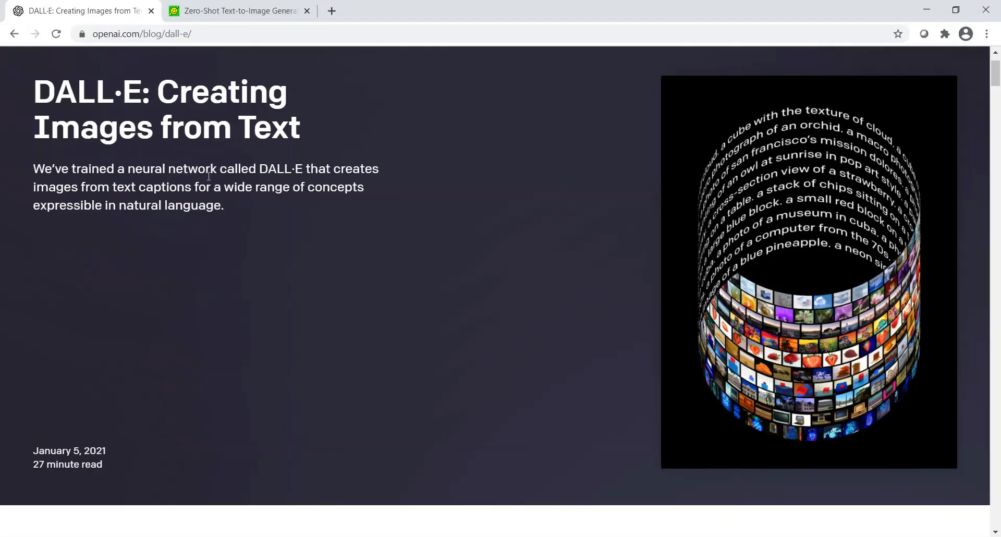
mouse_move(138, 192)
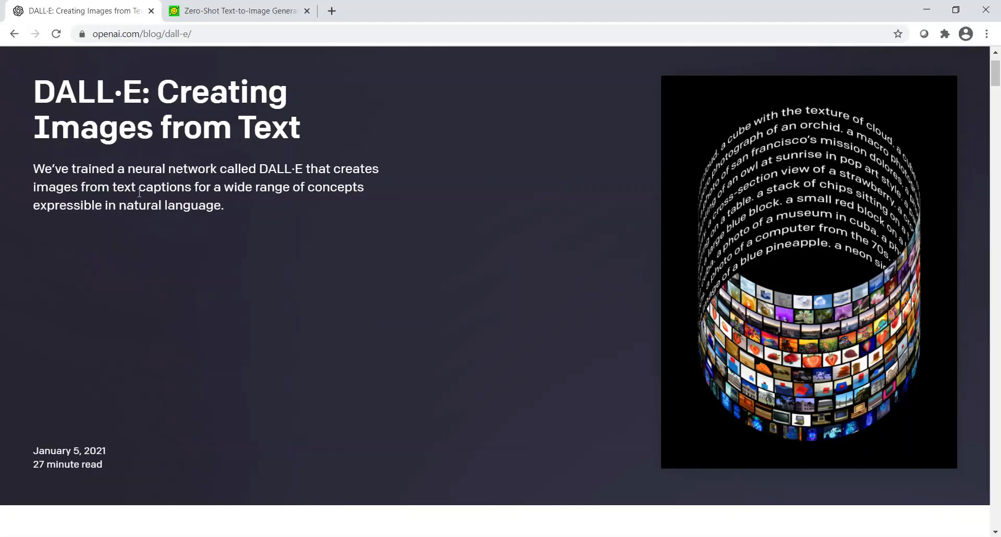
mouse_move(189, 214)
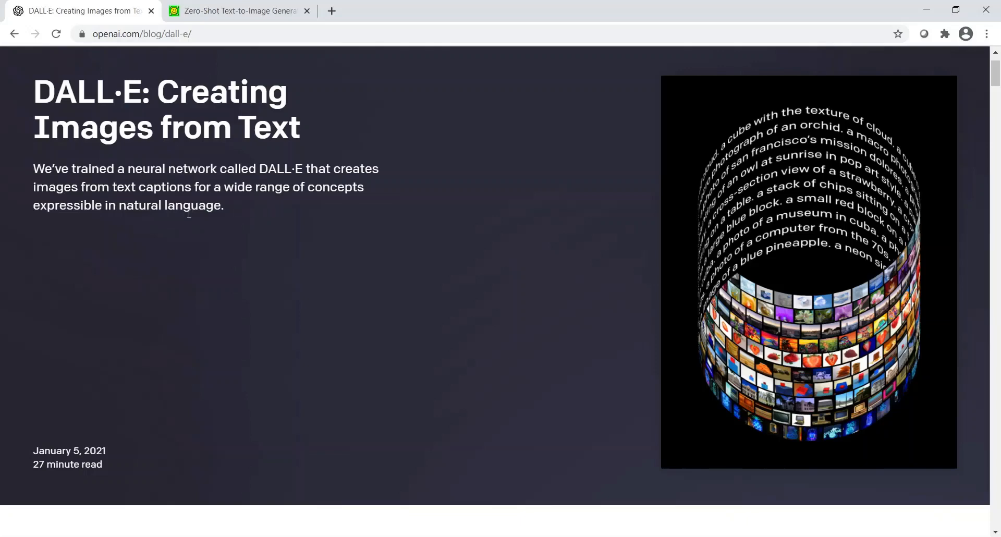
mouse_move(218, 221)
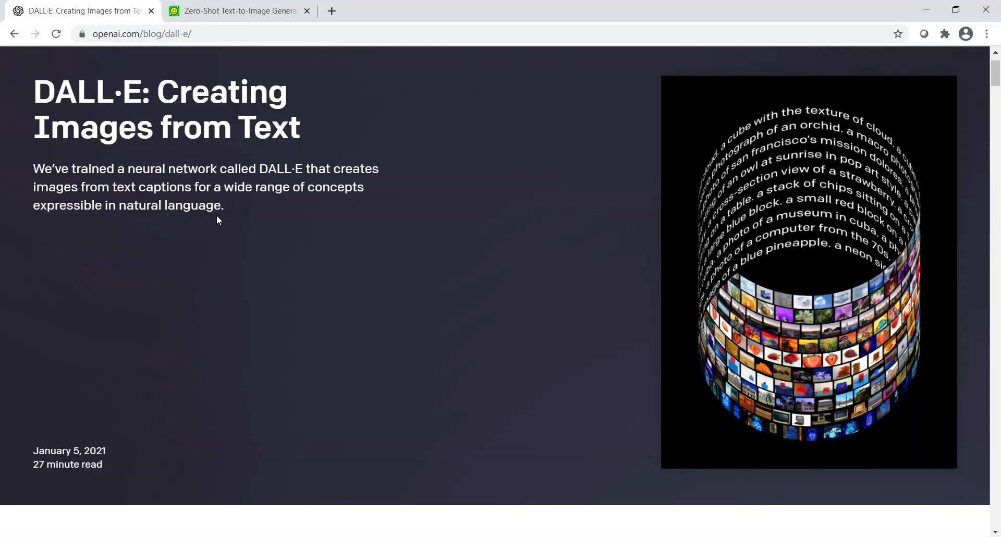
Scroll down to the intro paragraph and the baby daikon radish in a tutu example.
scroll("down", 3)
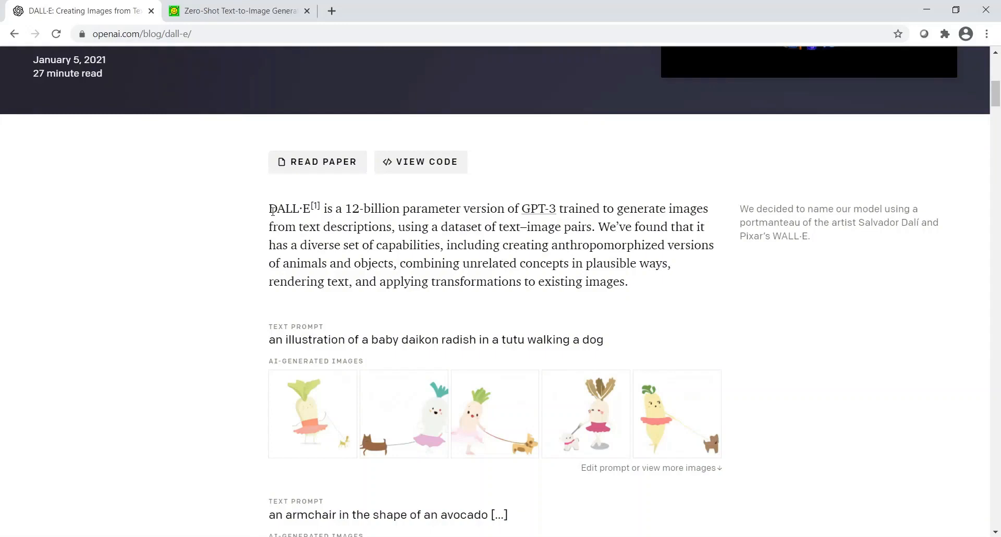
mouse_move(482, 220)
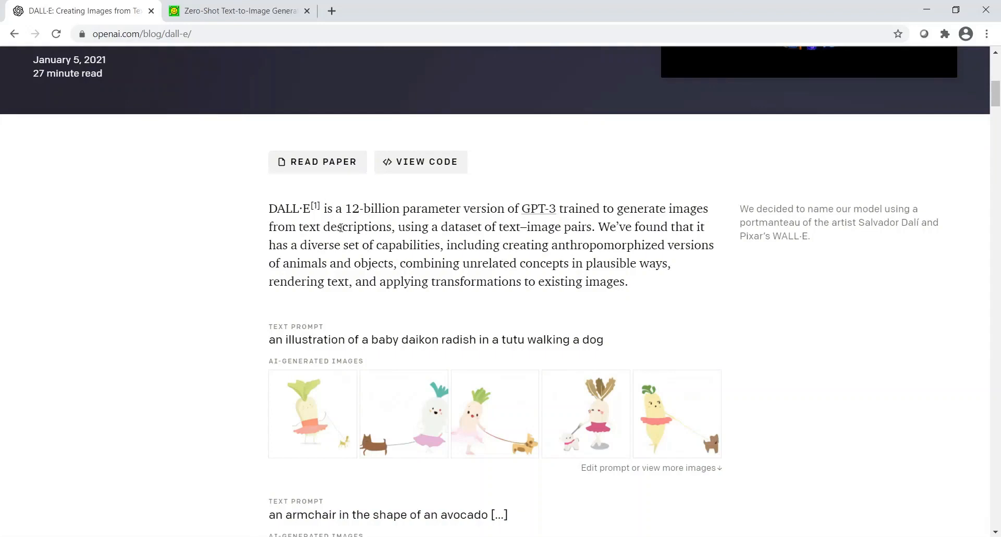
mouse_move(523, 233)
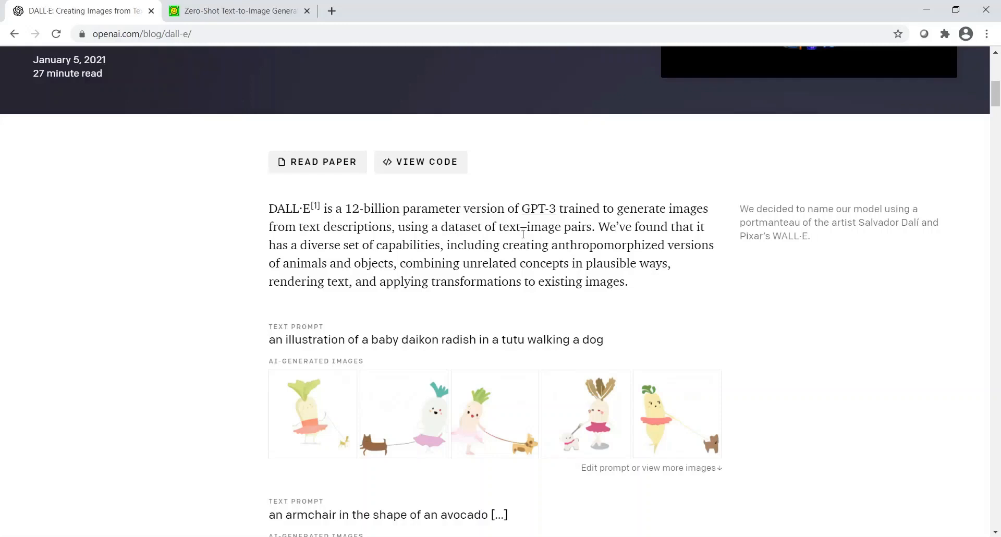
mouse_move(544, 228)
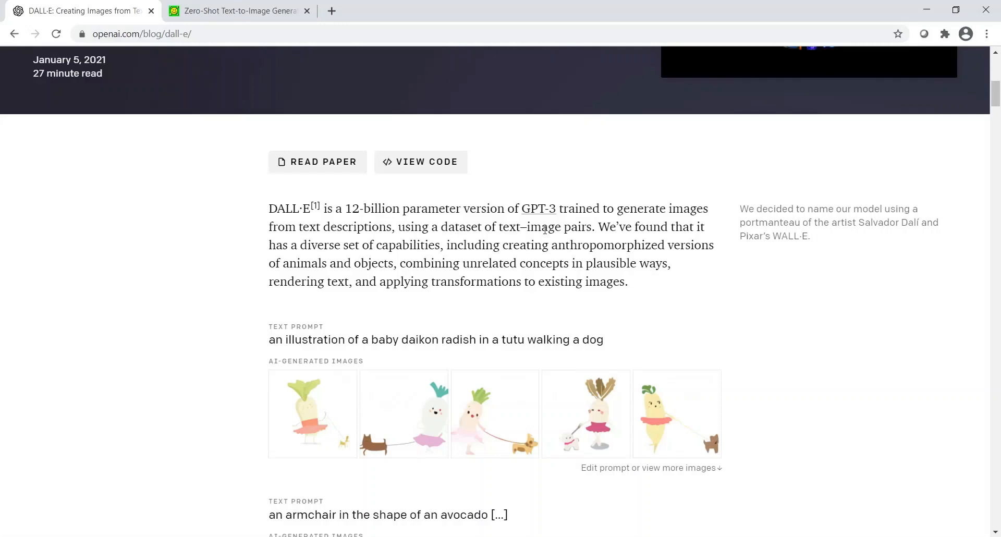
mouse_move(429, 259)
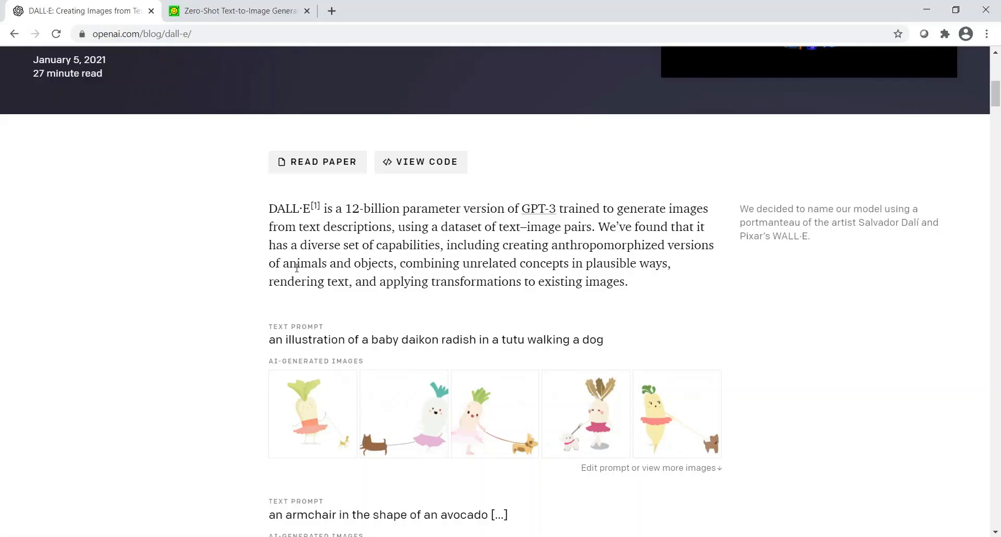
mouse_move(498, 271)
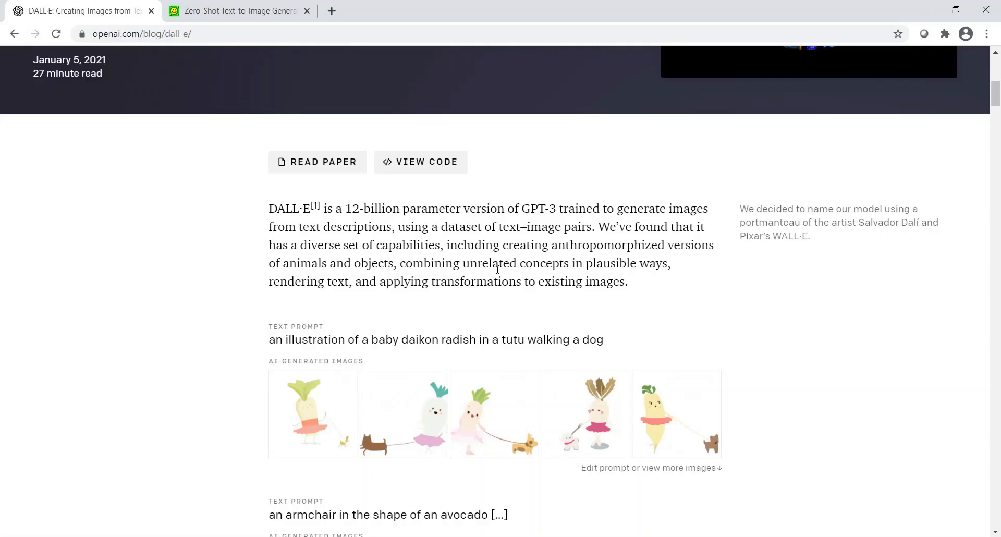
mouse_move(333, 302)
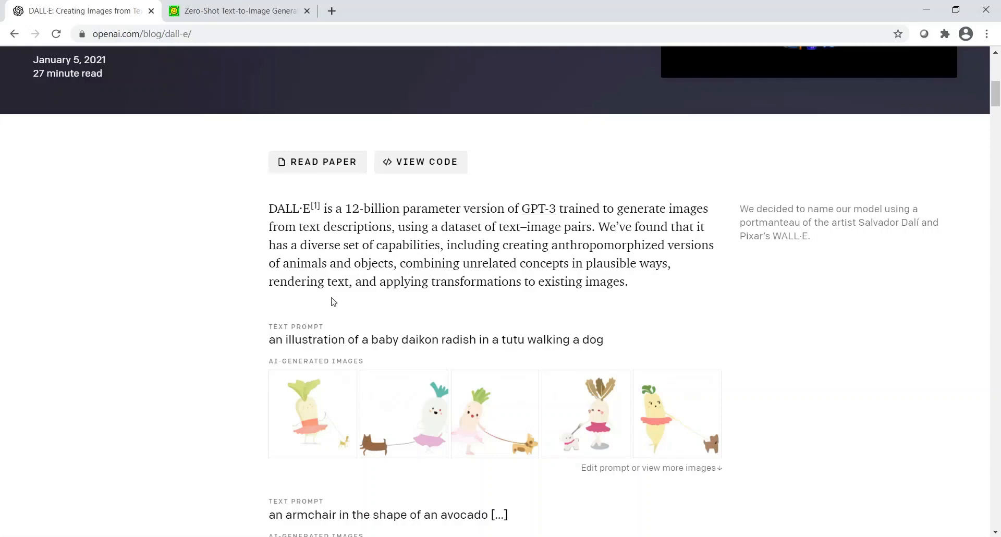
mouse_move(434, 302)
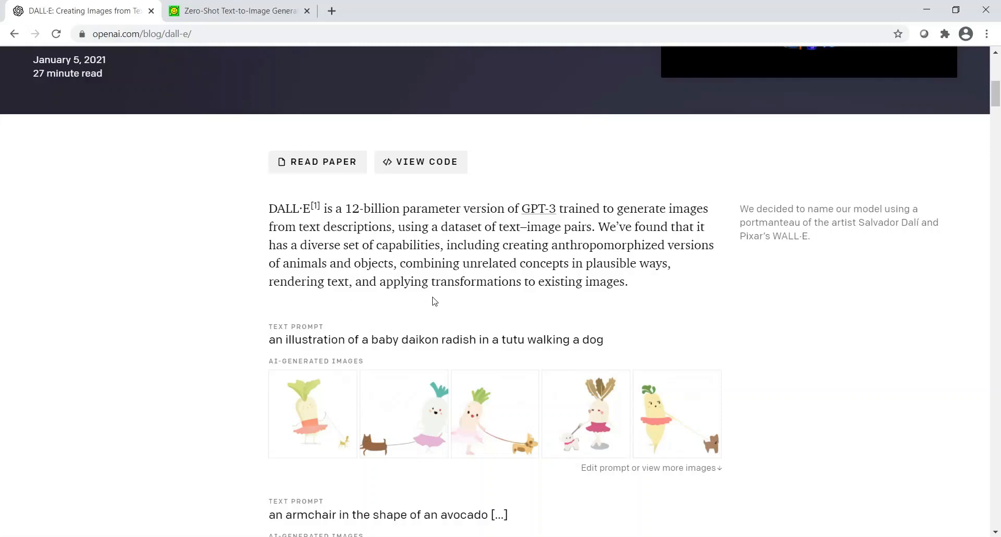
mouse_move(511, 308)
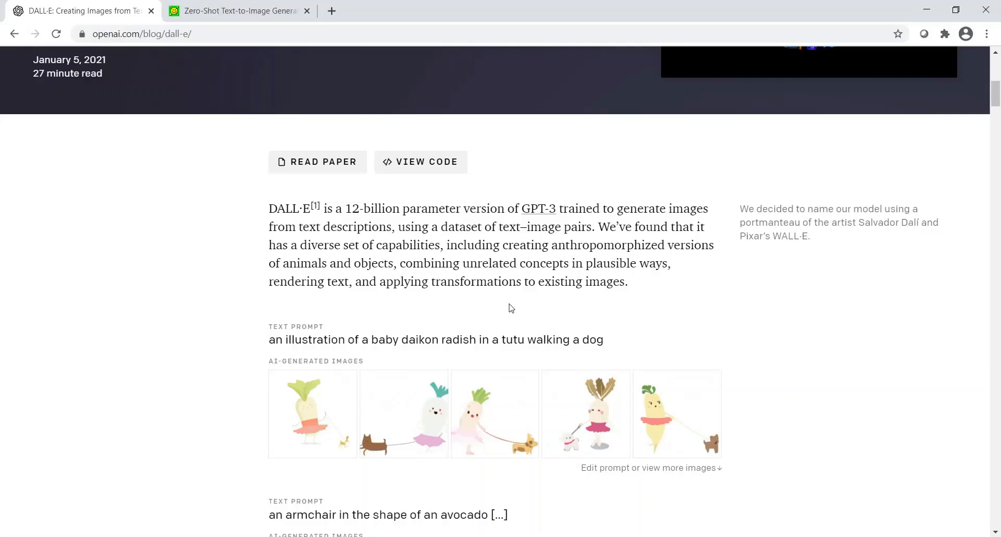
Scroll to the avocado-armchair images and the 'openai' store front prompt.
scroll("down", 3)
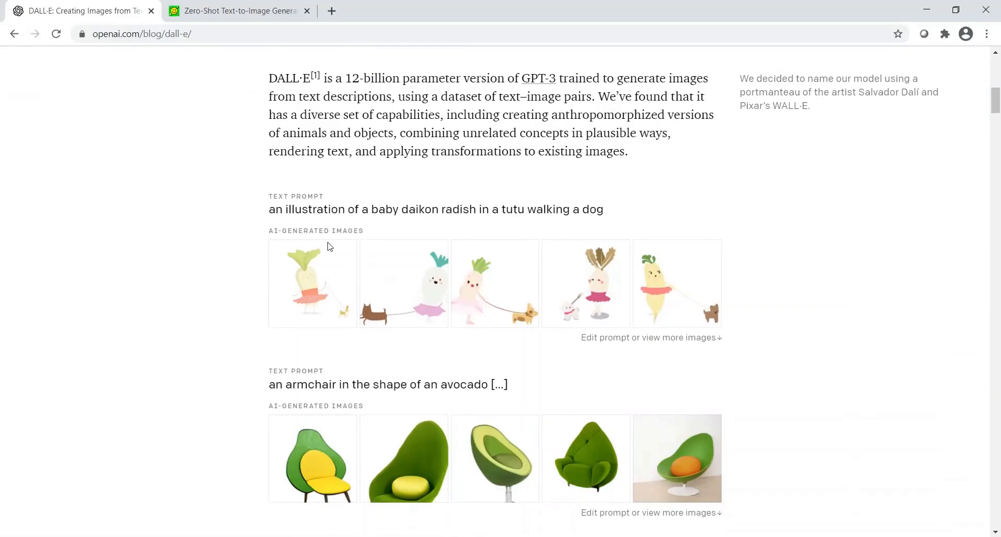
mouse_move(386, 234)
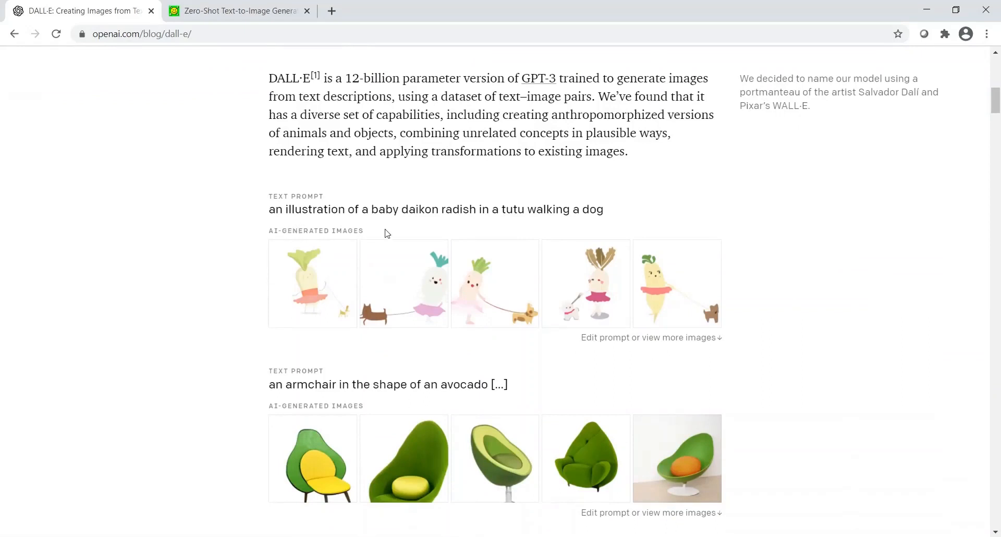
mouse_move(486, 219)
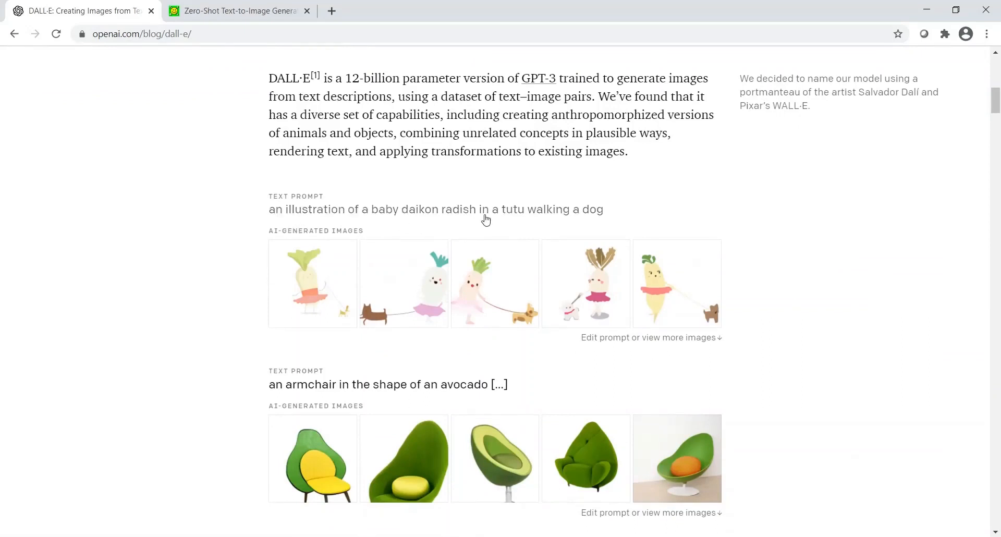
mouse_move(596, 230)
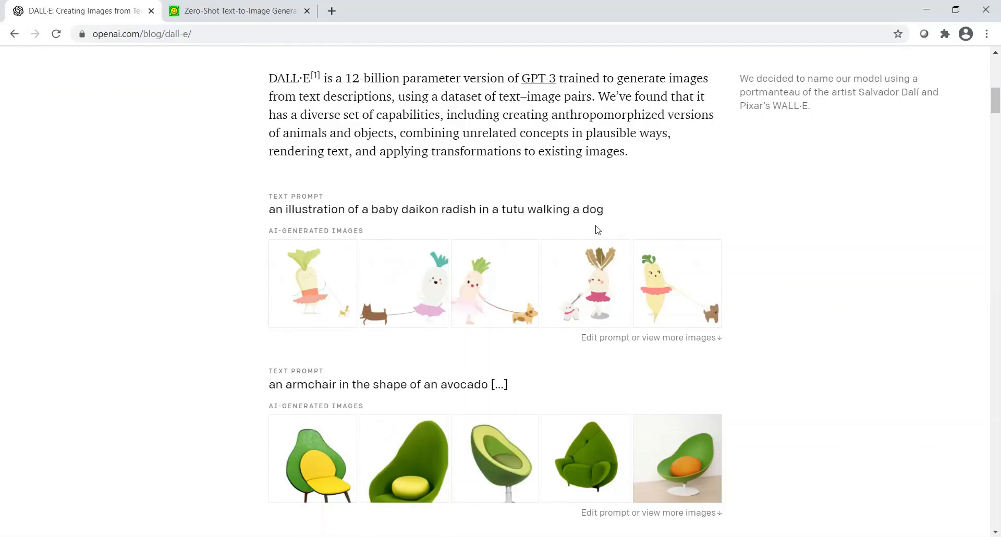
mouse_move(409, 277)
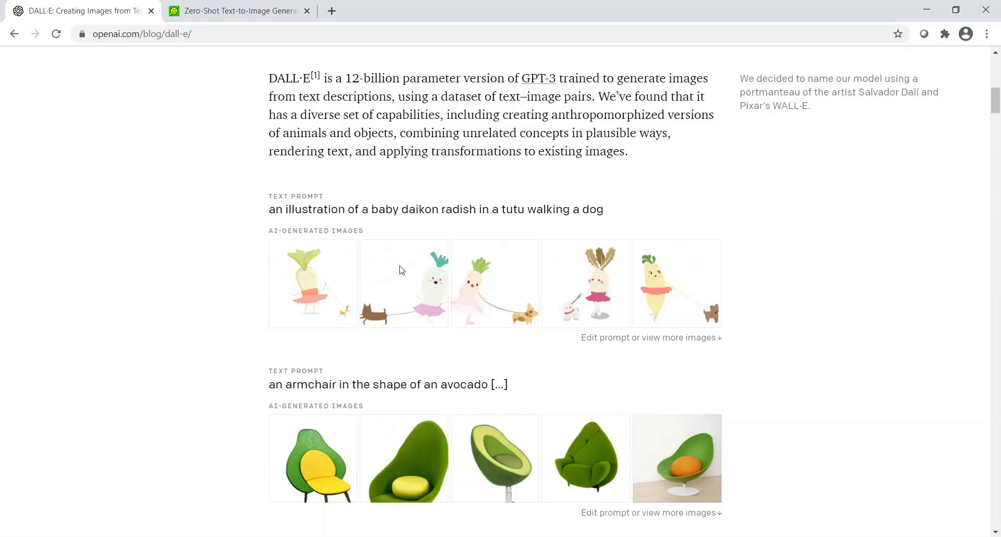
mouse_move(417, 295)
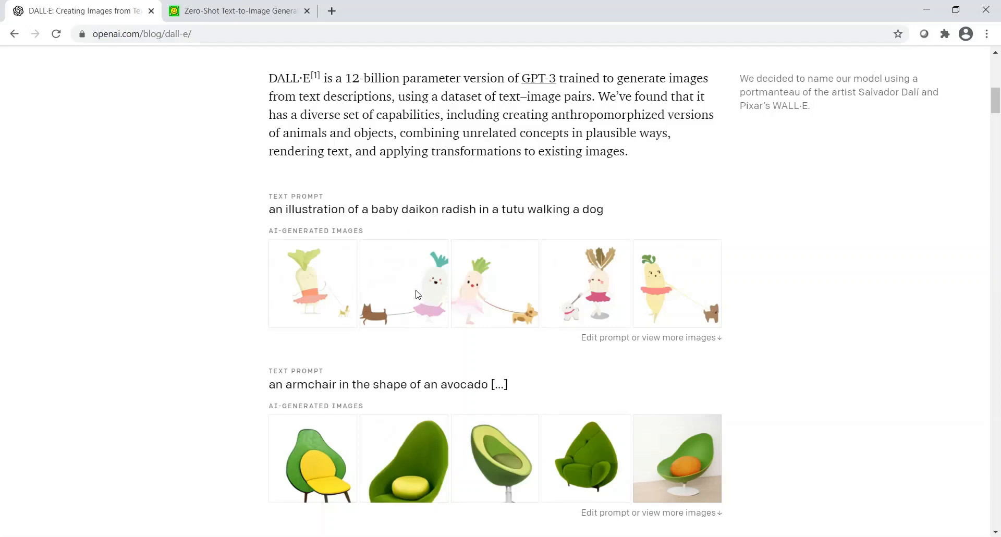
scroll("down", 3)
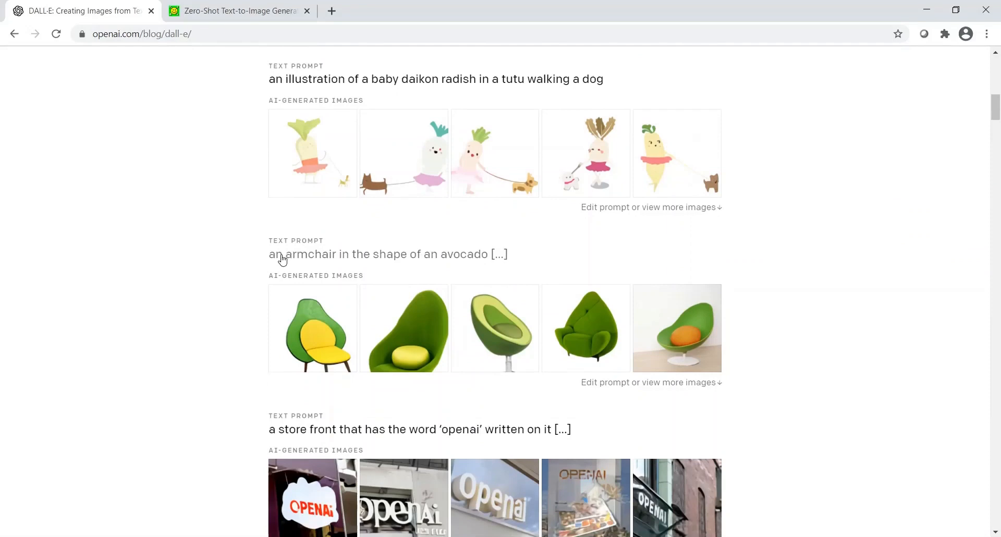
mouse_move(404, 267)
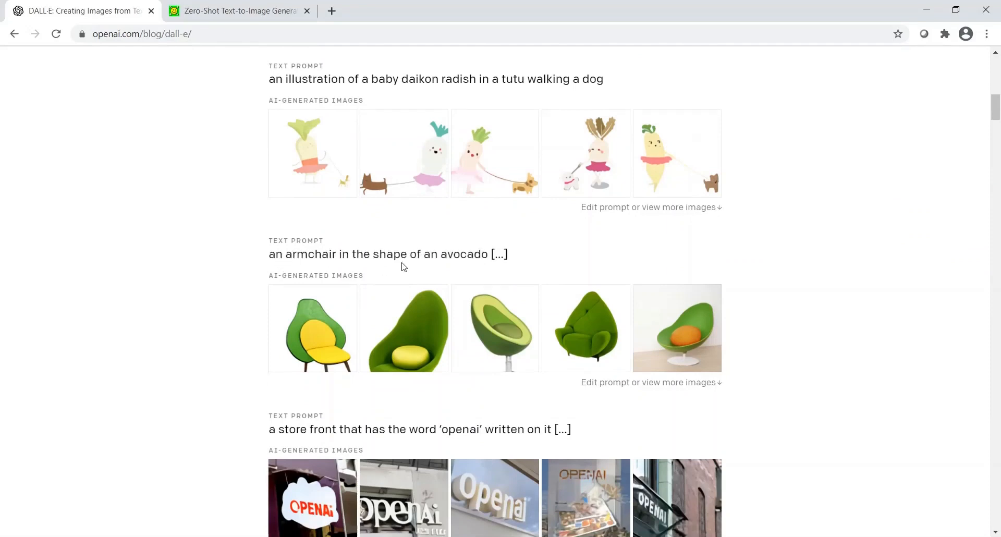
mouse_move(286, 267)
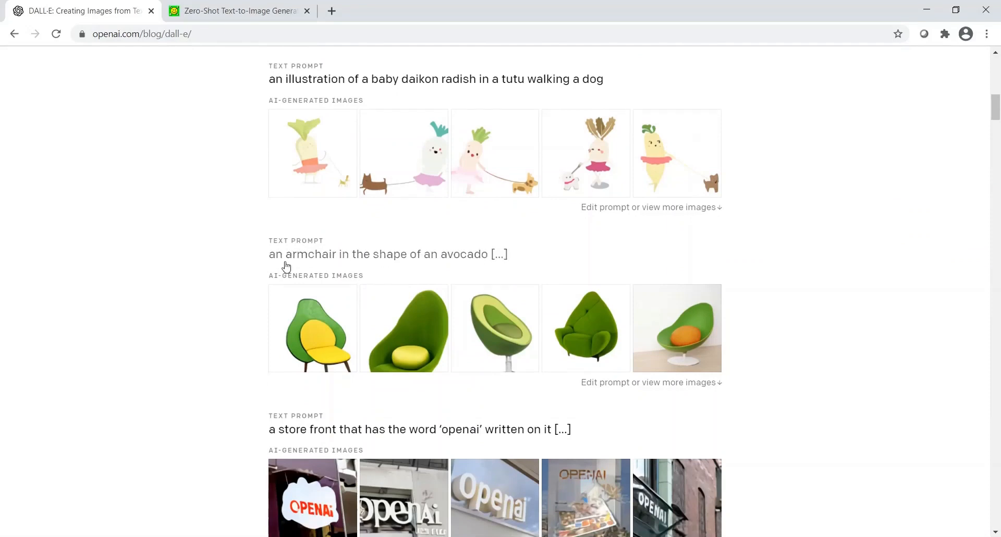
mouse_move(428, 268)
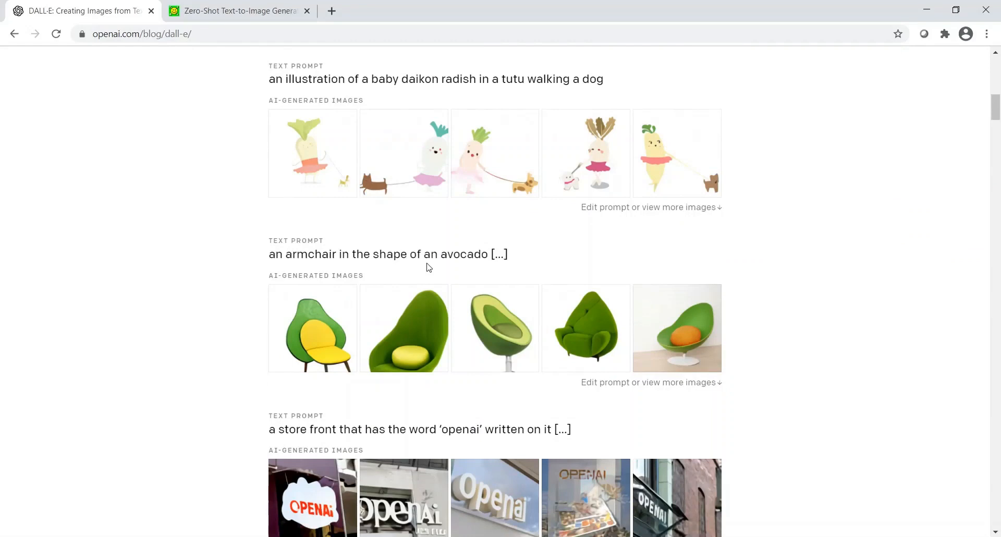
mouse_move(596, 328)
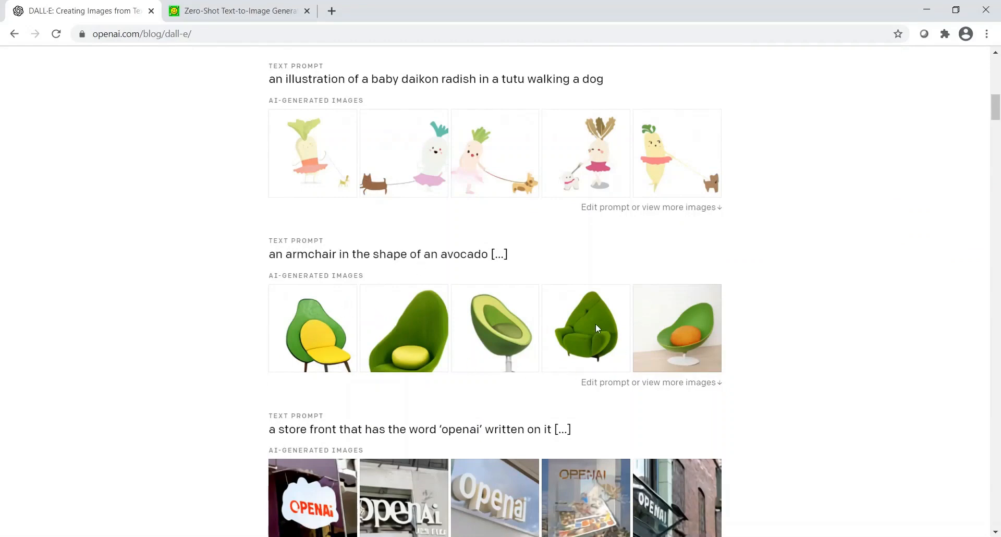
mouse_move(434, 351)
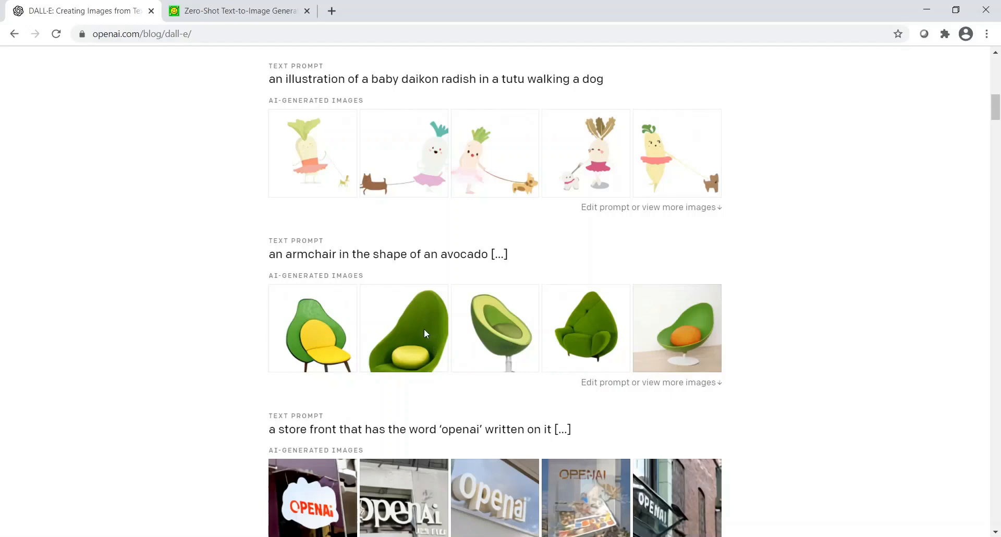
mouse_move(312, 337)
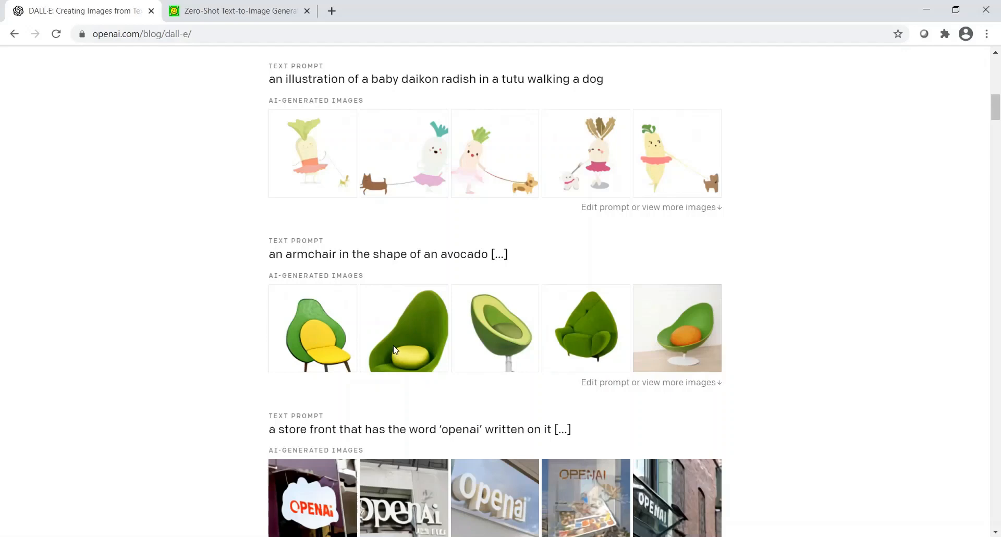
mouse_move(743, 374)
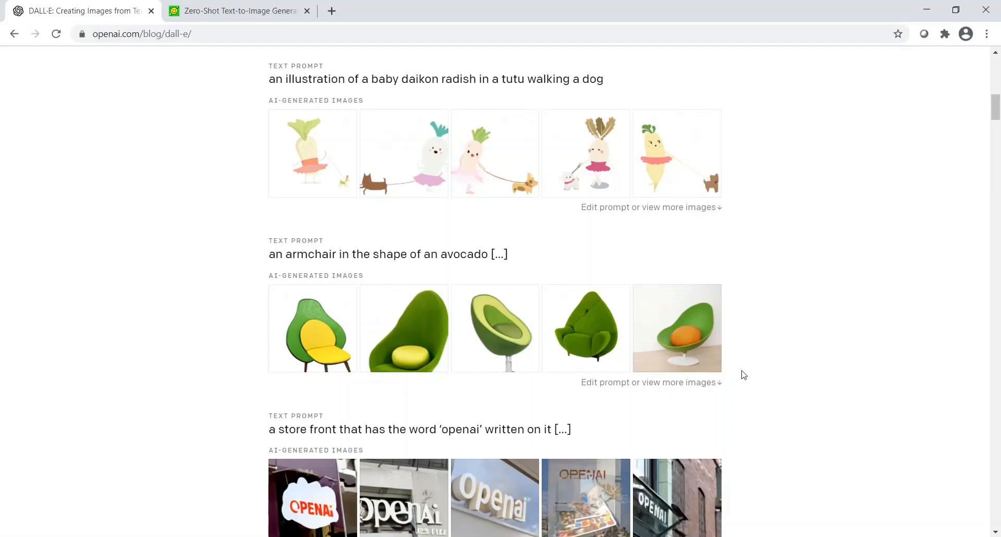
mouse_move(337, 352)
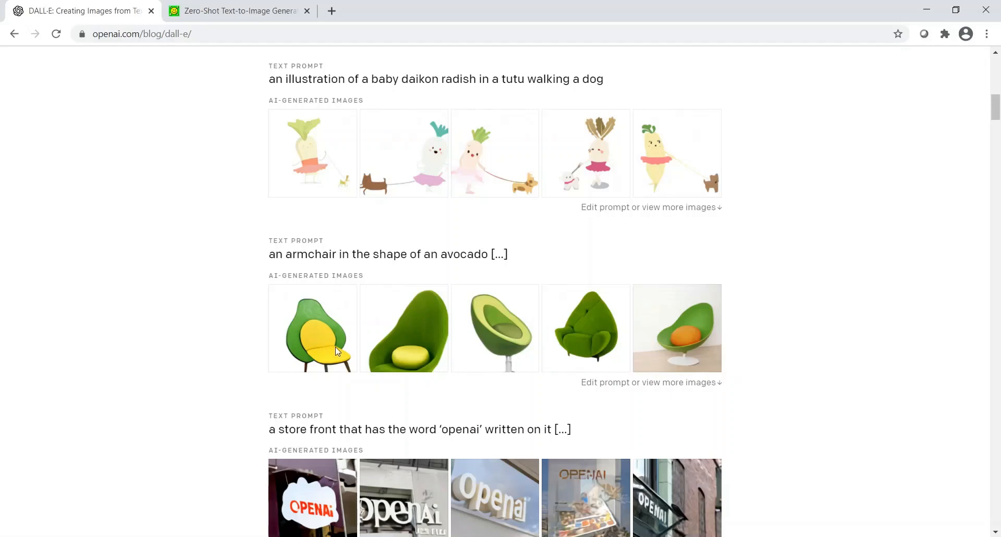
scroll("down", 3)
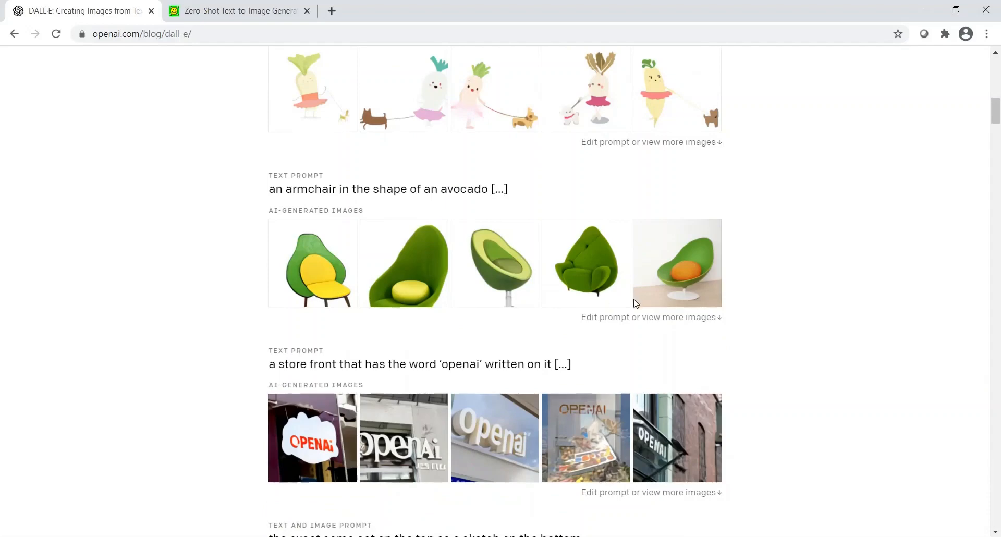
scroll("down", 3)
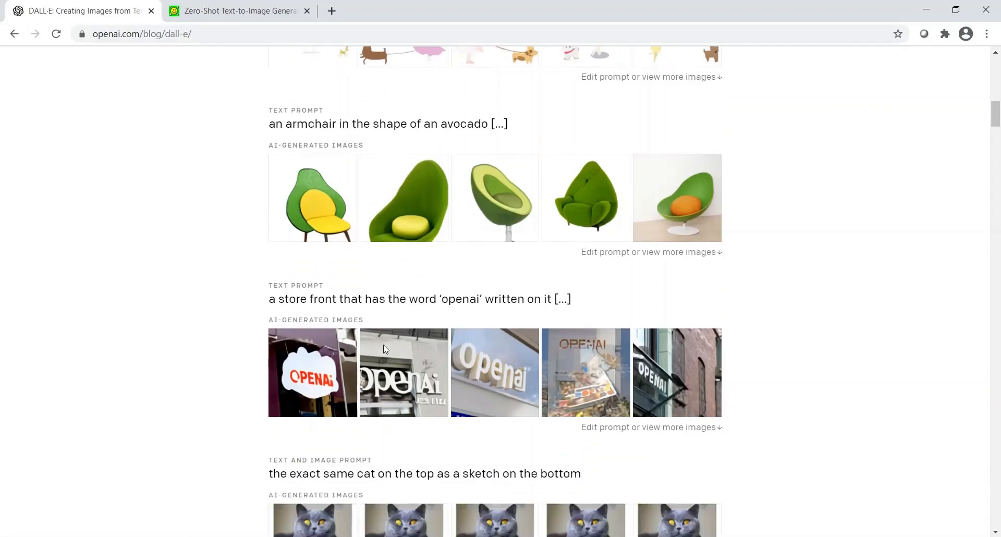
mouse_move(391, 311)
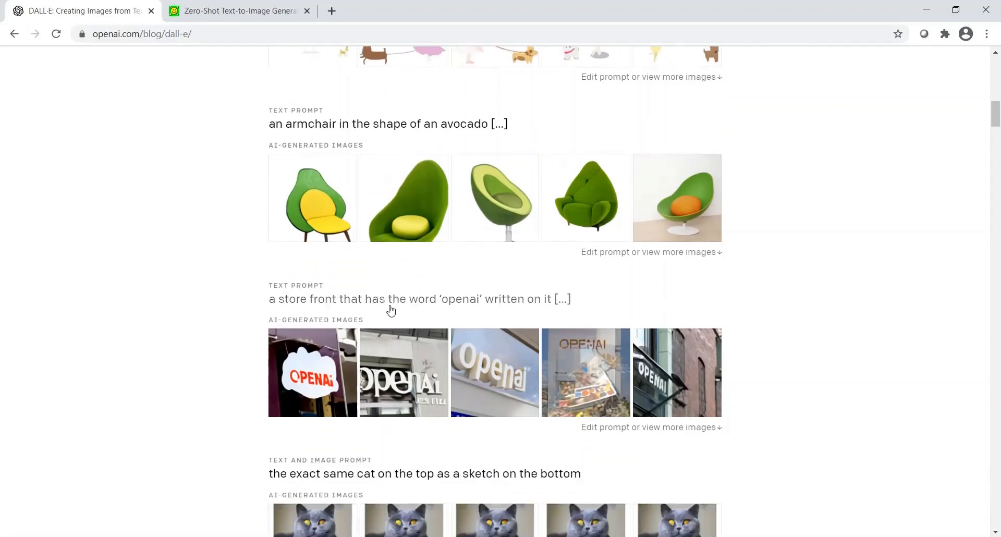
mouse_move(317, 357)
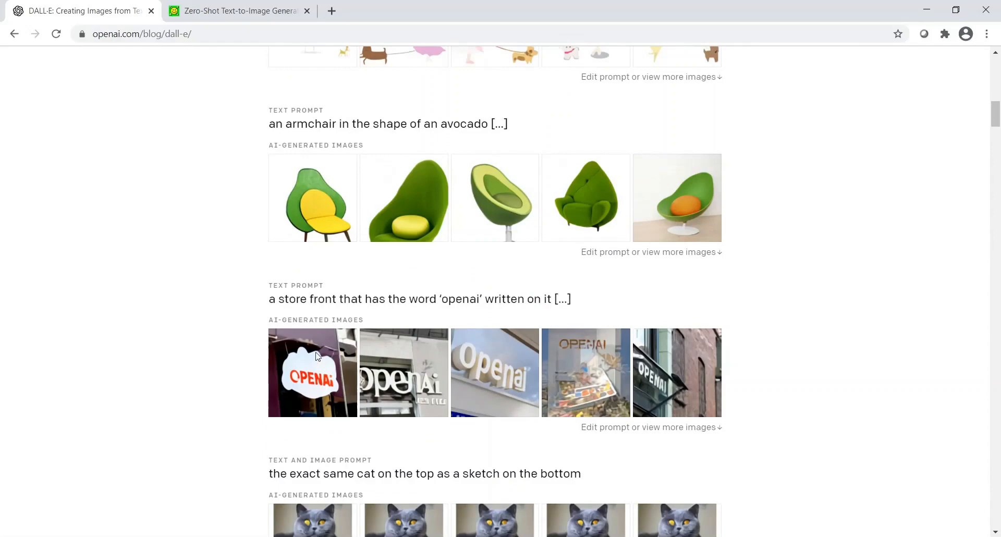
mouse_move(346, 315)
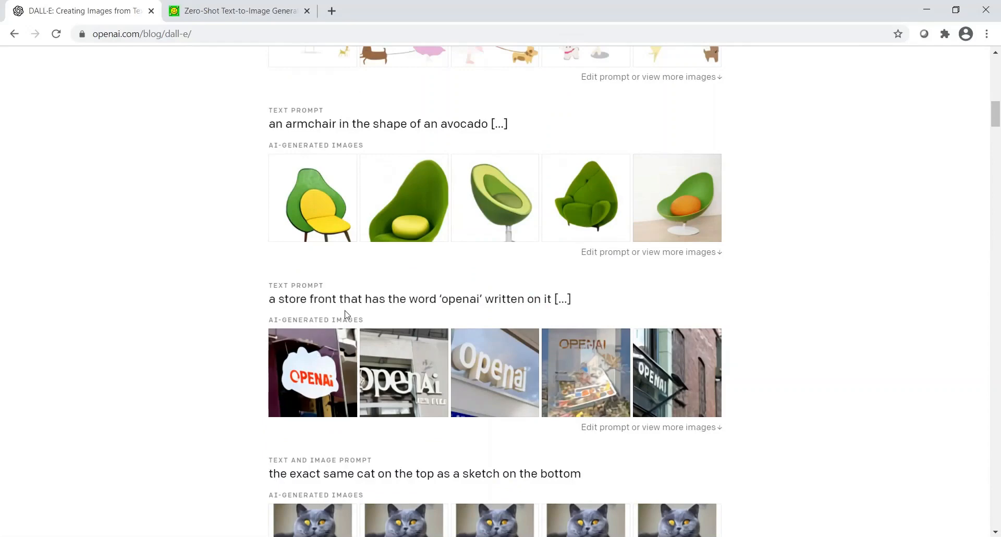
mouse_move(430, 376)
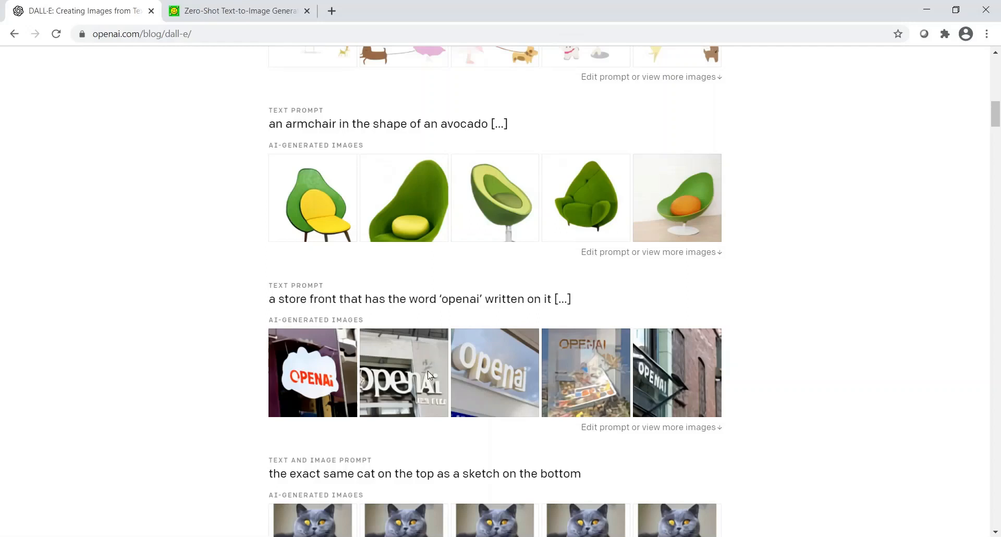
mouse_move(630, 394)
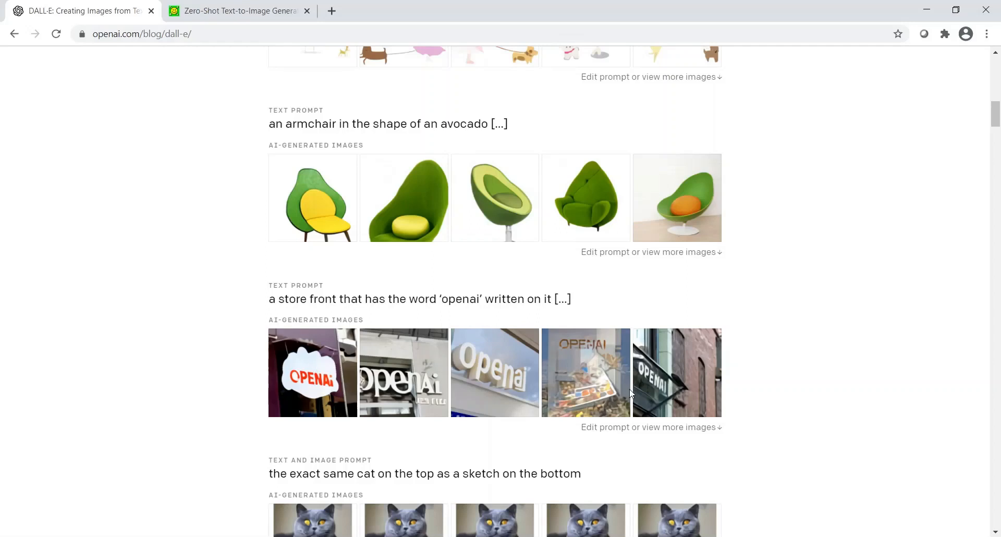
mouse_move(304, 380)
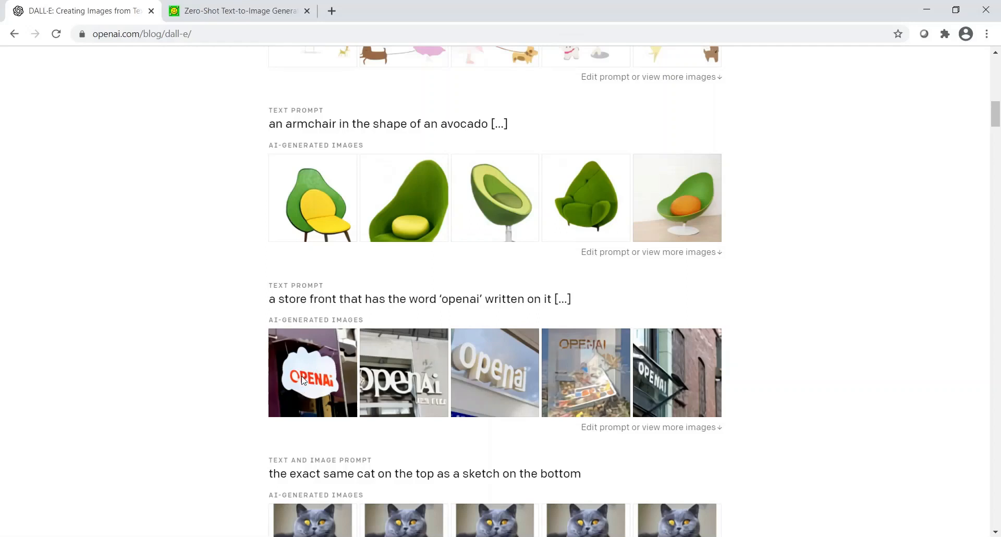
mouse_move(320, 386)
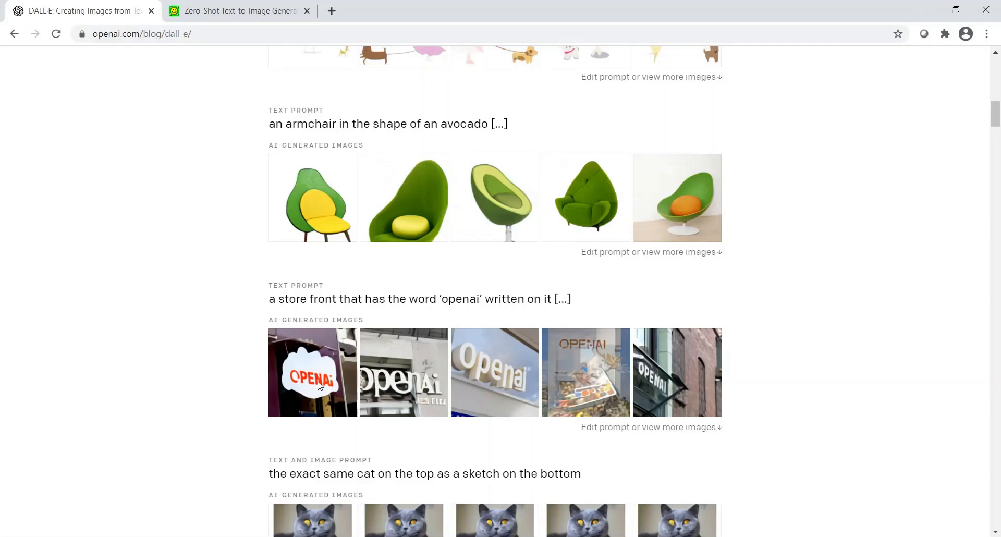
mouse_move(417, 385)
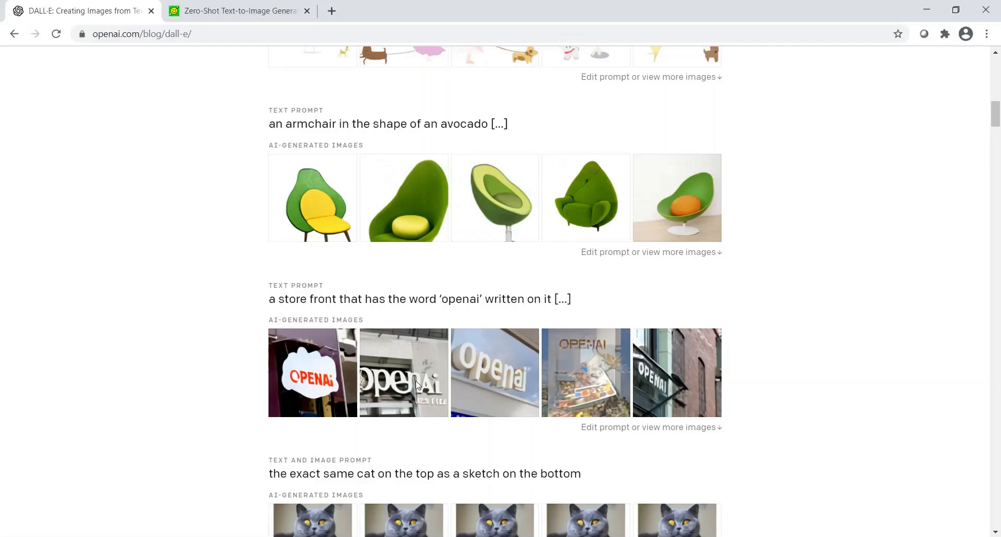
Scroll past the Overview to the pentagonal clock, porcupine cube and glasses prompts.
scroll("down", 3)
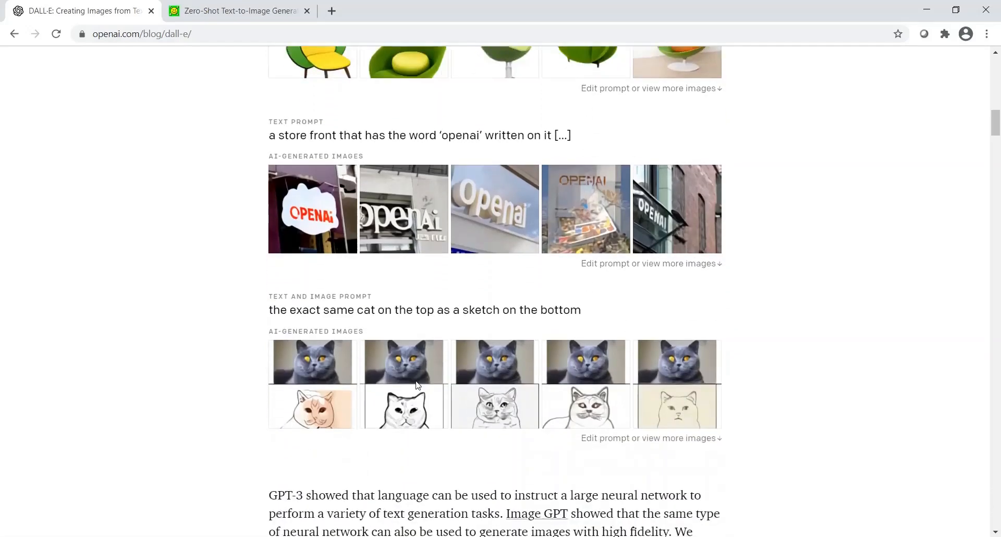
scroll("down", 3)
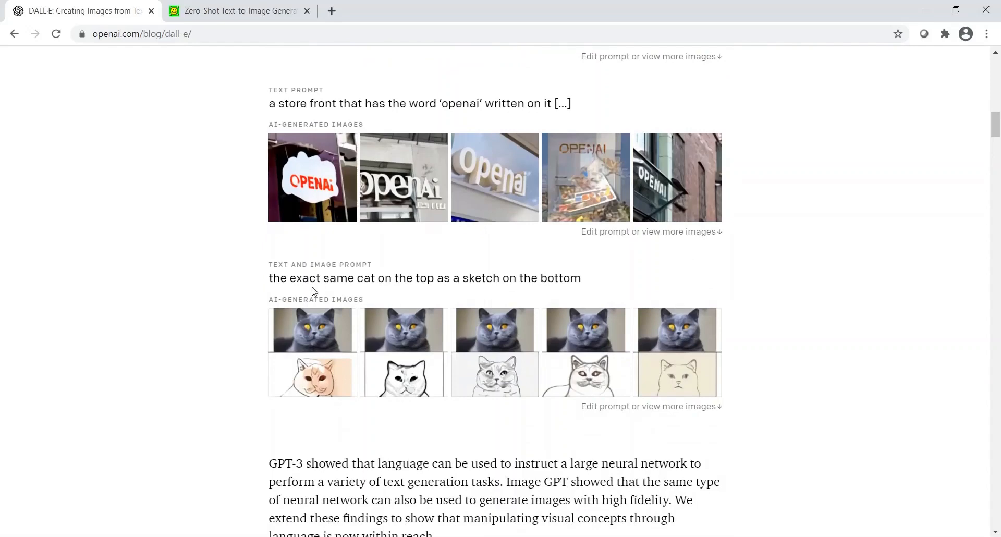
mouse_move(285, 298)
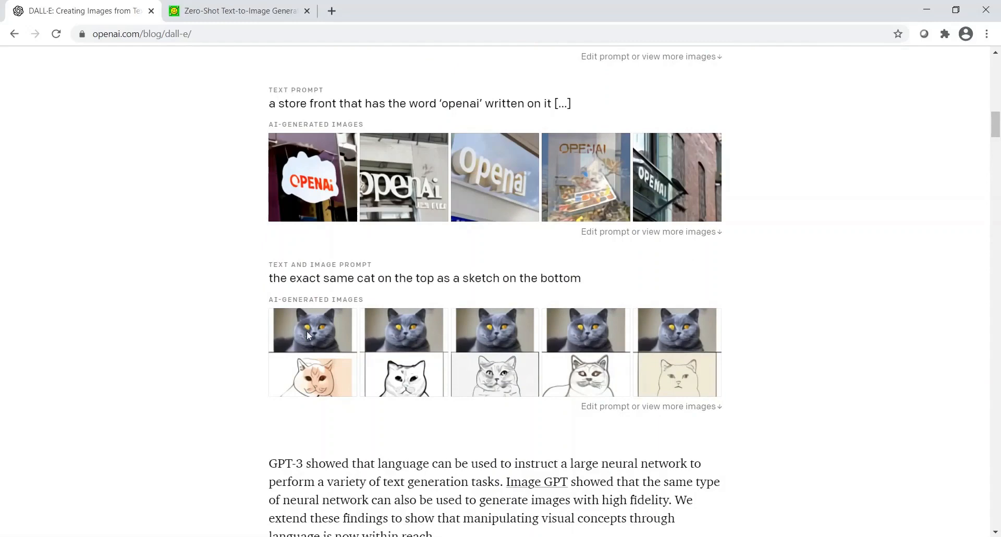
mouse_move(325, 366)
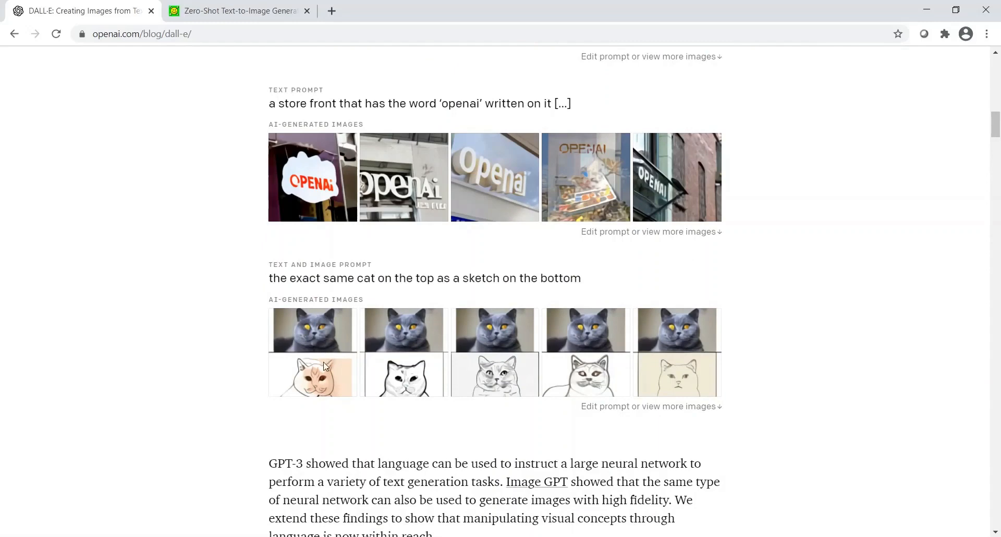
mouse_move(326, 360)
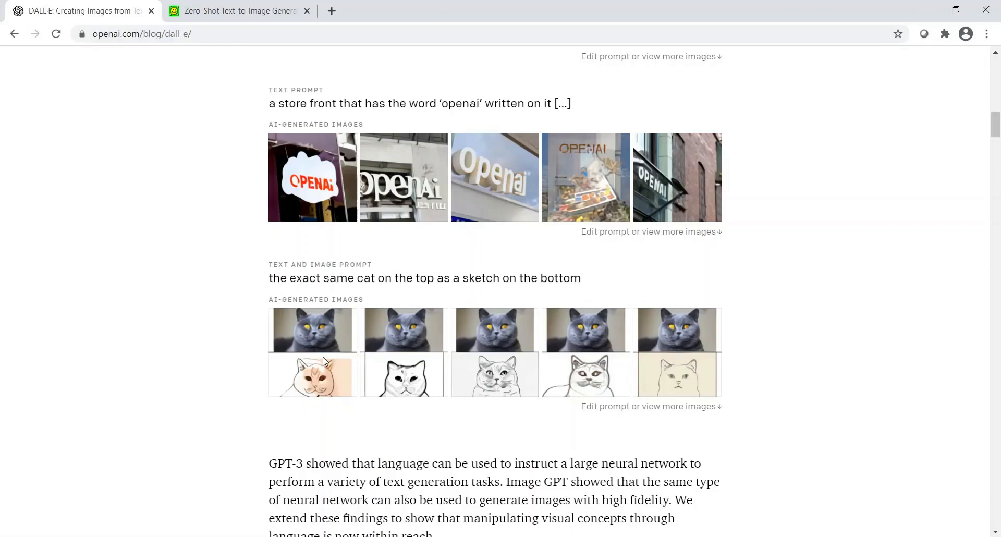
scroll("down", 3)
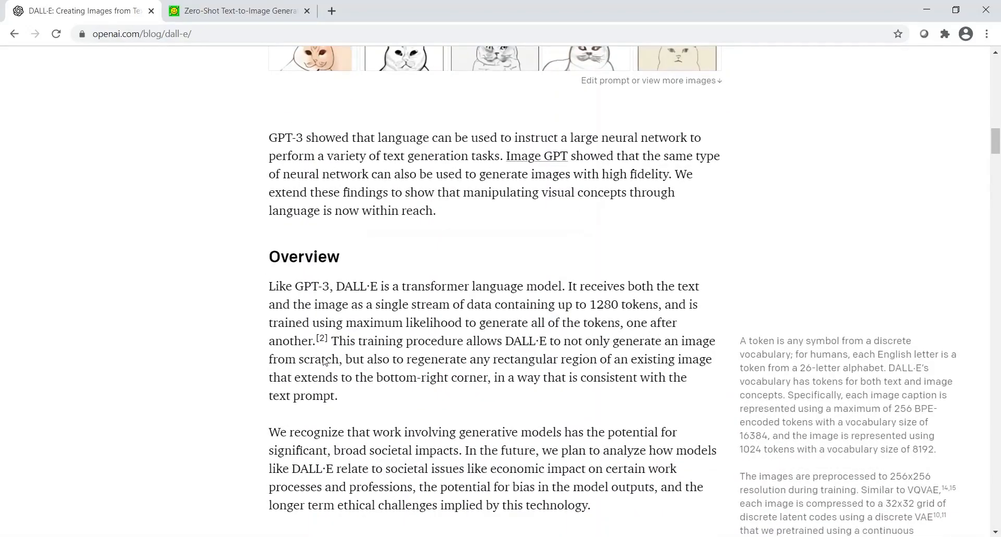
scroll("down", 3)
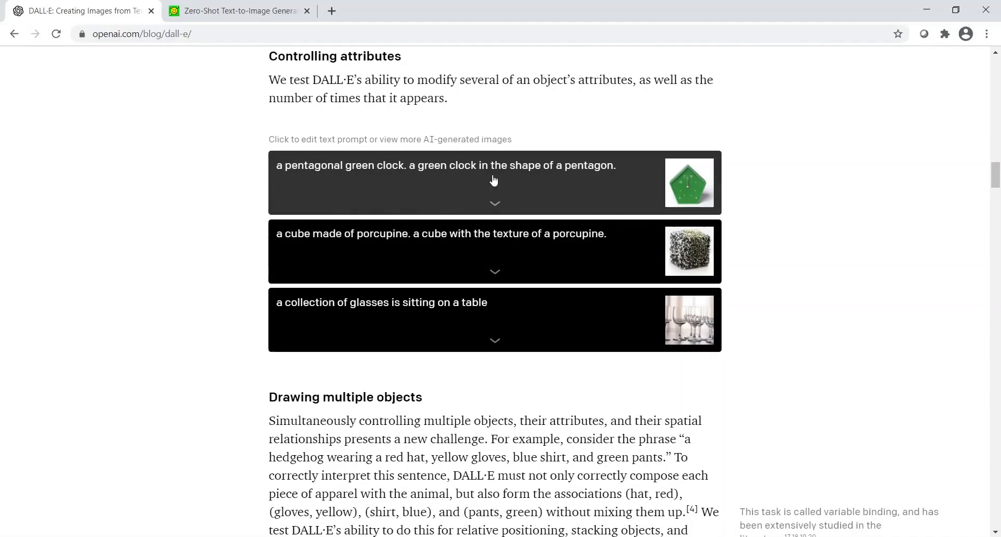
mouse_move(705, 170)
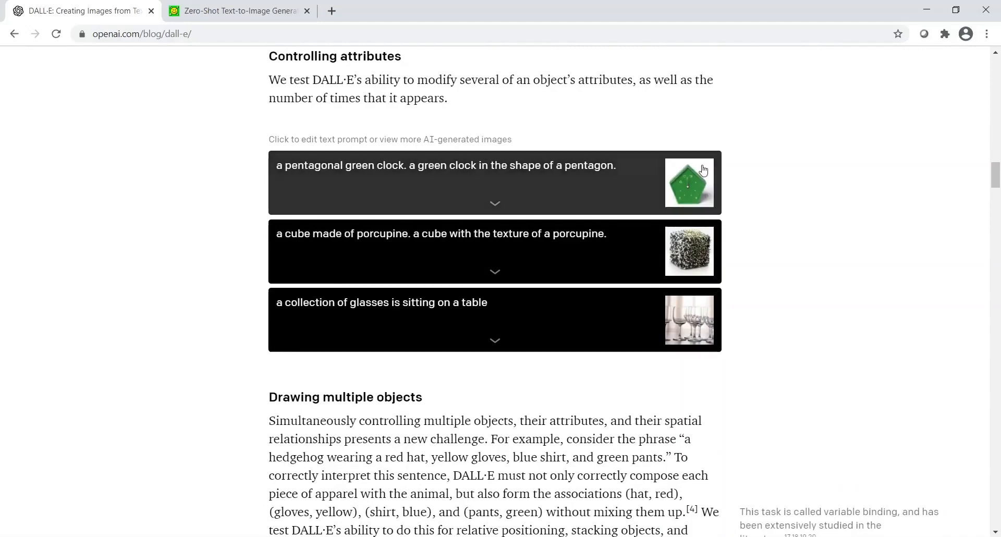
mouse_move(704, 189)
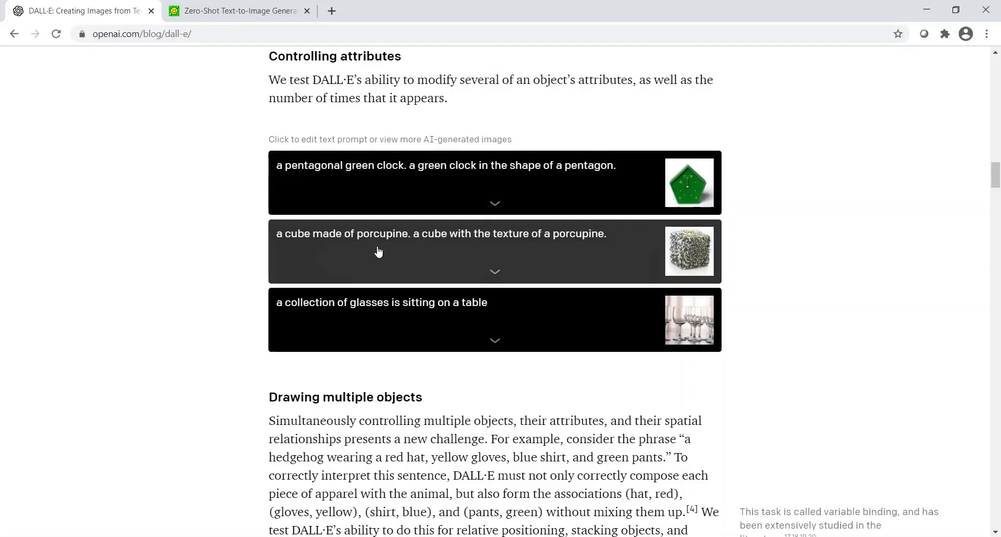
mouse_move(436, 249)
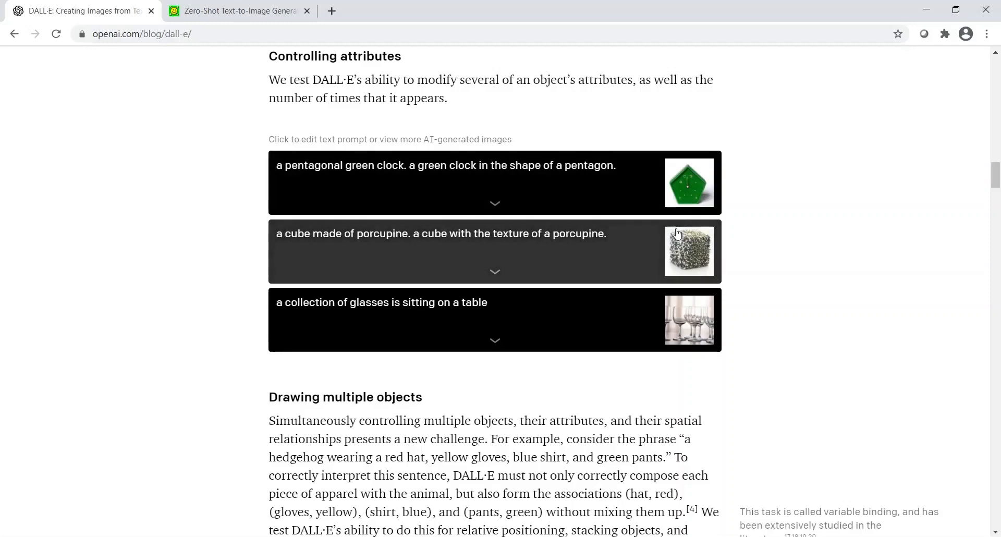
mouse_move(419, 316)
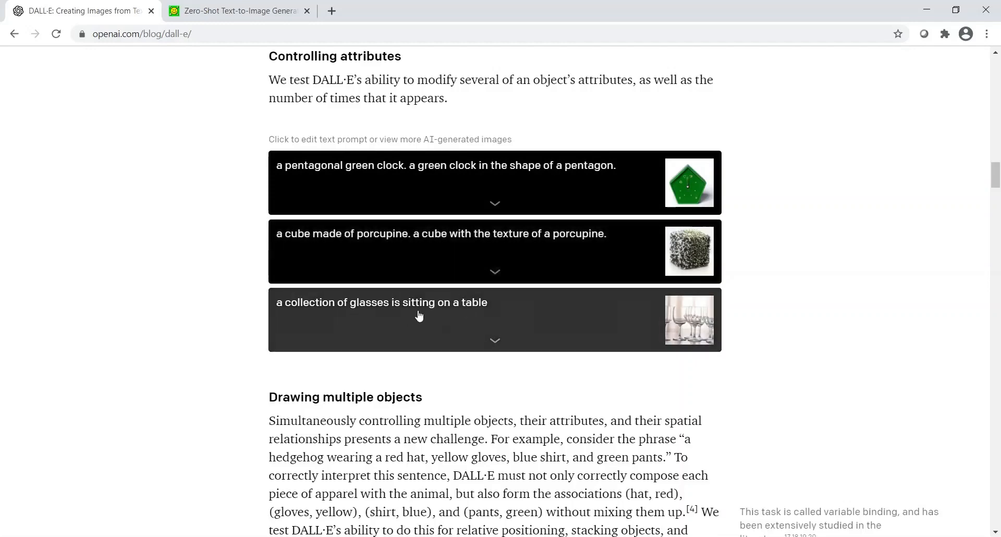
mouse_move(707, 319)
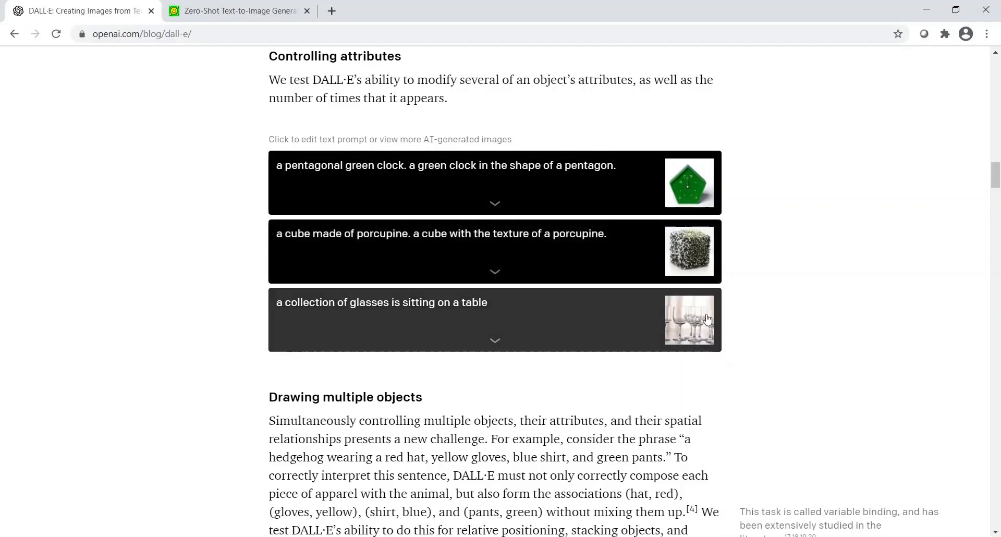
Scroll to the red-block, stacked-cubes and baby-penguin emoji prompts.
scroll("down", 3)
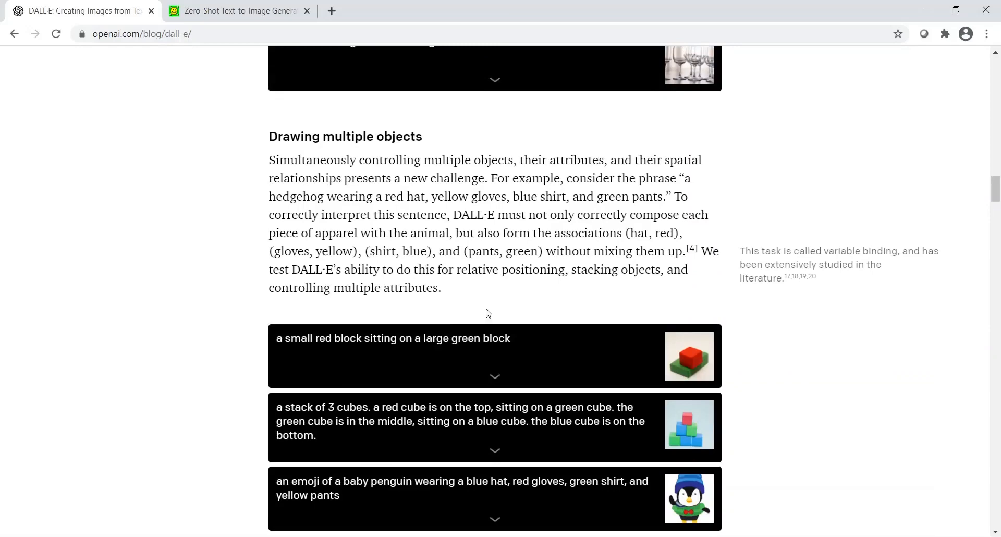
mouse_move(310, 357)
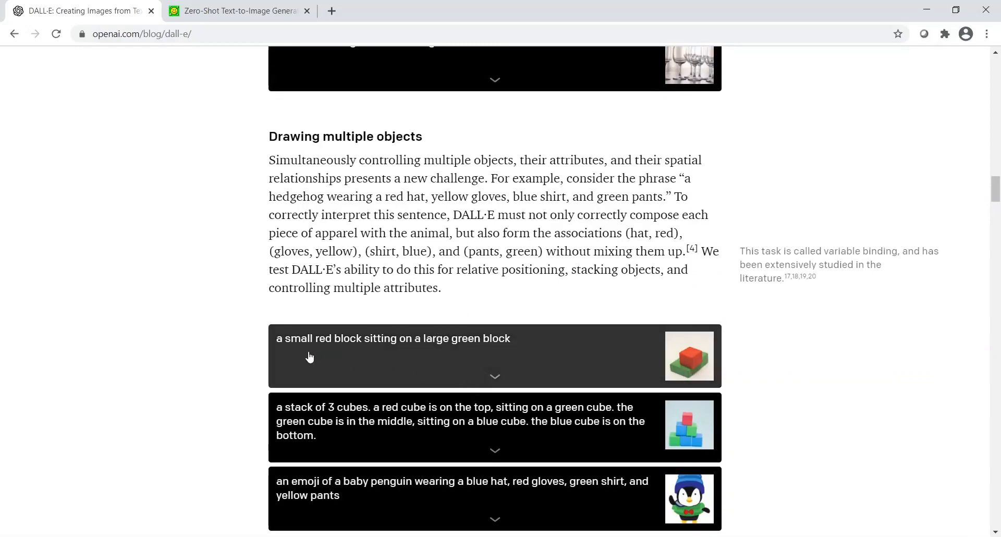
mouse_move(491, 362)
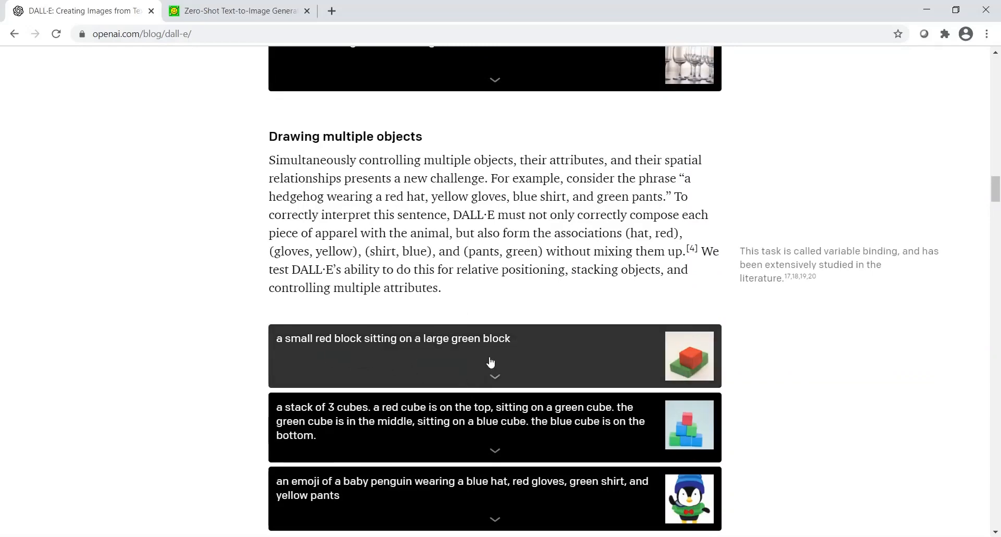
mouse_move(609, 387)
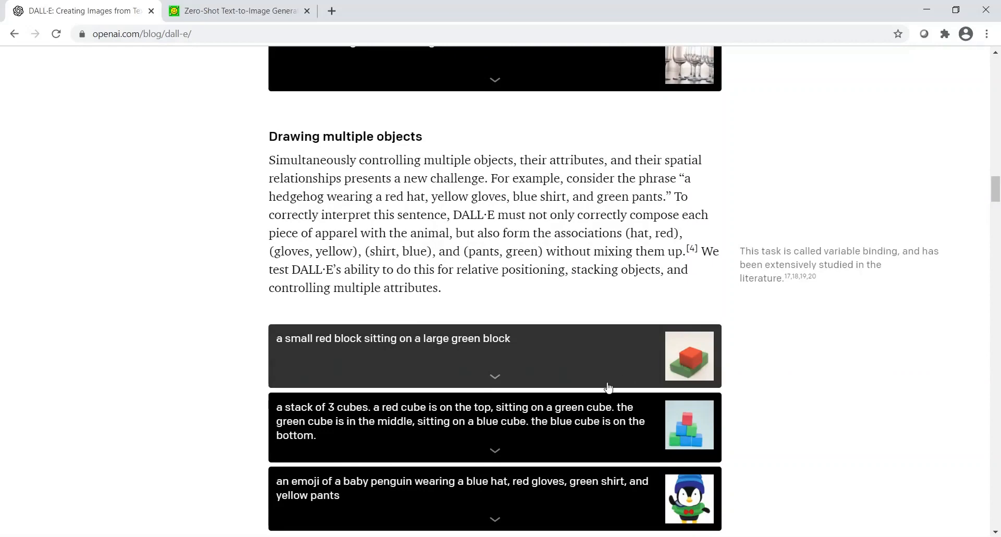
scroll("down", 3)
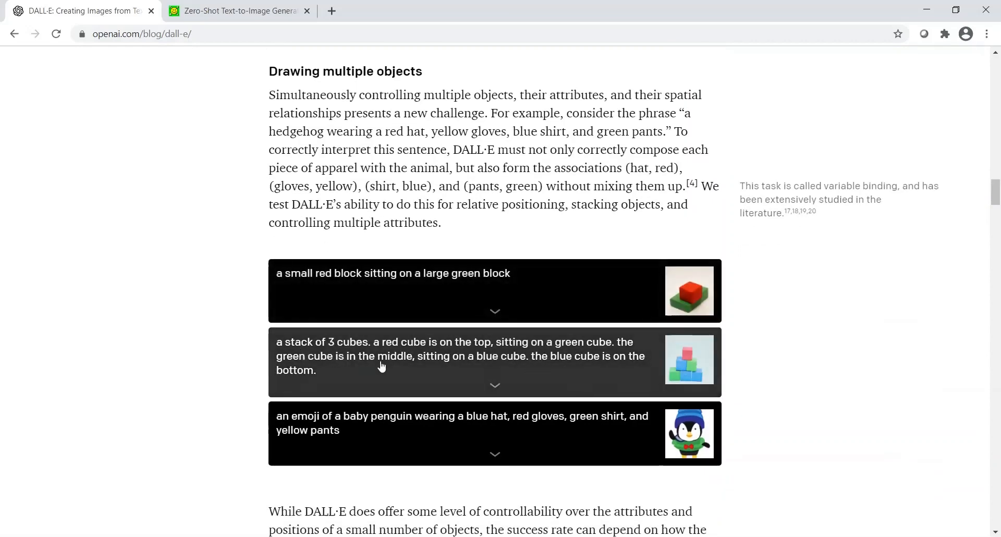
mouse_move(560, 370)
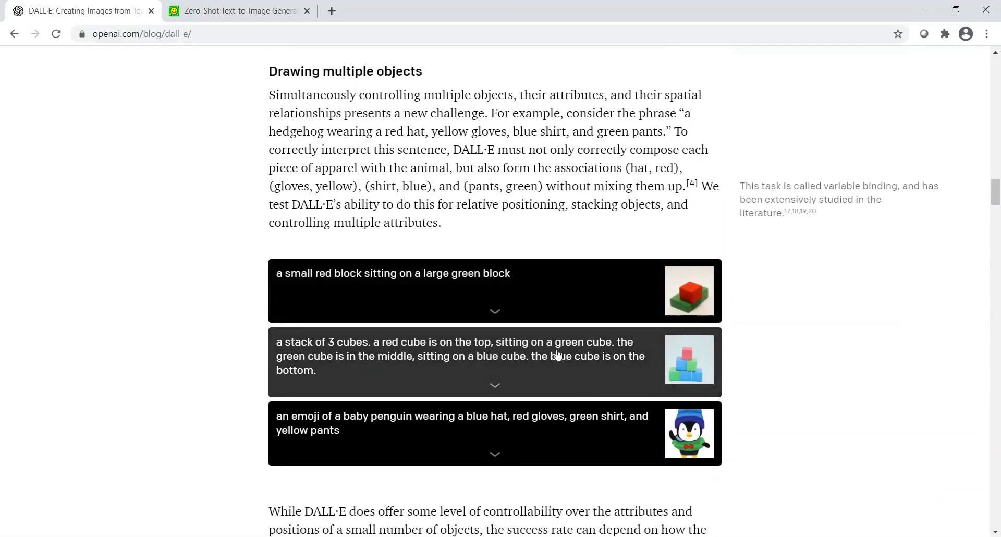
mouse_move(571, 355)
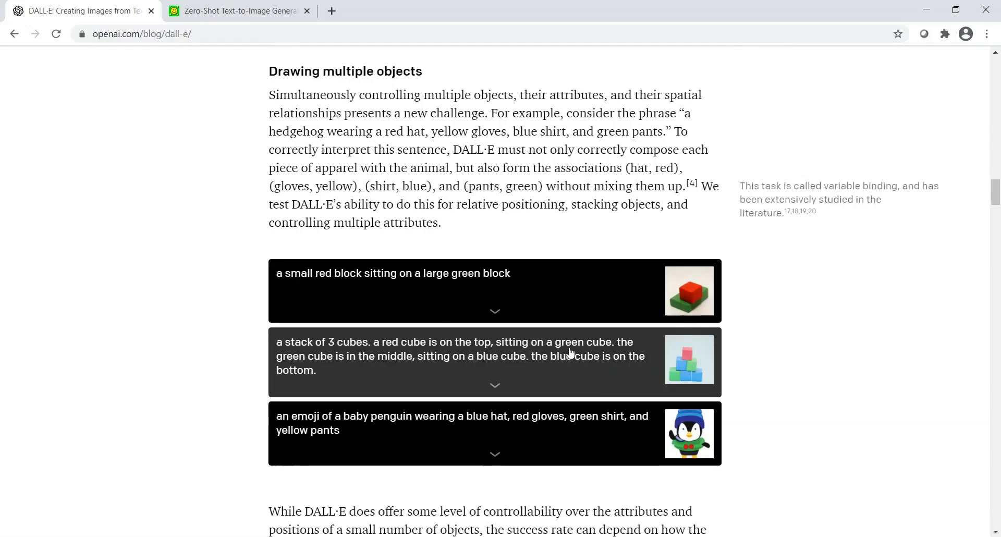
mouse_move(378, 365)
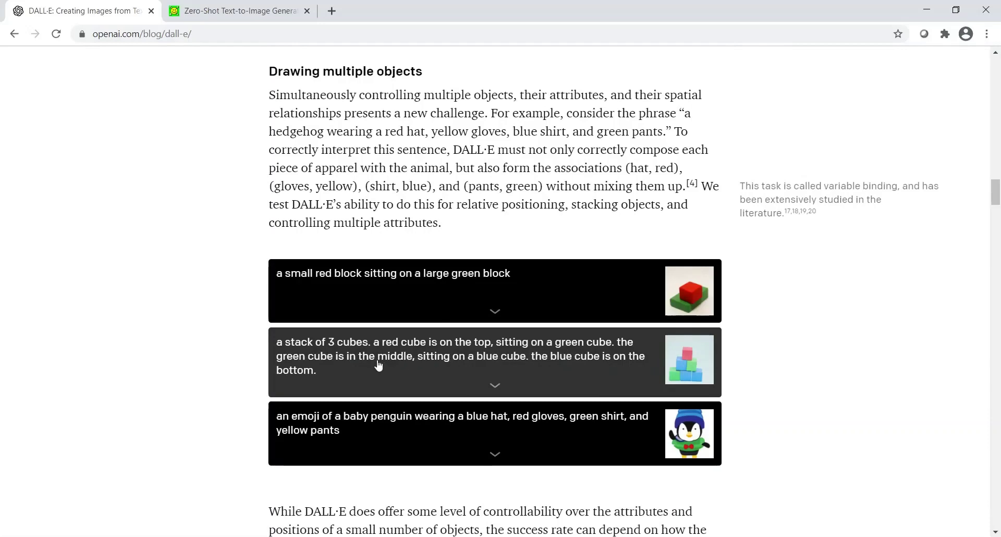
mouse_move(696, 411)
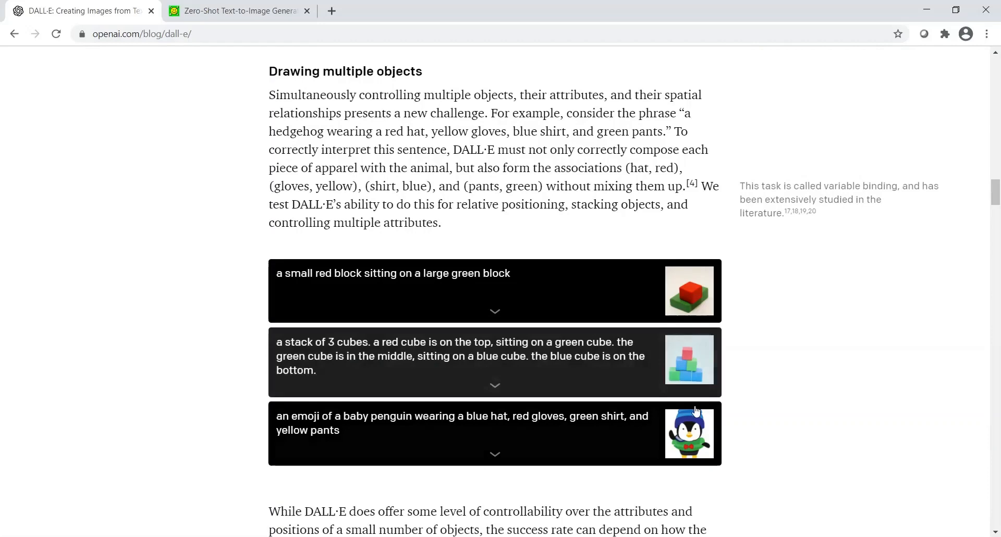
mouse_move(685, 359)
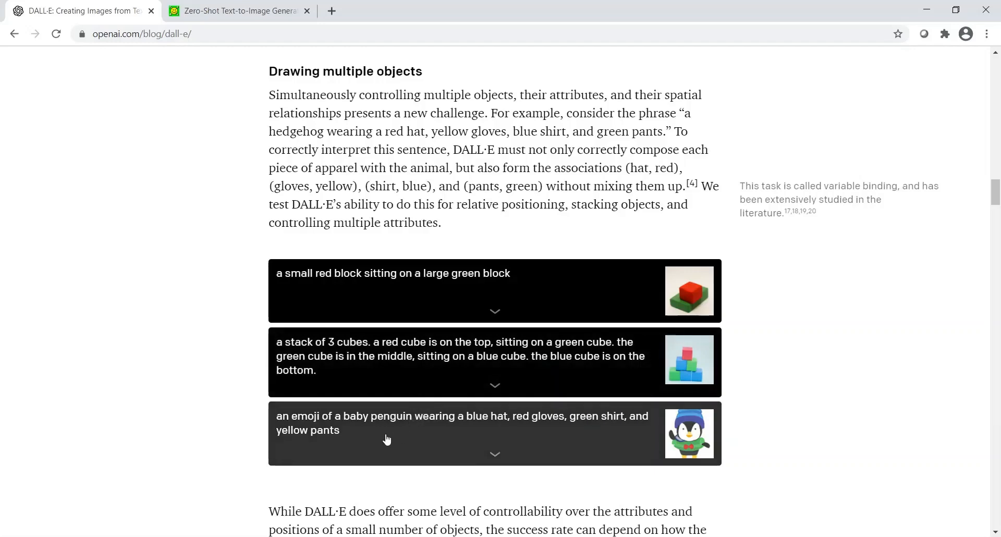
mouse_move(697, 416)
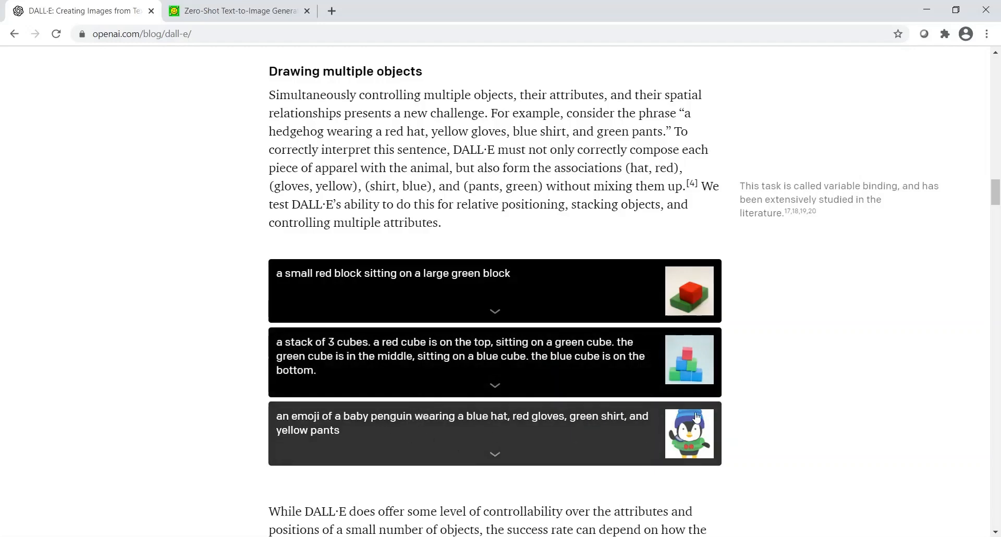
mouse_move(681, 451)
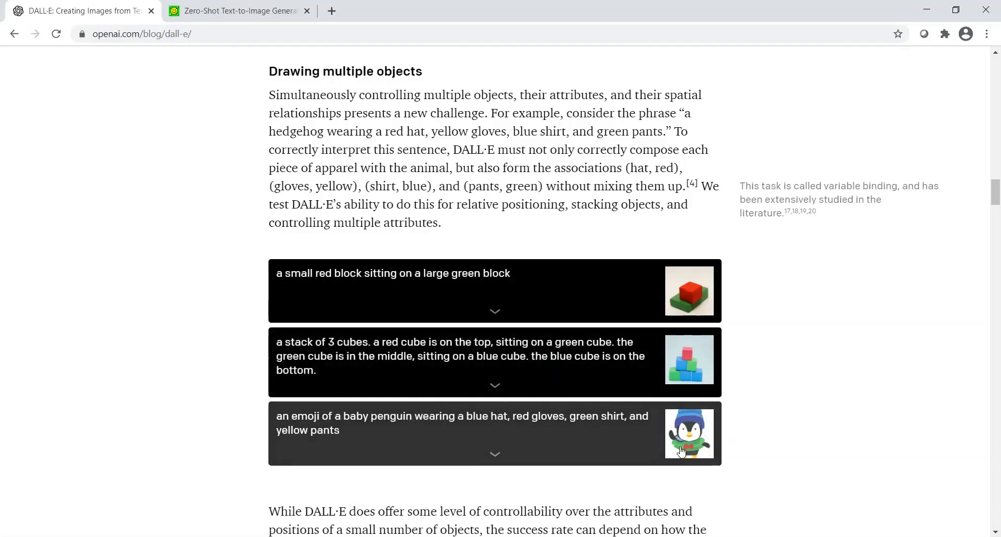
mouse_move(526, 430)
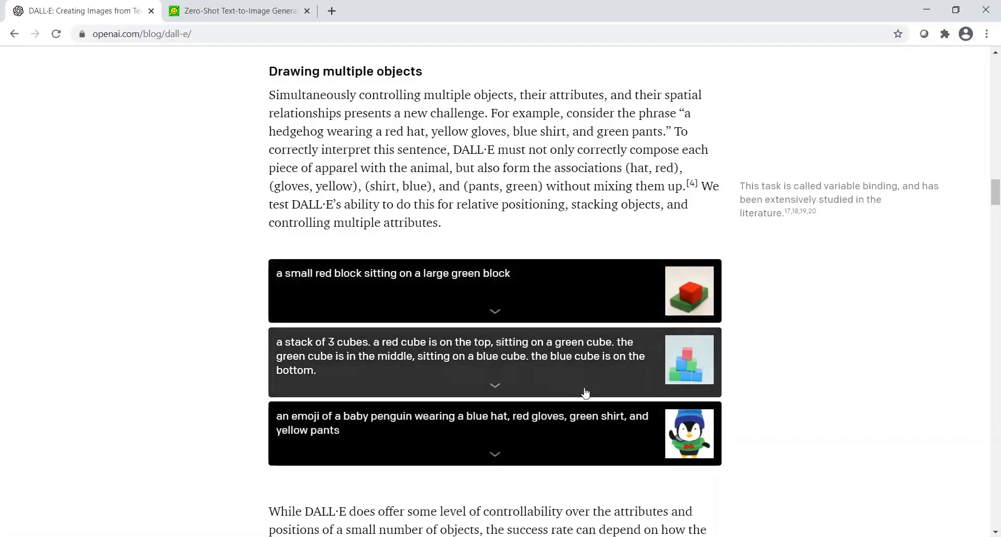
mouse_move(426, 443)
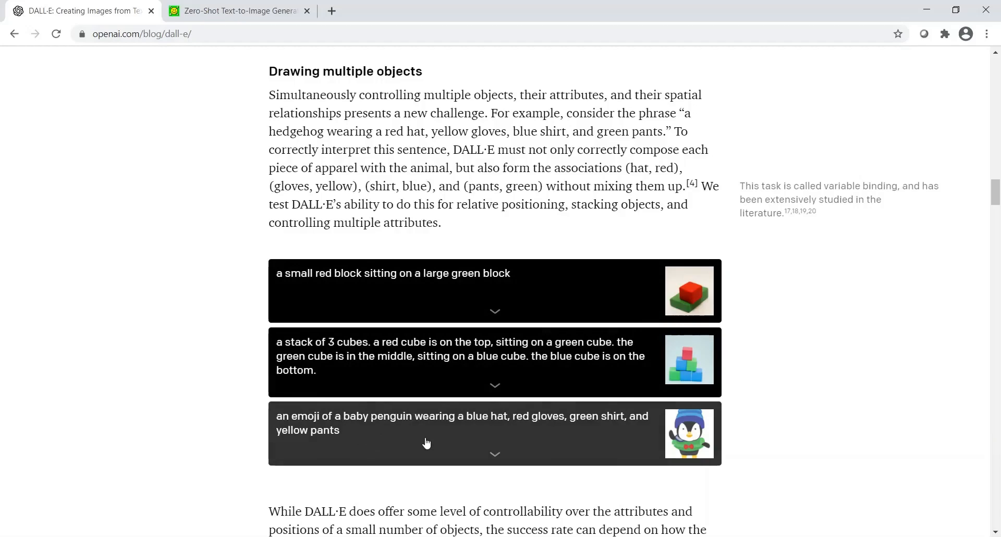
Scroll past the perspective and reflection examples to the walnut and brain-coral prompts.
scroll("down", 3)
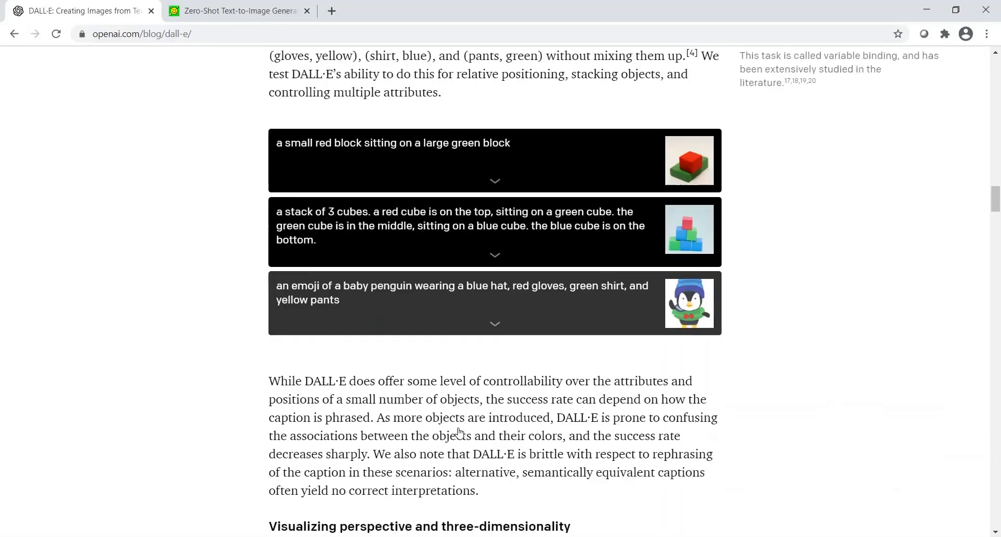
scroll("down", 3)
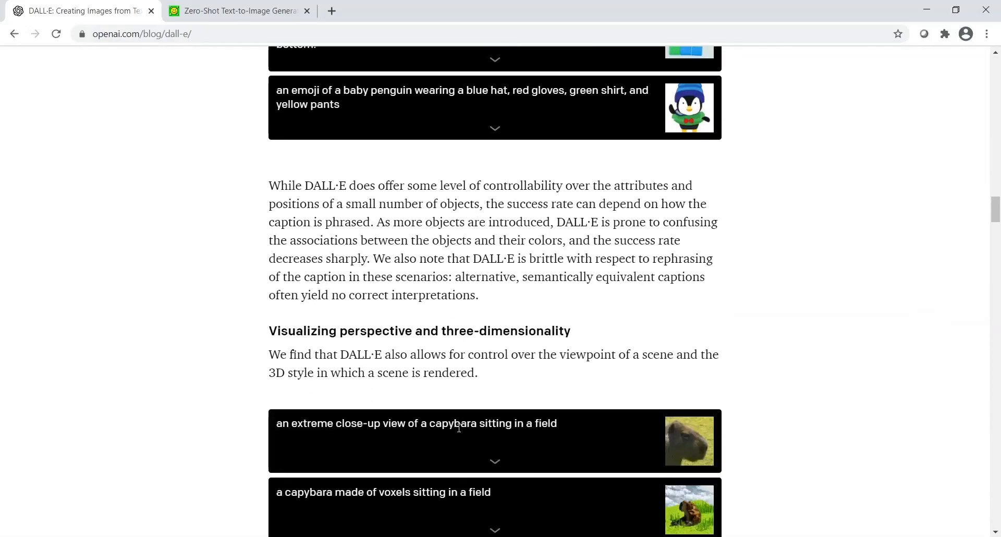
scroll("down", 3)
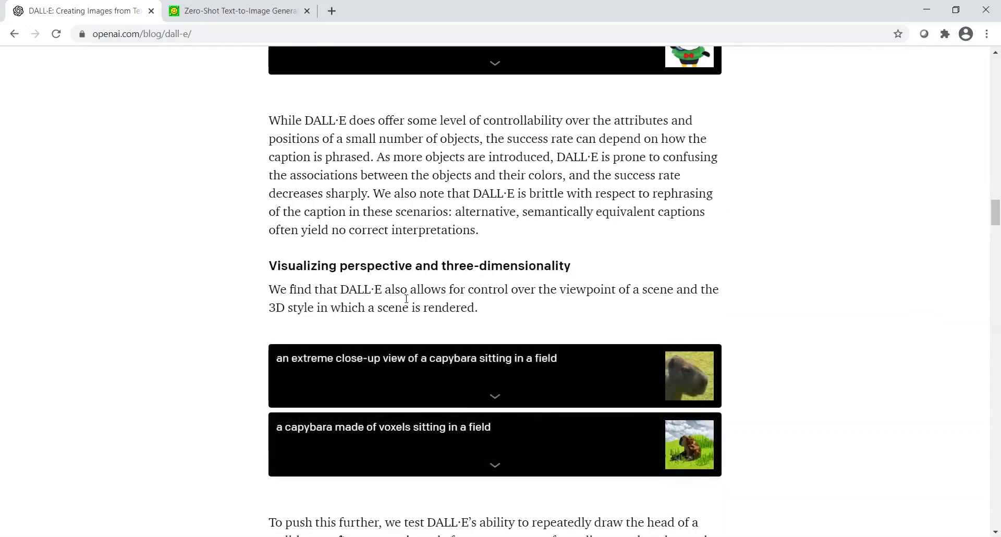
mouse_move(479, 337)
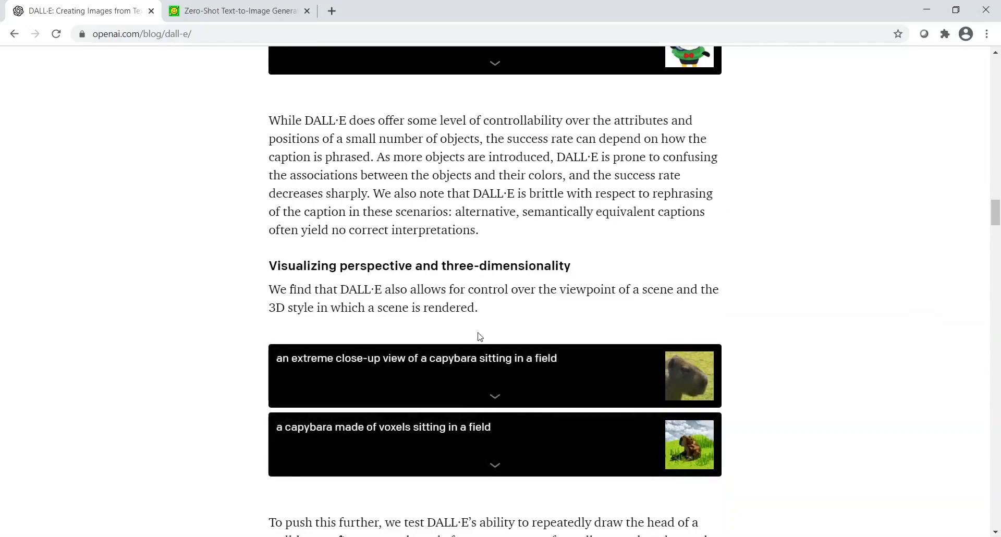
mouse_move(381, 382)
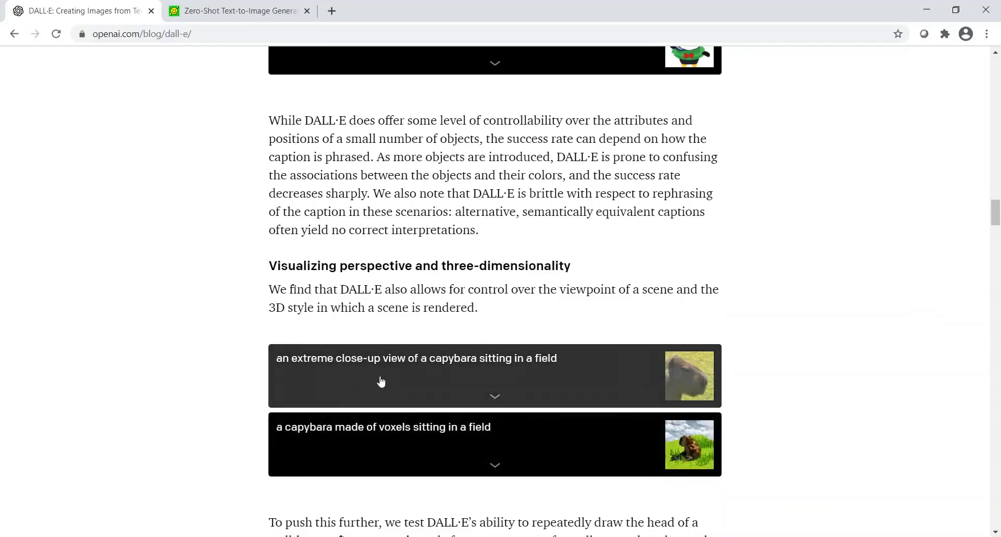
mouse_move(445, 372)
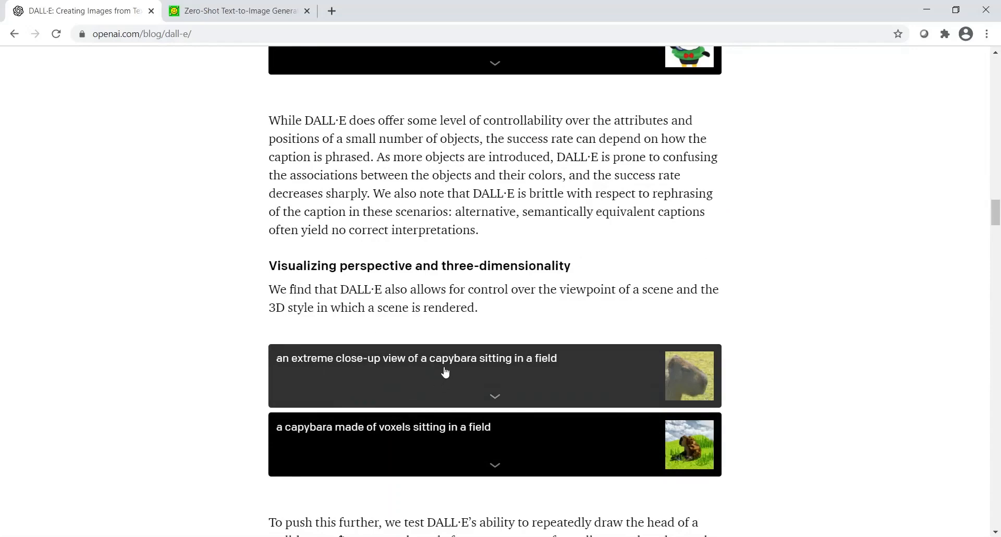
mouse_move(535, 417)
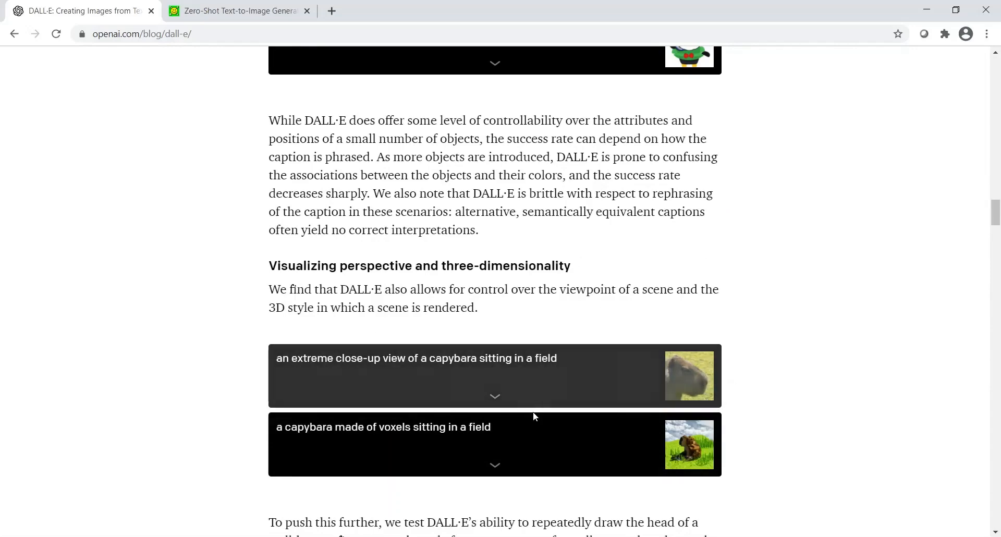
scroll("down", 3)
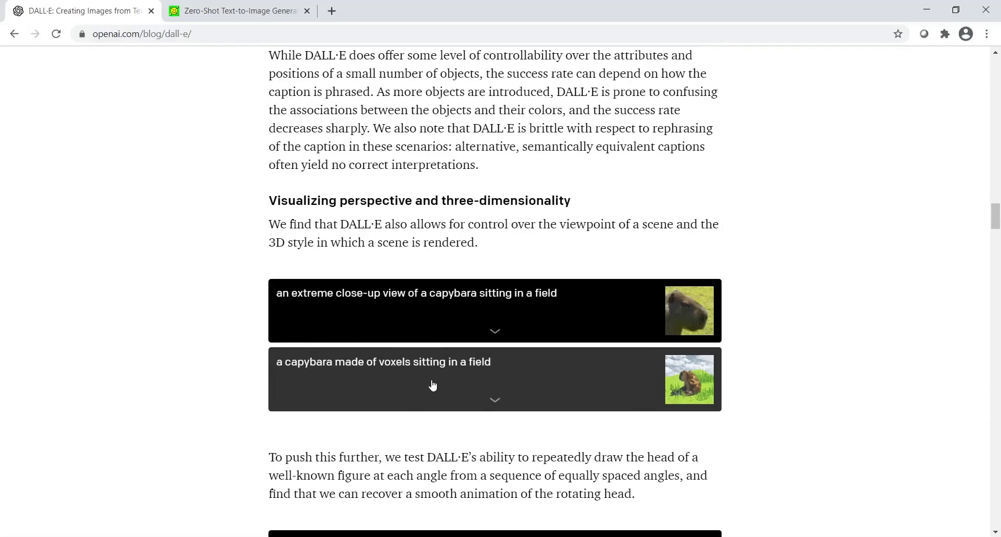
mouse_move(626, 388)
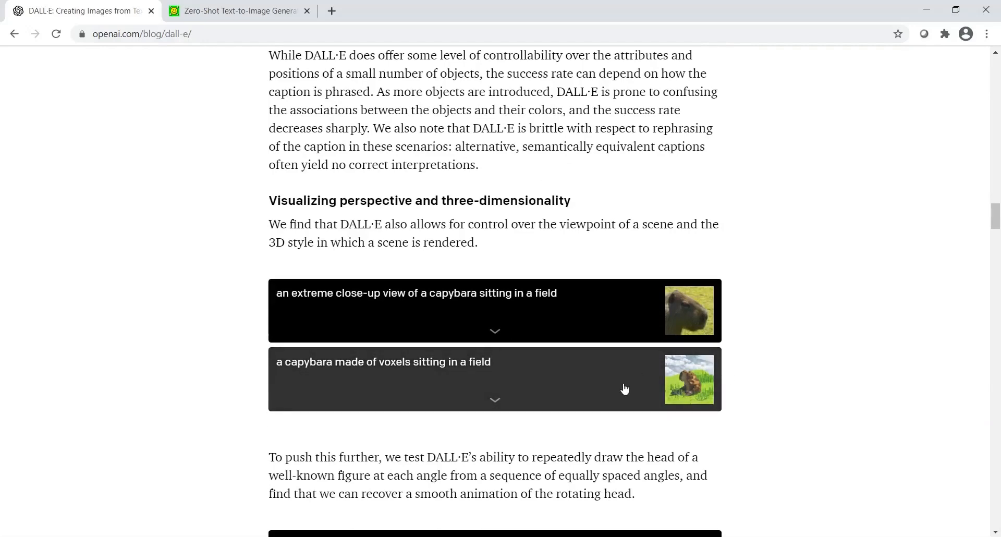
scroll("down", 3)
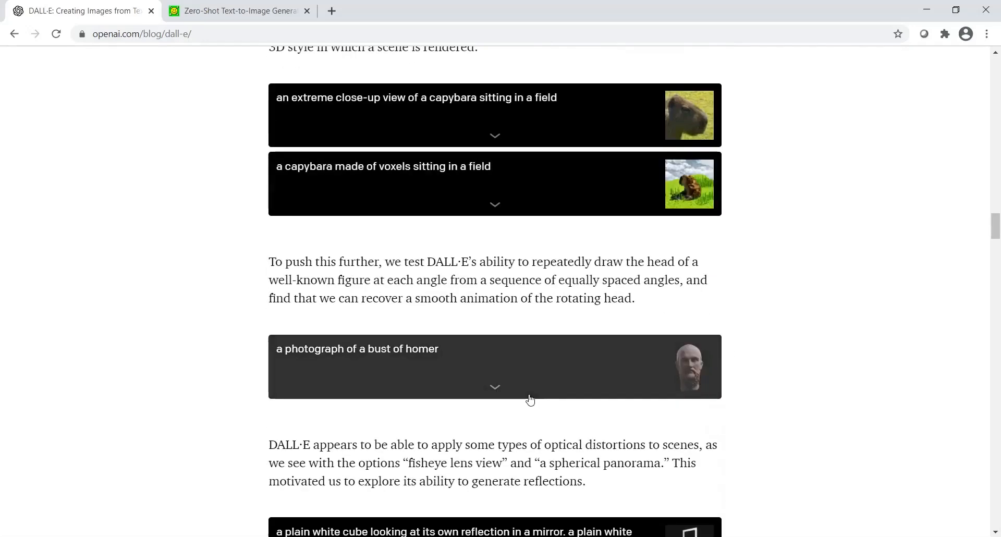
scroll("down", 3)
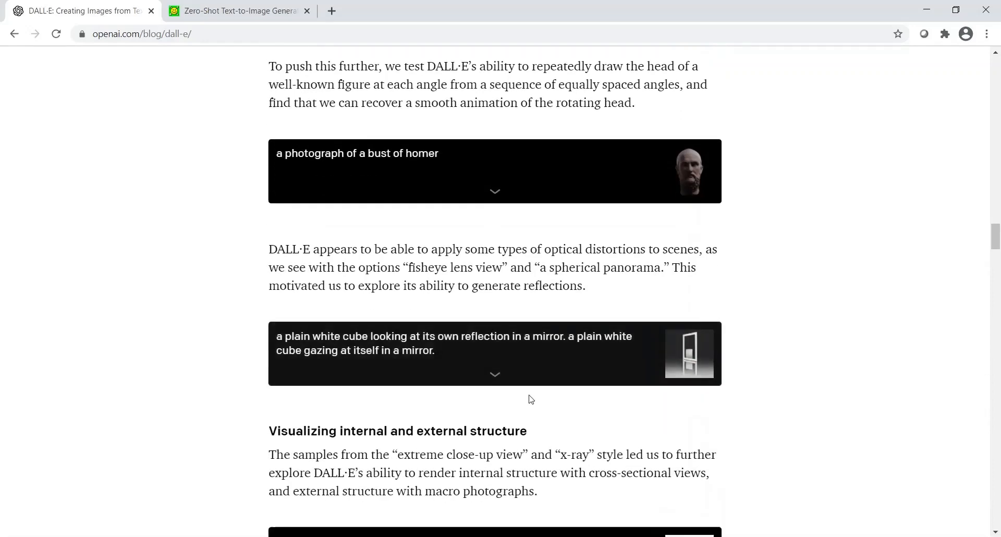
scroll("down", 3)
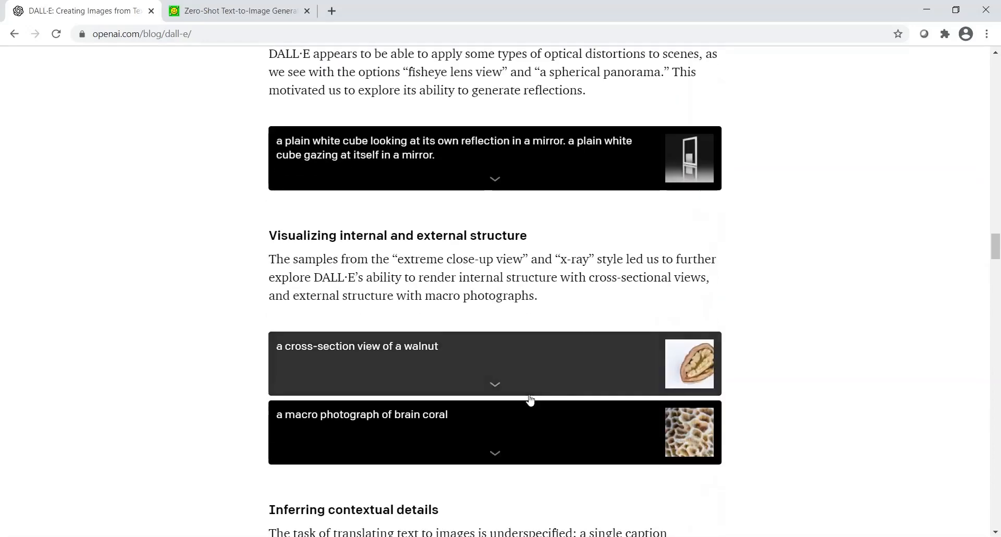
mouse_move(363, 254)
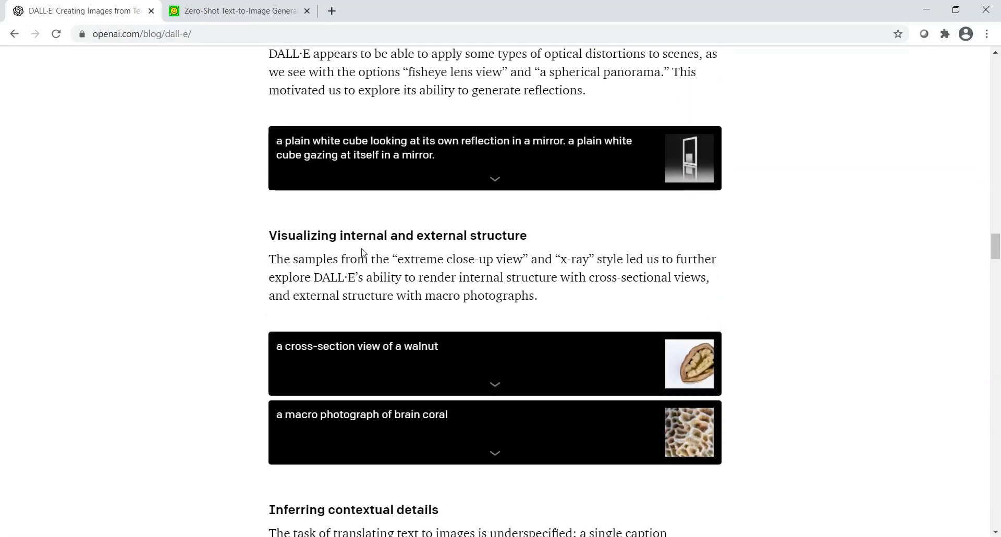
mouse_move(359, 365)
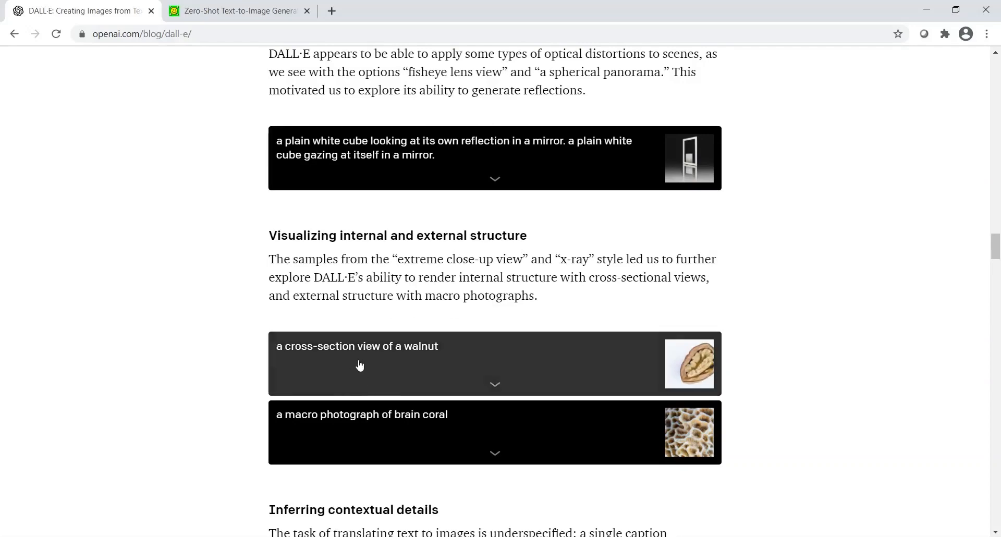
mouse_move(800, 391)
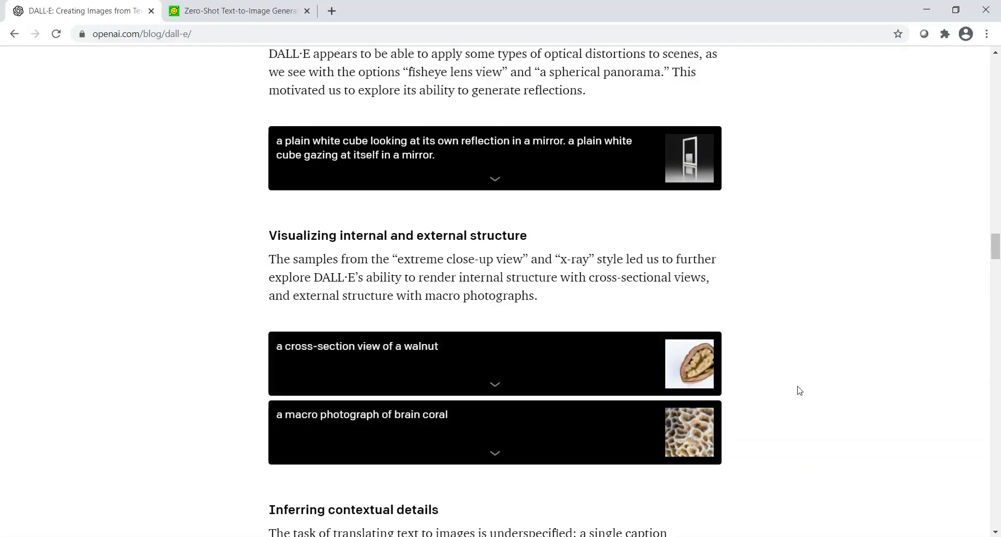
Scroll to 'Inferring contextual details' and the capybara-at-sunrise painting prompt.
scroll("down", 3)
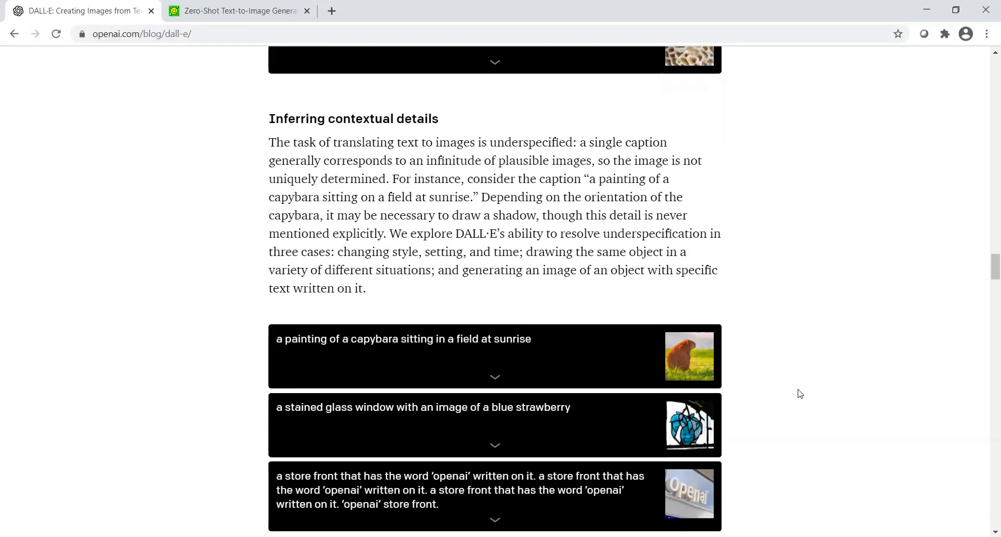
scroll("down", 3)
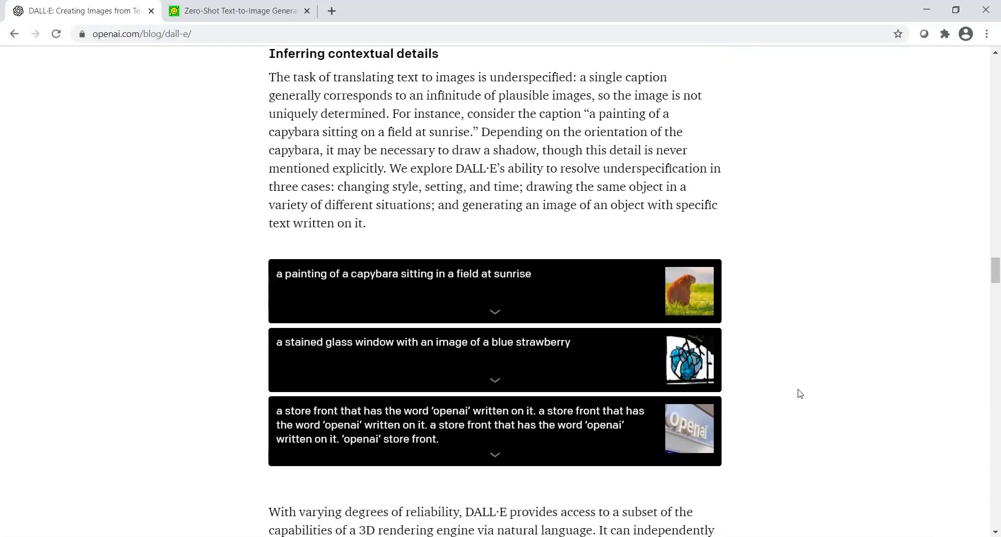
mouse_move(385, 282)
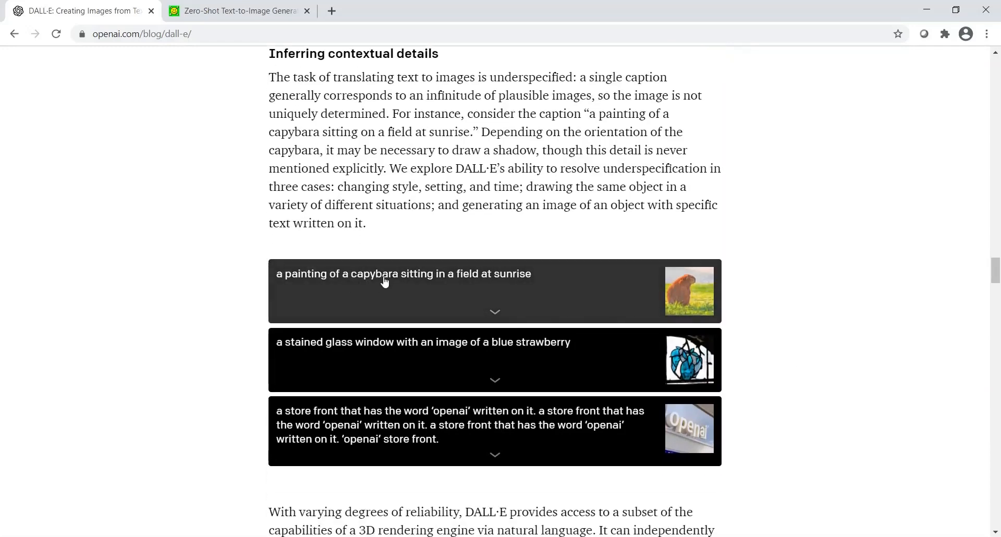
mouse_move(457, 291)
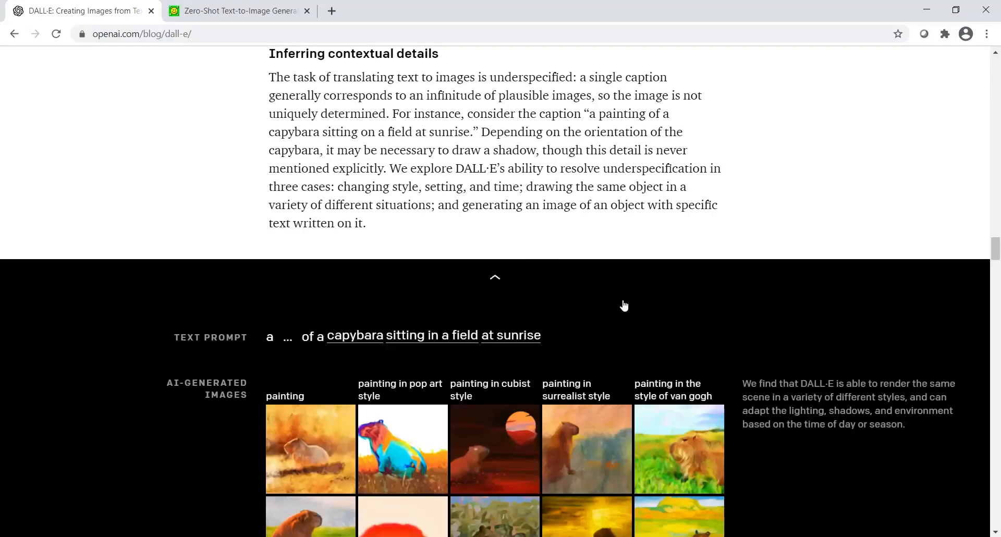
Expand the capybara example and change its prompt to a fox at night.
left_click(494, 278)
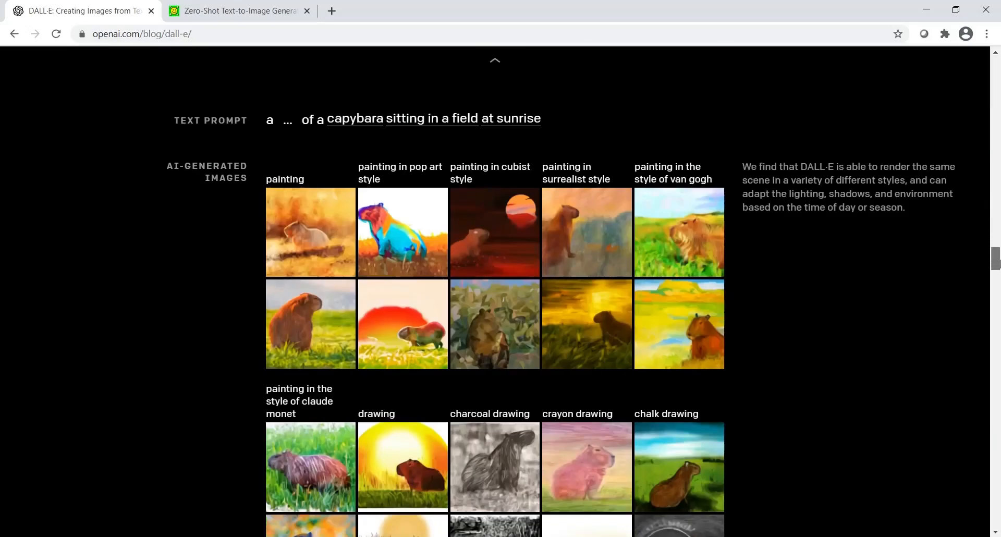
scroll("down", 3)
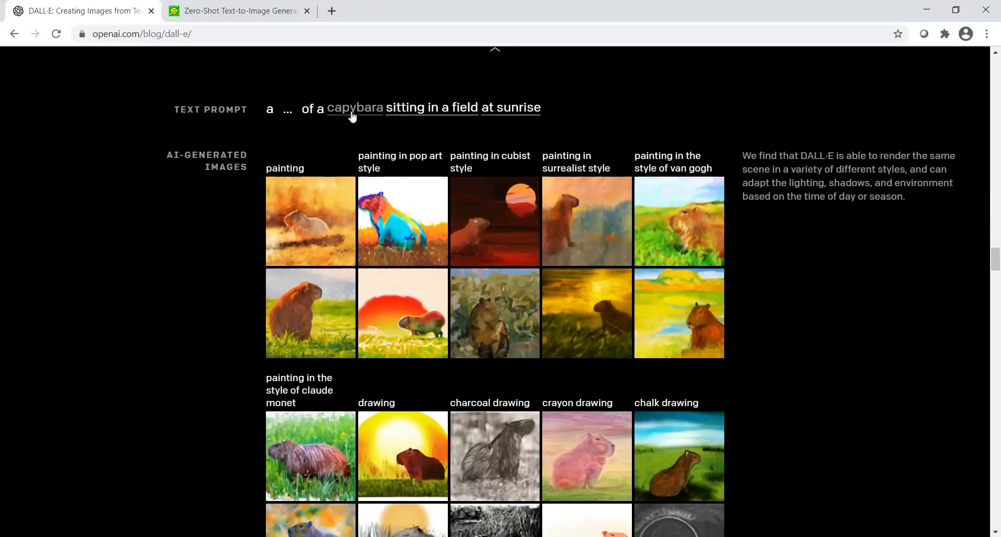
left_click(354, 108)
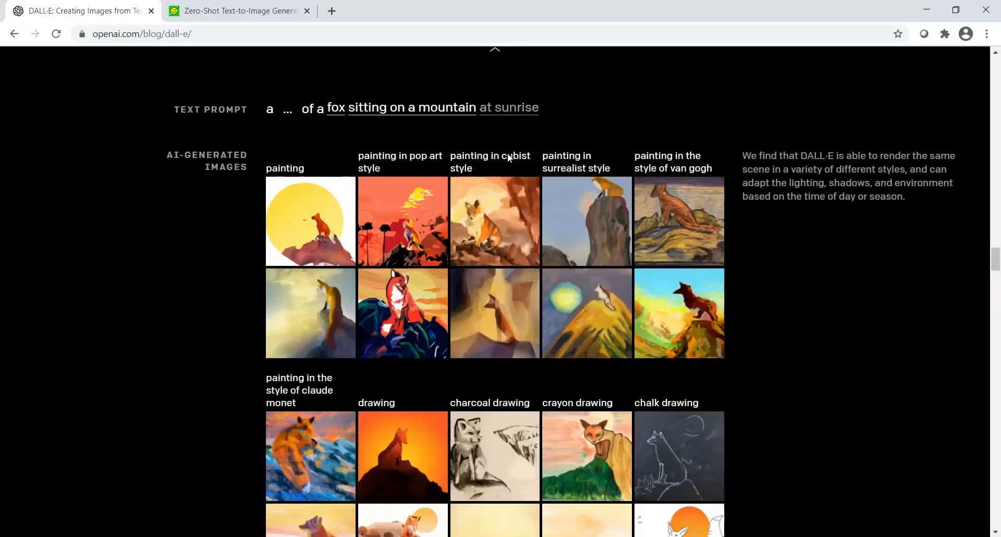
left_click(509, 107)
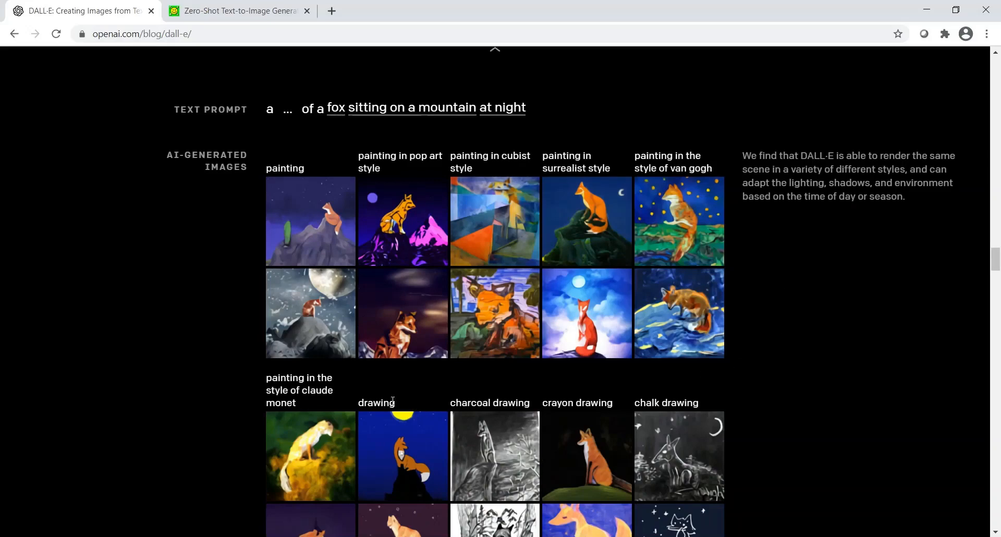
mouse_move(541, 293)
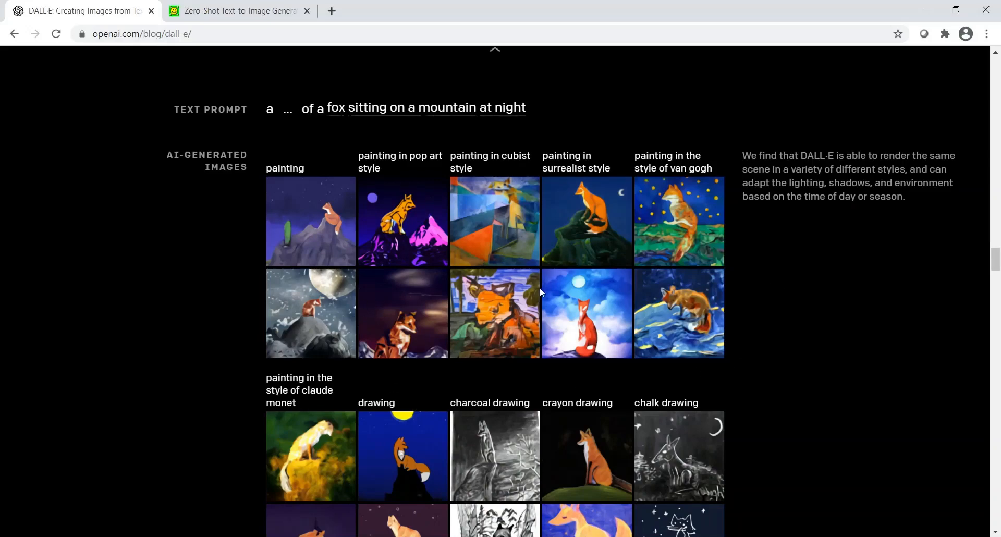
Switch the fox prompt's time to 'in the morning', then collapse the example.
scroll("up", 3)
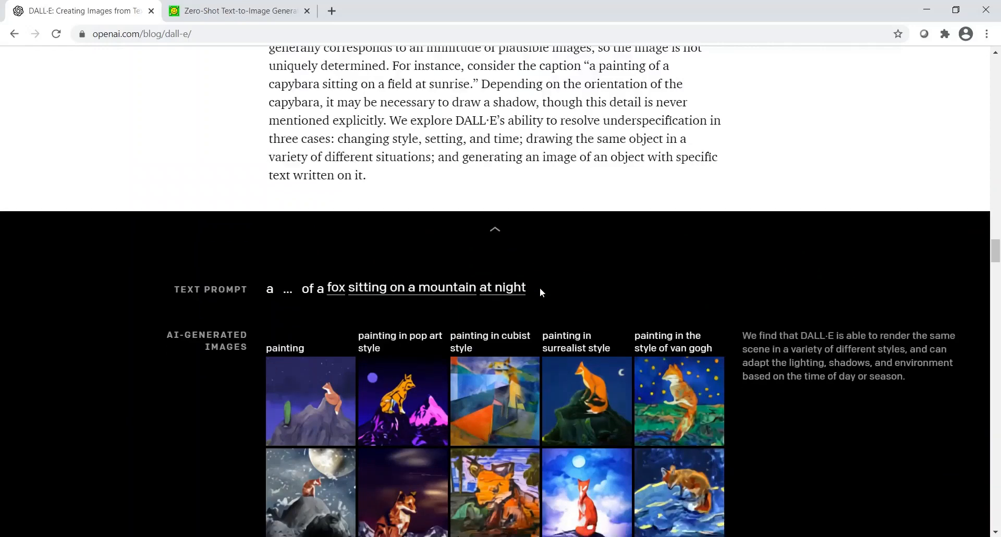
scroll("down", 3)
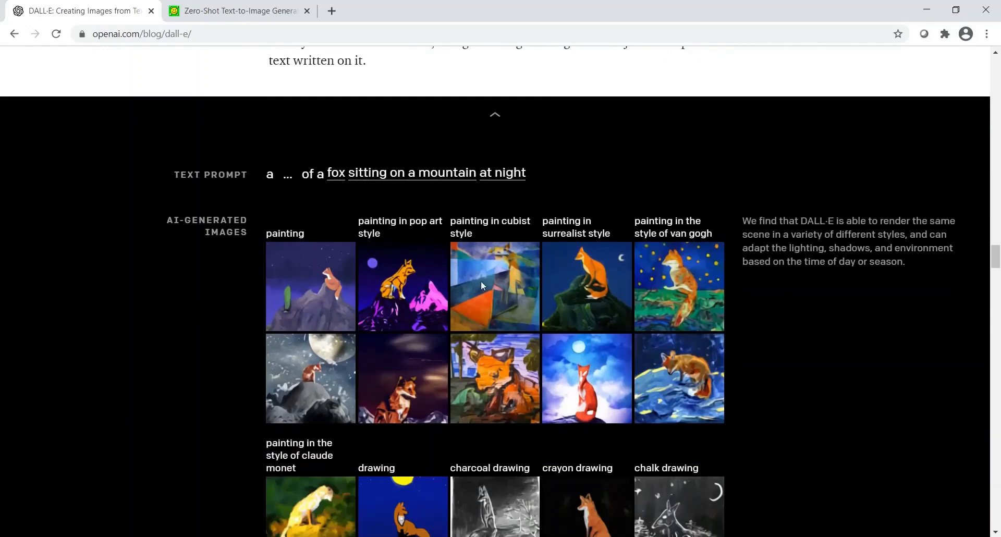
mouse_move(369, 179)
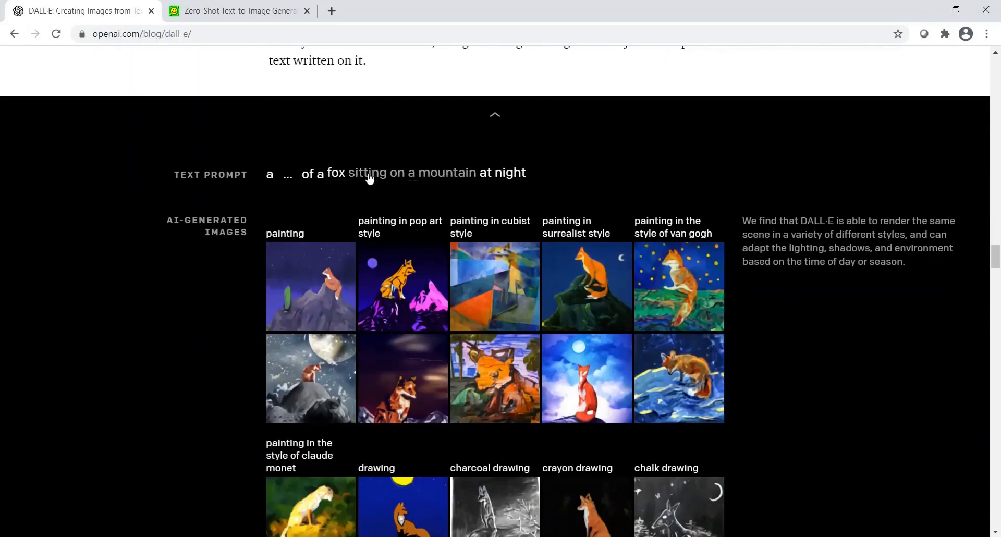
mouse_move(497, 179)
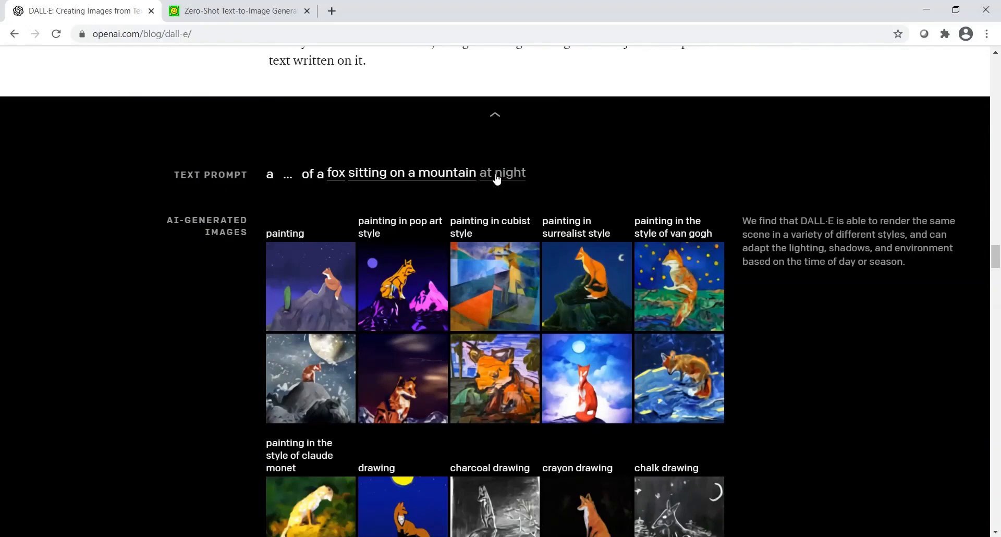
mouse_move(531, 261)
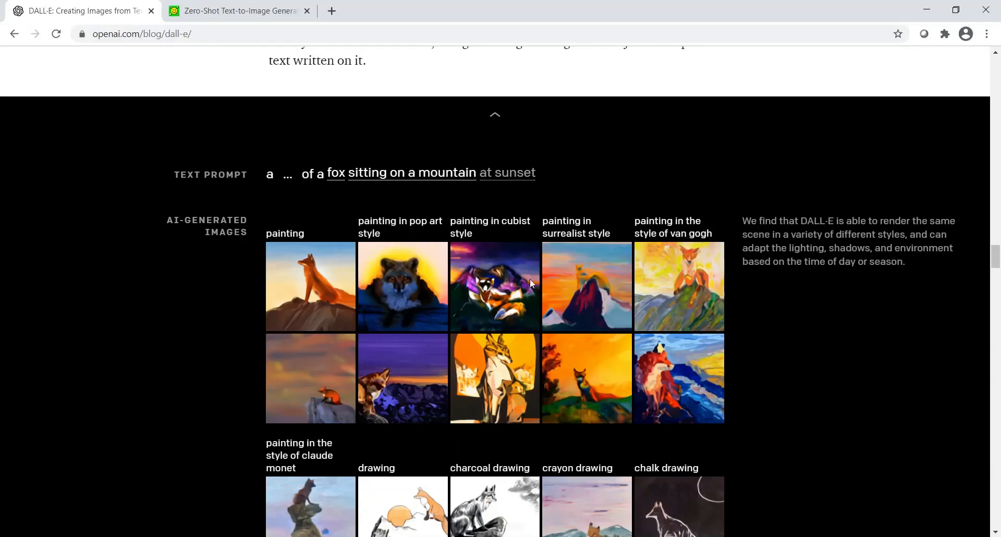
left_click(507, 173)
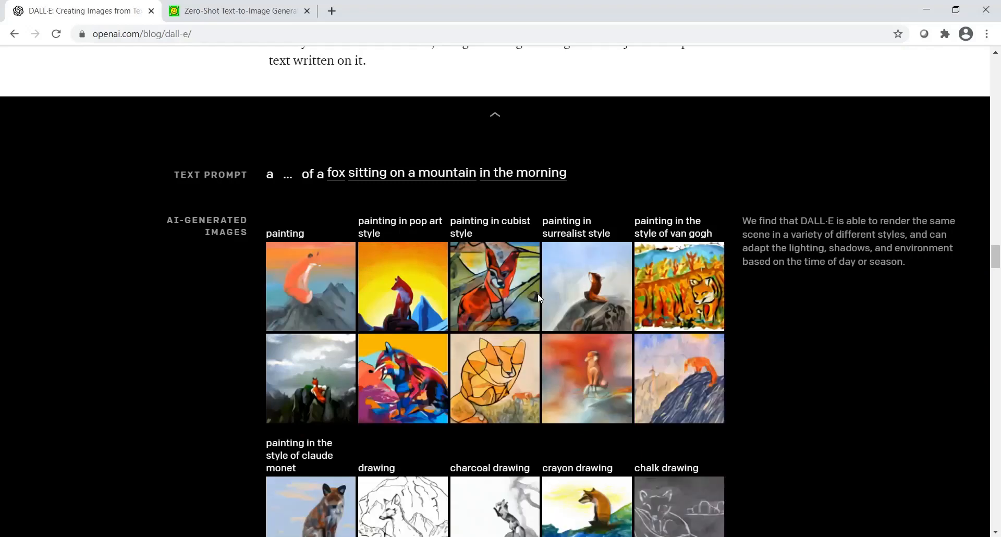
mouse_move(517, 168)
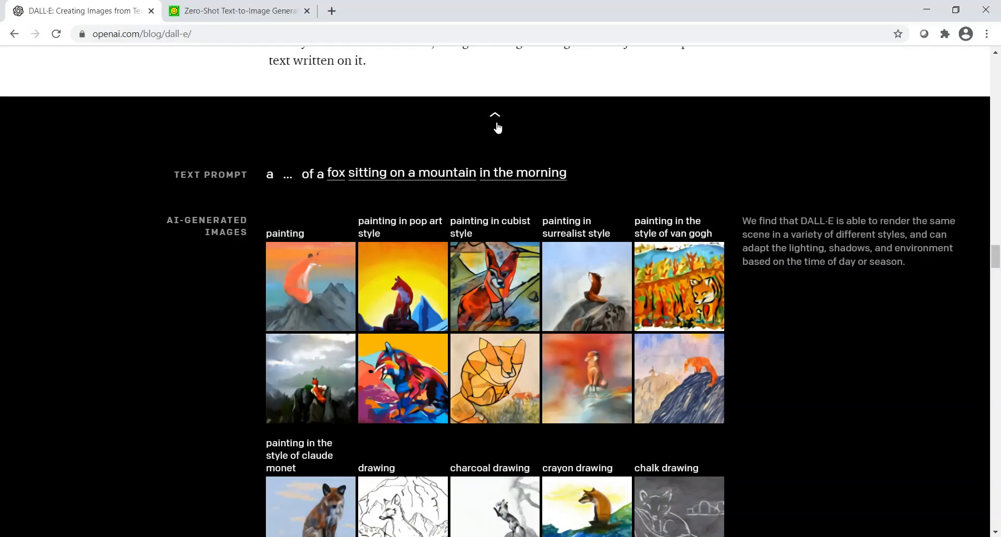
left_click(494, 114)
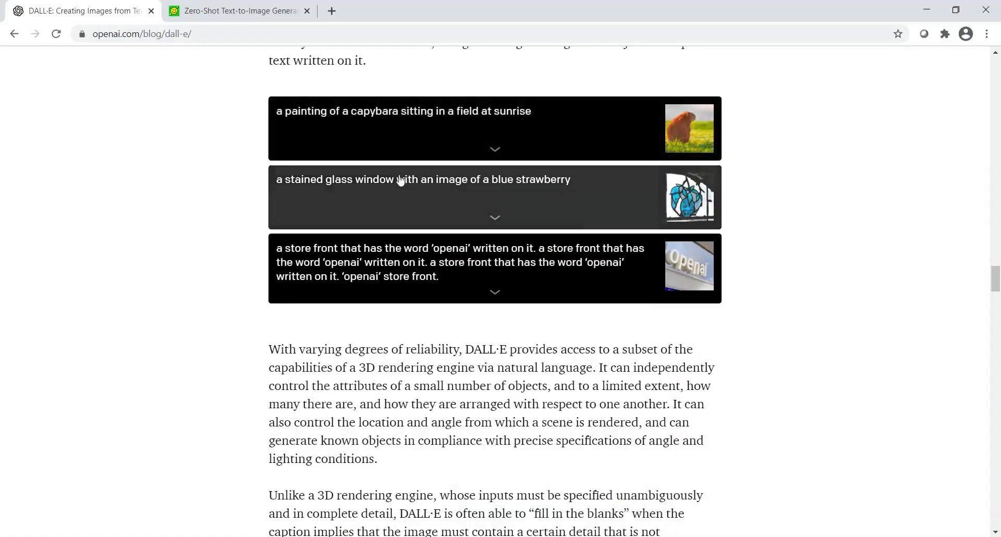
mouse_move(497, 221)
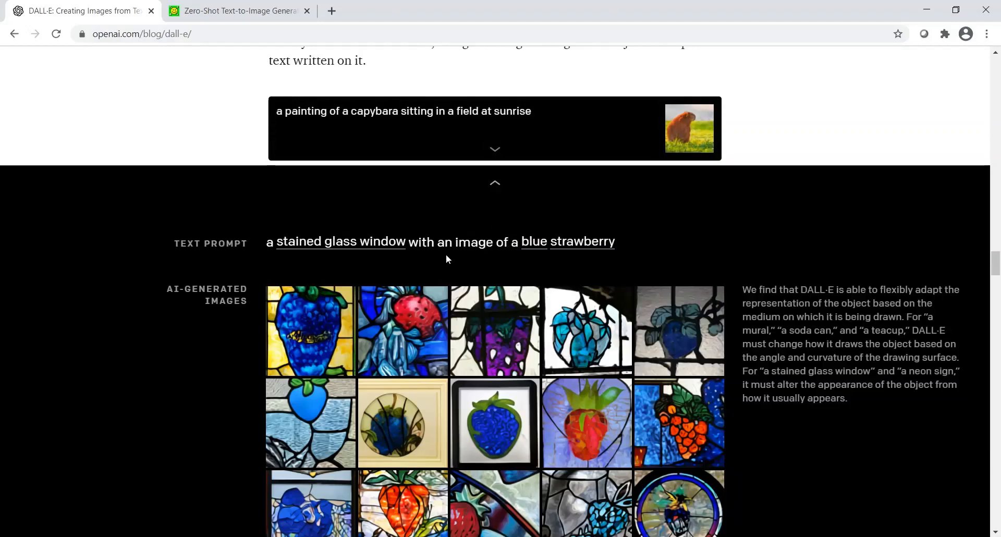
mouse_move(284, 322)
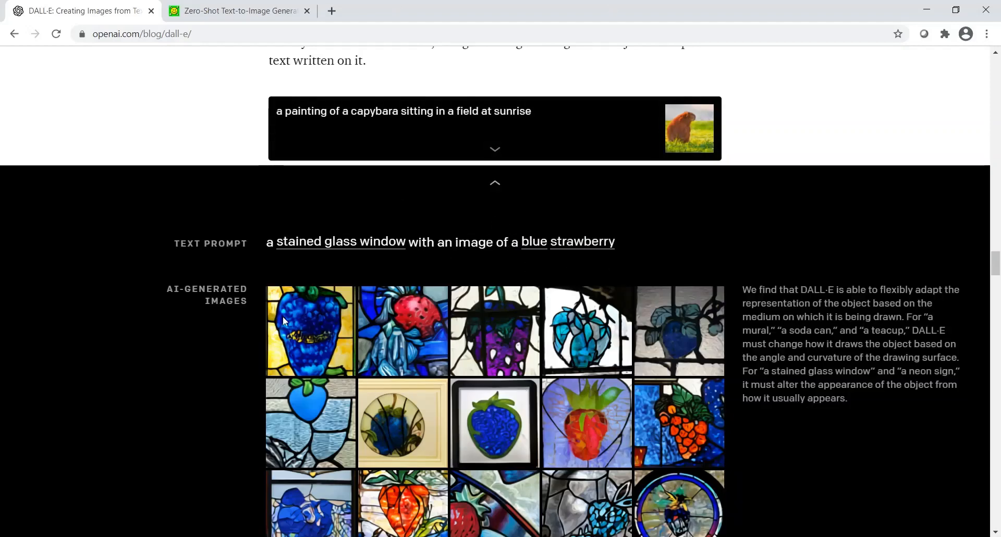
Change the stained-glass strawberry prompt to blue broccoli latte art.
scroll("down", 3)
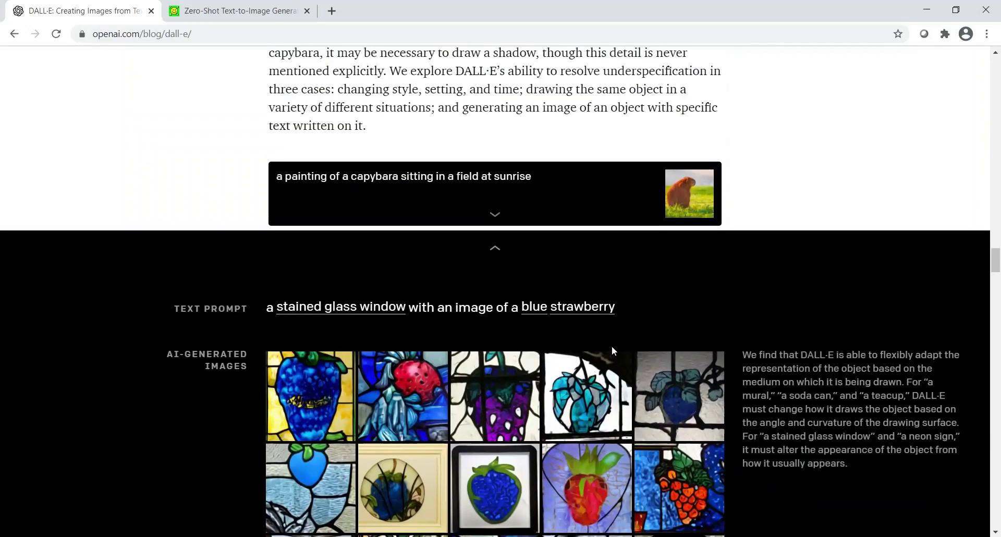
scroll("down", 3)
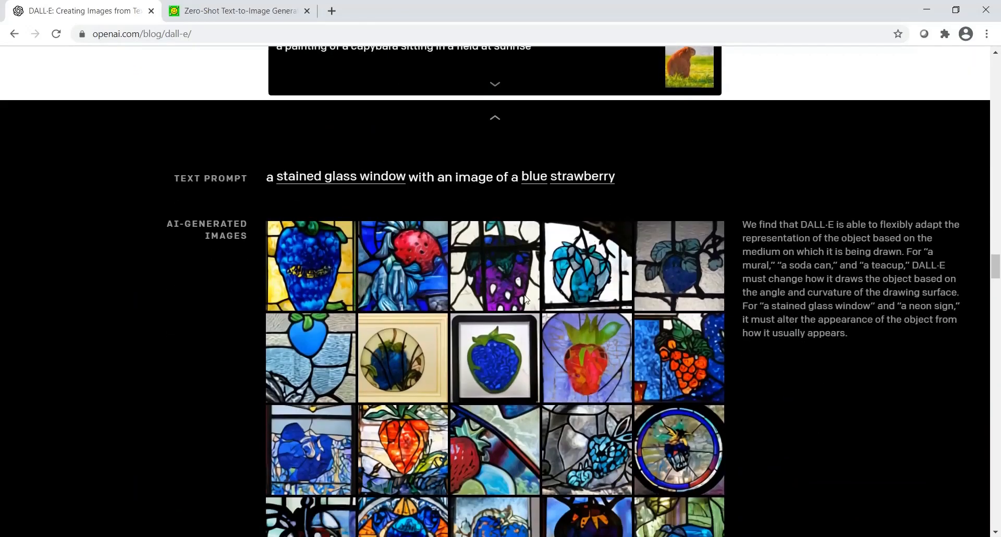
mouse_move(501, 276)
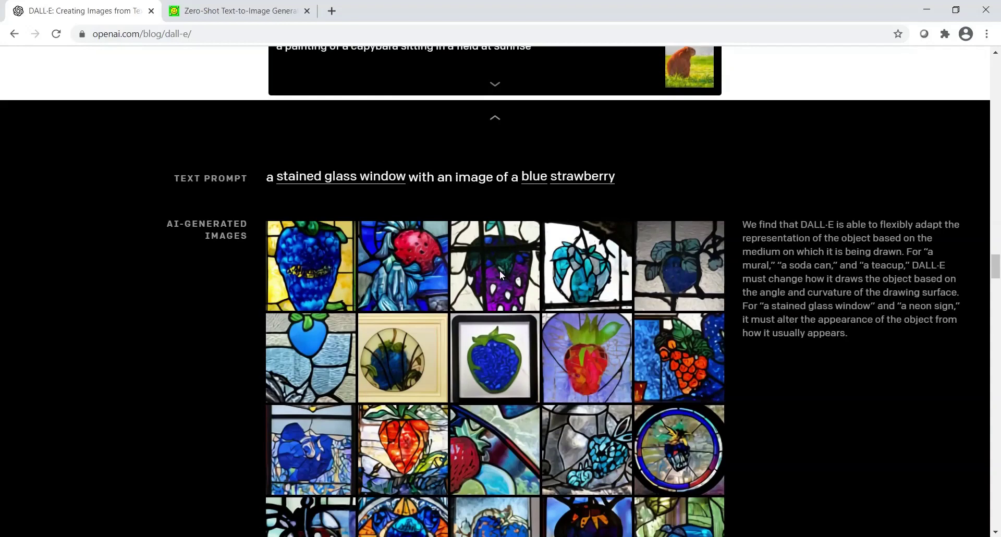
mouse_move(583, 181)
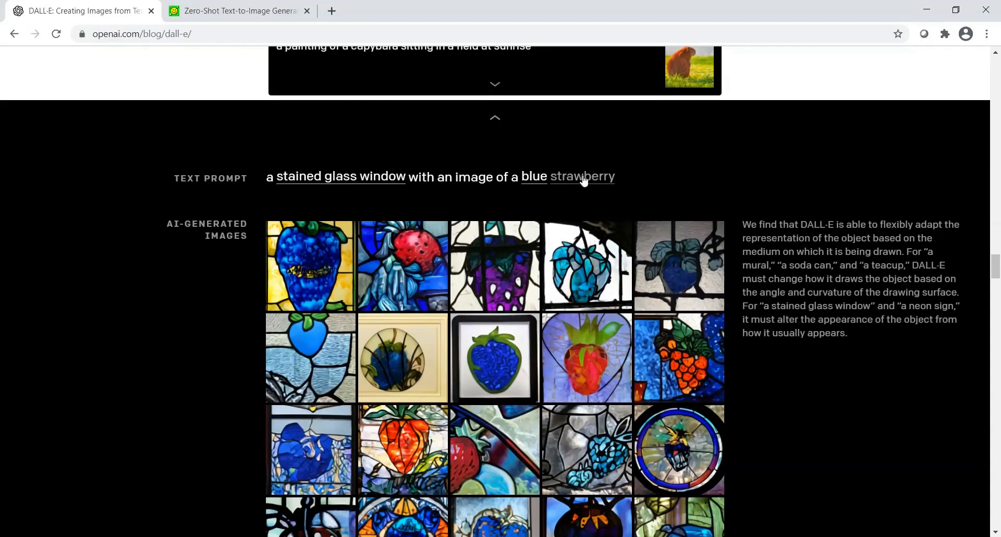
left_click(582, 176)
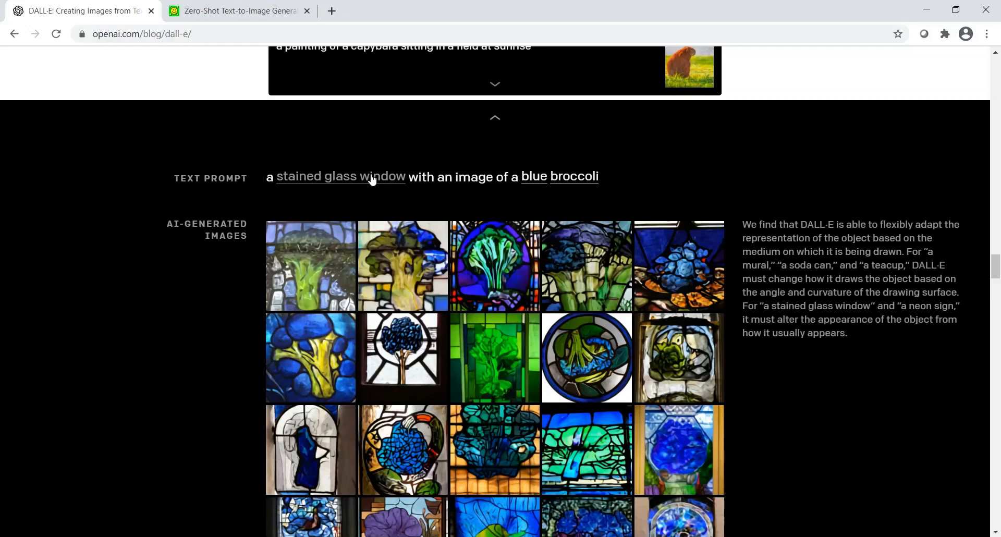
mouse_move(355, 342)
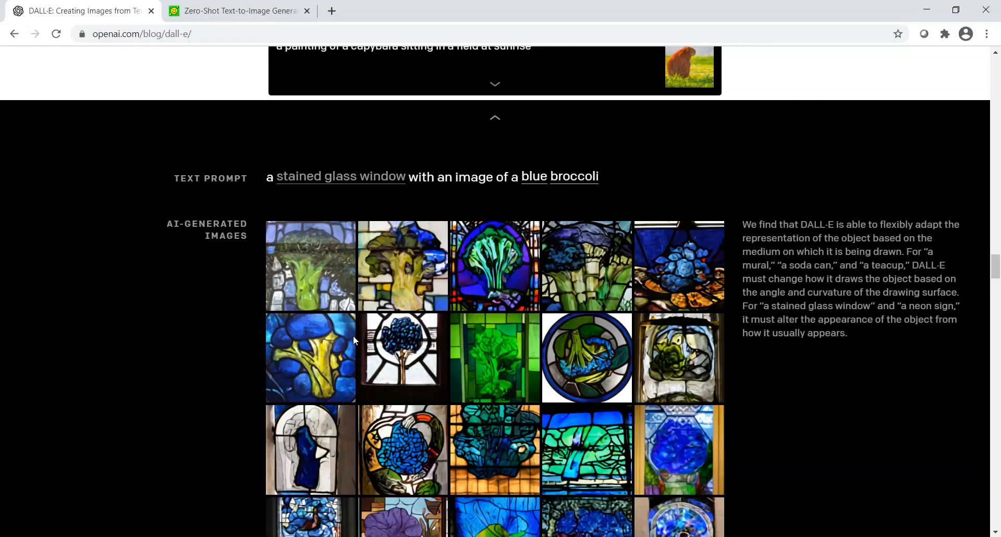
left_click(341, 177)
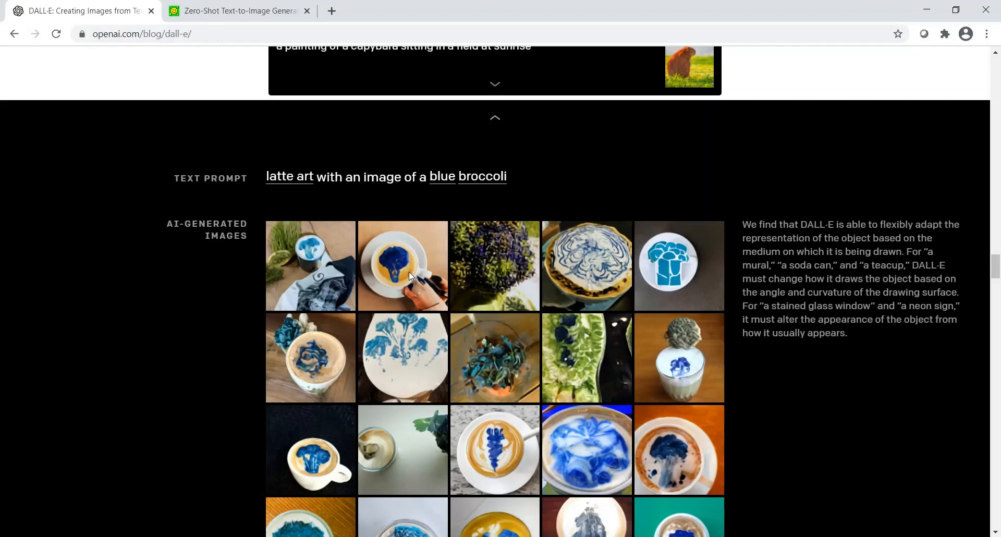
mouse_move(350, 200)
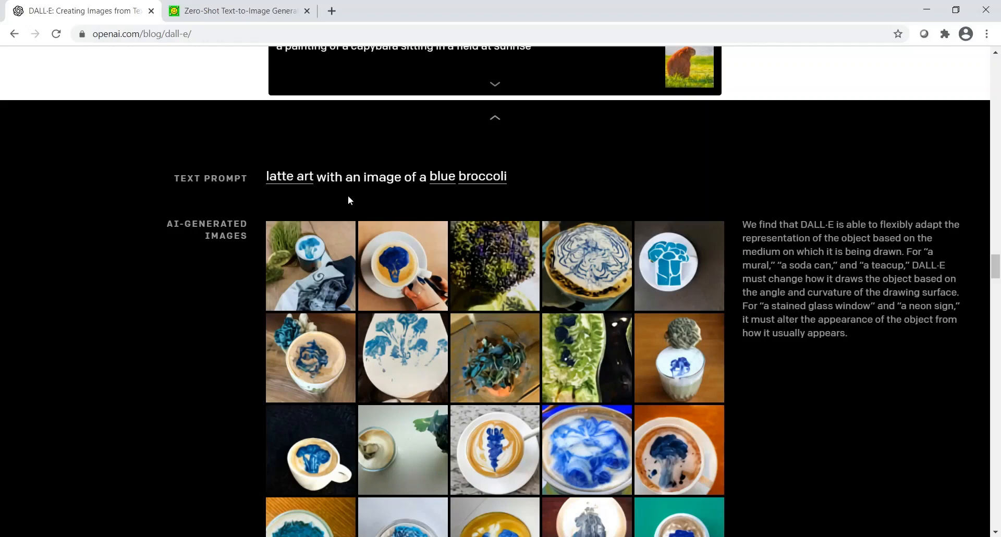
mouse_move(421, 314)
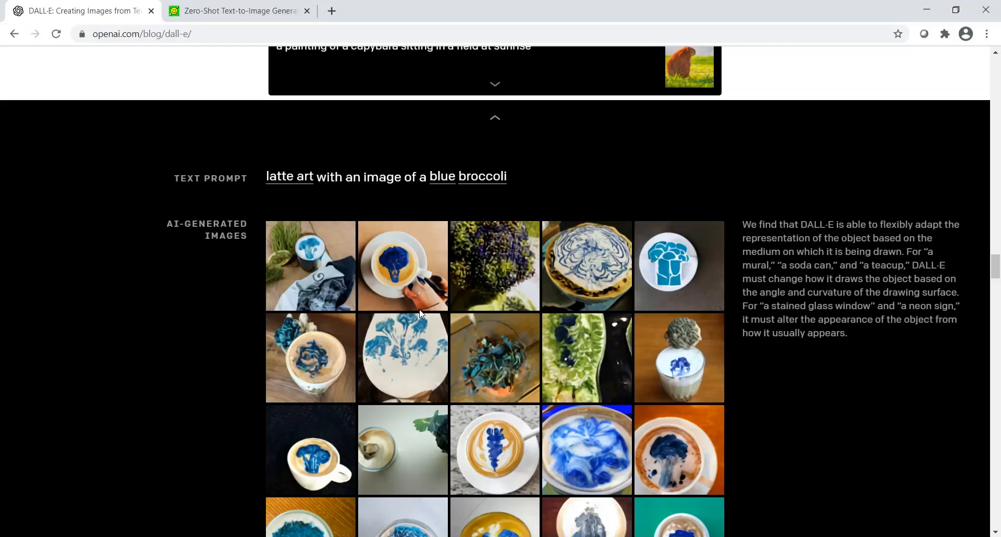
scroll("down", 3)
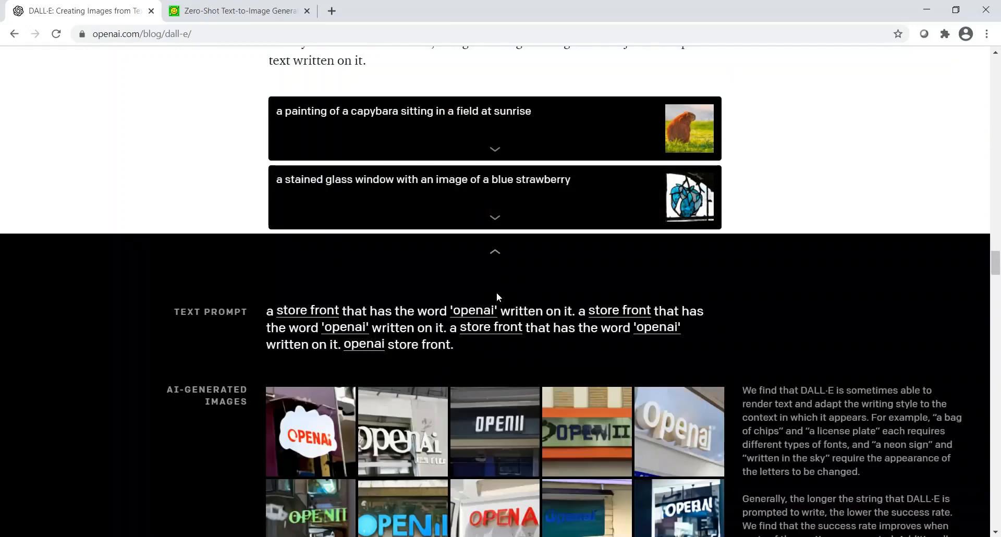
Review the 'clip' store front results and scroll to the 3D-rendering paragraph.
scroll("down", 3)
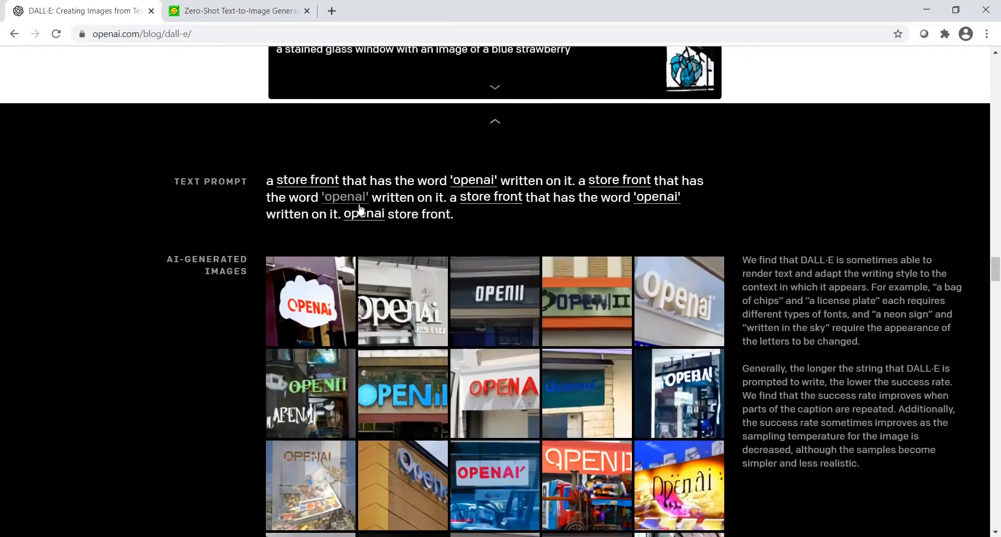
mouse_move(476, 185)
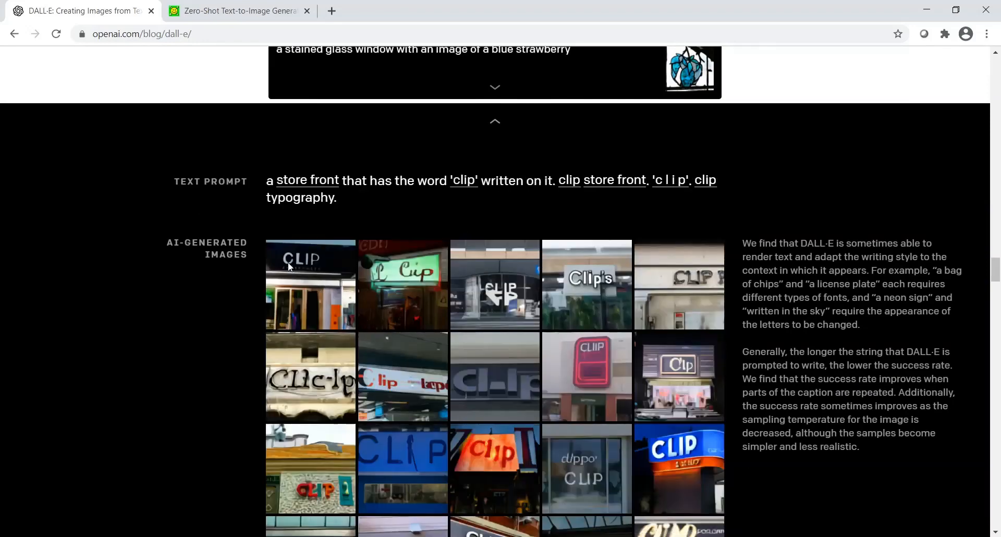
mouse_move(568, 288)
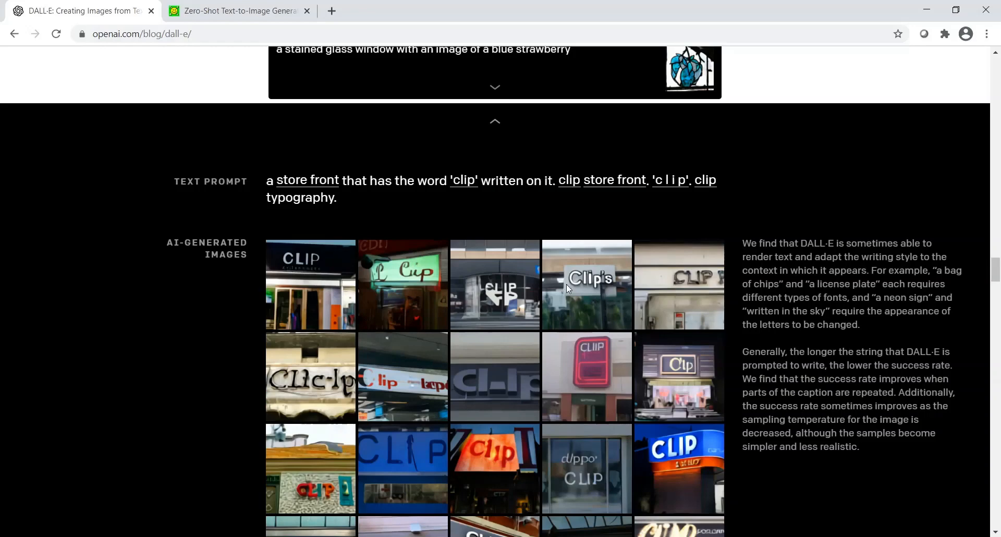
mouse_move(599, 298)
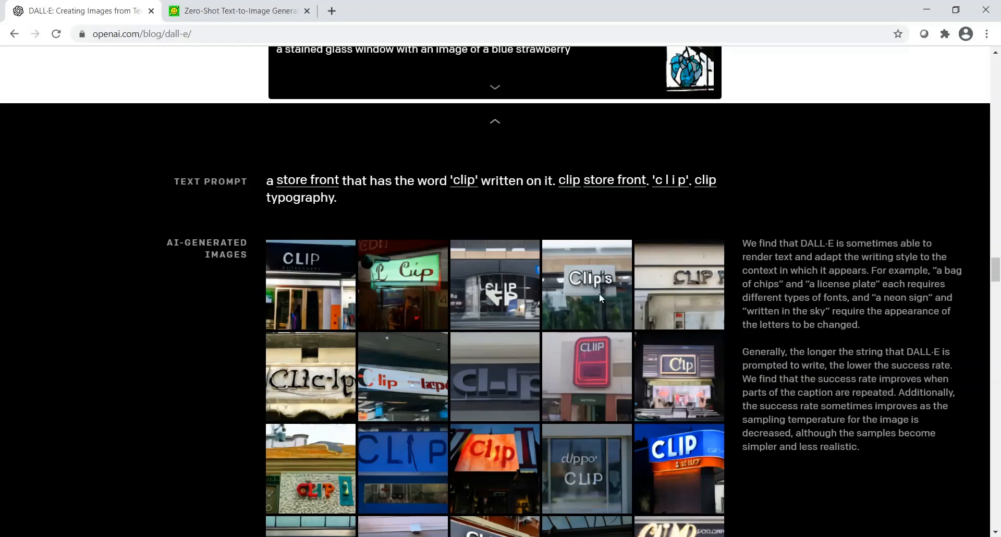
mouse_move(382, 397)
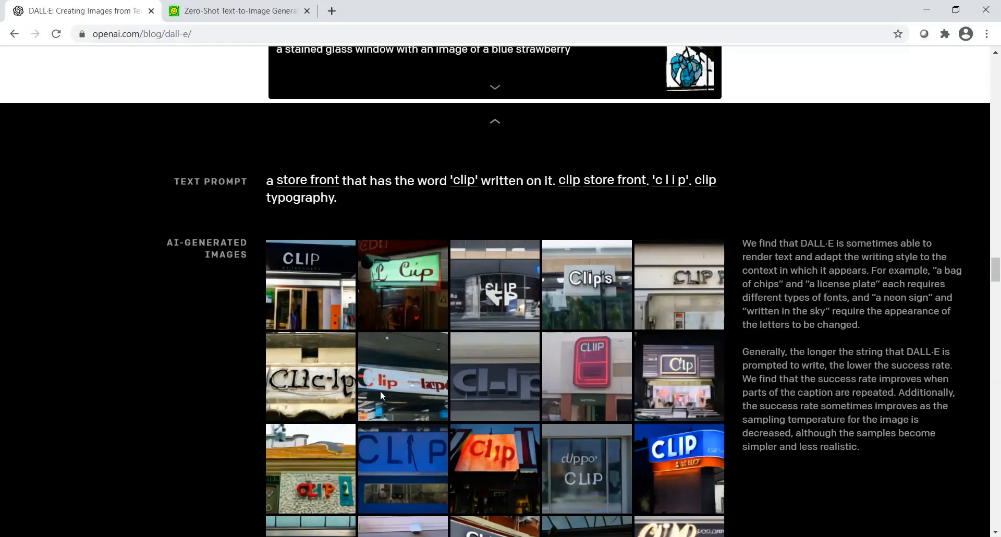
mouse_move(572, 334)
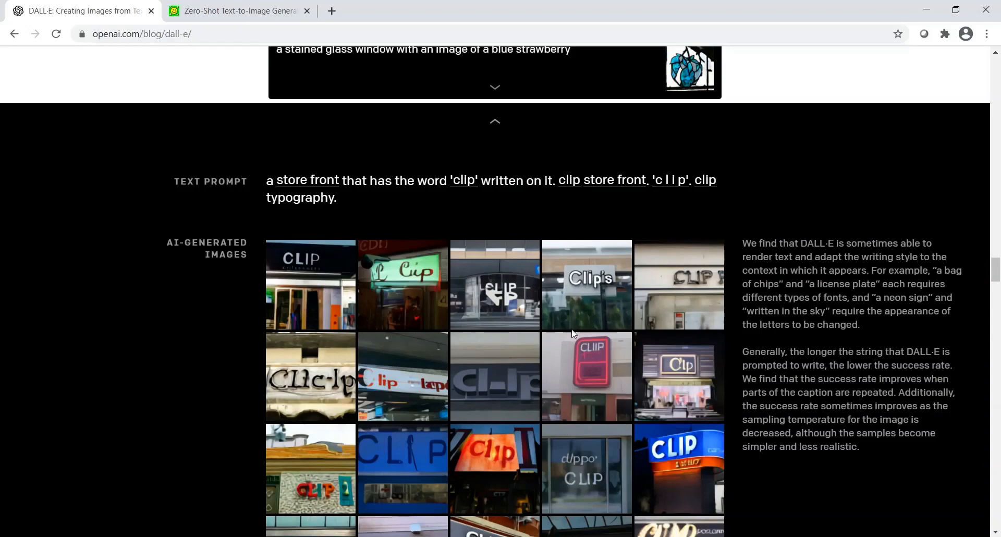
scroll("down", 3)
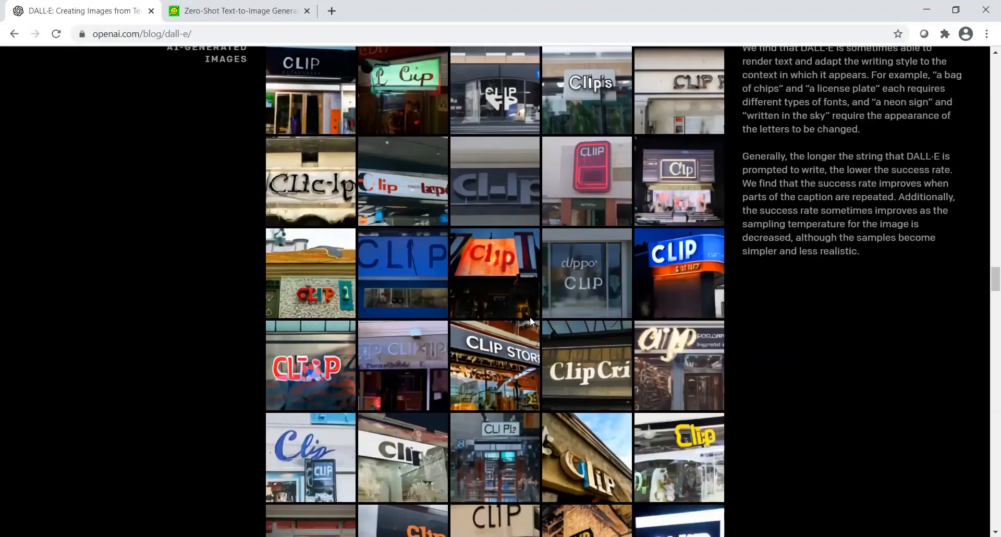
scroll("down", 3)
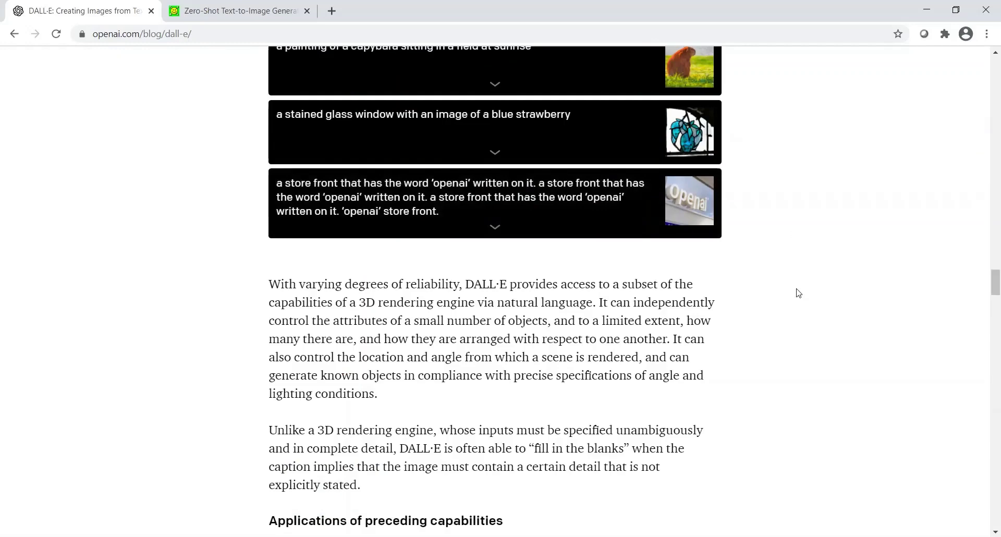
Scroll past the three collapsed examples toward the Applications of preceding capabilities section.
scroll("up", 3)
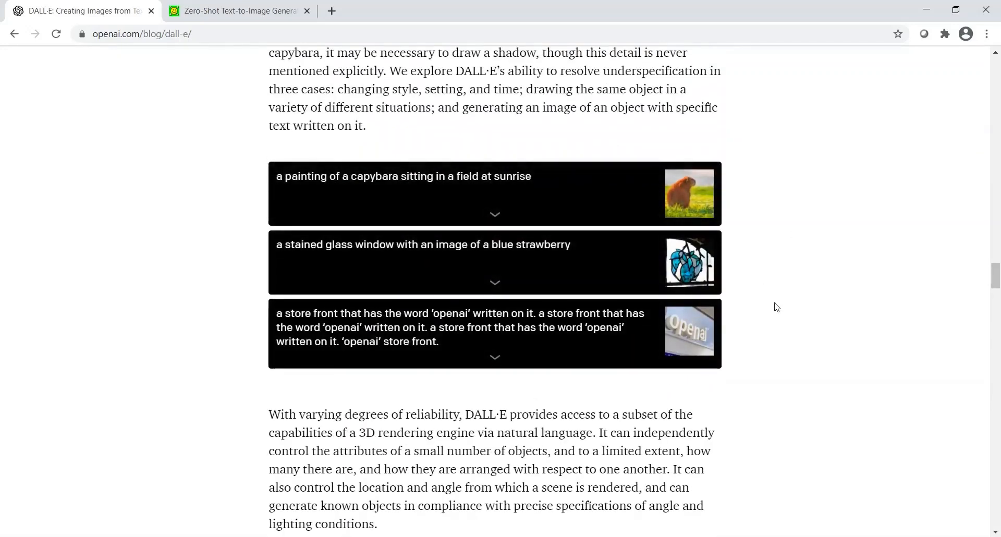
mouse_move(834, 290)
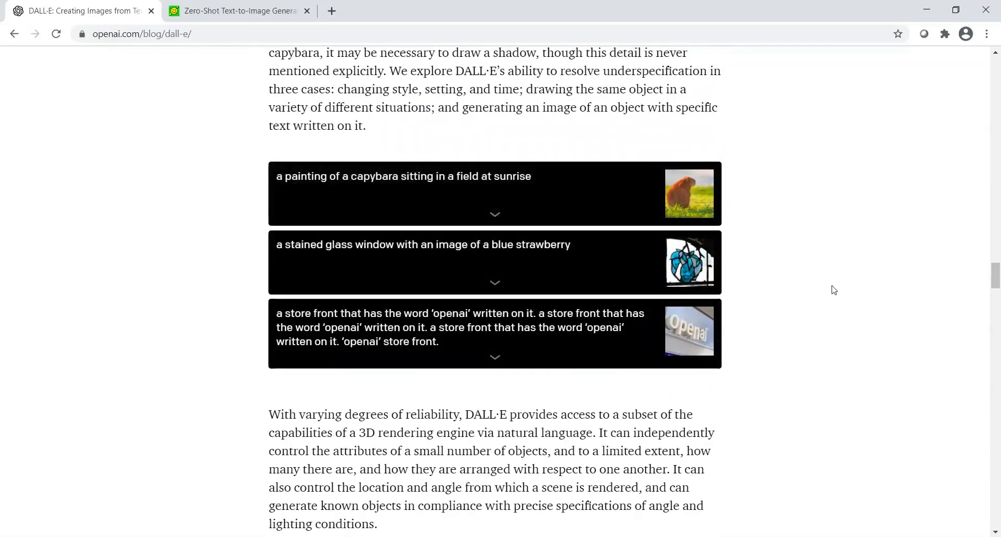
mouse_move(495, 286)
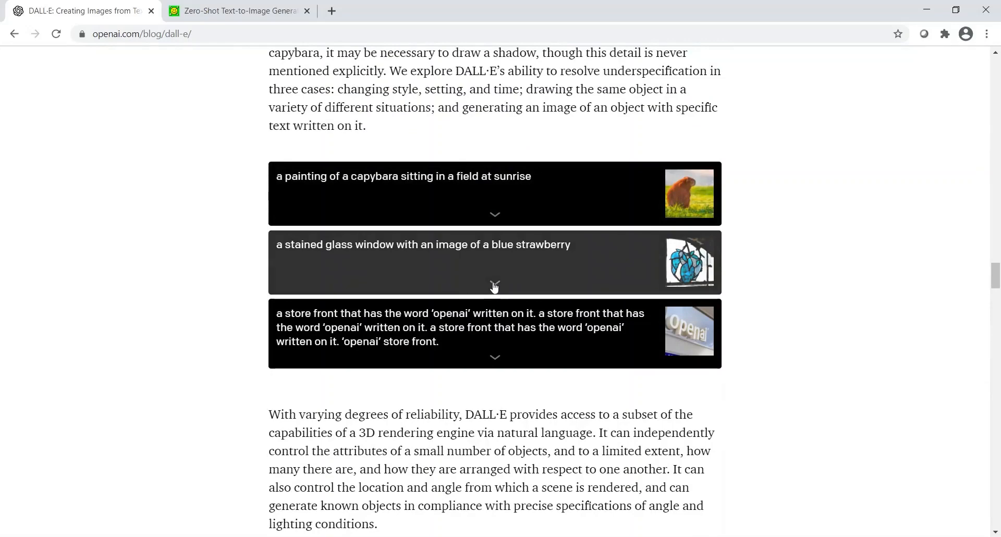
scroll("down", 3)
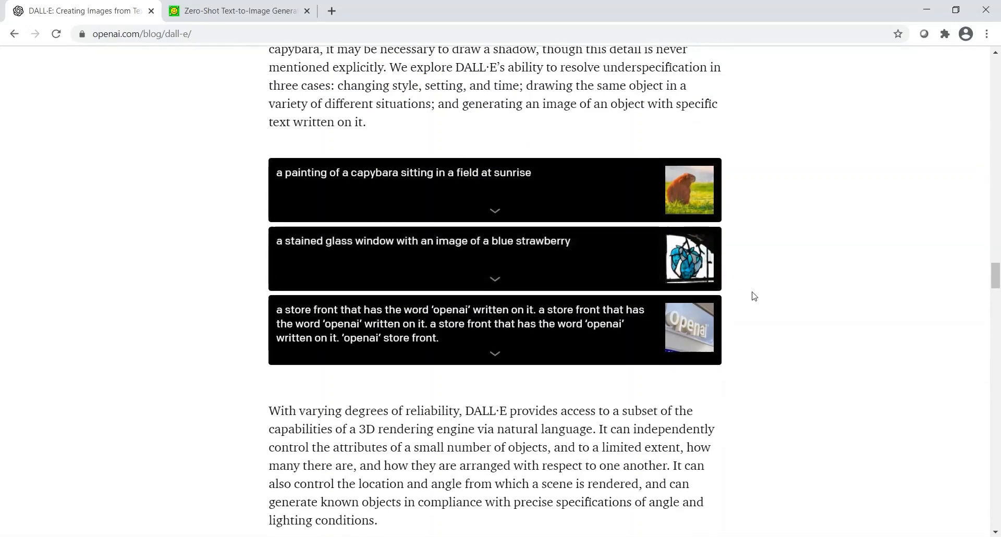
scroll("down", 3)
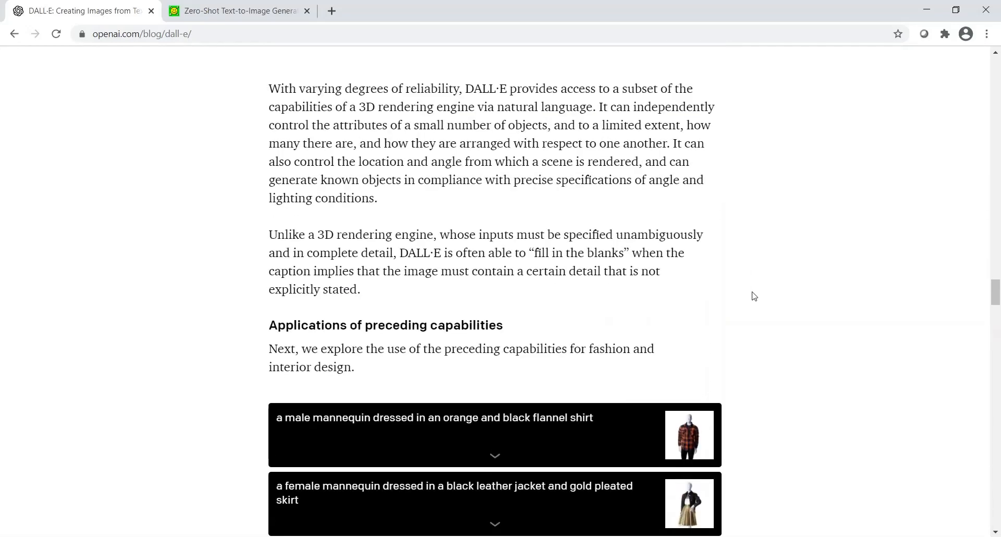
scroll("down", 3)
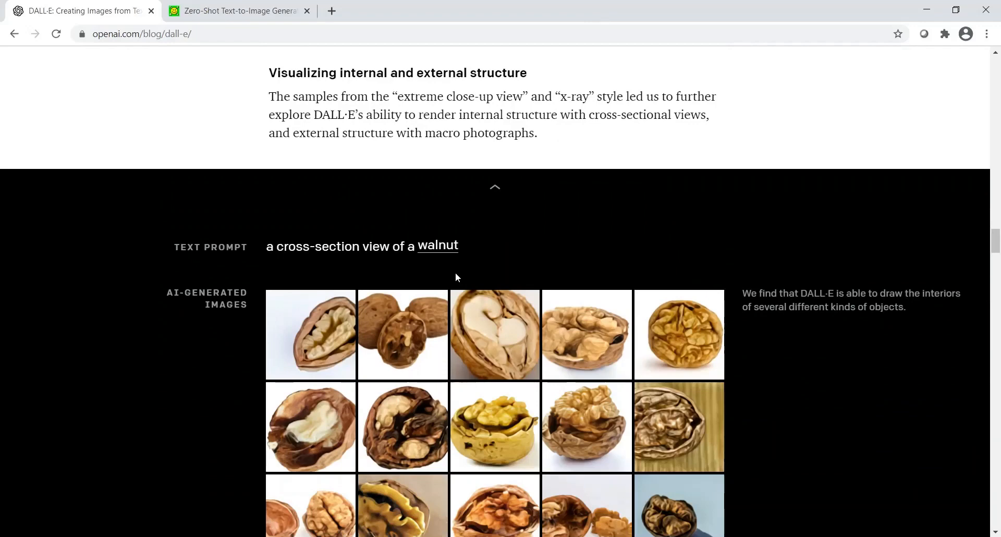
mouse_move(455, 262)
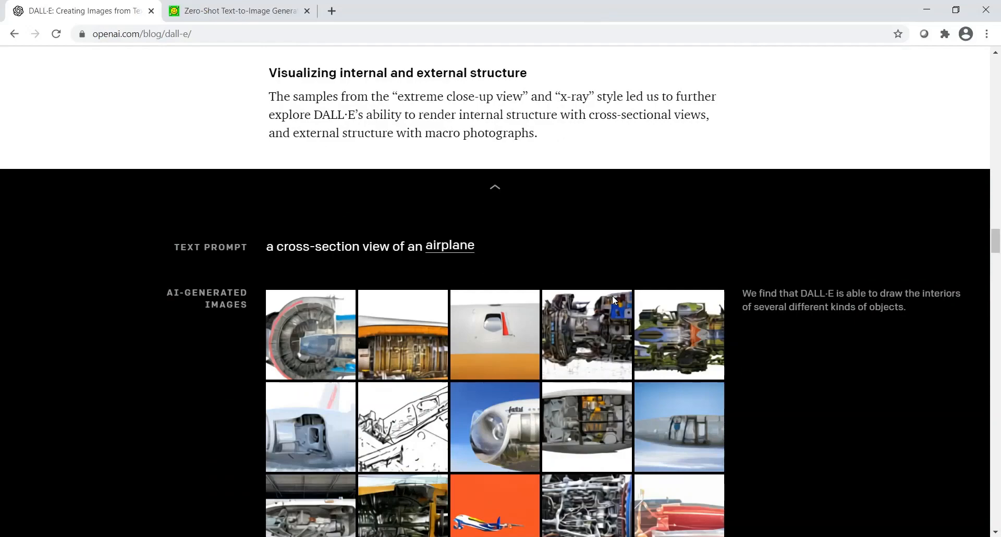
Switch the cross-section example's subject to brain, then collapse it back to its summary.
scroll("down", 3)
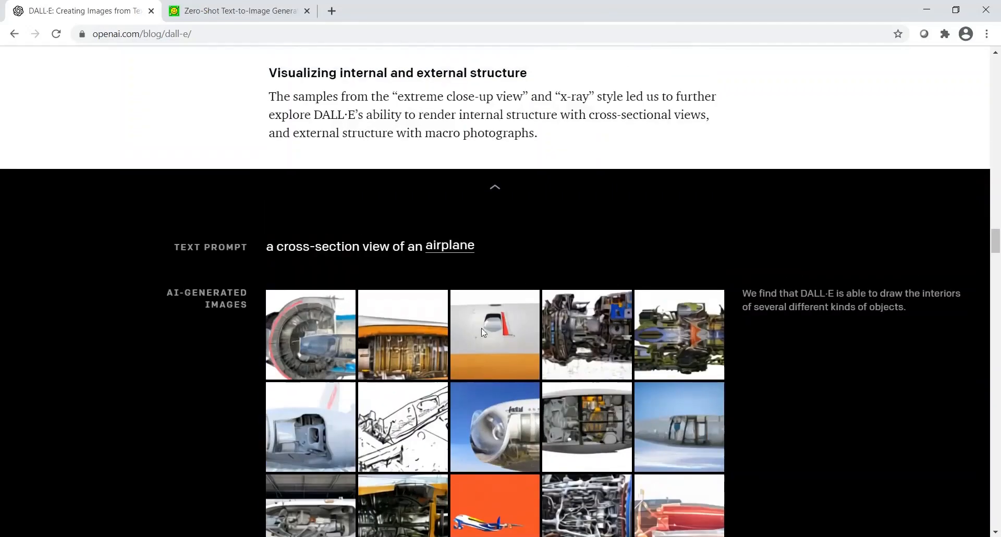
mouse_move(465, 303)
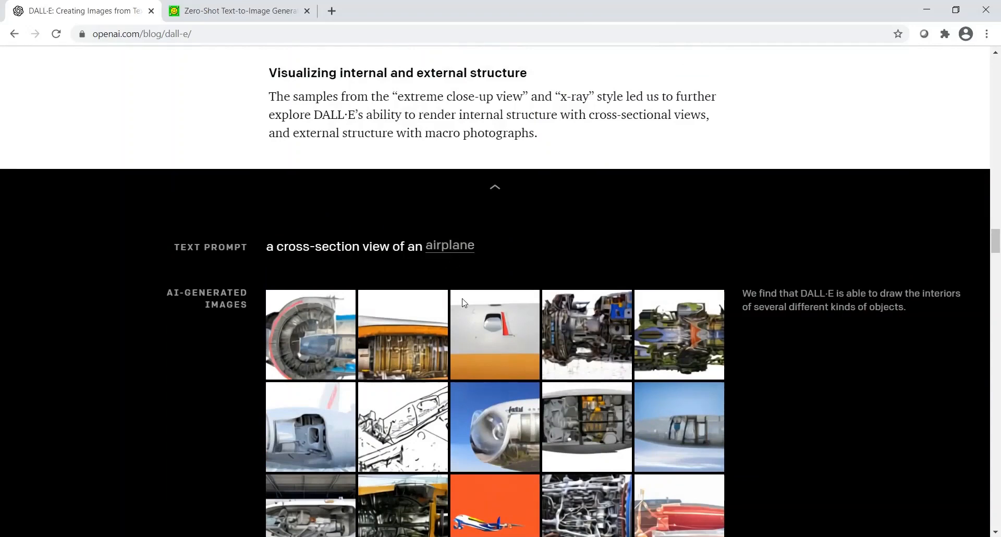
left_click(449, 245)
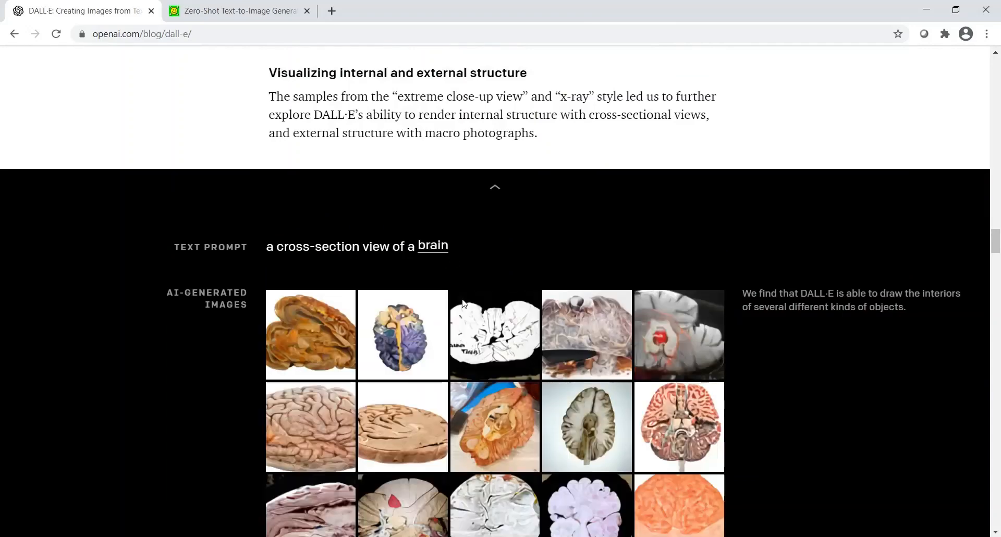
scroll("down", 3)
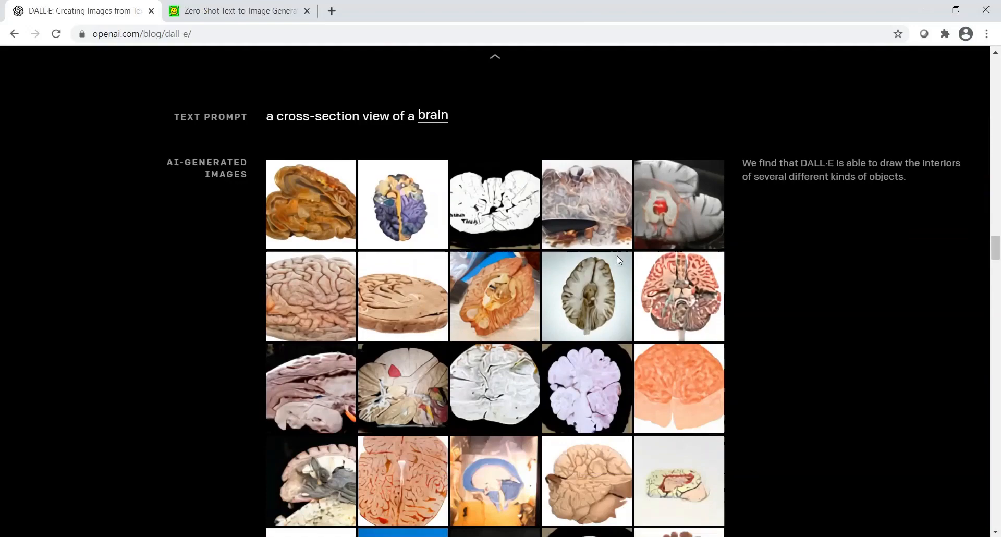
scroll("up", 3)
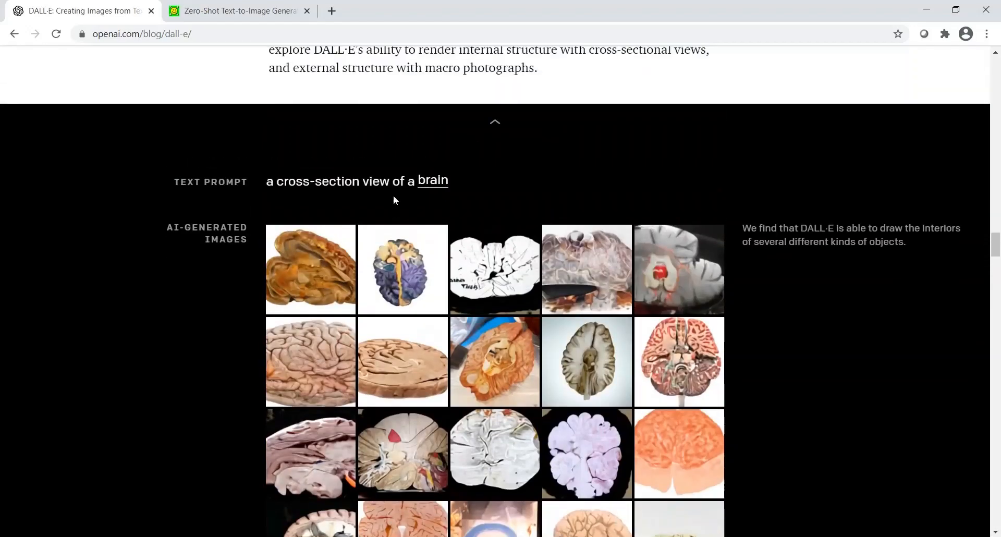
left_click(494, 122)
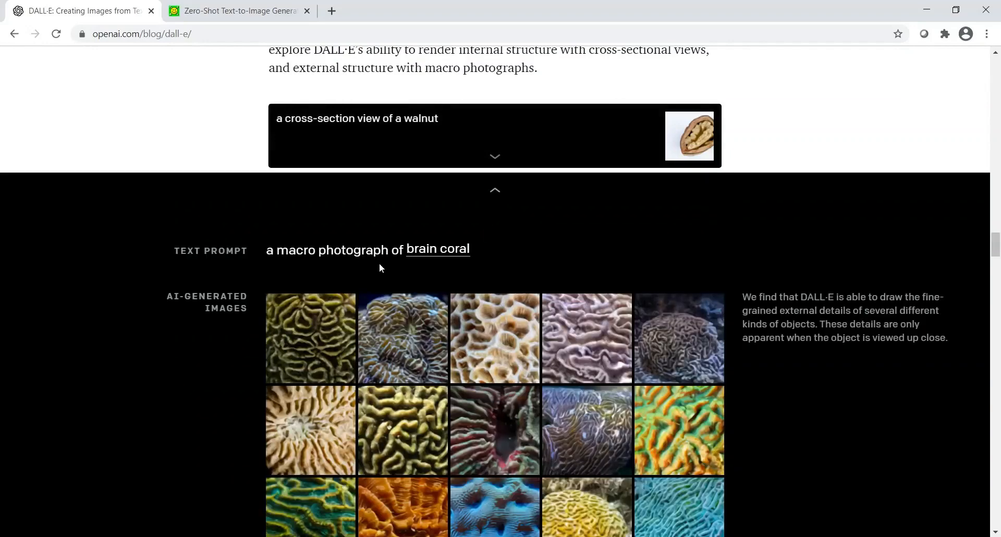
mouse_move(437, 258)
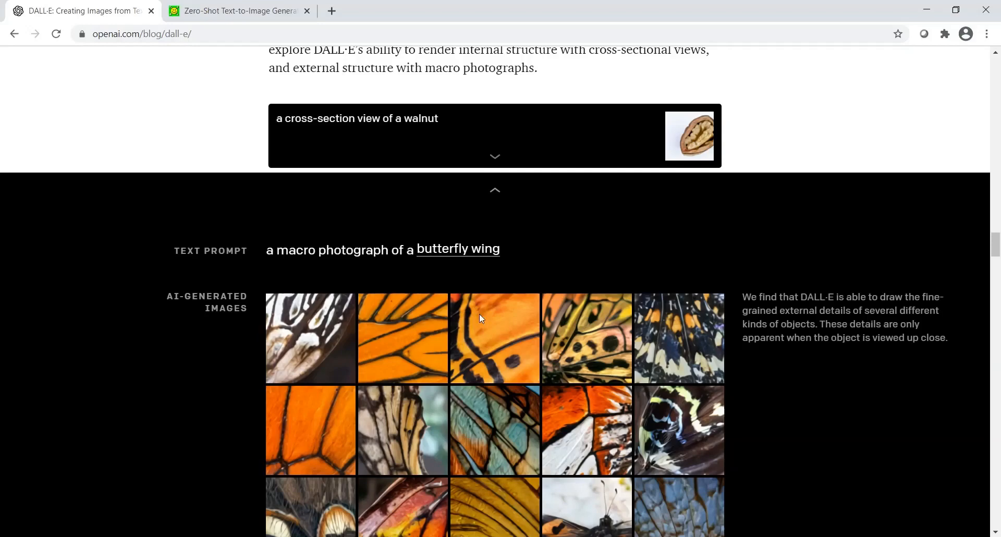
mouse_move(494, 190)
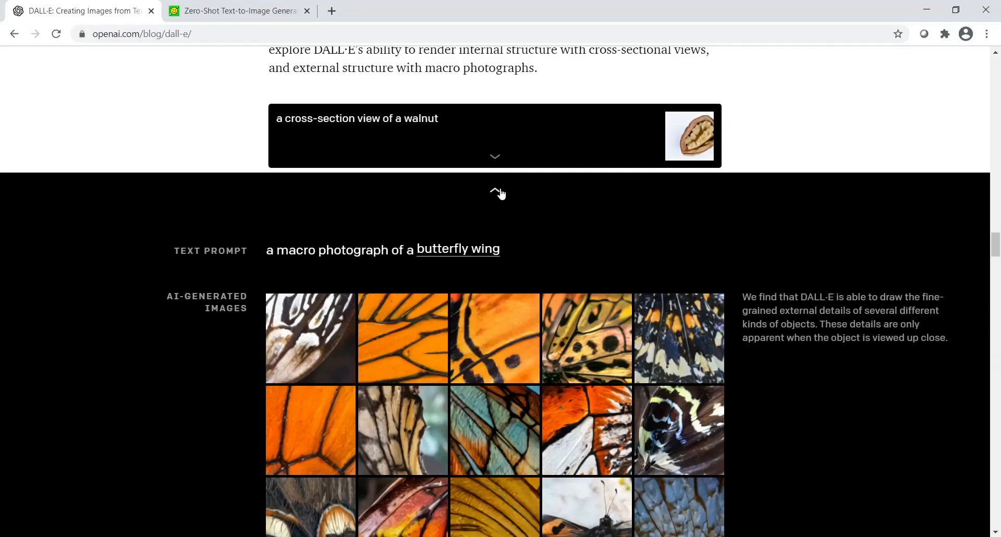
Scroll back up past the collapsed butterfly-wing macro photograph example.
scroll("up", 3)
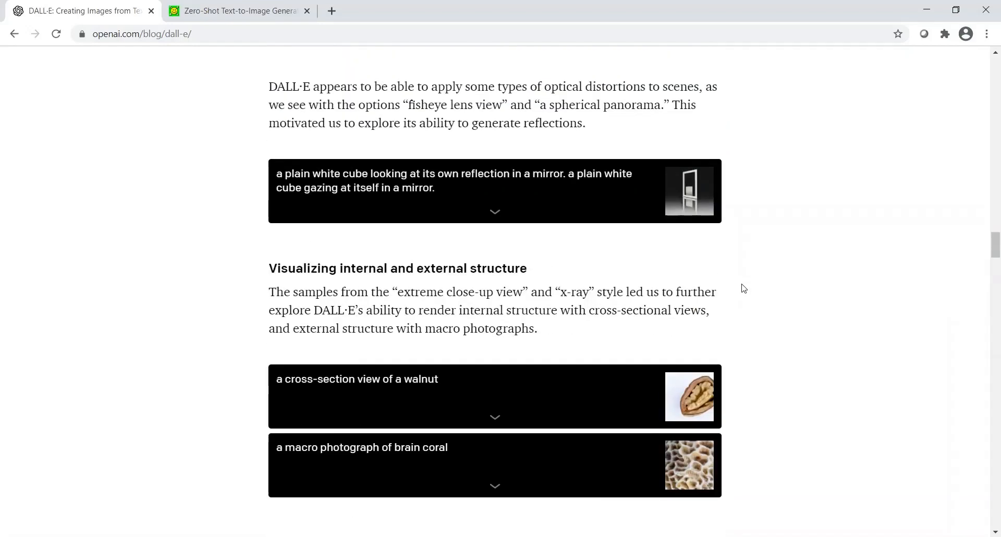
Scroll the blog to Zero-shot visual reasoning and its exact-same-cat sketch example.
scroll("up", 3)
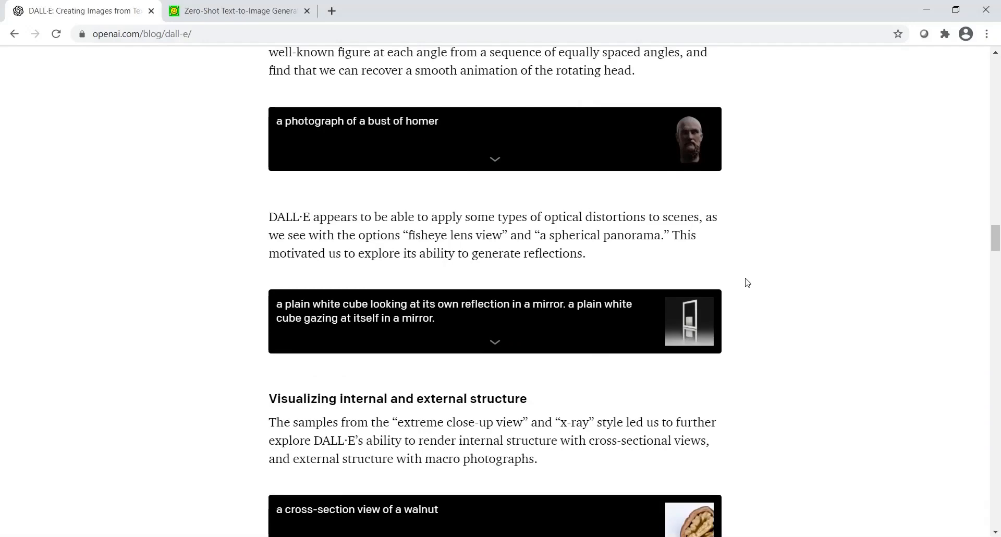
scroll("up", 3)
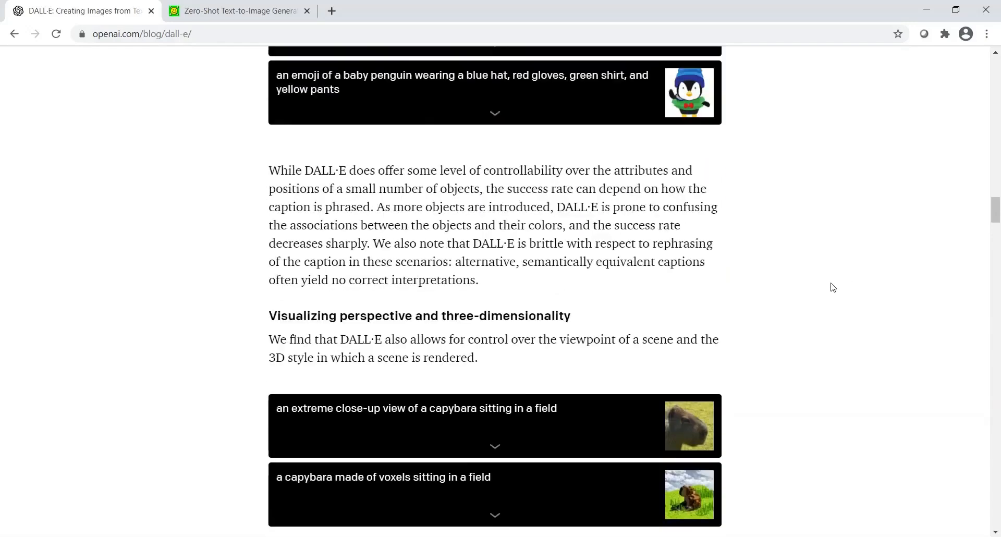
scroll("up", 3)
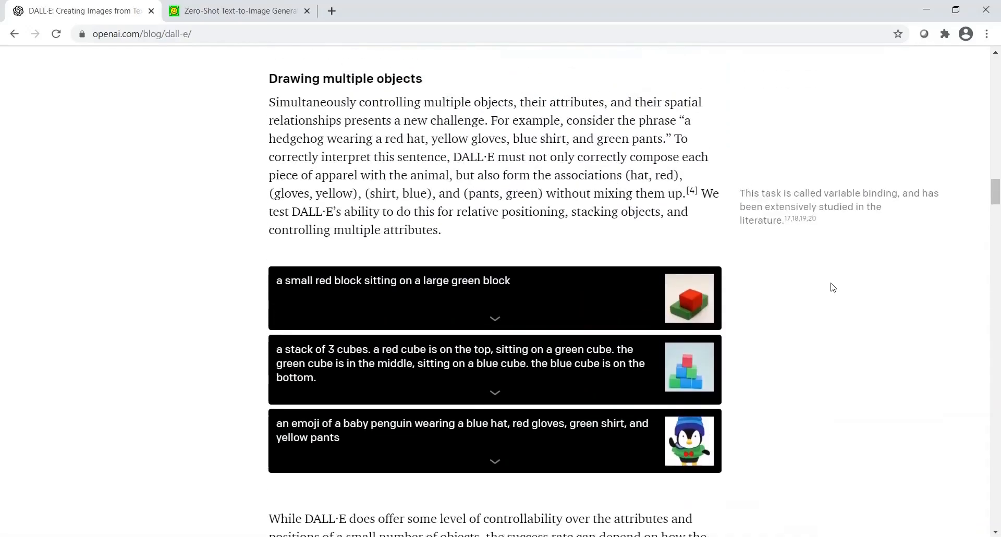
scroll("down", 3)
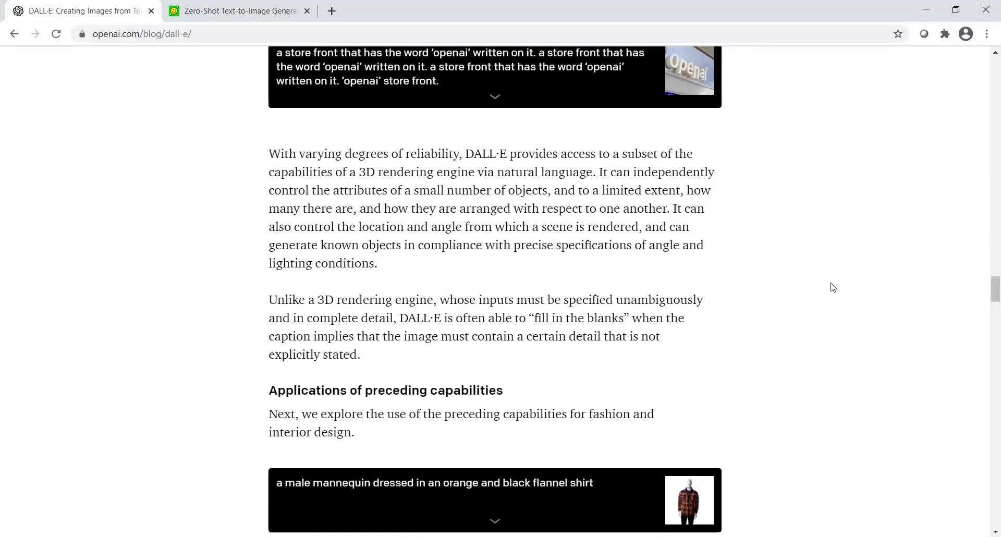
scroll("down", 3)
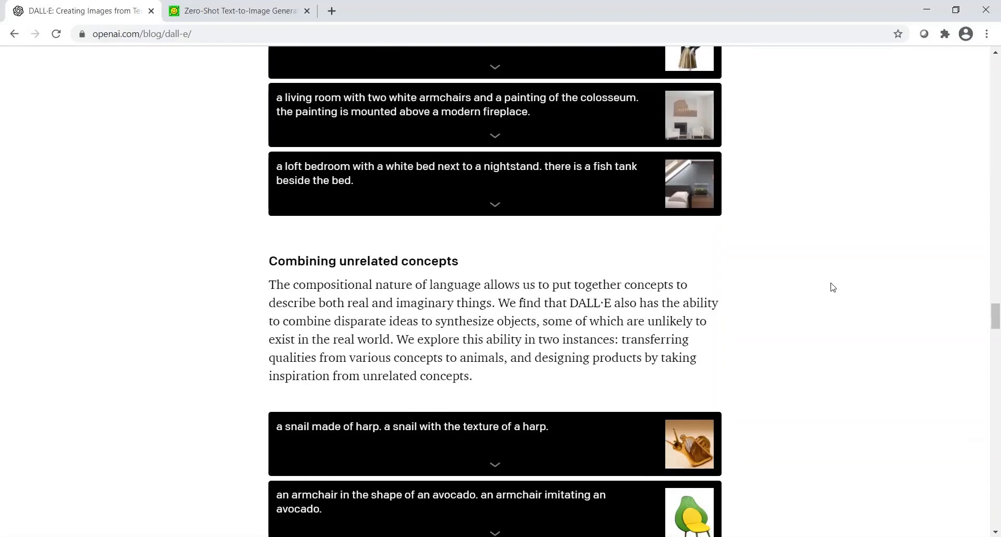
scroll("down", 3)
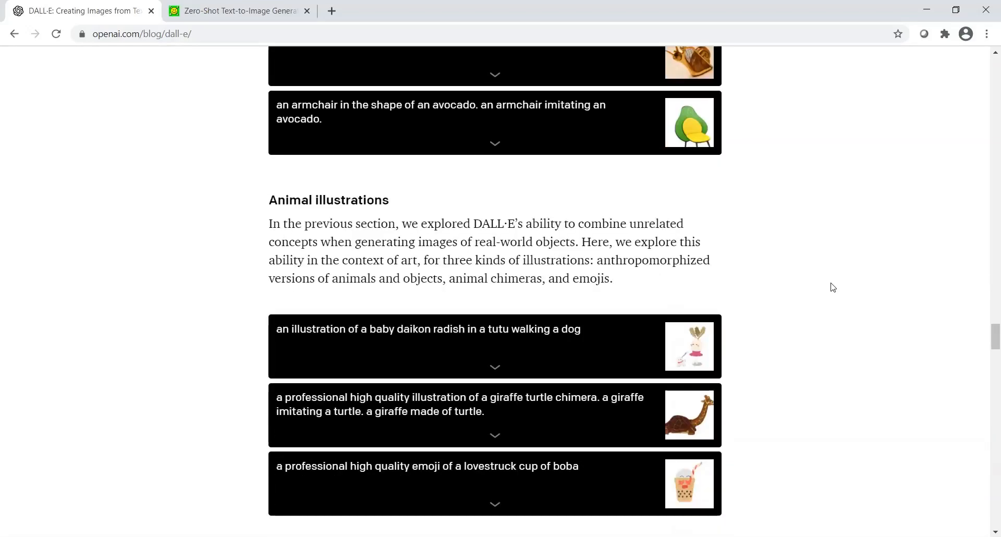
scroll("down", 3)
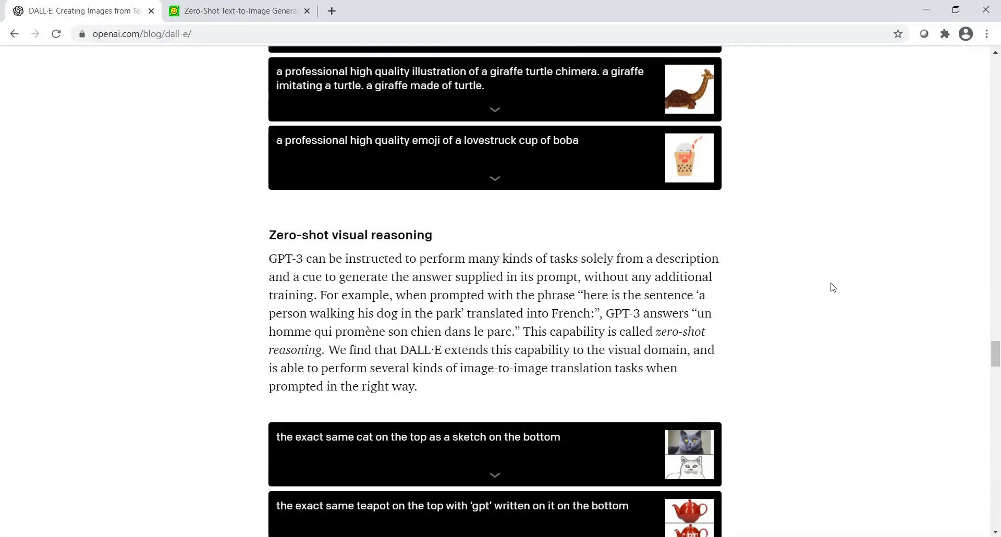
scroll("down", 3)
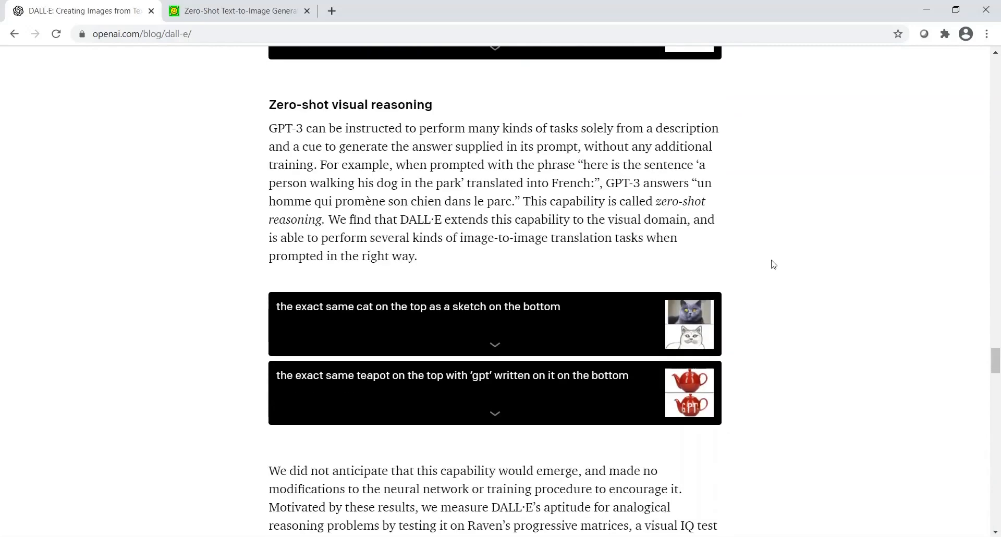
scroll("down", 3)
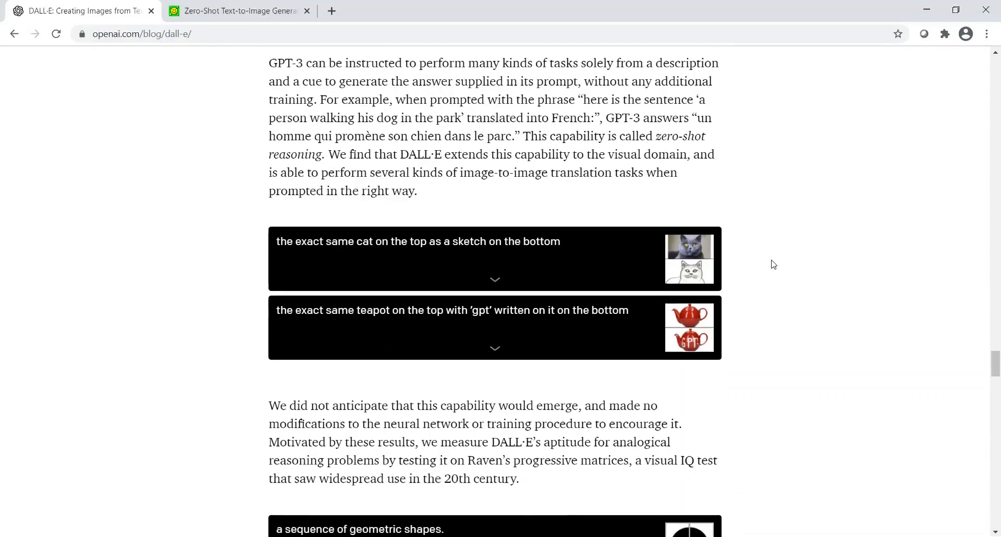
scroll("up", 3)
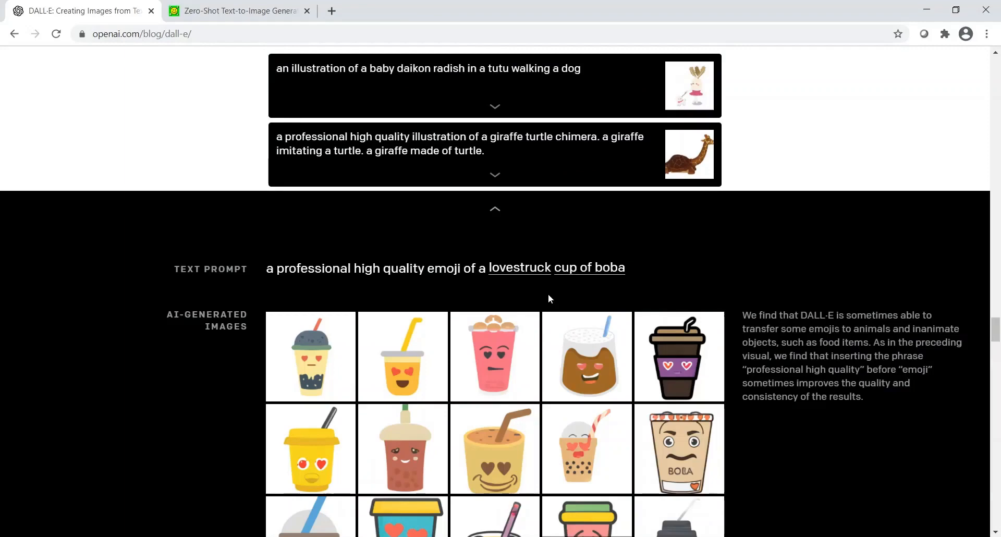
mouse_move(495, 211)
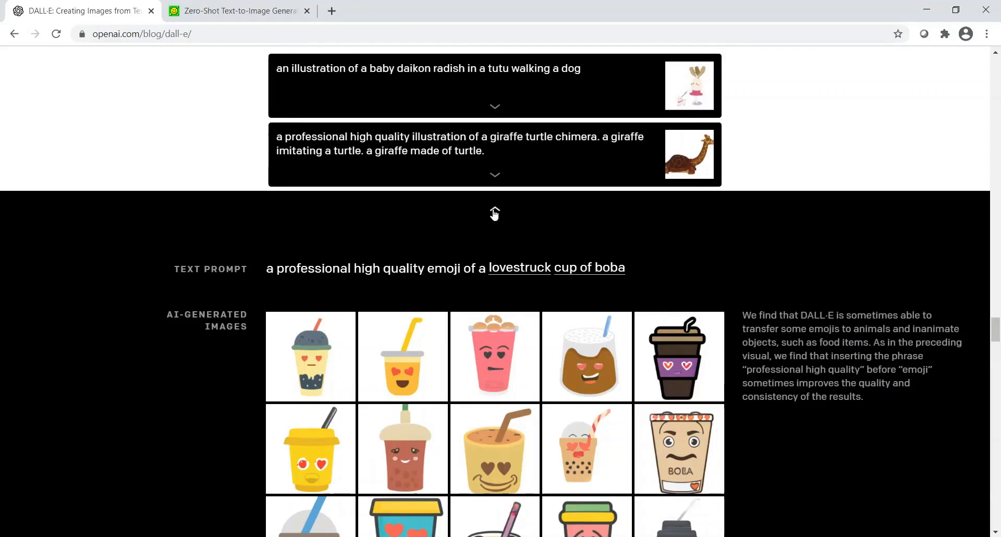
scroll("down", 3)
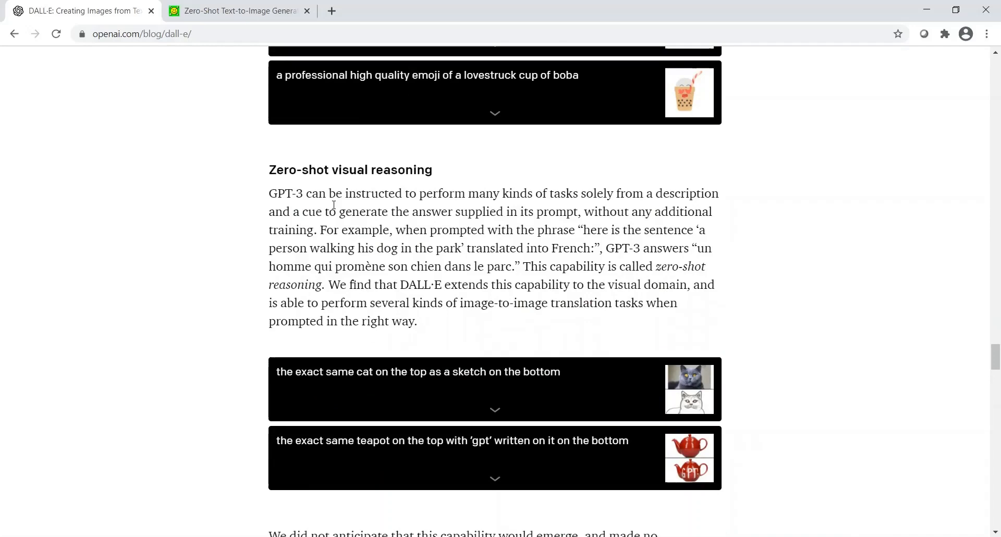
mouse_move(420, 204)
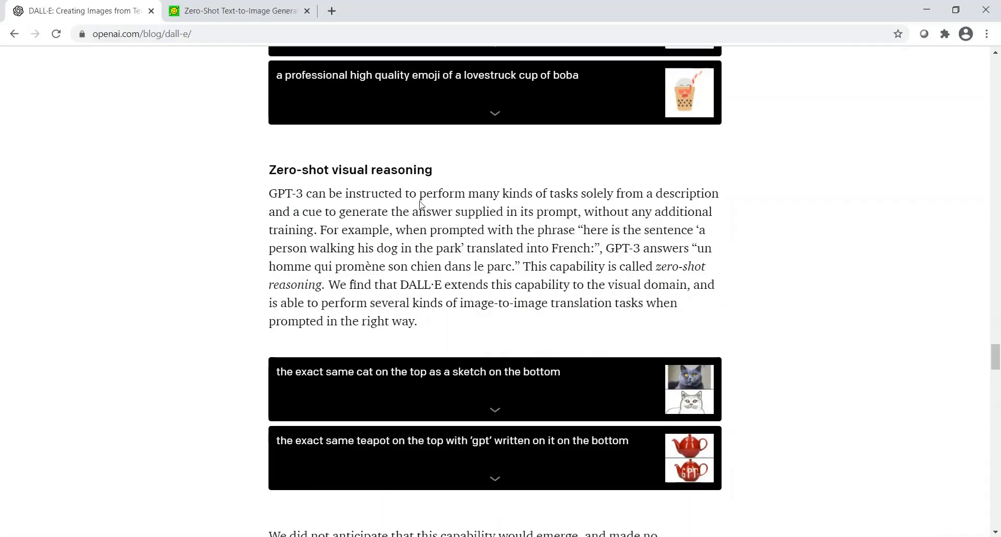
mouse_move(529, 196)
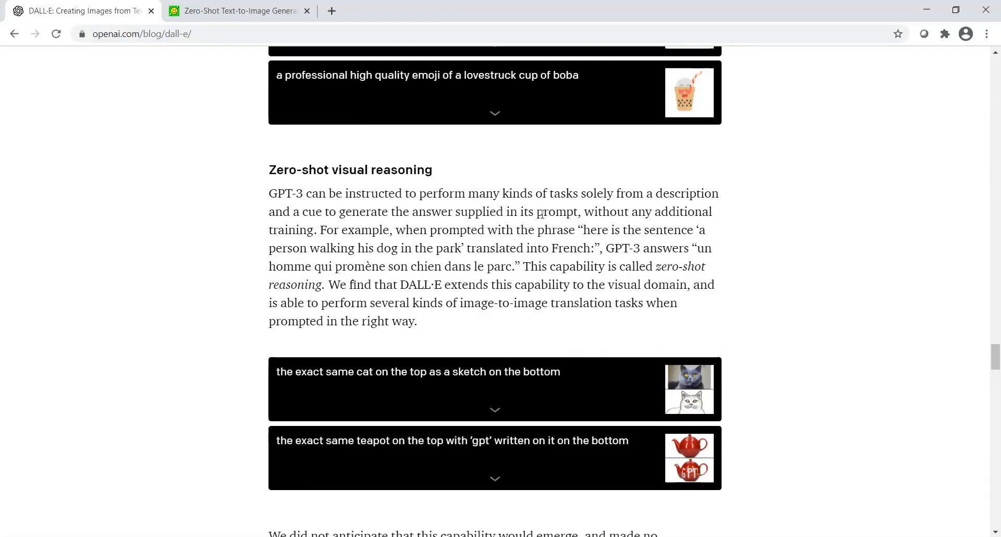
mouse_move(315, 209)
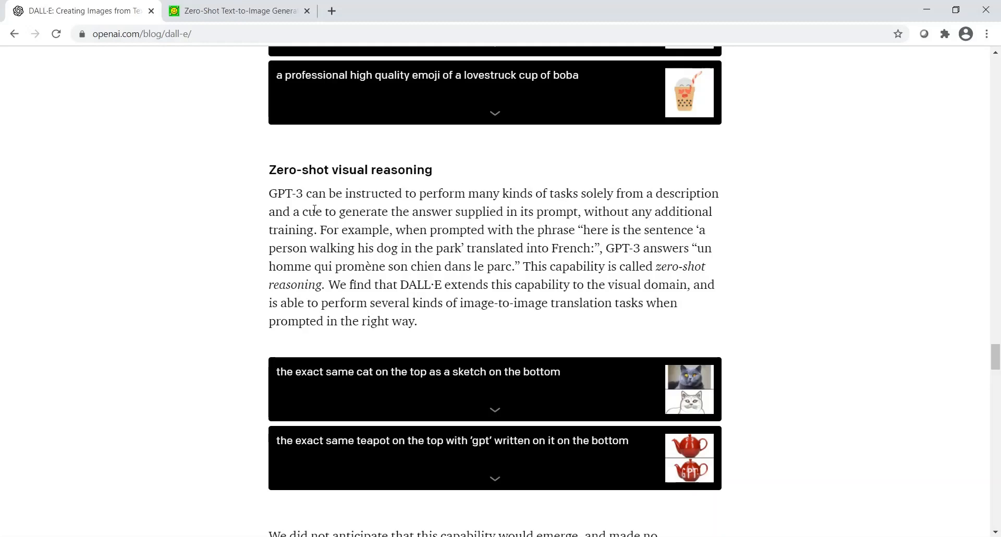
mouse_move(639, 242)
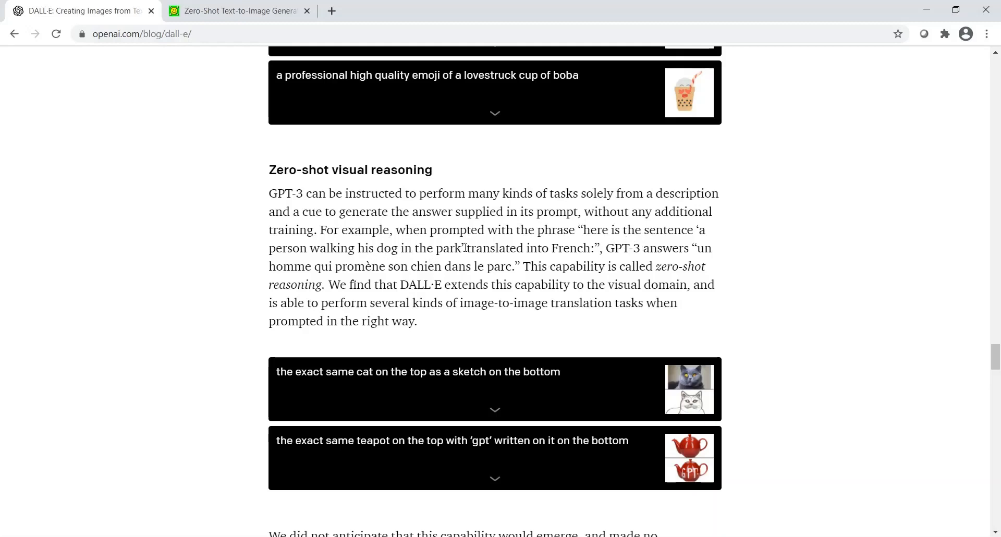
mouse_move(570, 261)
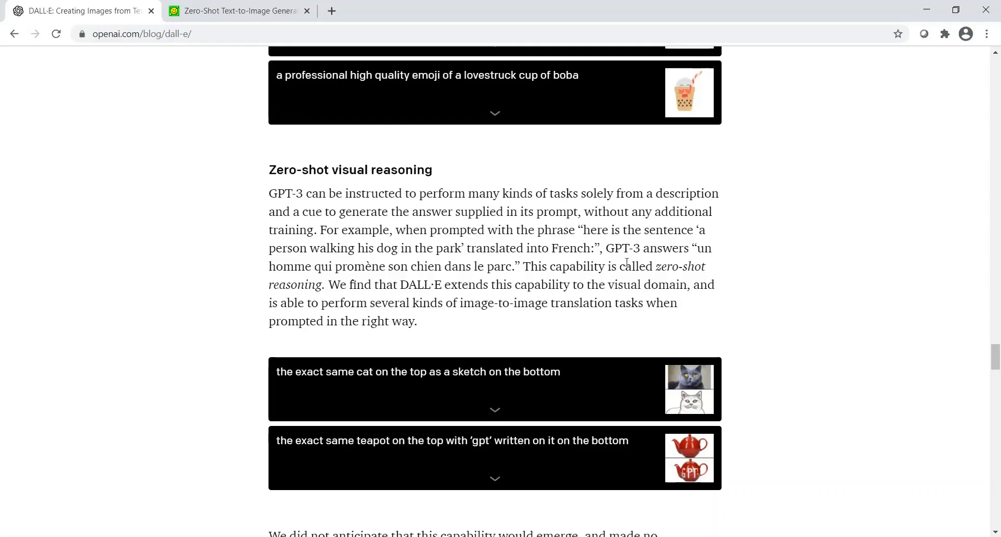
mouse_move(543, 302)
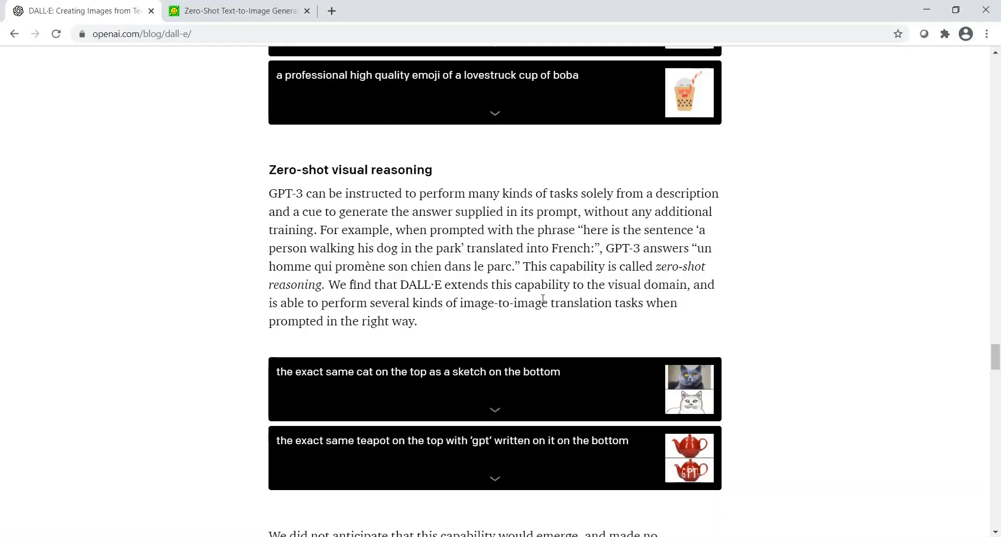
mouse_move(519, 256)
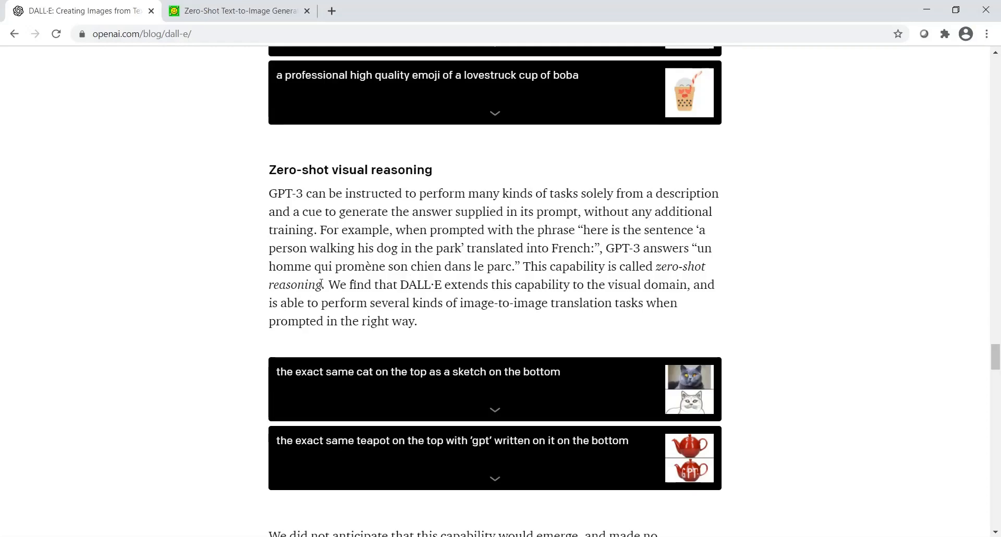
scroll("down", 3)
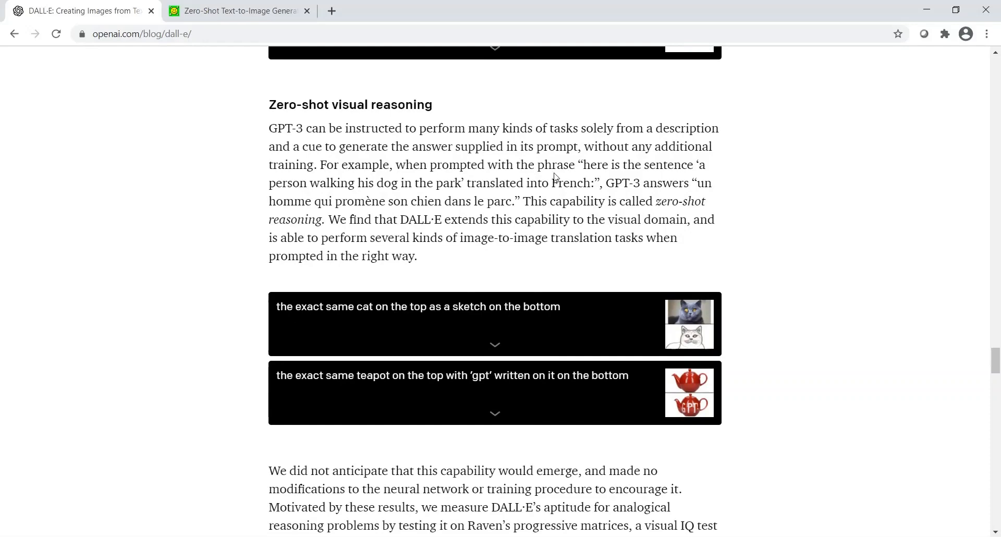
mouse_move(548, 204)
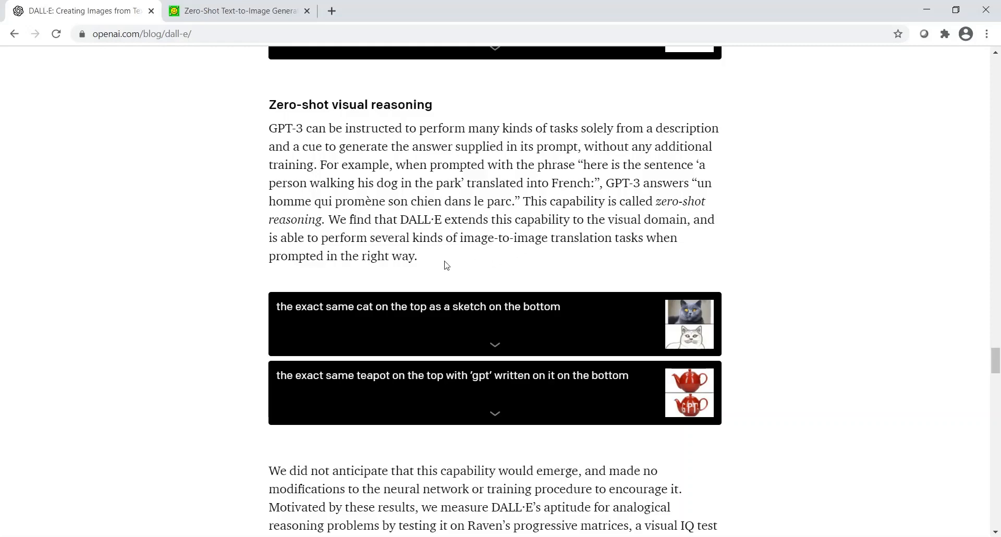
mouse_move(575, 267)
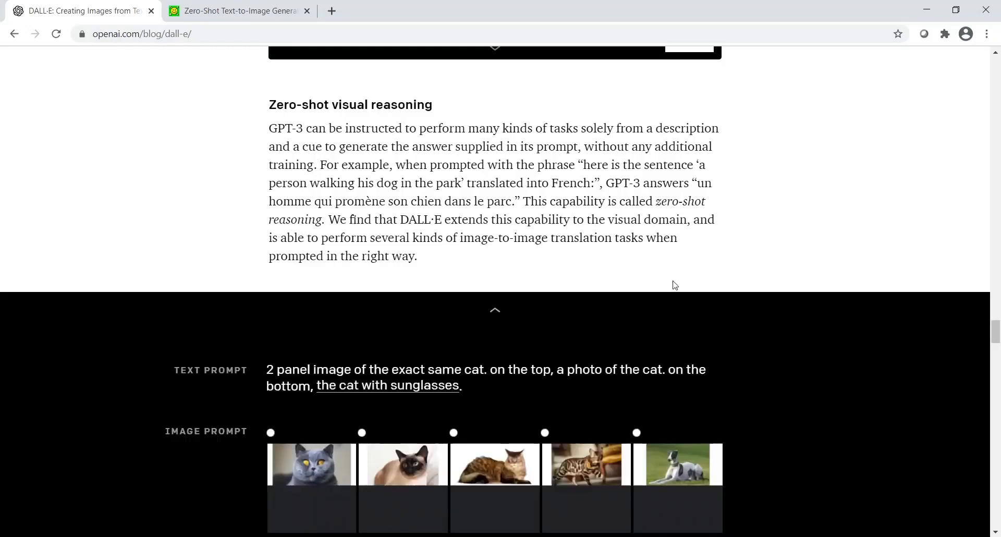
Use the grey cat photo as image prompt and browse the sunglasses results.
scroll("down", 3)
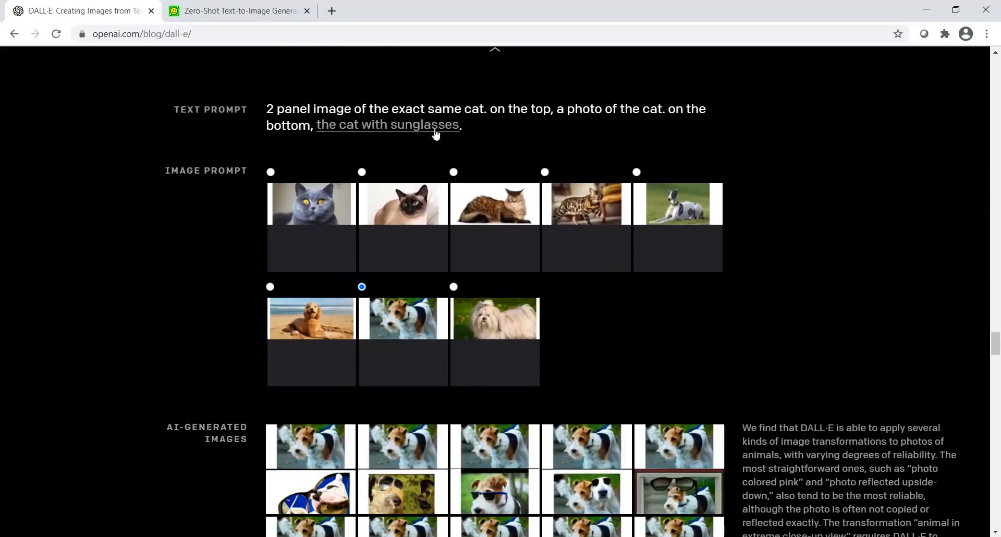
mouse_move(528, 116)
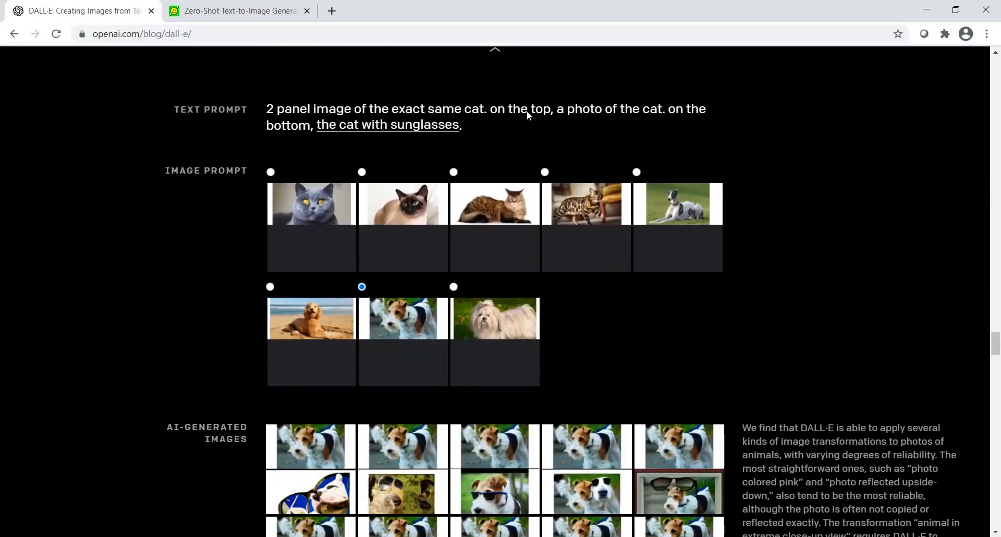
mouse_move(387, 139)
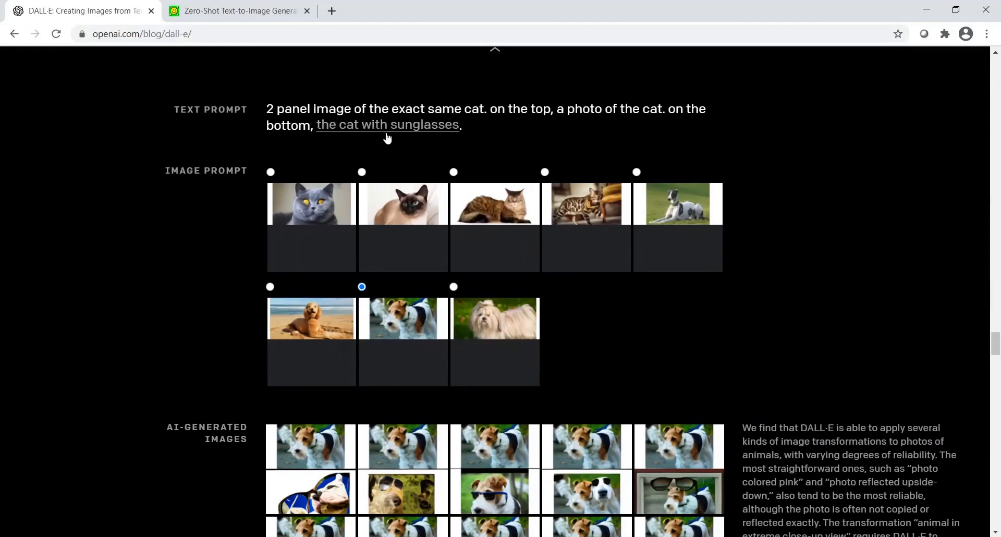
mouse_move(267, 183)
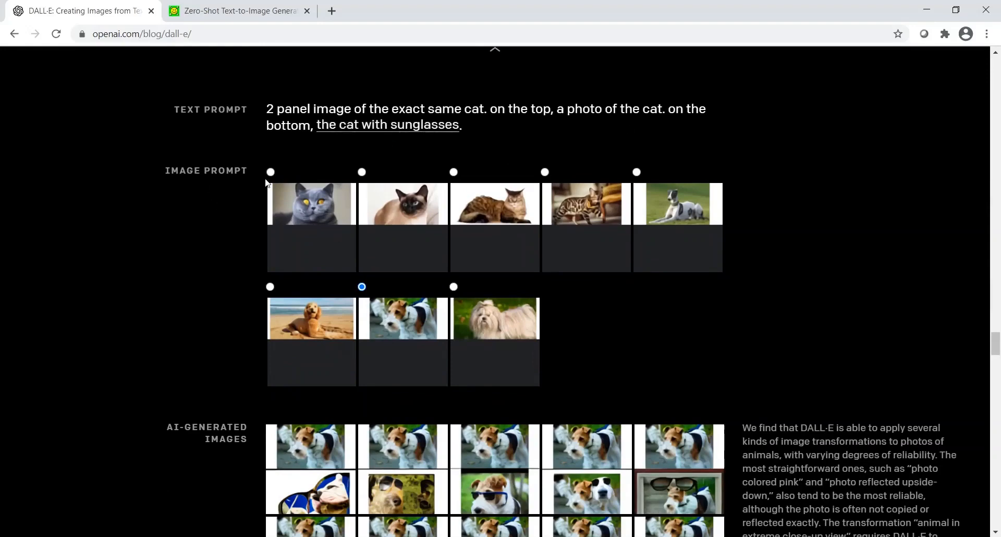
left_click(270, 172)
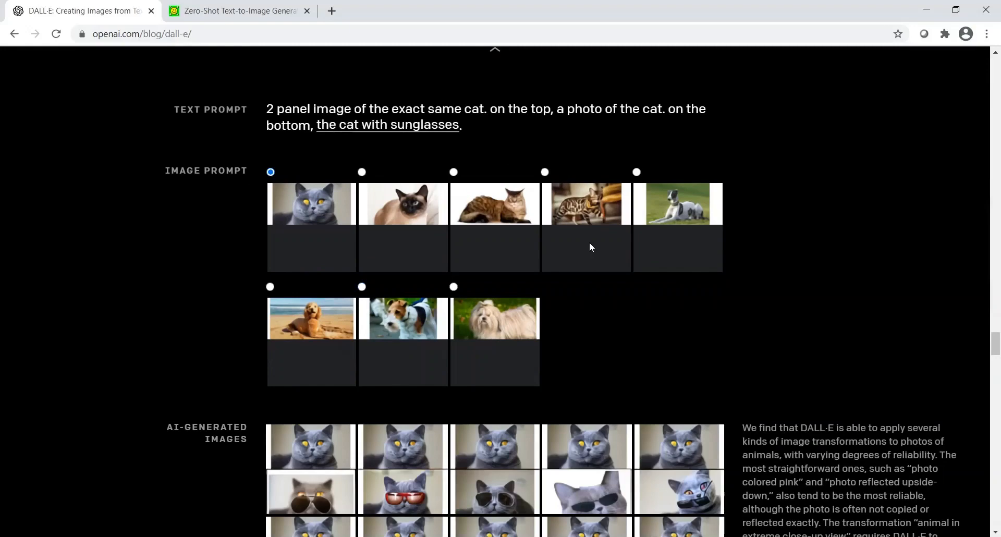
scroll("down", 3)
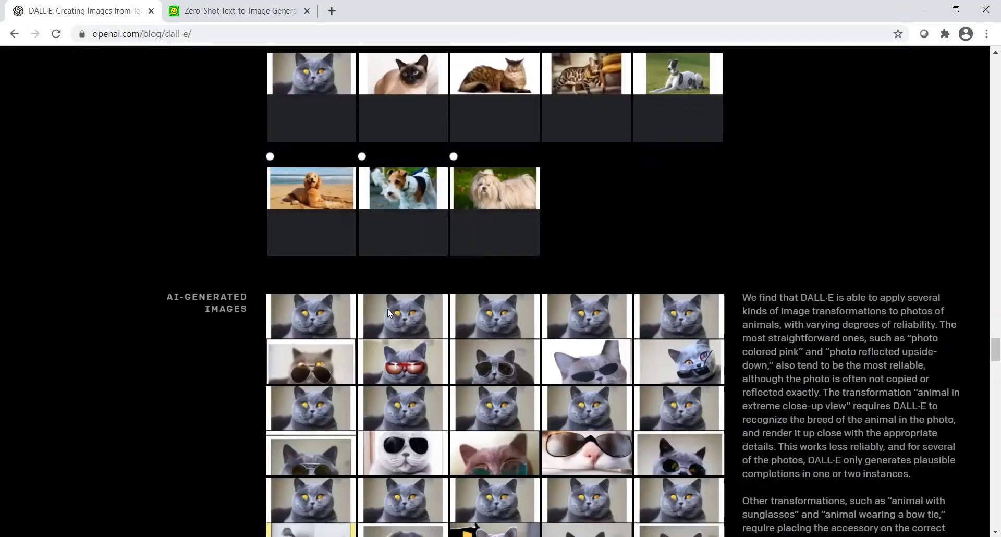
mouse_move(423, 374)
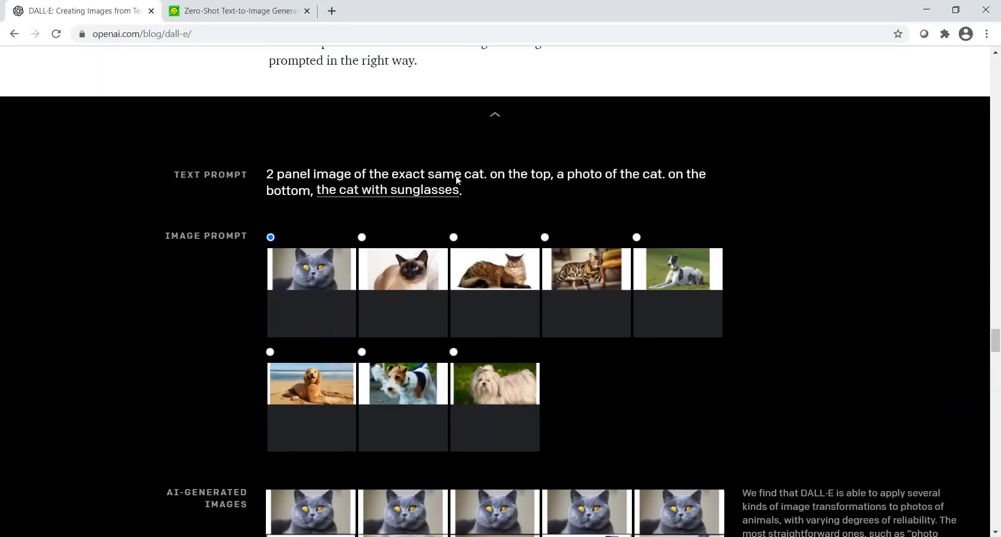
scroll("down", 3)
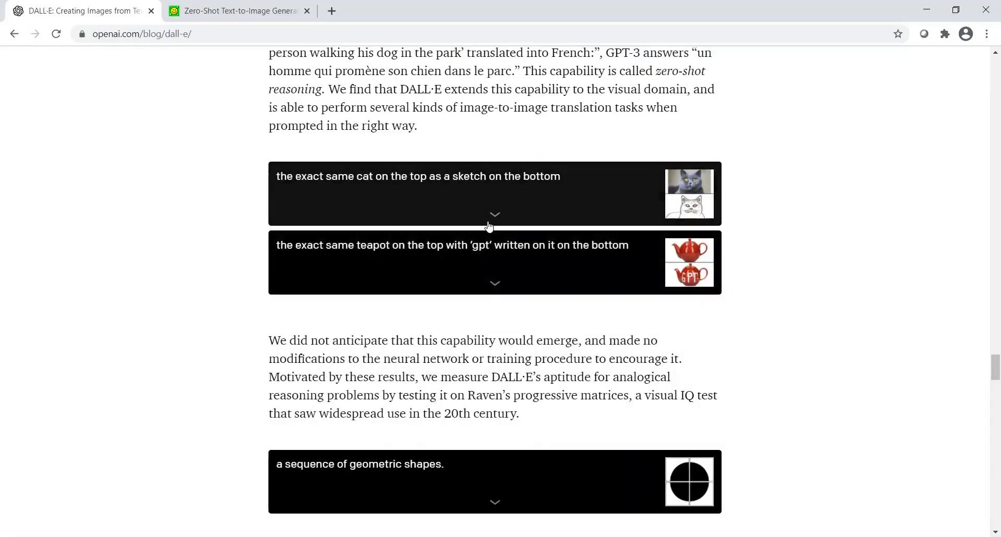
mouse_move(493, 293)
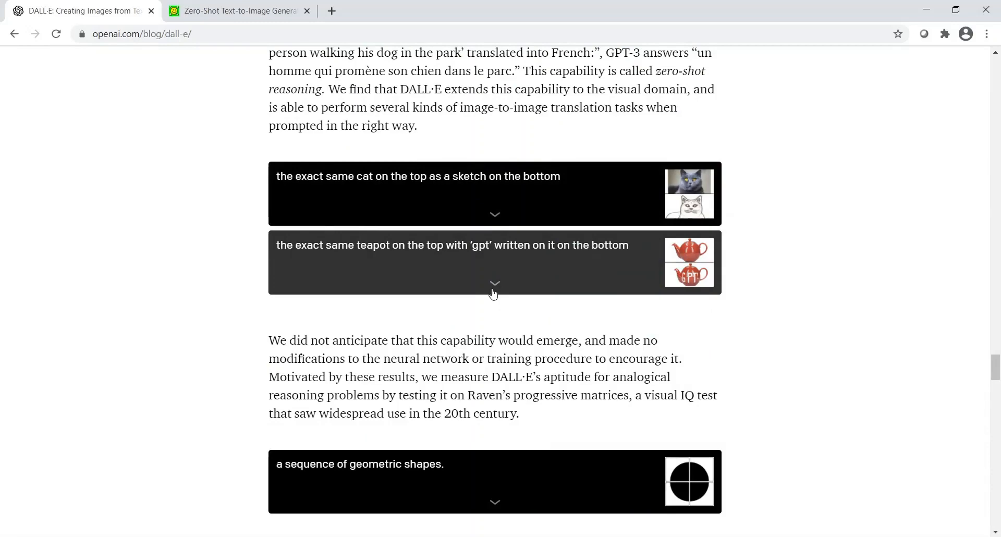
Expand the 'gpt' teapot example and generate pink teapots from the red teapot photo.
left_click(495, 283)
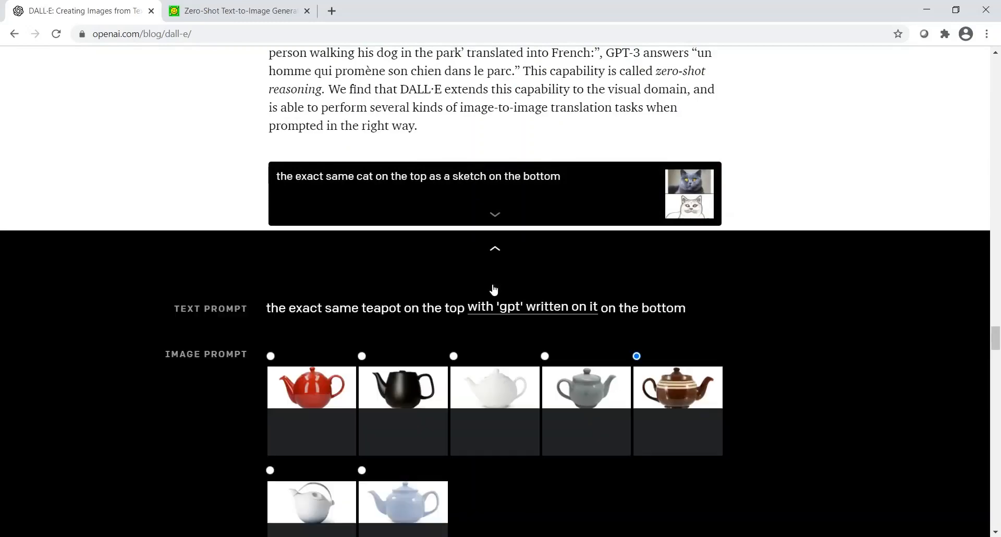
scroll("down", 3)
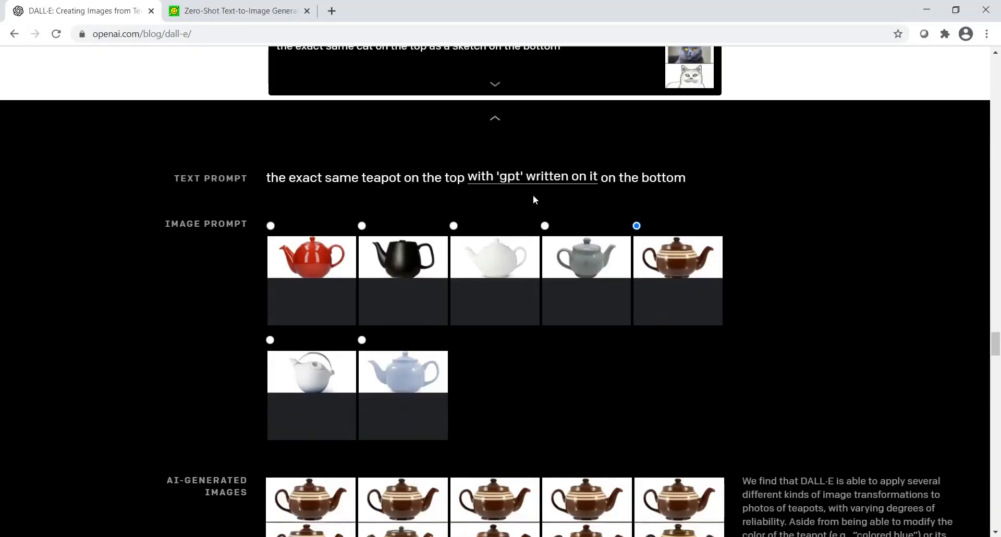
mouse_move(517, 185)
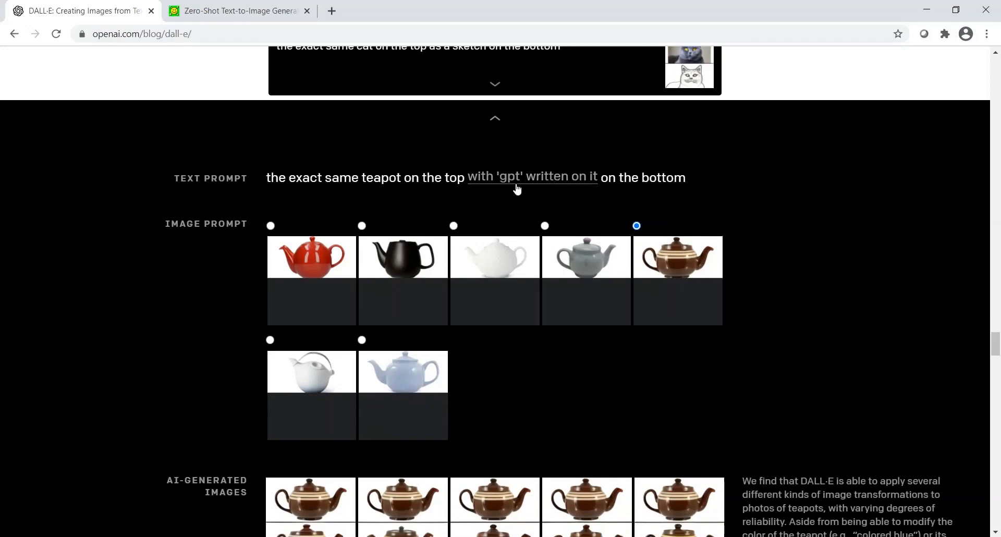
mouse_move(513, 185)
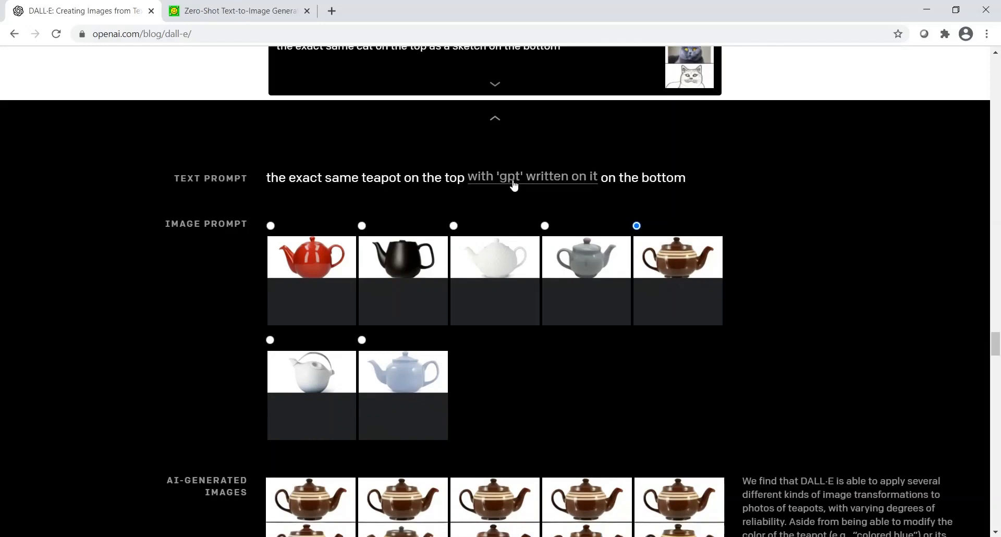
mouse_move(517, 202)
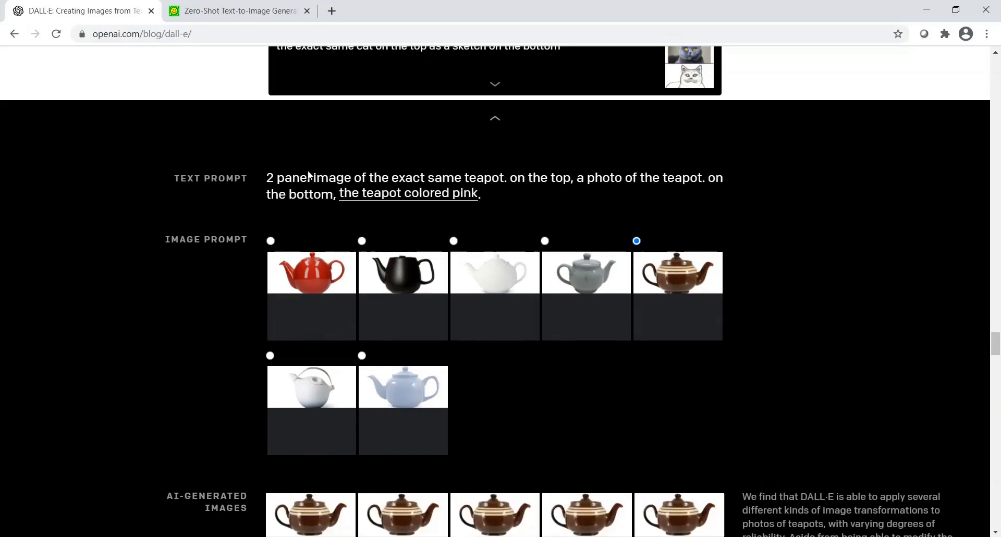
mouse_move(489, 186)
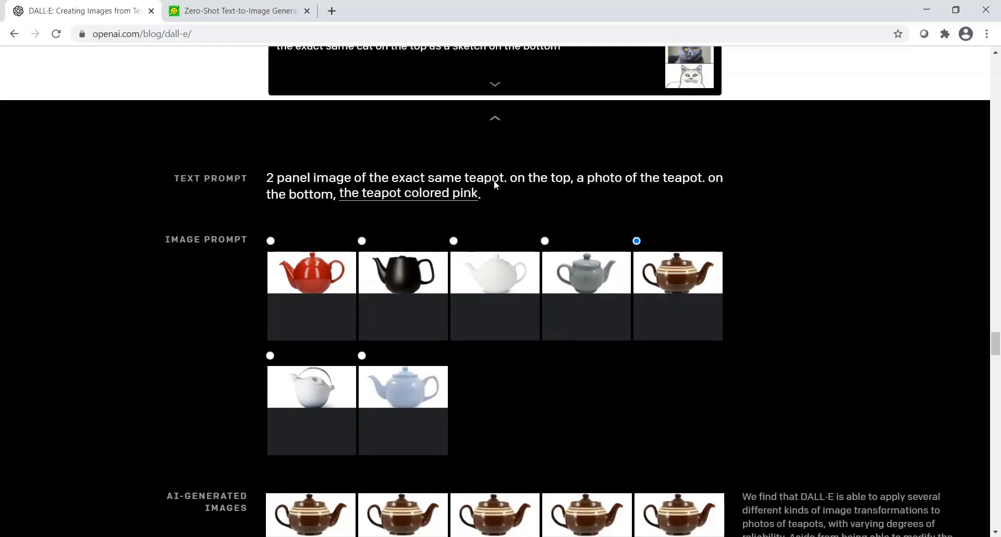
mouse_move(439, 204)
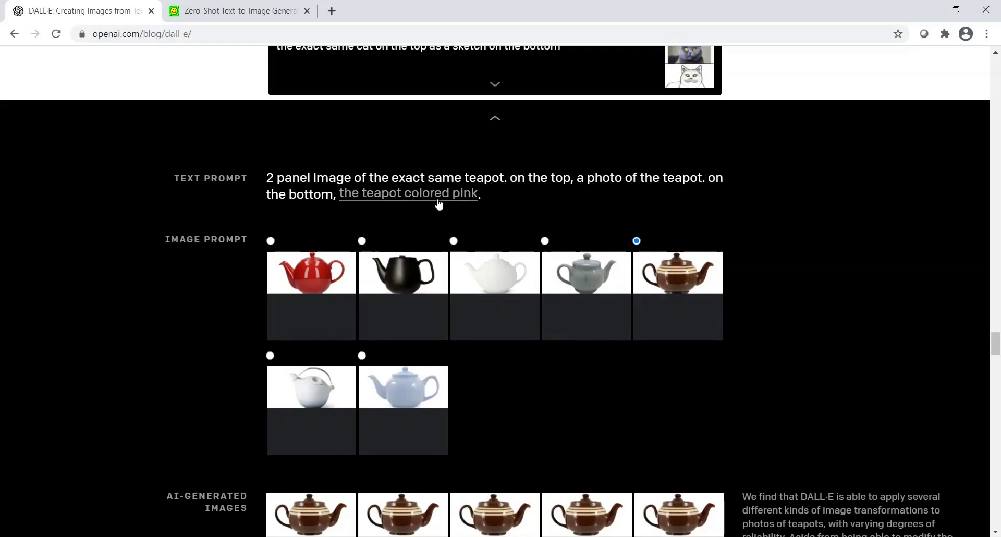
mouse_move(402, 211)
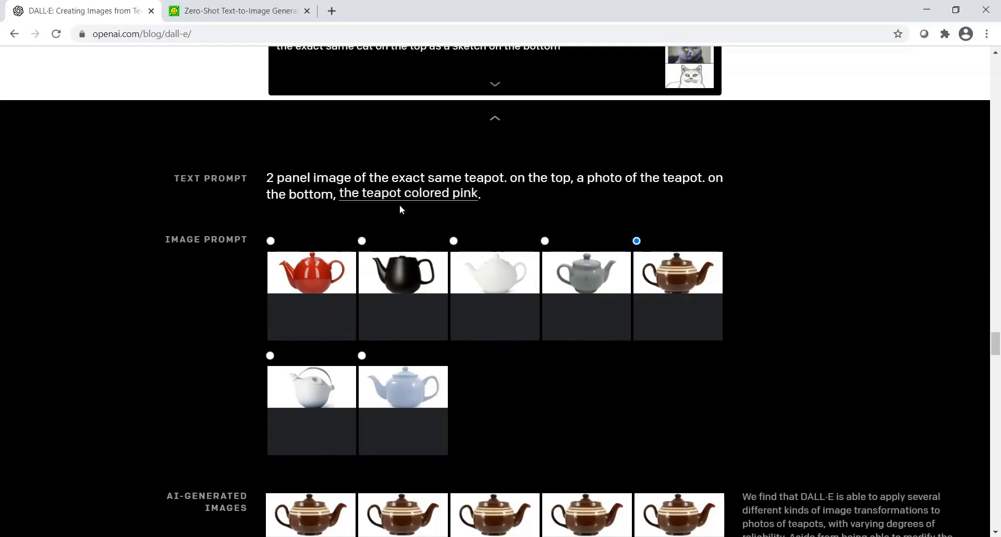
left_click(271, 241)
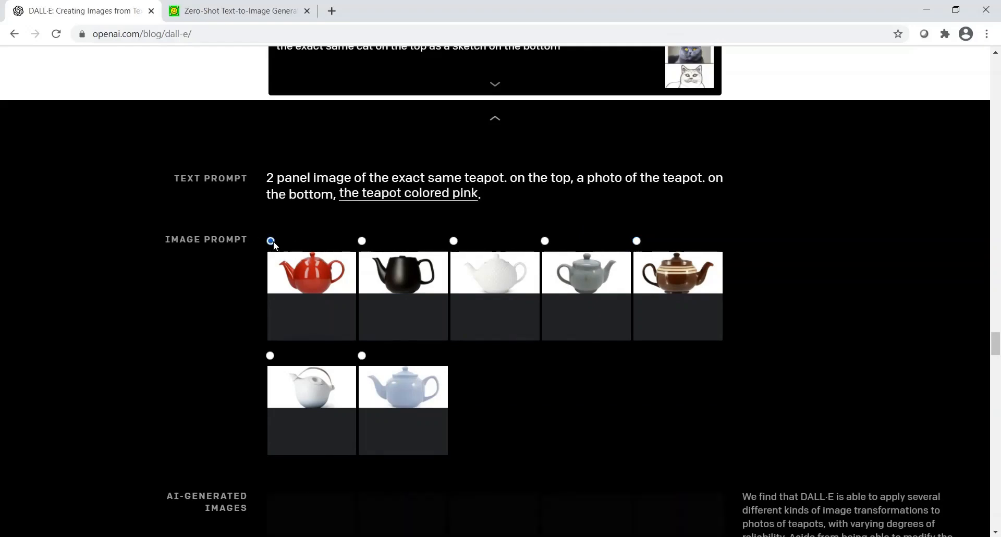
scroll("down", 3)
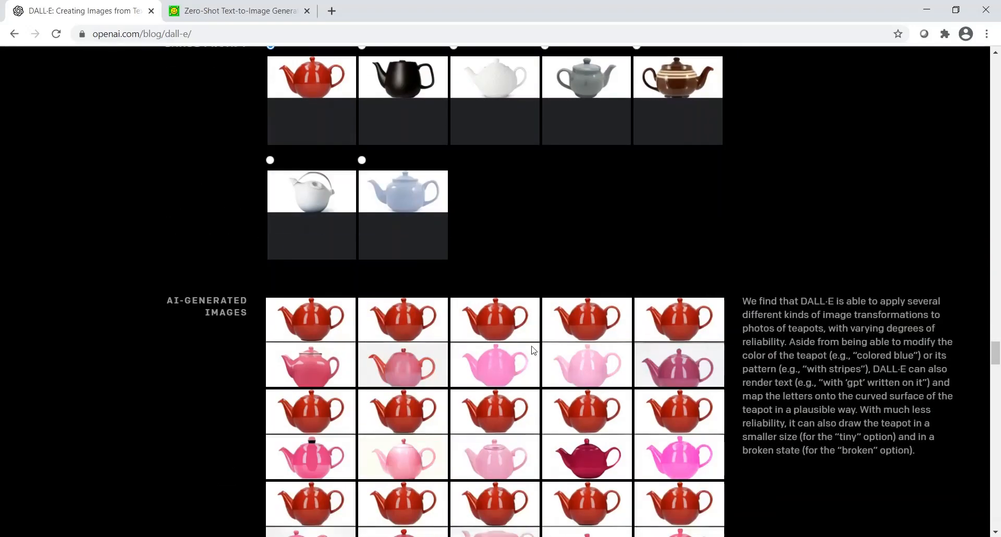
mouse_move(491, 360)
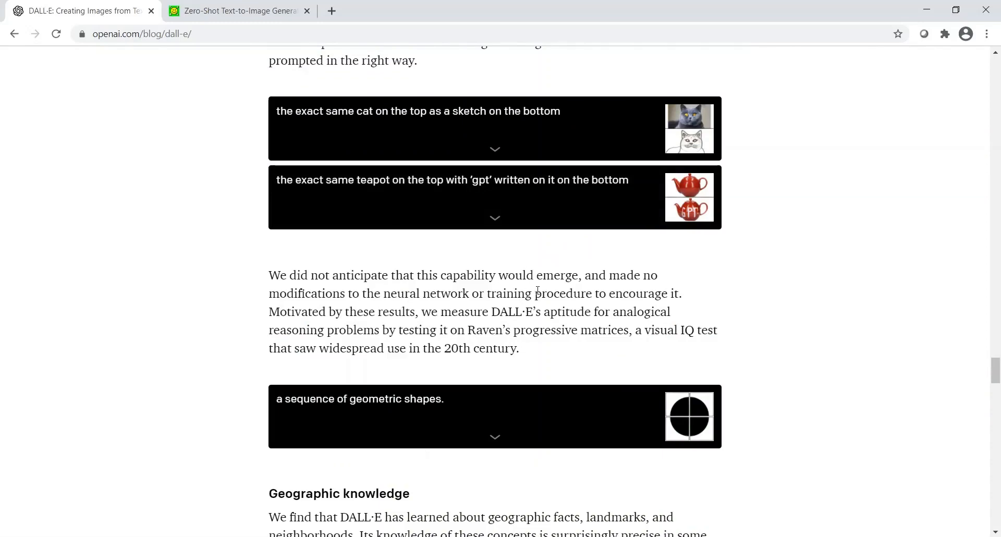
Scroll down to the Geographic knowledge 'photo of the food of china' example.
scroll("down", 3)
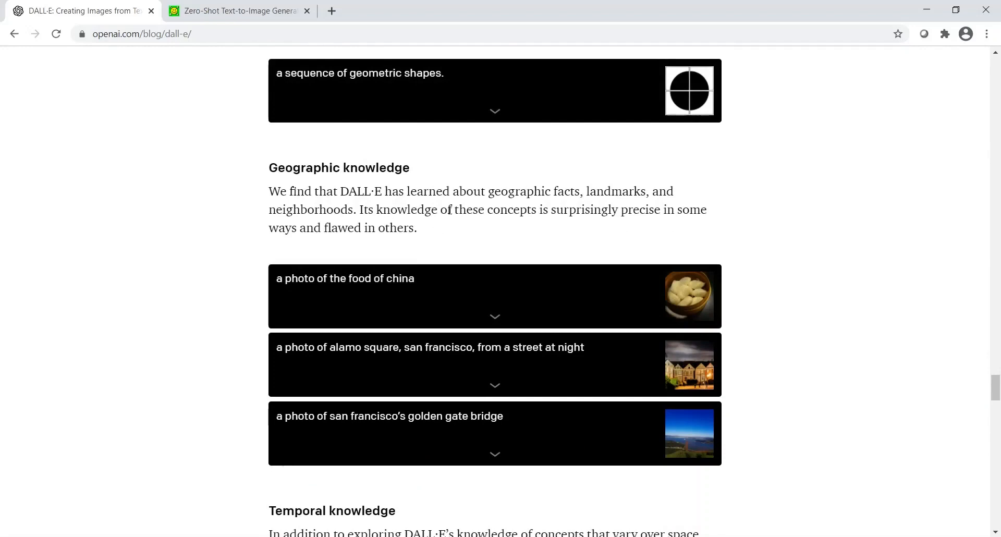
mouse_move(308, 210)
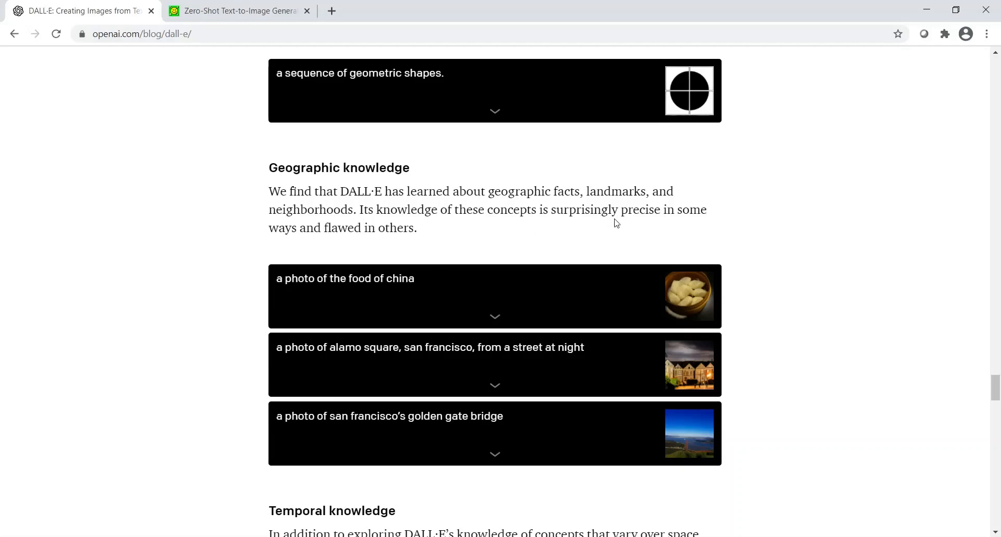
mouse_move(344, 86)
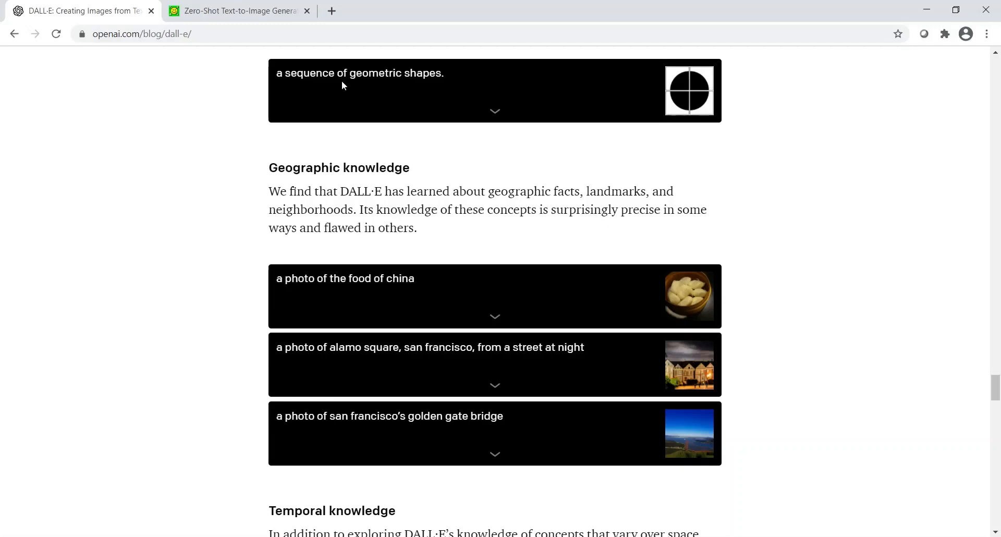
mouse_move(500, 331)
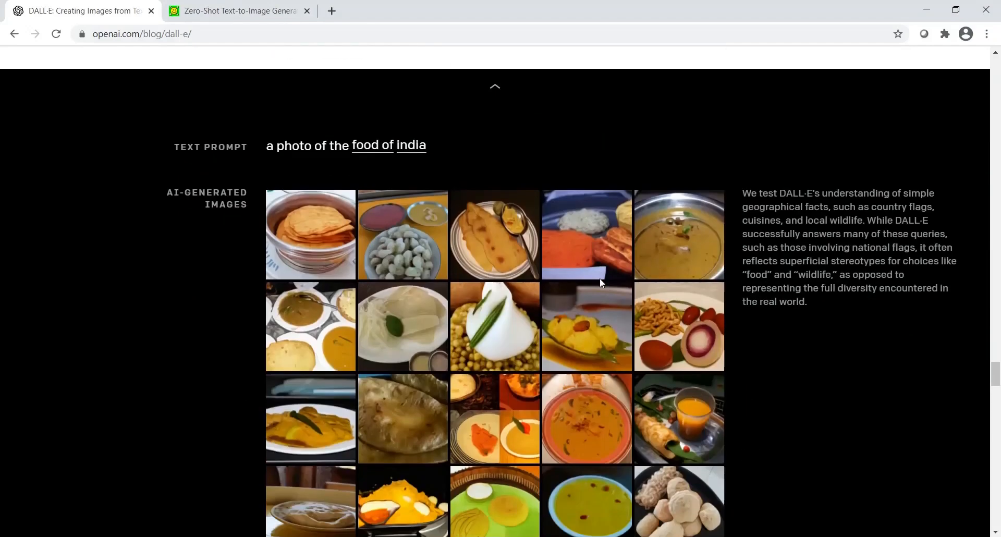
scroll("down", 3)
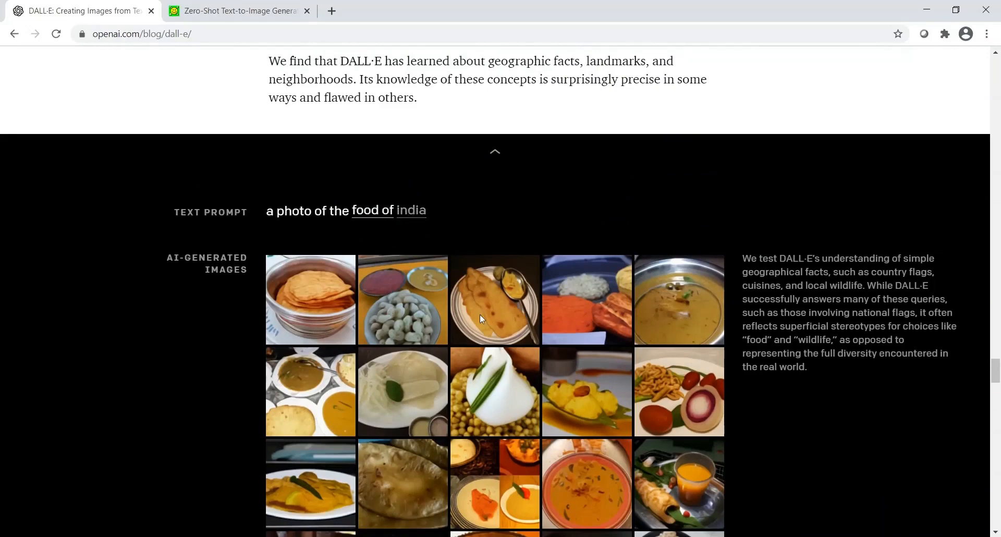
mouse_move(457, 346)
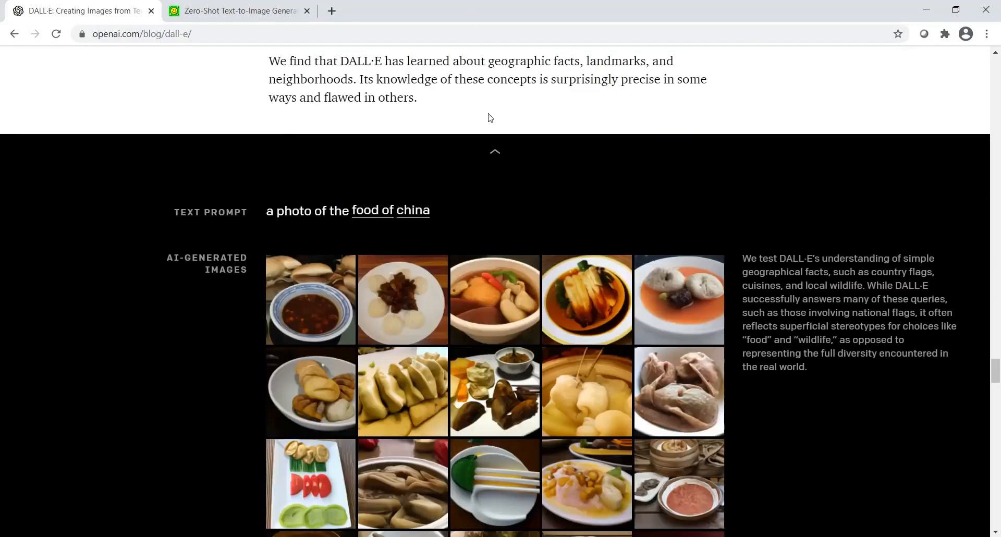
mouse_move(528, 406)
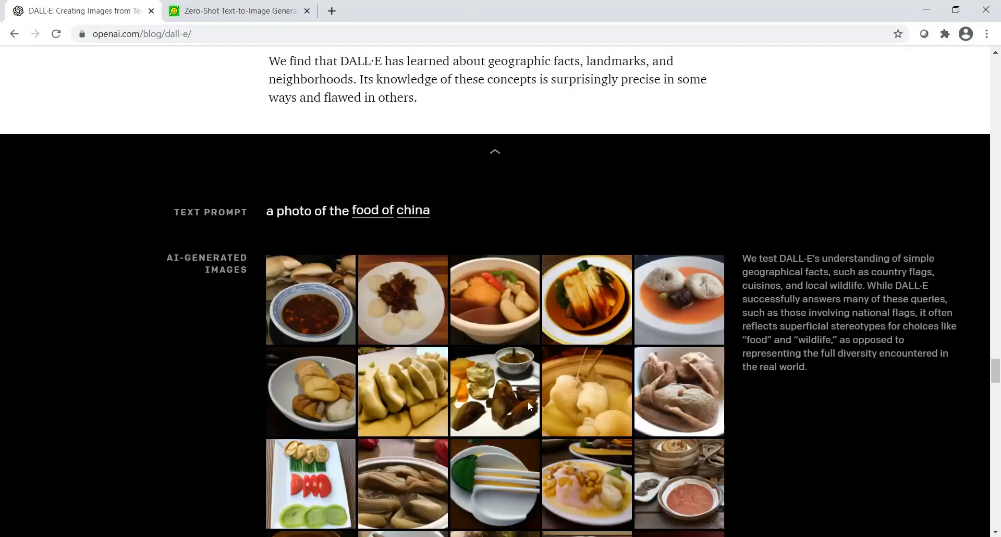
mouse_move(495, 156)
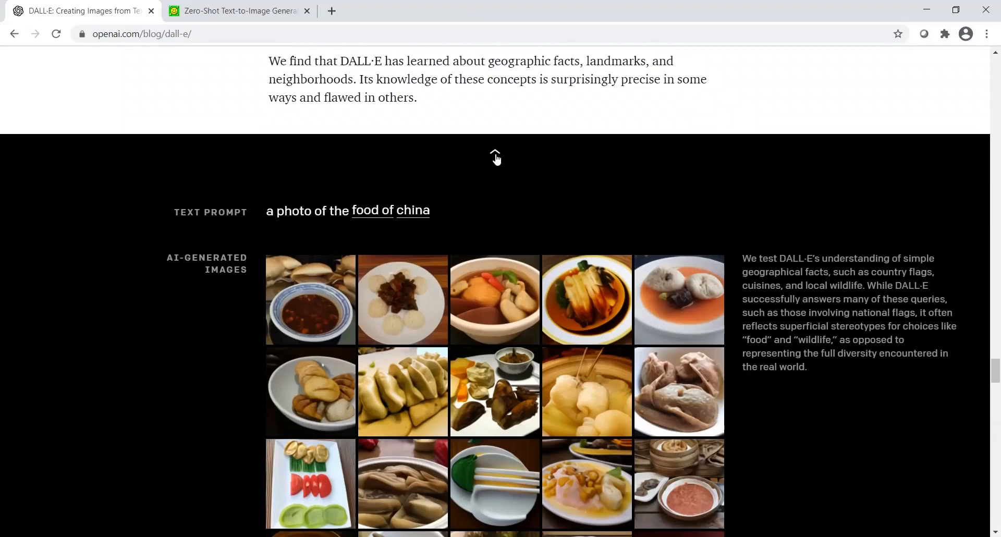
Collapse the food example and show Golden Gate Bridge results with blue-sky and night-sky prompts.
left_click(494, 157)
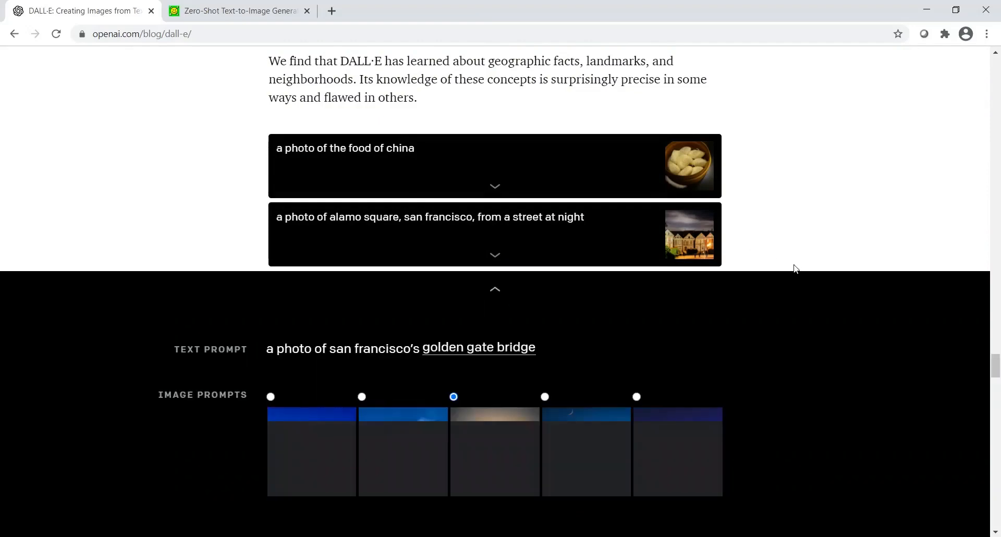
scroll("down", 3)
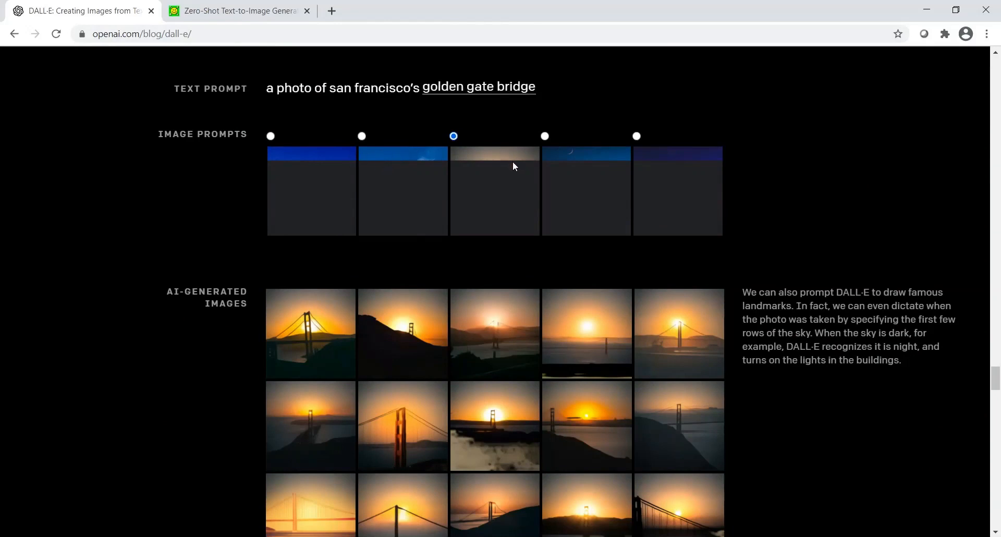
mouse_move(271, 135)
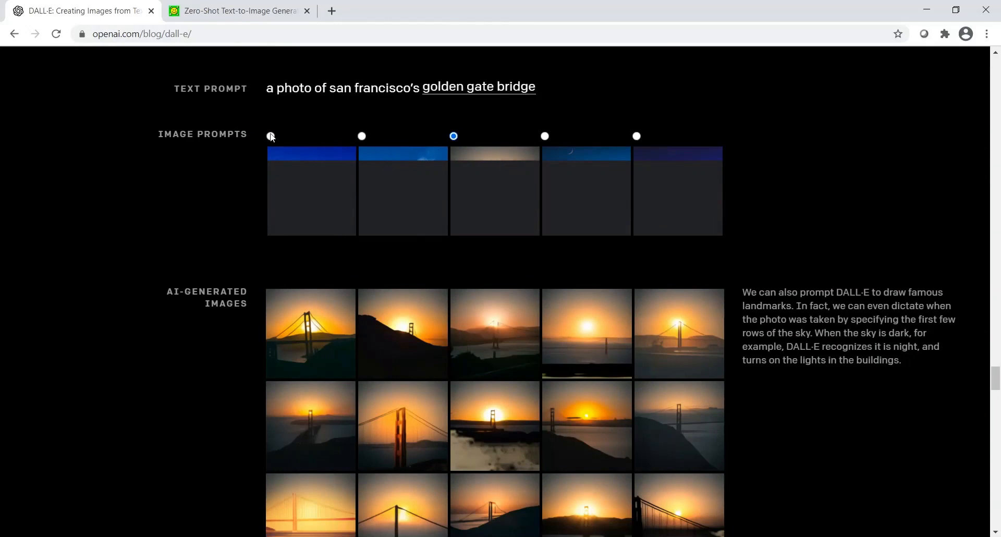
left_click(271, 135)
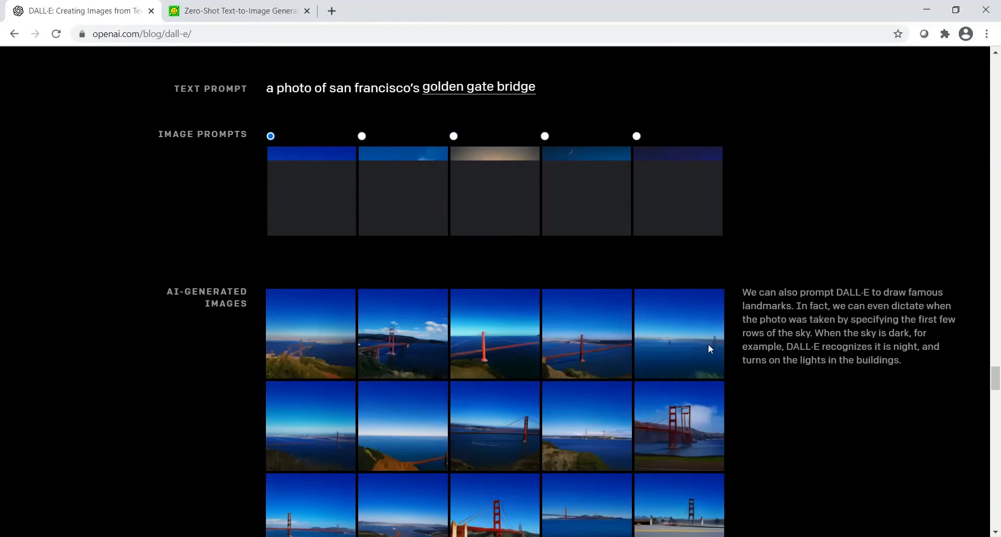
mouse_move(558, 342)
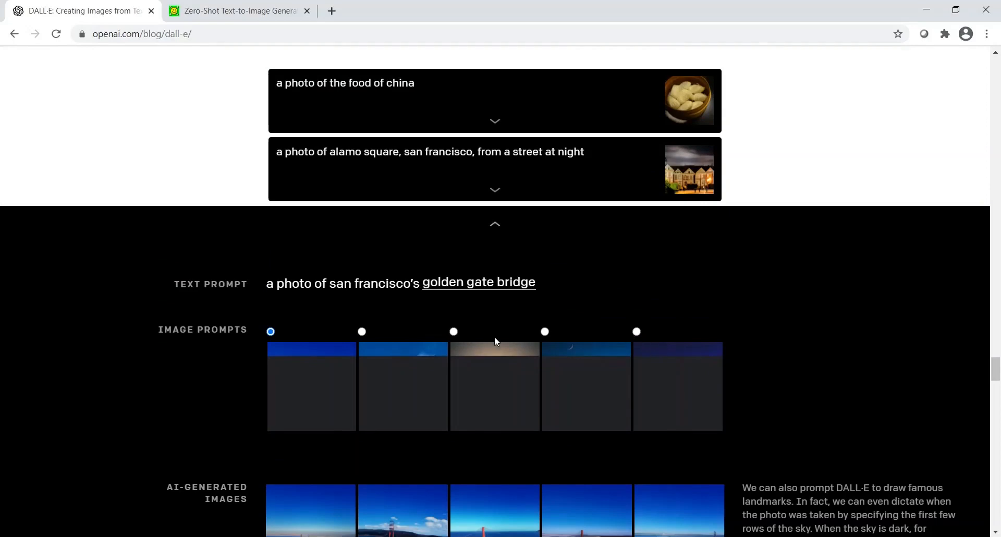
left_click(545, 331)
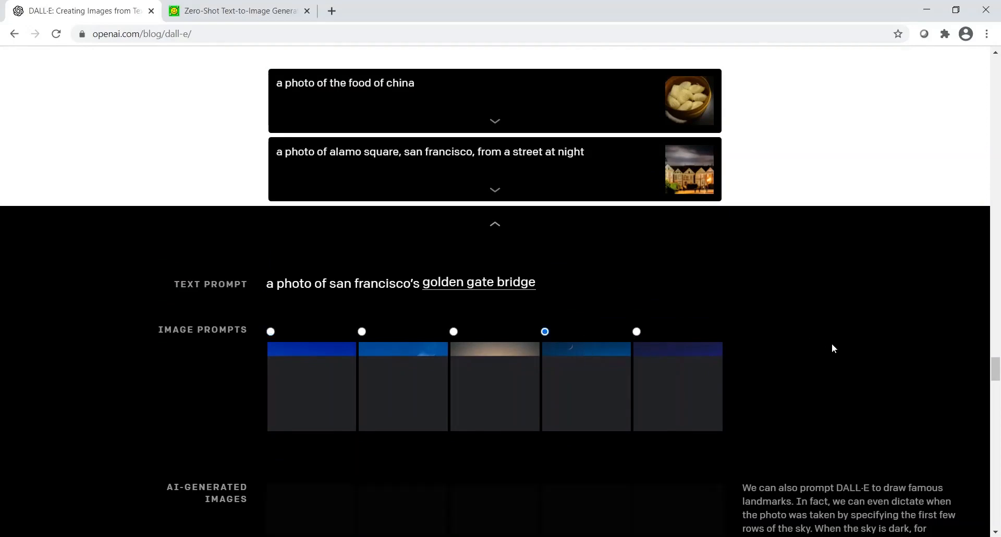
scroll("down", 3)
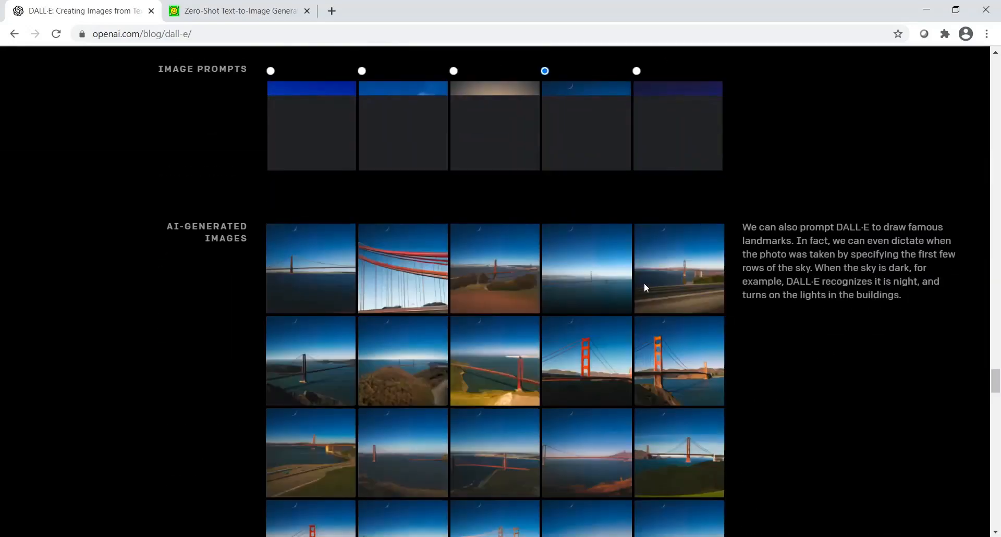
mouse_move(659, 238)
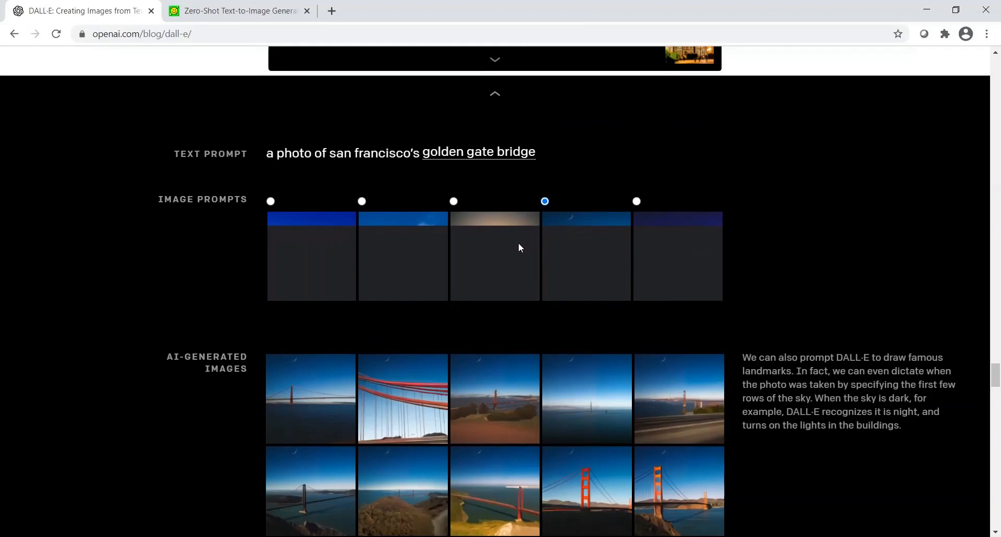
mouse_move(479, 201)
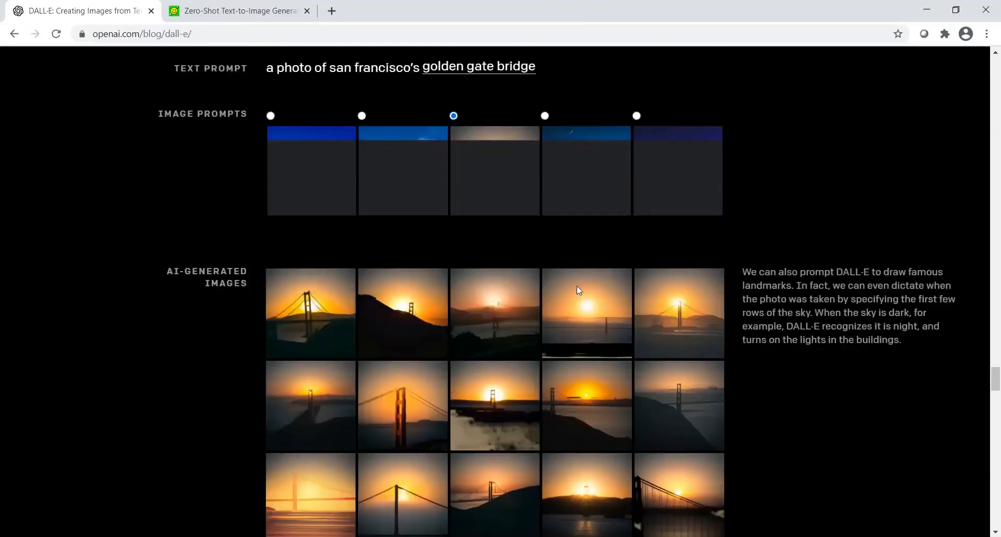
Expand the 'phone from the 20s' example and give it warm orange lighting.
scroll("down", 3)
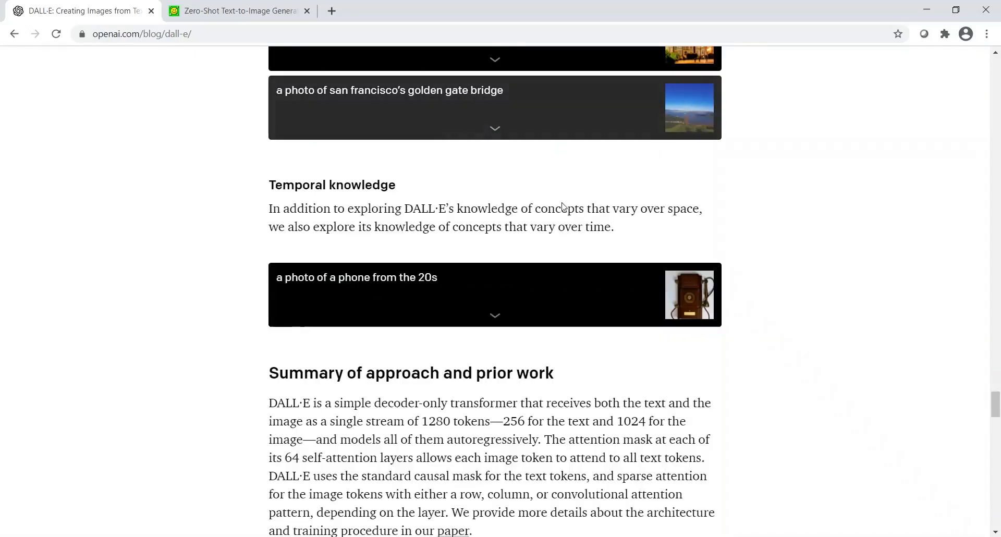
scroll("down", 3)
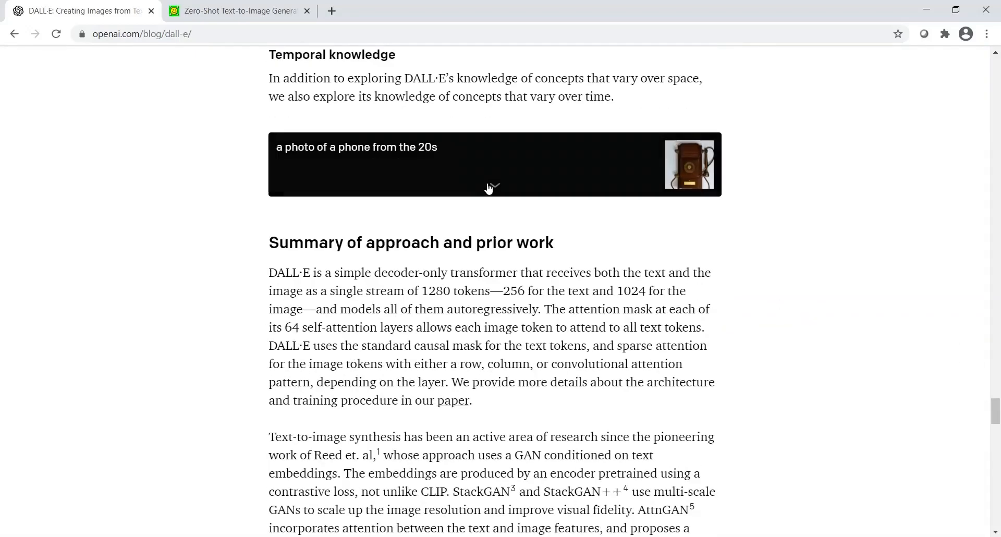
left_click(489, 188)
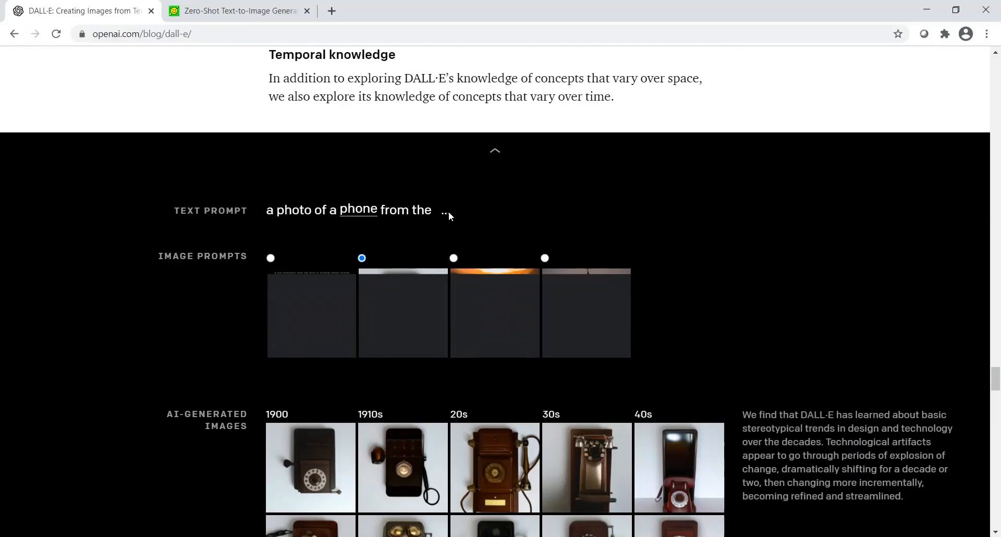
mouse_move(500, 268)
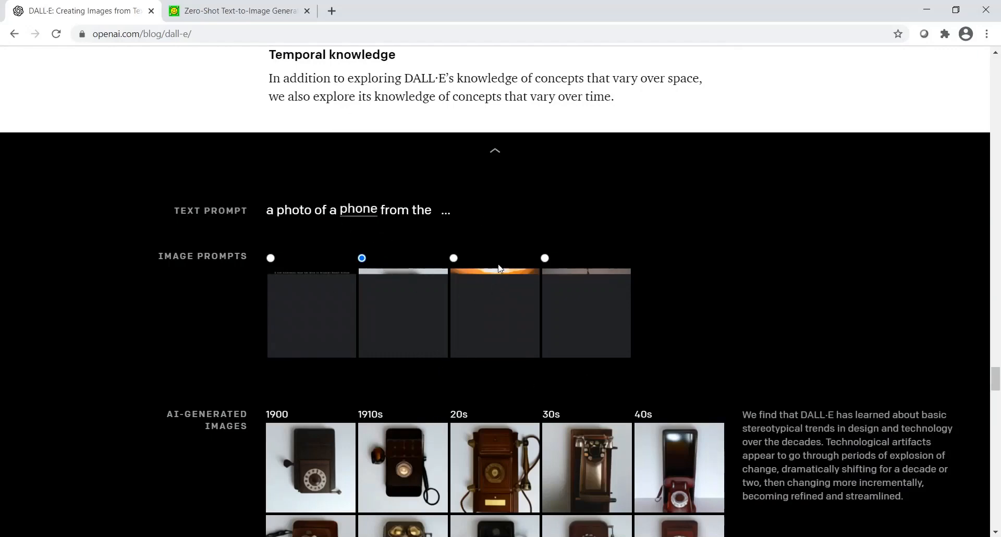
mouse_move(454, 259)
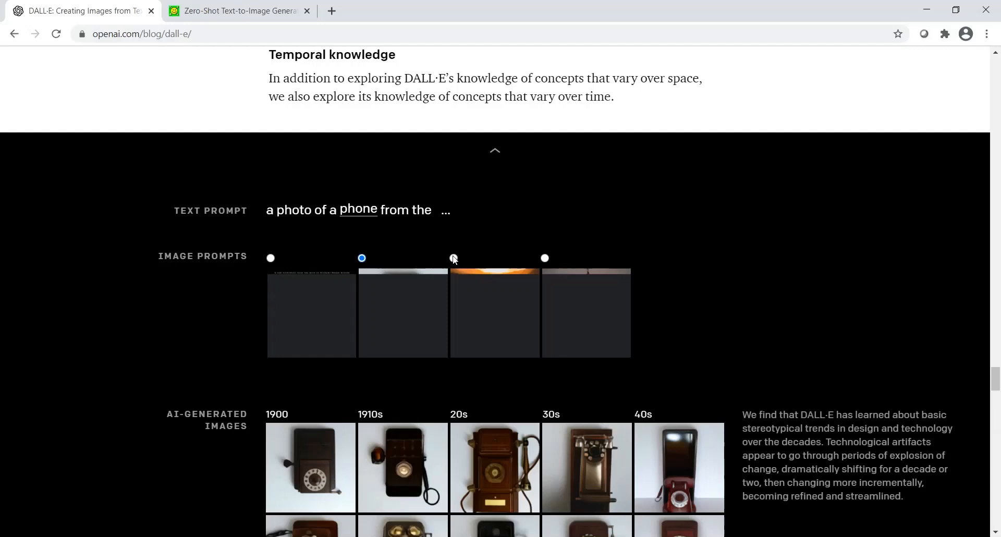
left_click(453, 258)
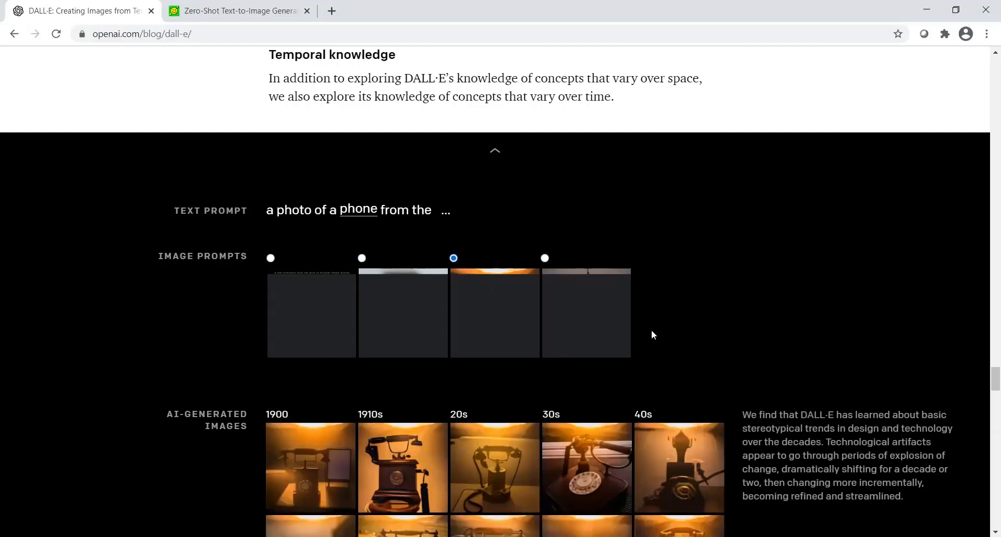
mouse_move(363, 215)
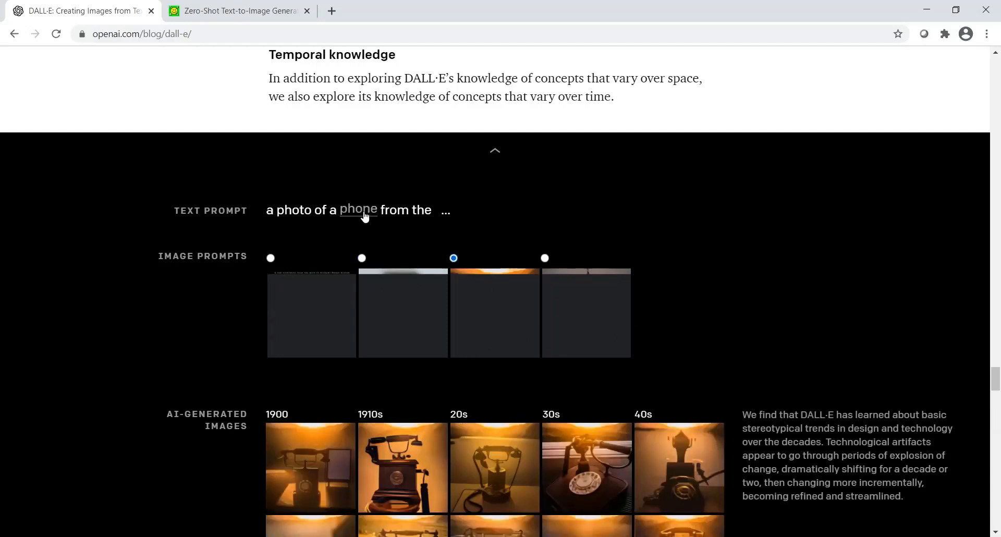
mouse_move(420, 340)
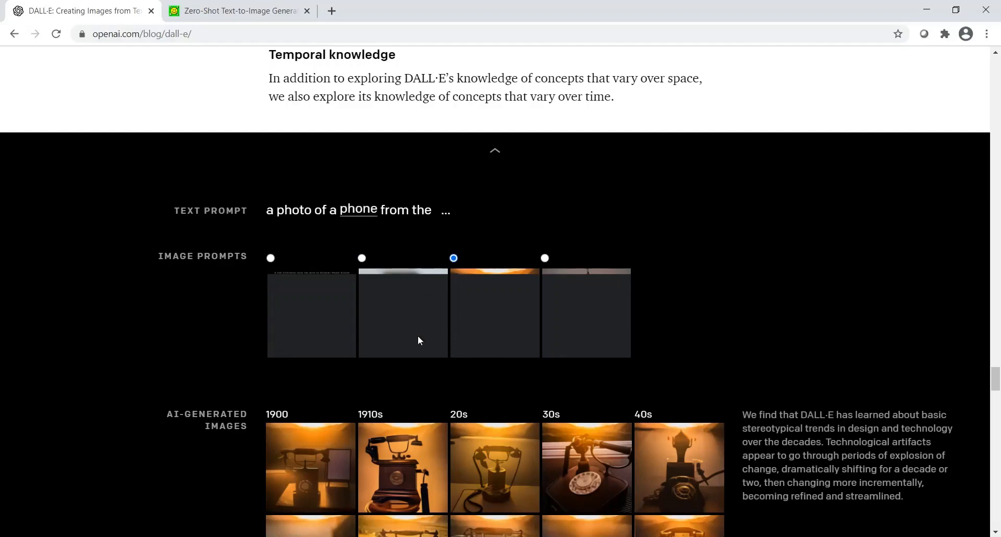
Change the decades example's subject from television to magazine cover.
scroll("down", 3)
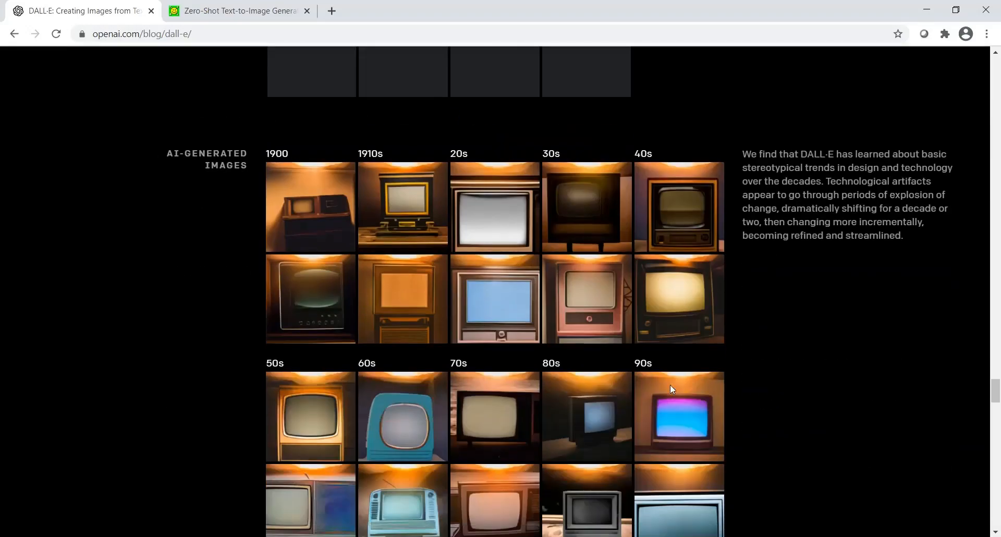
scroll("down", 3)
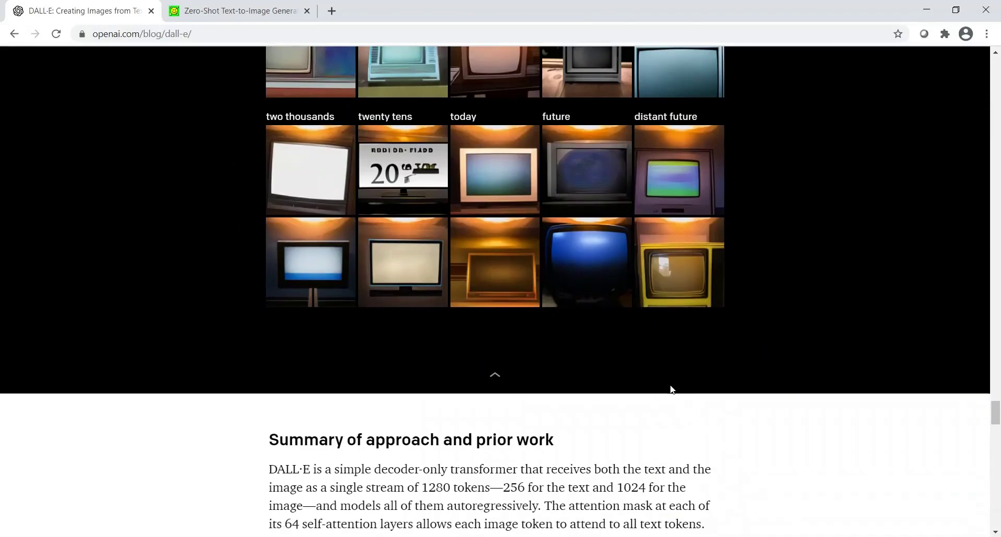
scroll("up", 3)
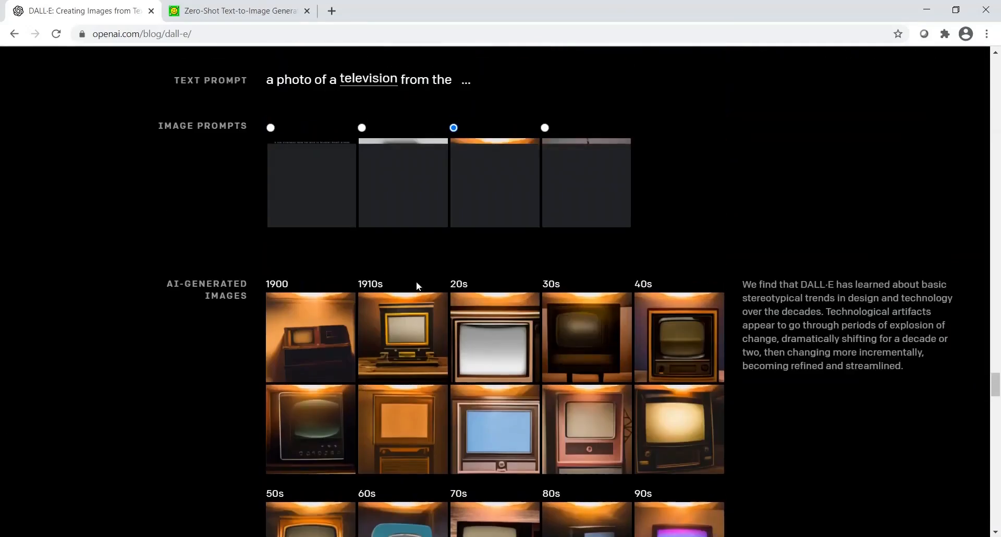
mouse_move(383, 81)
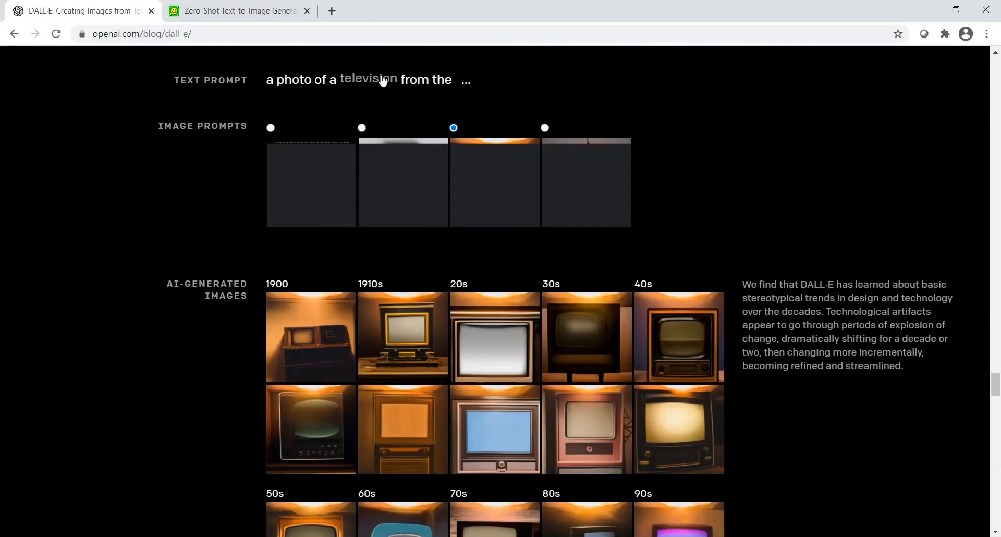
left_click(369, 80)
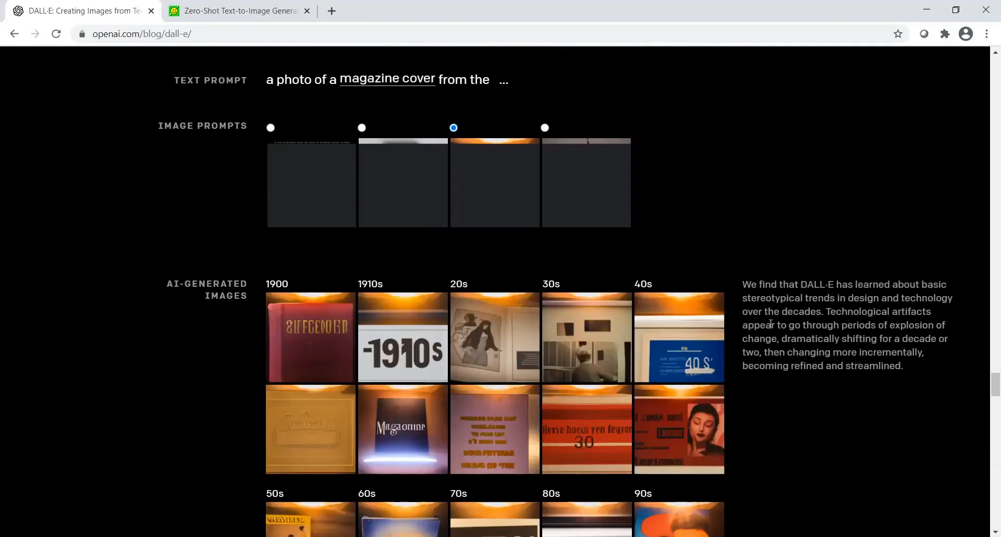
scroll("down", 3)
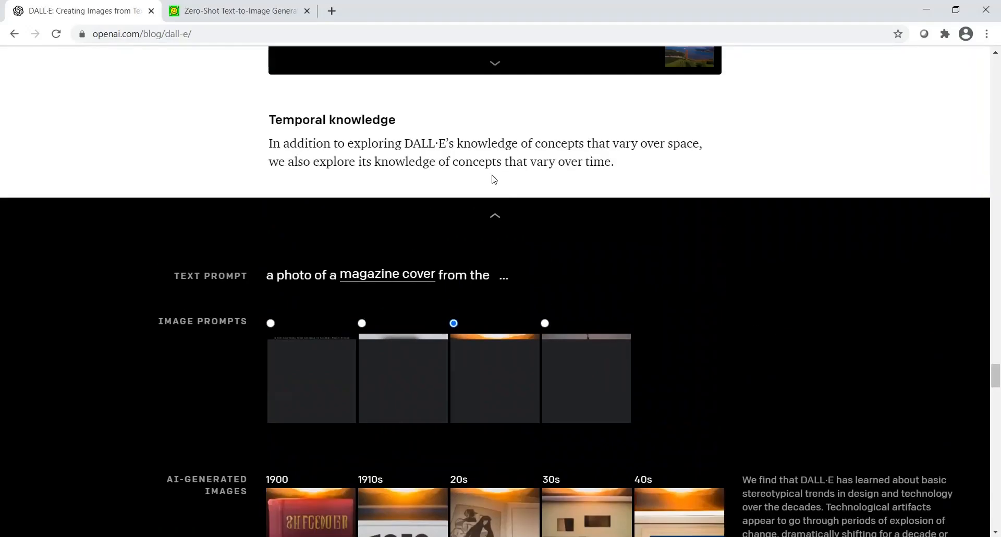
Collapse the magazine cover example and scroll to Applications of preceding capabilities.
left_click(495, 216)
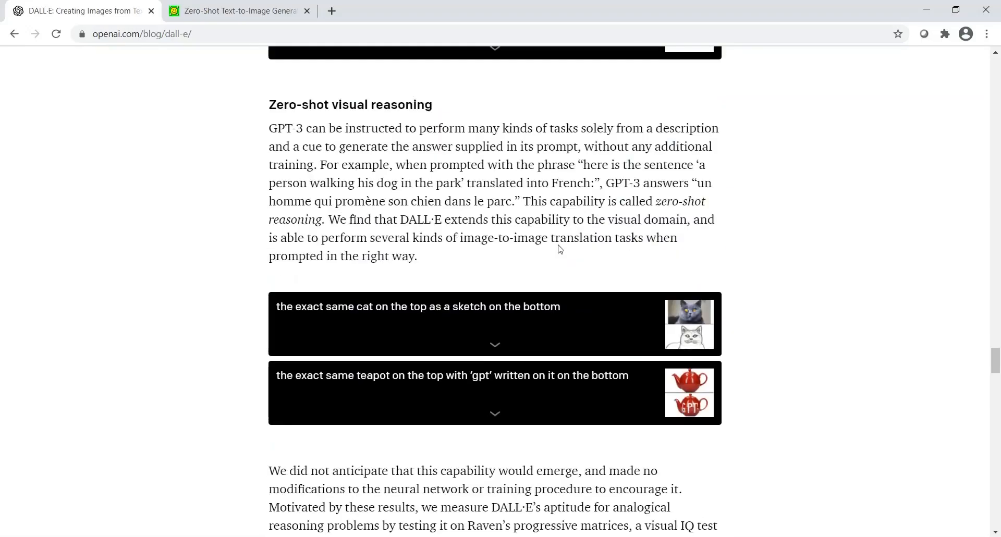
scroll("down", 3)
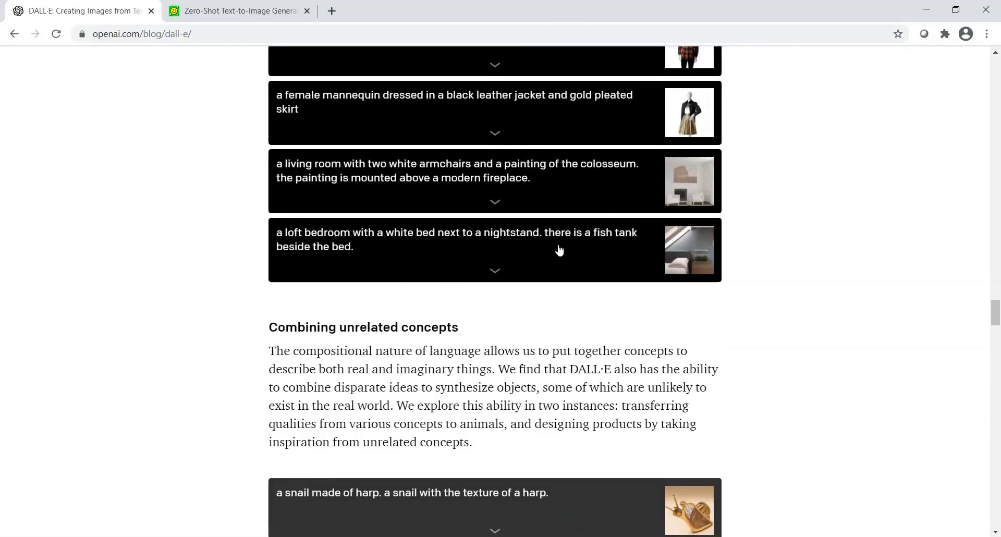
scroll("up", 3)
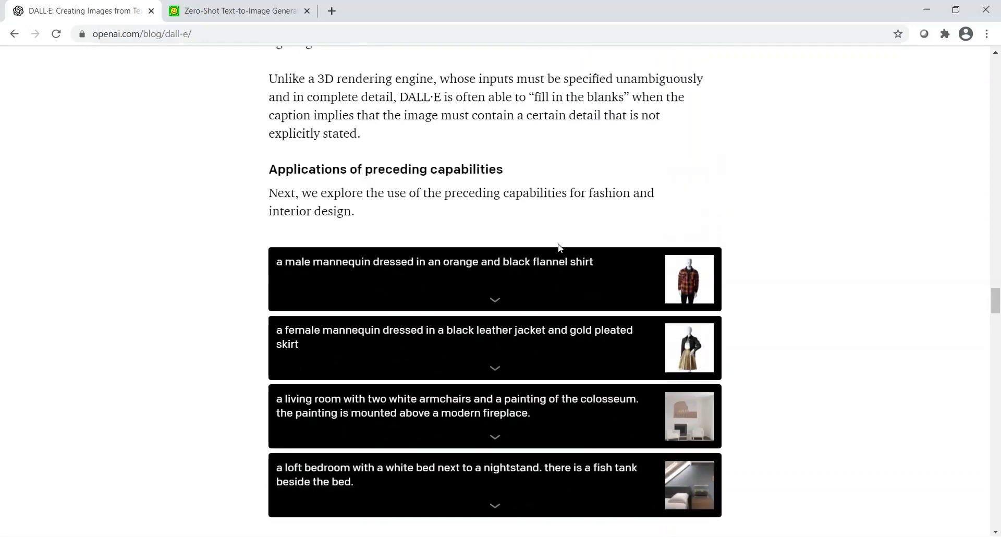
scroll("down", 3)
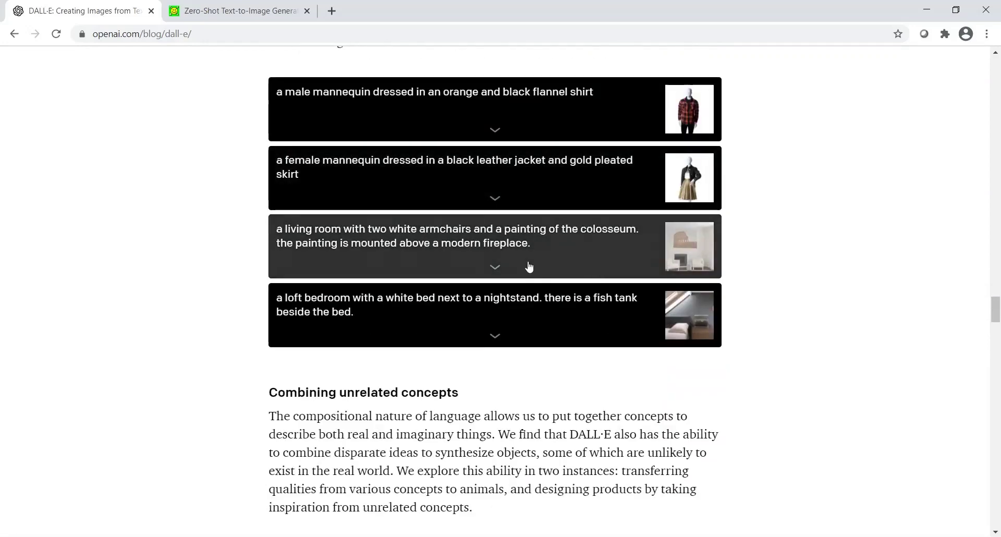
mouse_move(475, 241)
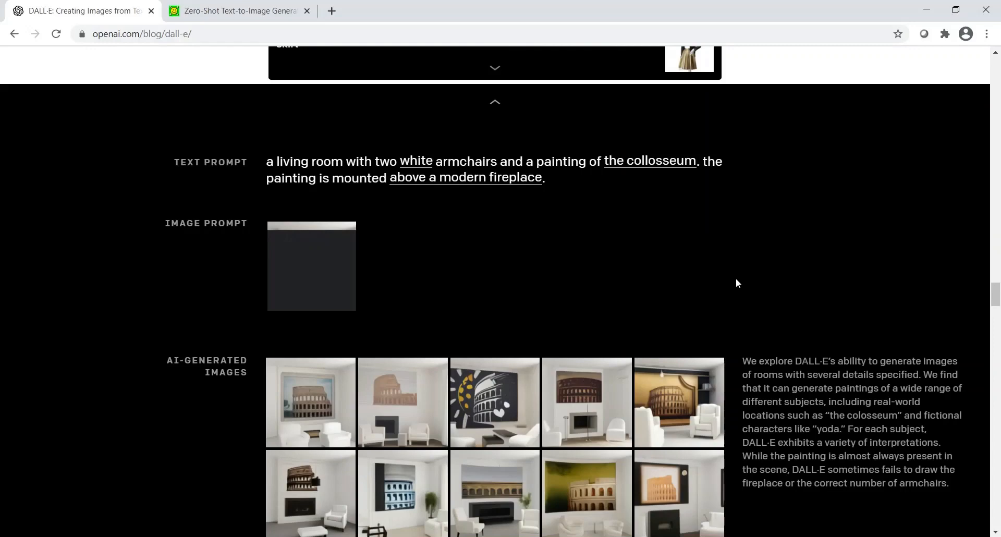
mouse_move(368, 182)
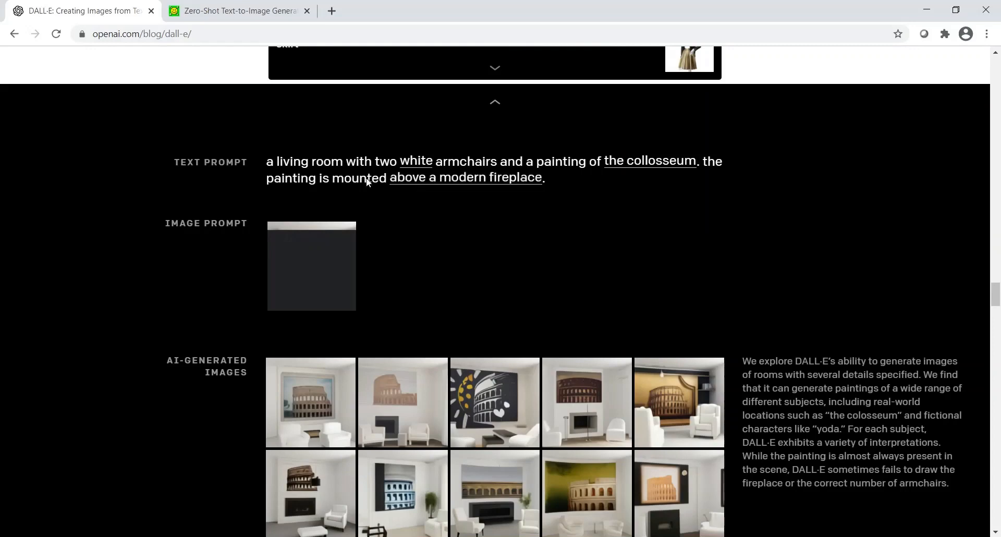
mouse_move(414, 167)
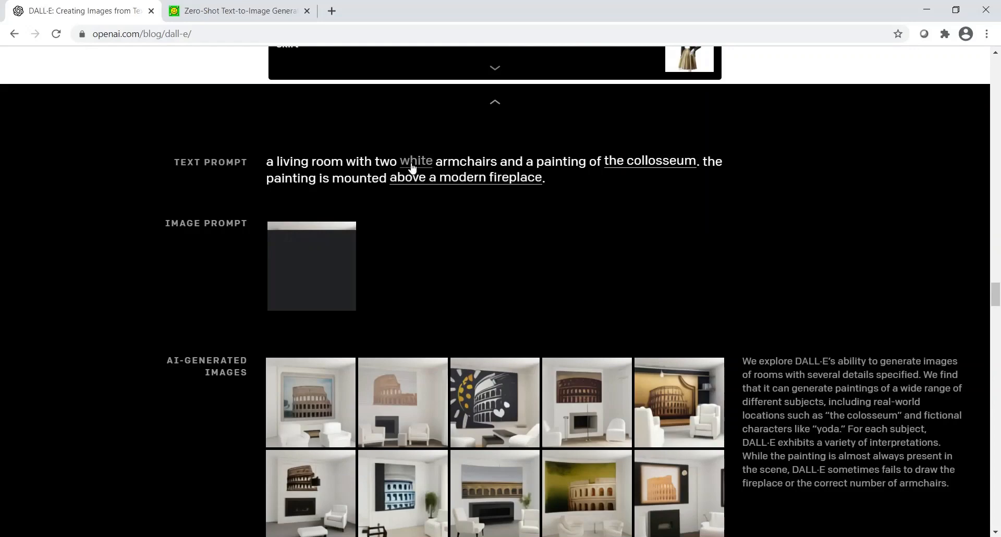
mouse_move(657, 174)
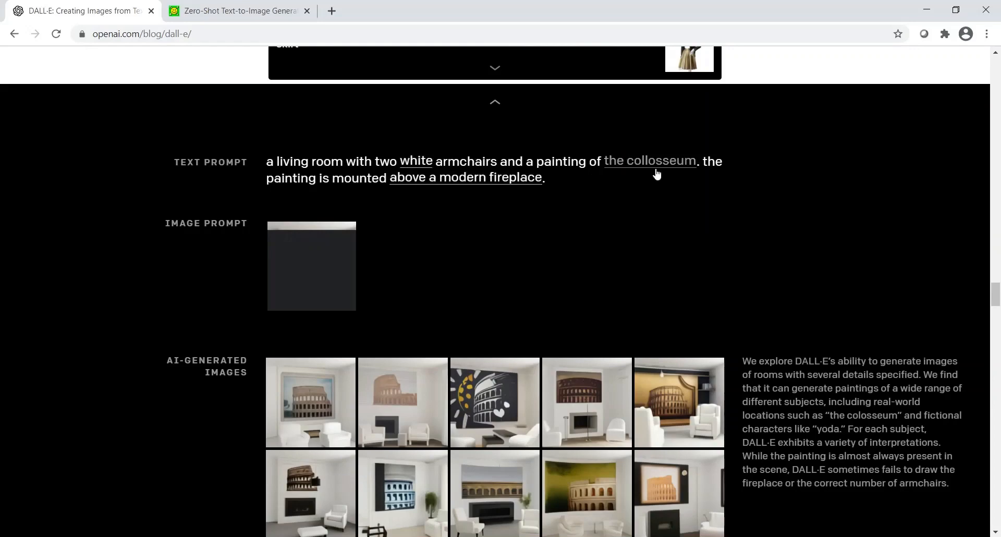
mouse_move(400, 168)
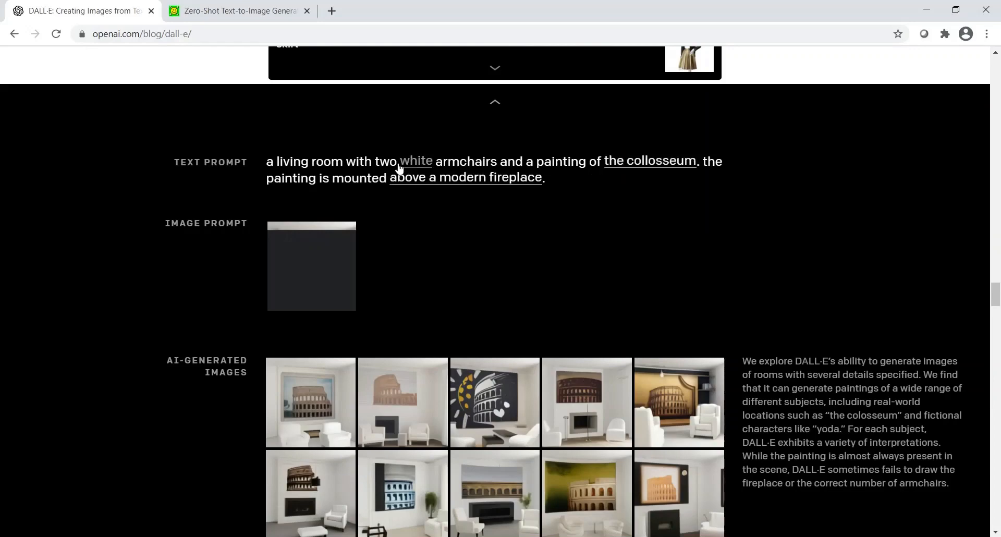
mouse_move(517, 198)
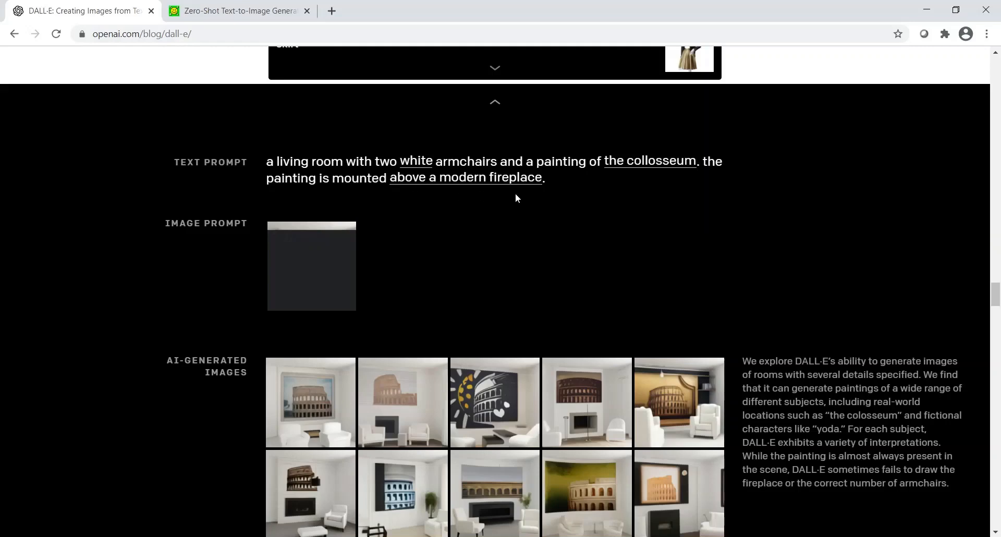
Make the living-room armchairs black, with a cactus painting above a coffee table.
scroll("down", 3)
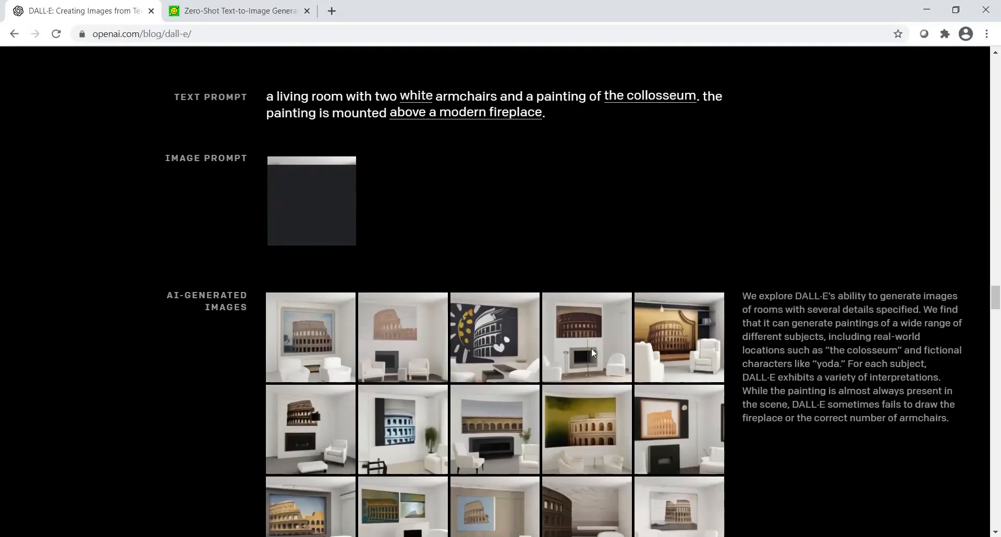
mouse_move(412, 357)
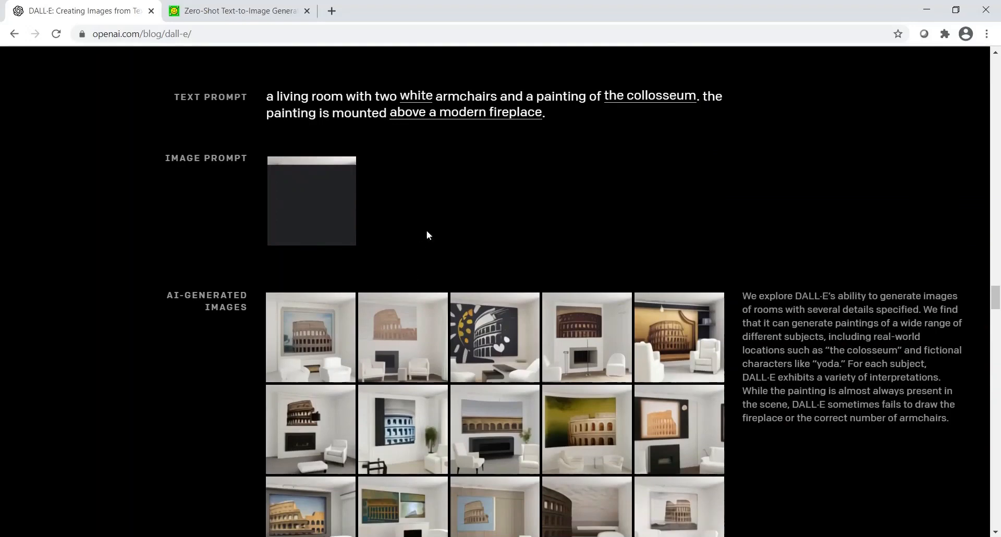
mouse_move(595, 164)
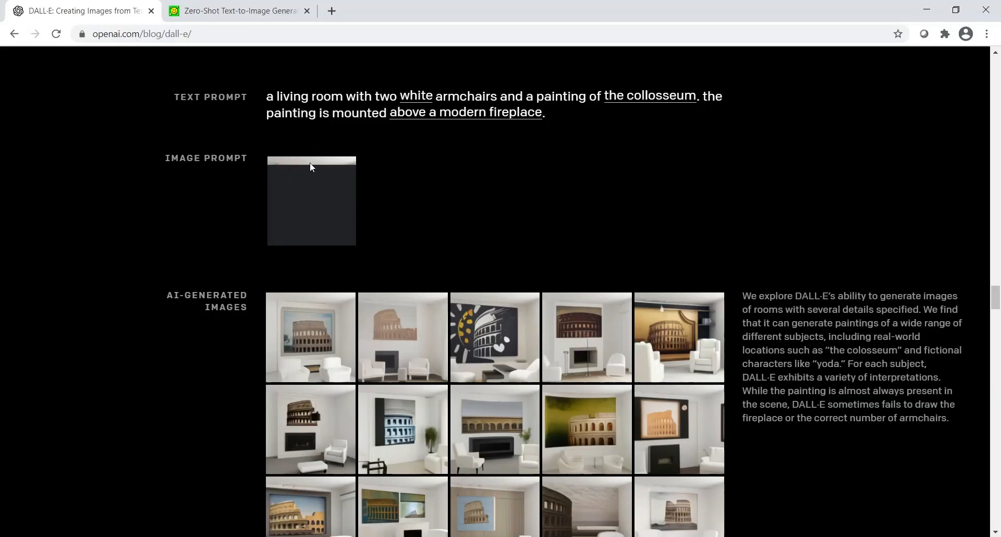
mouse_move(461, 208)
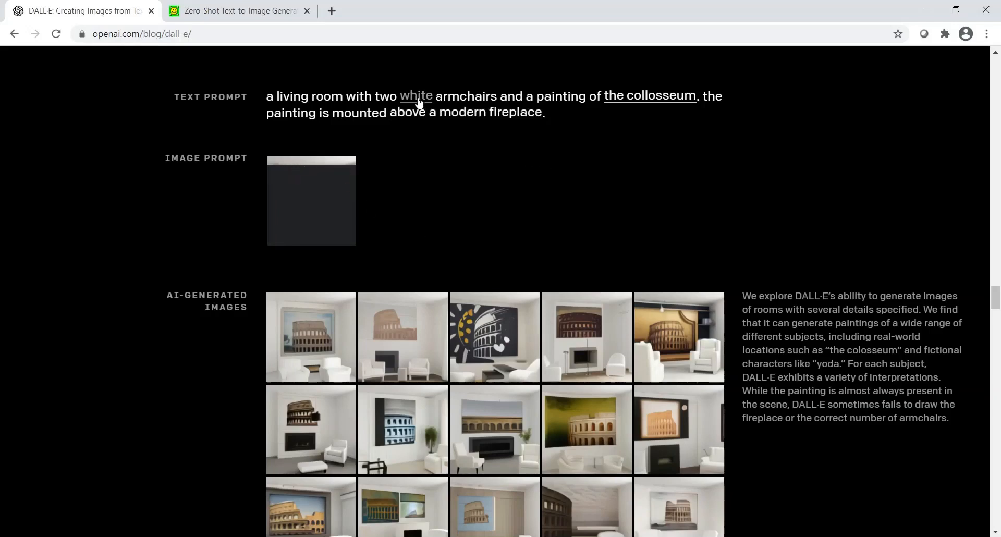
left_click(415, 96)
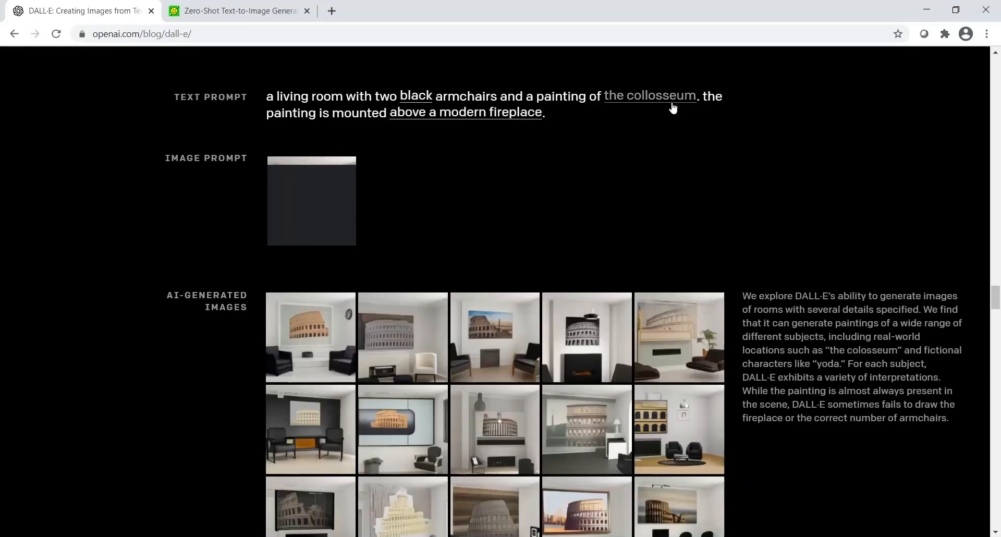
mouse_move(702, 255)
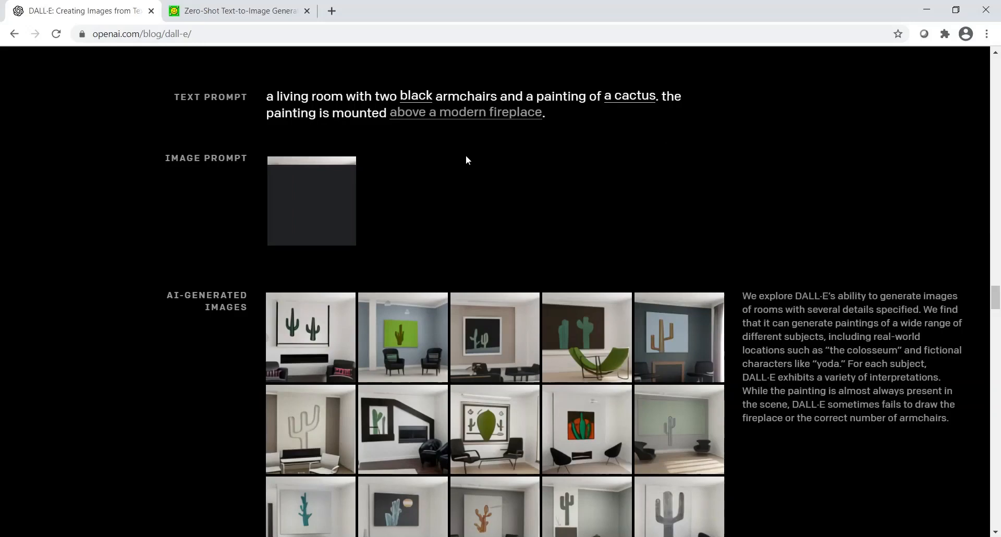
left_click(465, 112)
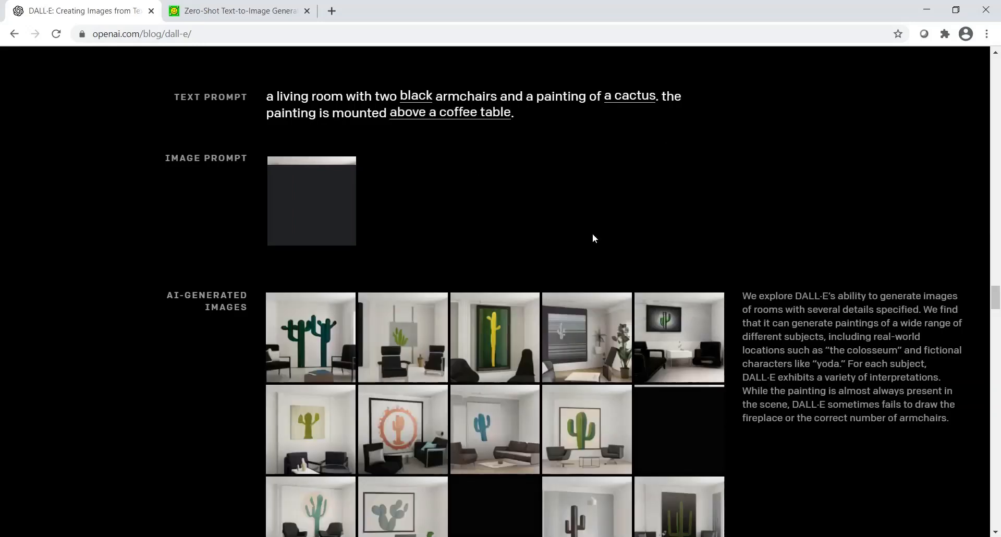
scroll("down", 3)
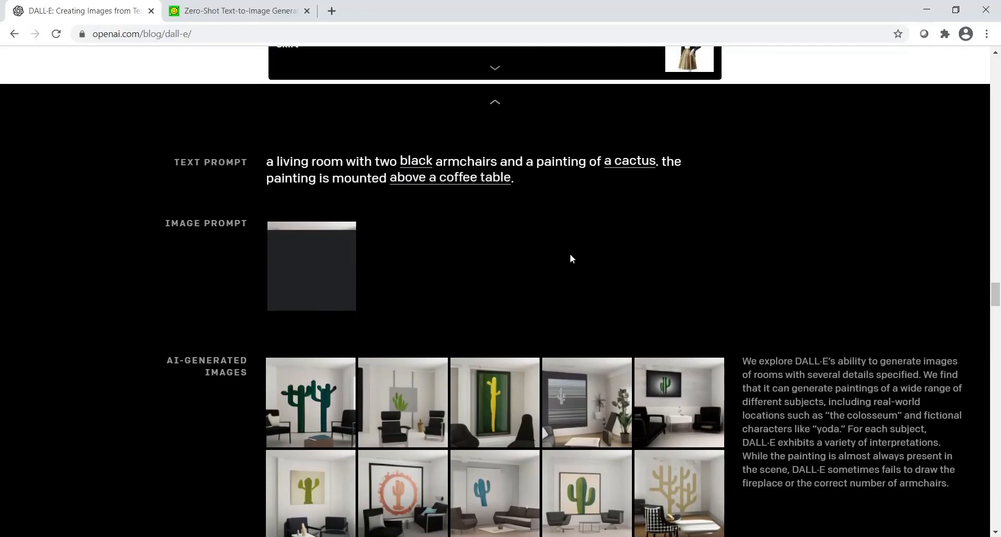
mouse_move(545, 385)
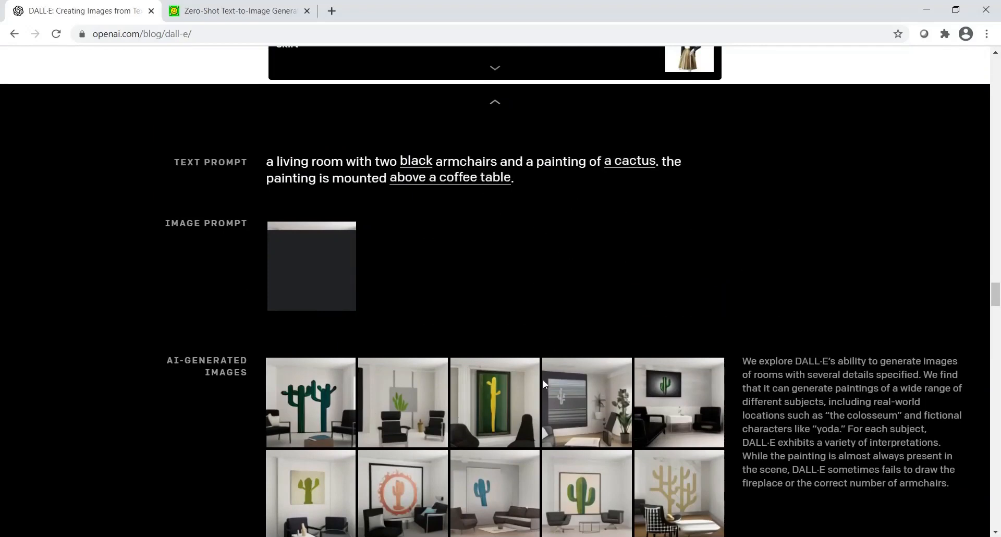
mouse_move(517, 417)
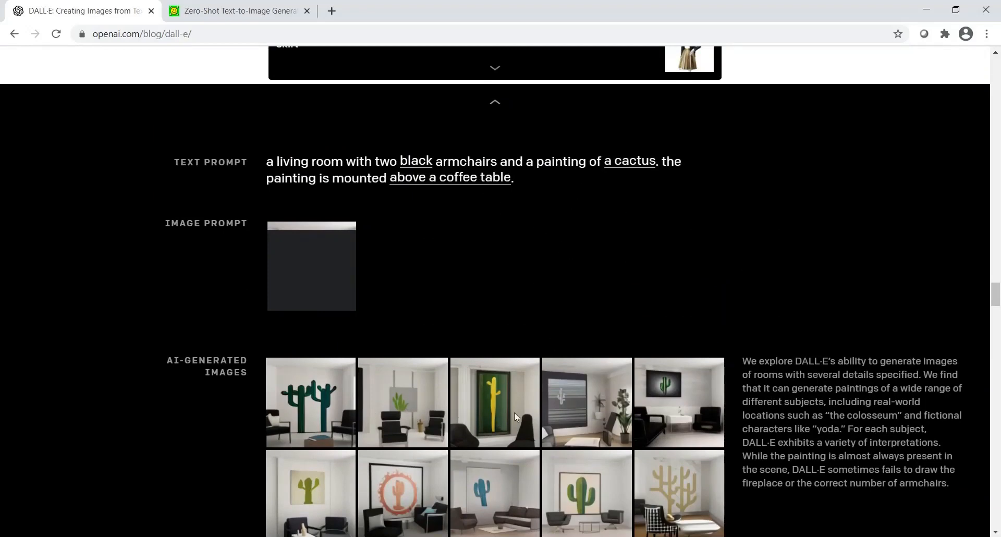
mouse_move(454, 186)
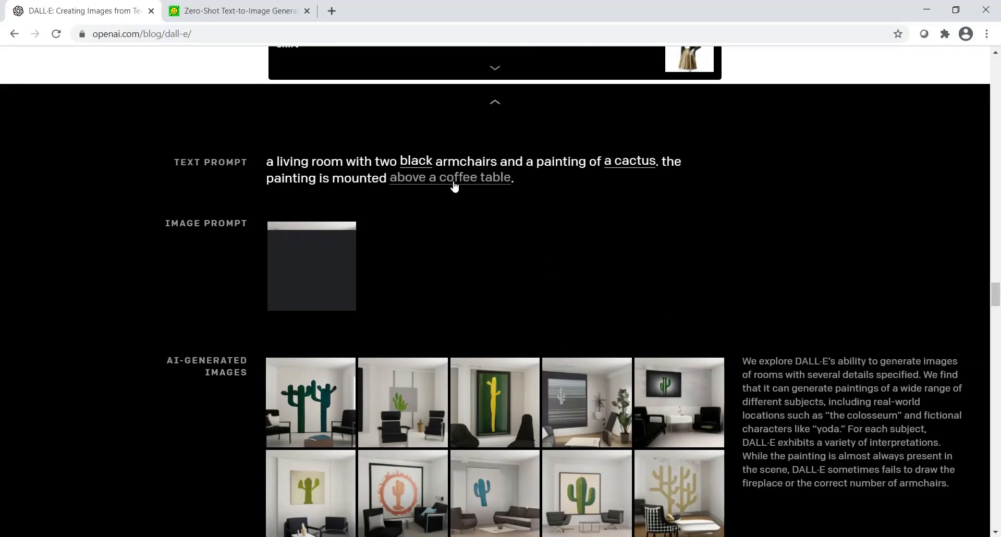
scroll("down", 3)
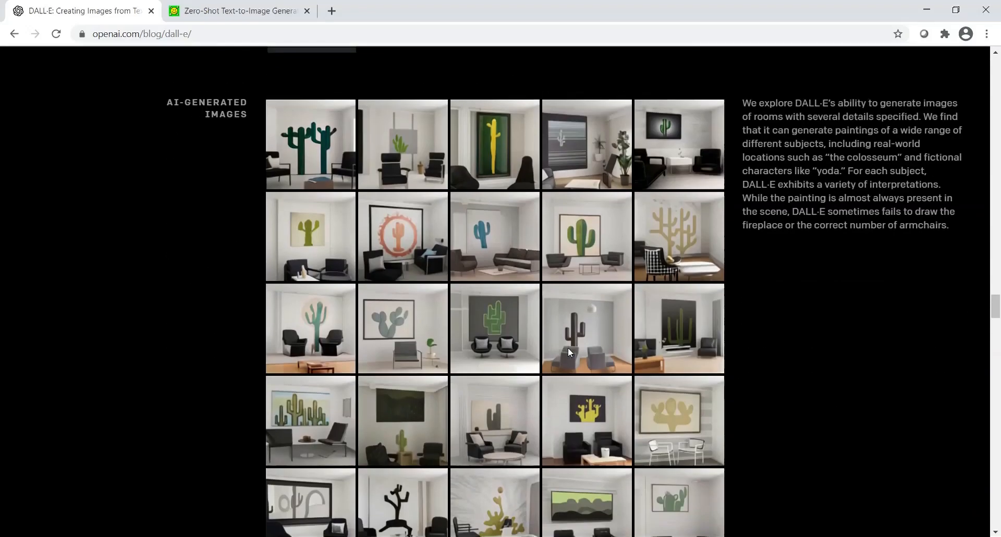
scroll("down", 3)
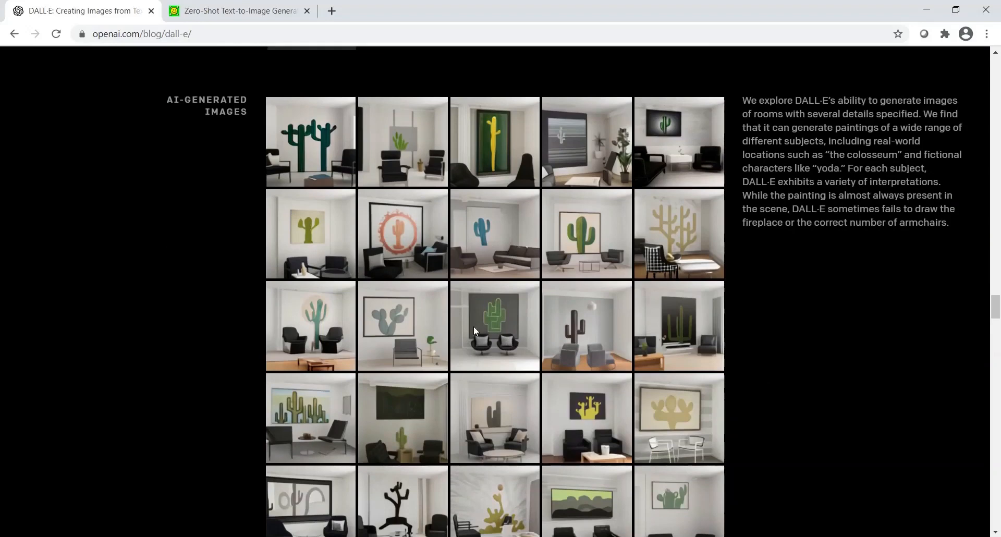
mouse_move(478, 318)
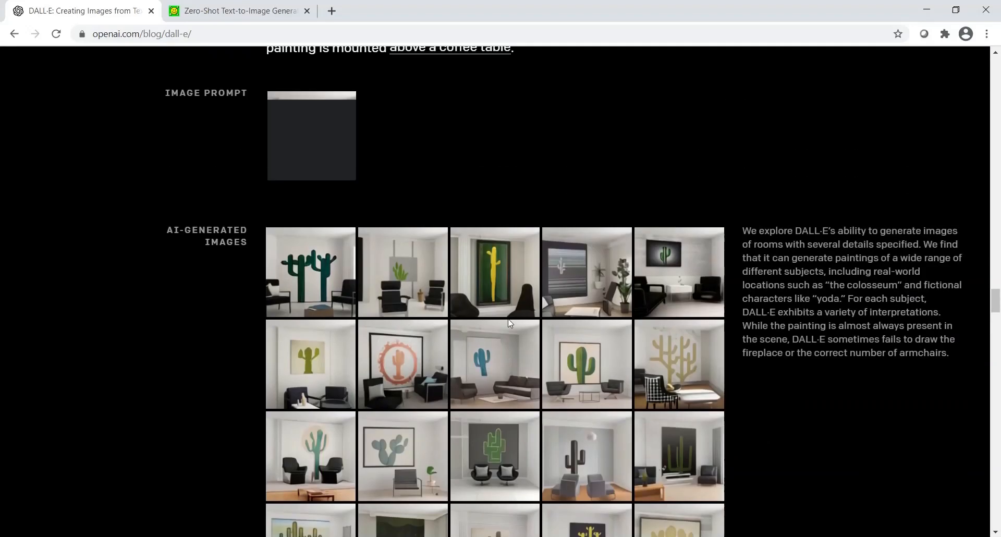
scroll("up", 3)
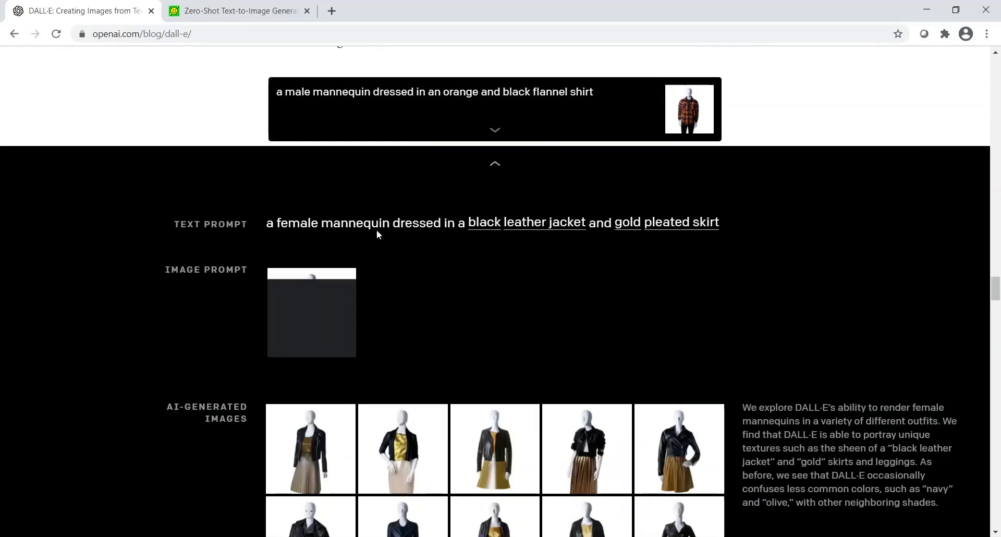
mouse_move(485, 224)
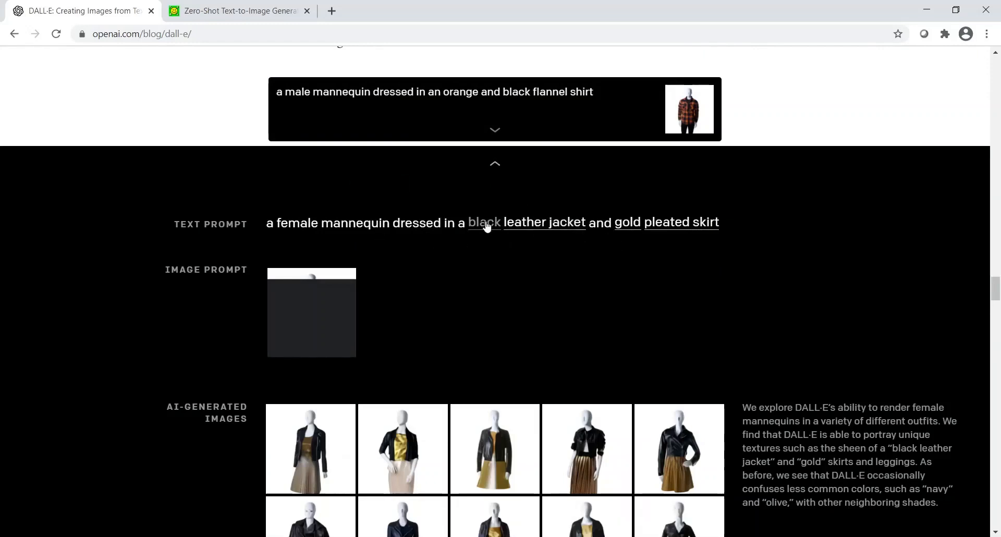
Make the mannequin prompt a white turtleneck sweater, then scroll down to 'Animal illustrations'.
left_click(485, 223)
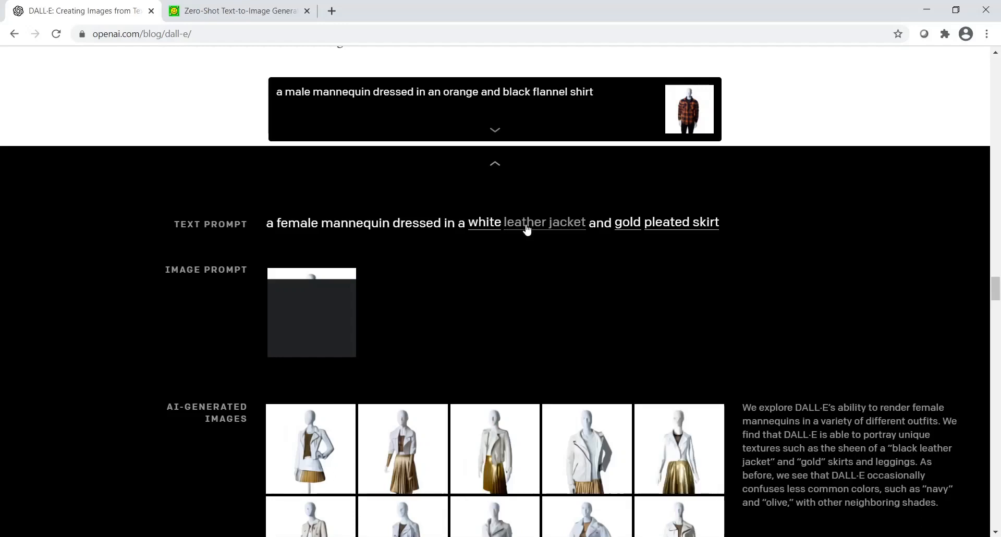
left_click(545, 222)
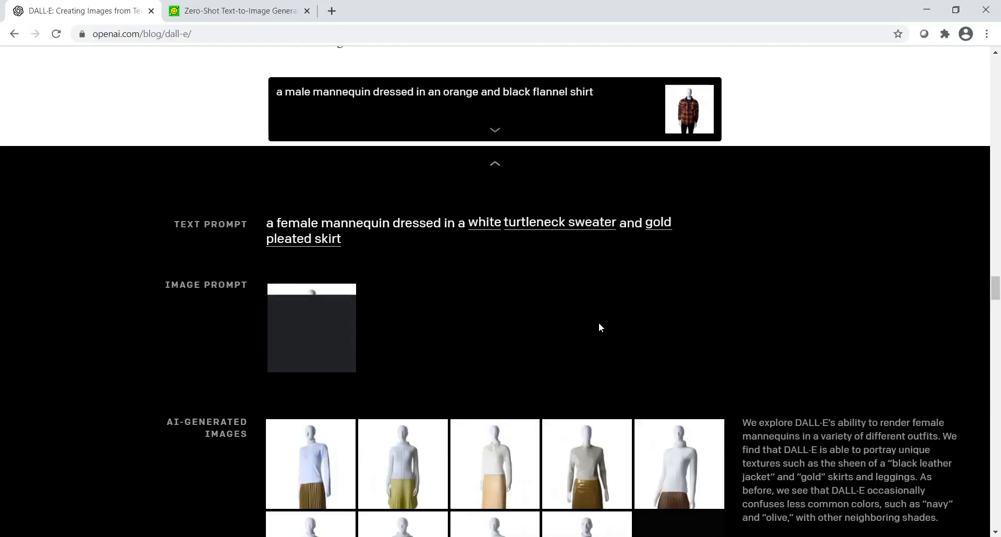
mouse_move(619, 408)
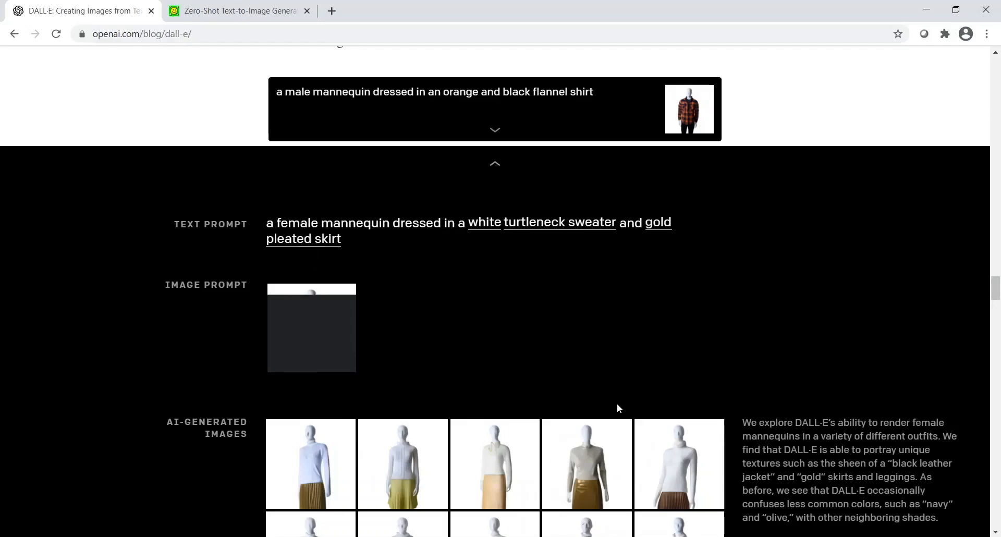
scroll("down", 3)
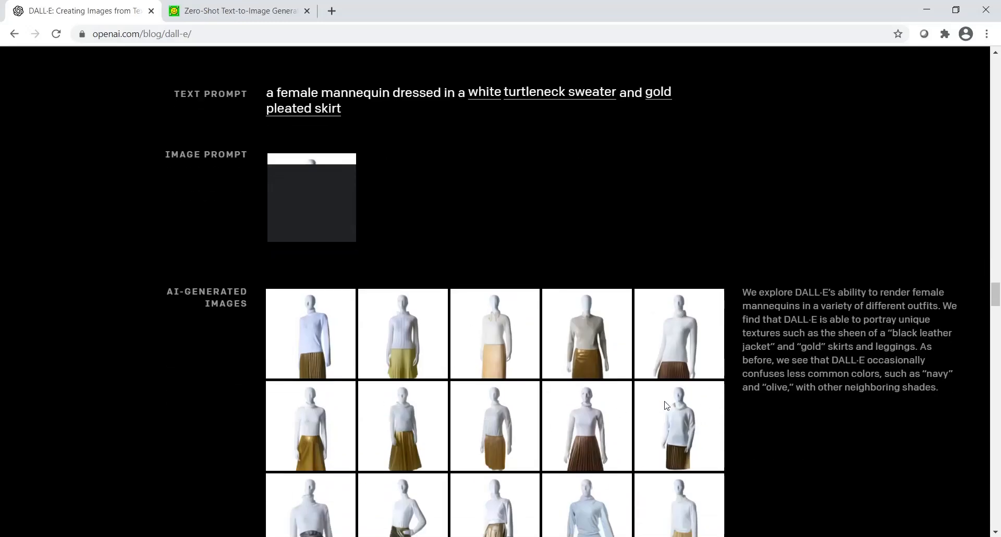
scroll("down", 3)
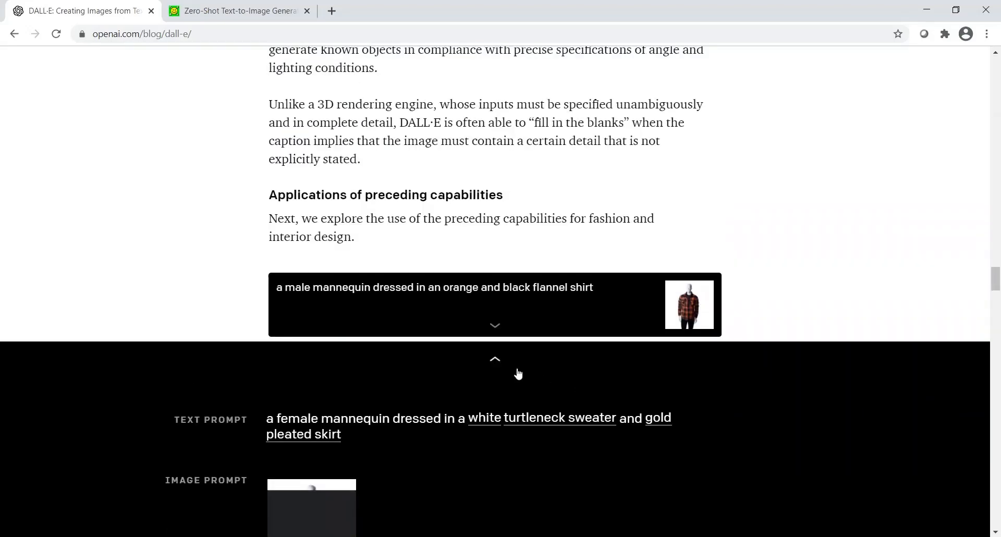
scroll("down", 3)
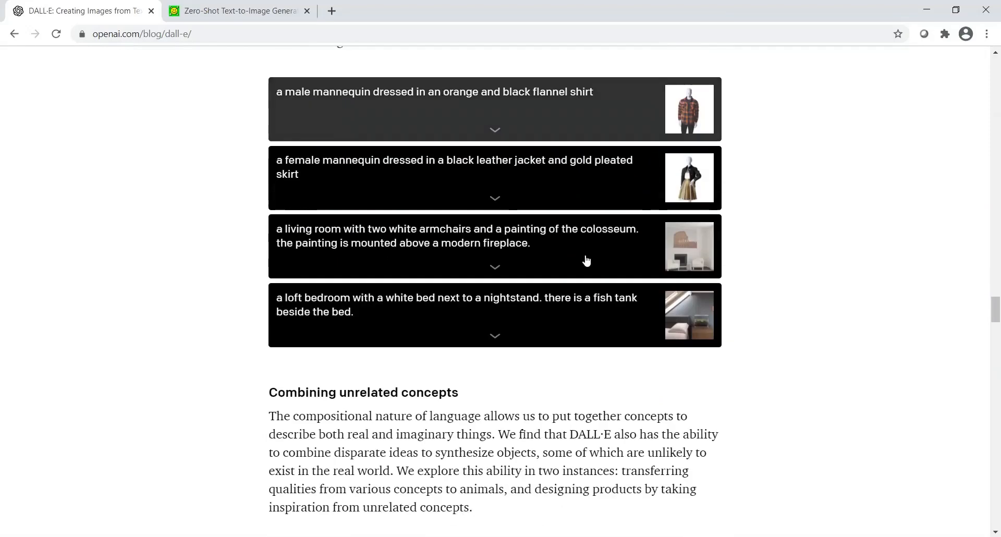
scroll("down", 3)
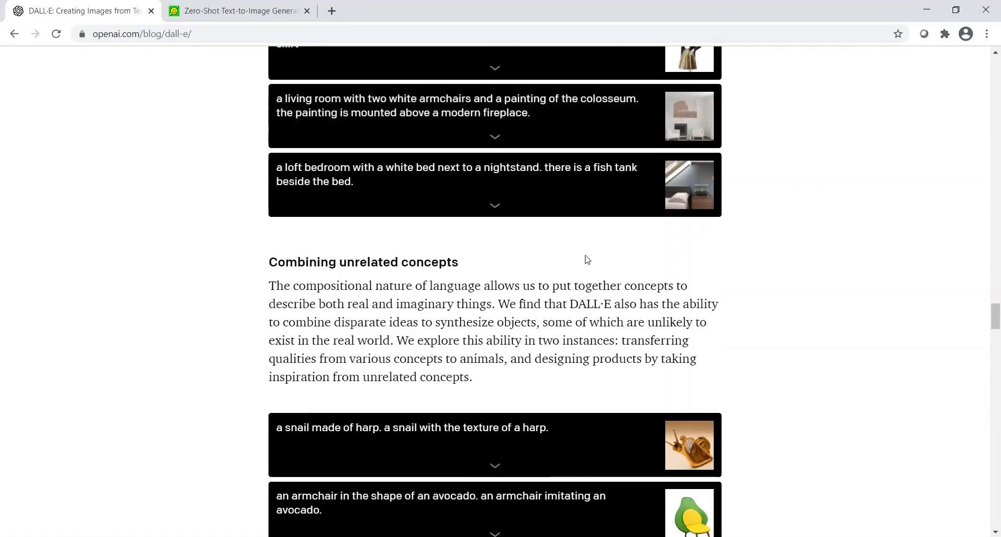
scroll("down", 3)
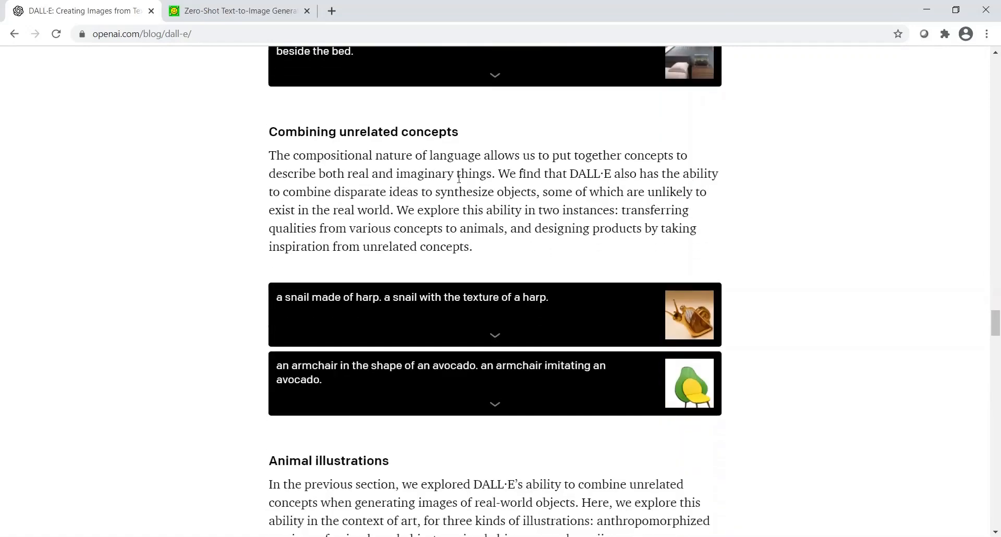
scroll("down", 3)
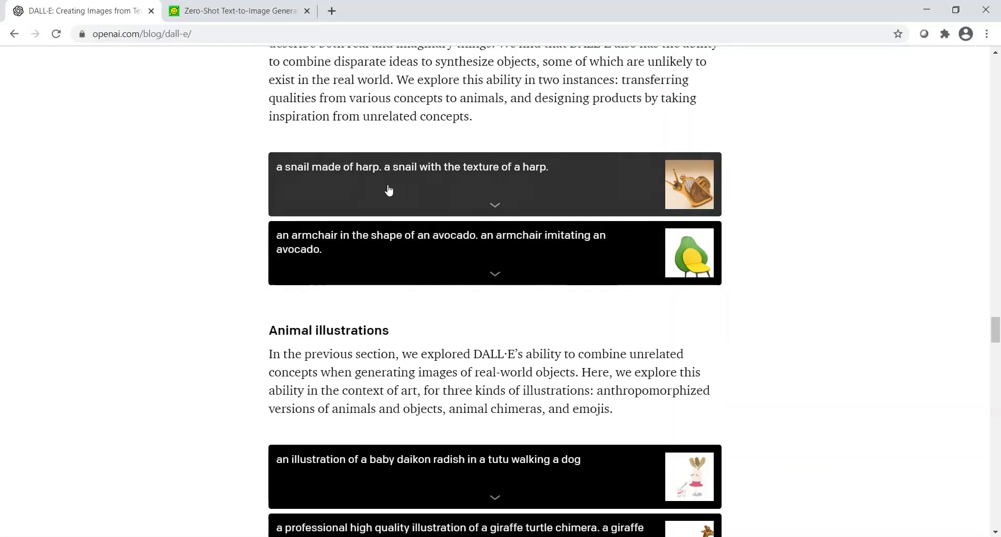
Expand the snail made of harp example and scroll down toward 'Zero-shot visual reasoning'.
left_click(389, 190)
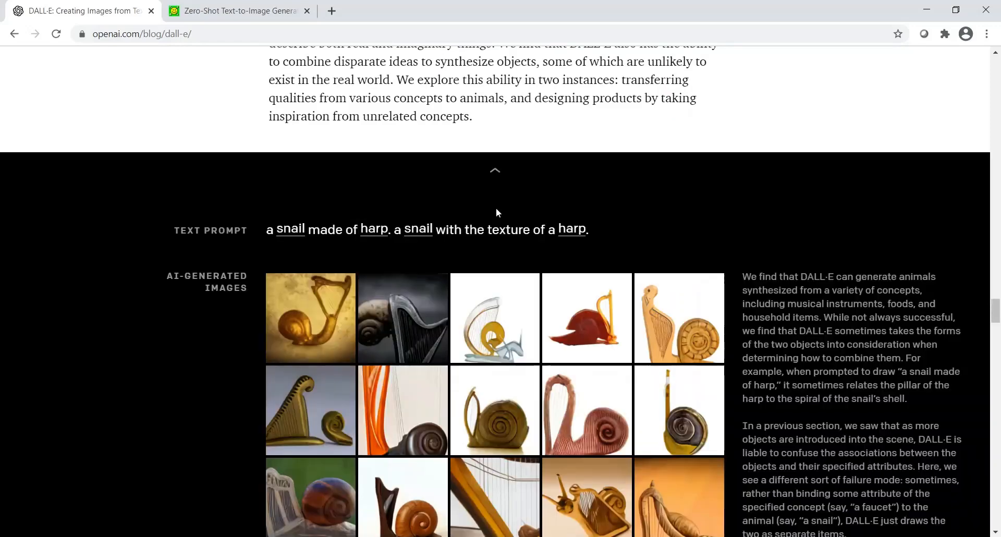
mouse_move(324, 230)
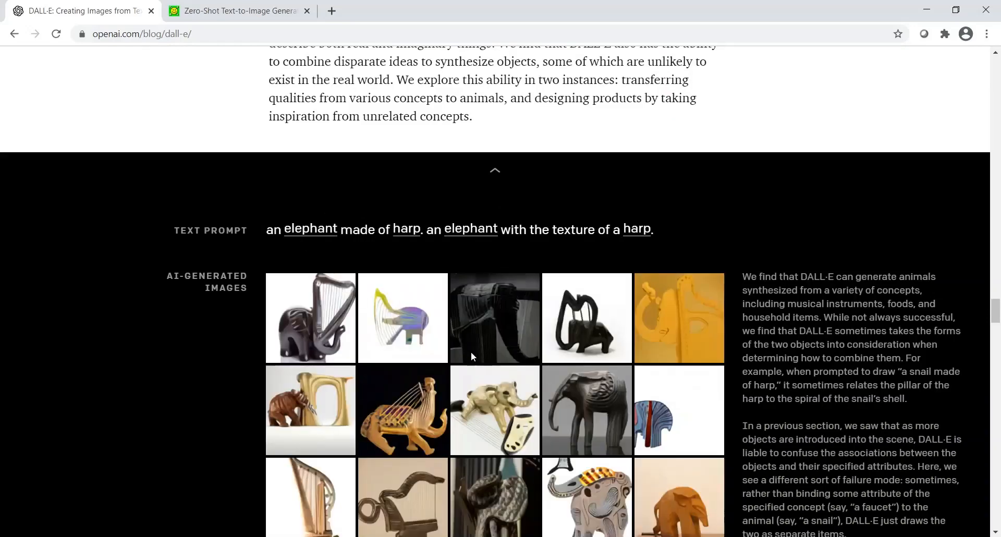
mouse_move(668, 380)
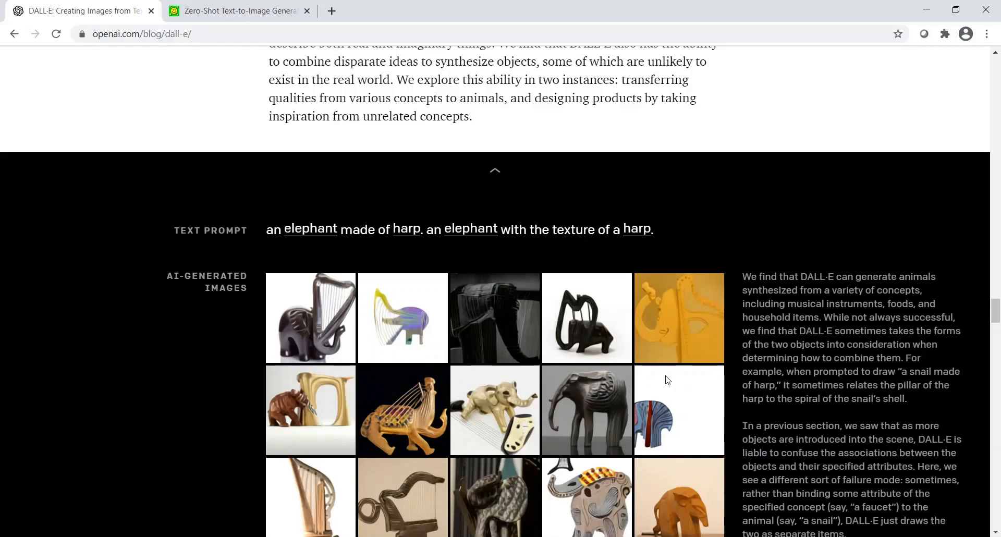
scroll("down", 3)
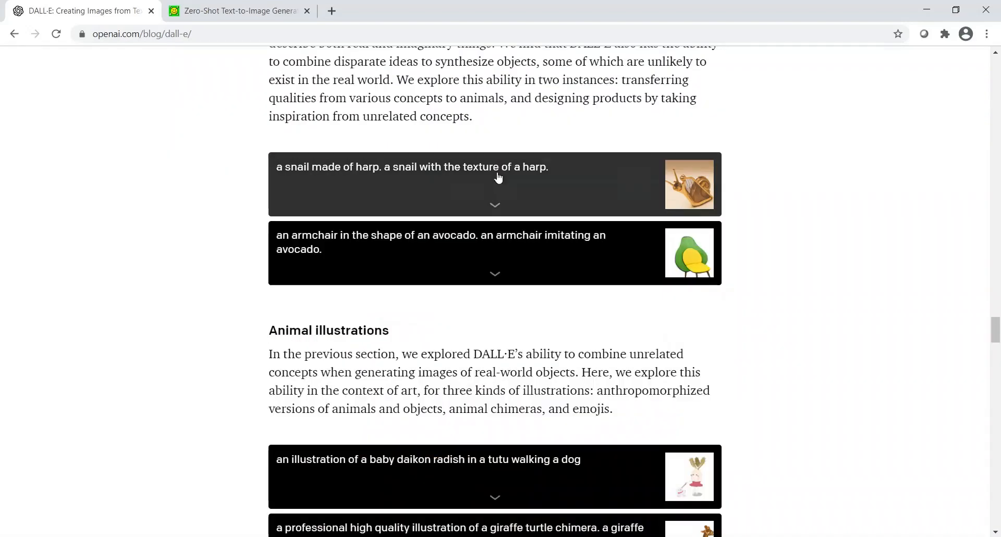
scroll("down", 3)
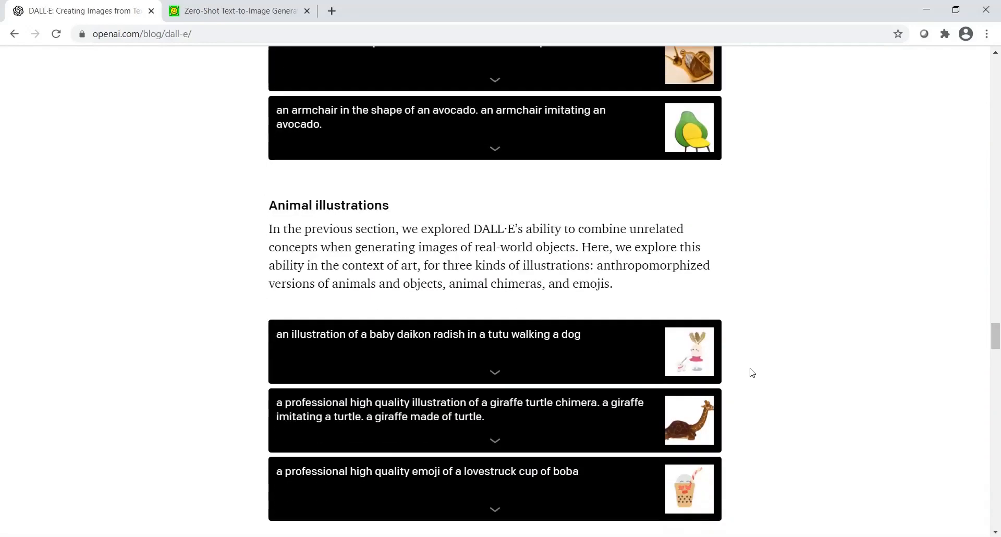
scroll("down", 3)
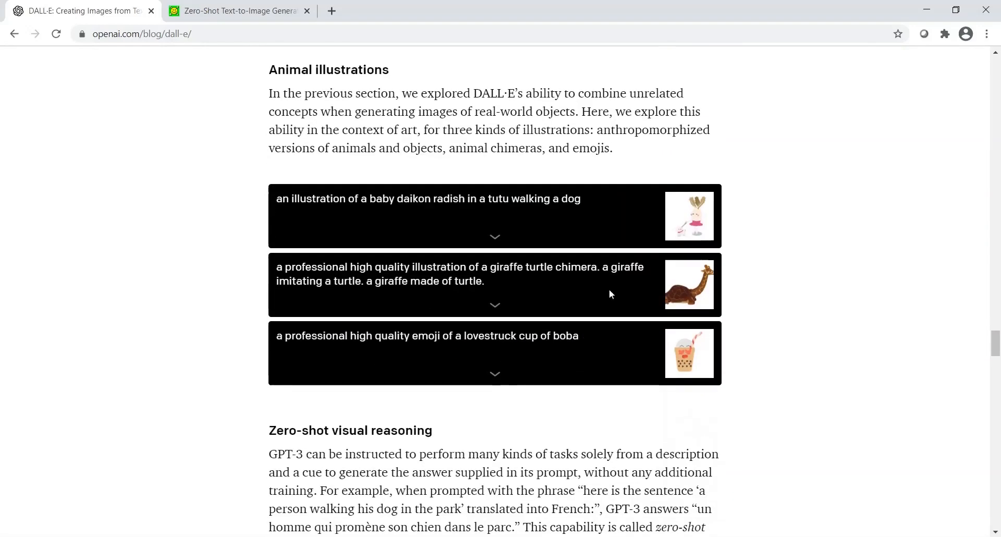
Expand the giraffe turtle chimera example and scroll through its cat-turtle chimera image grid.
left_click(495, 305)
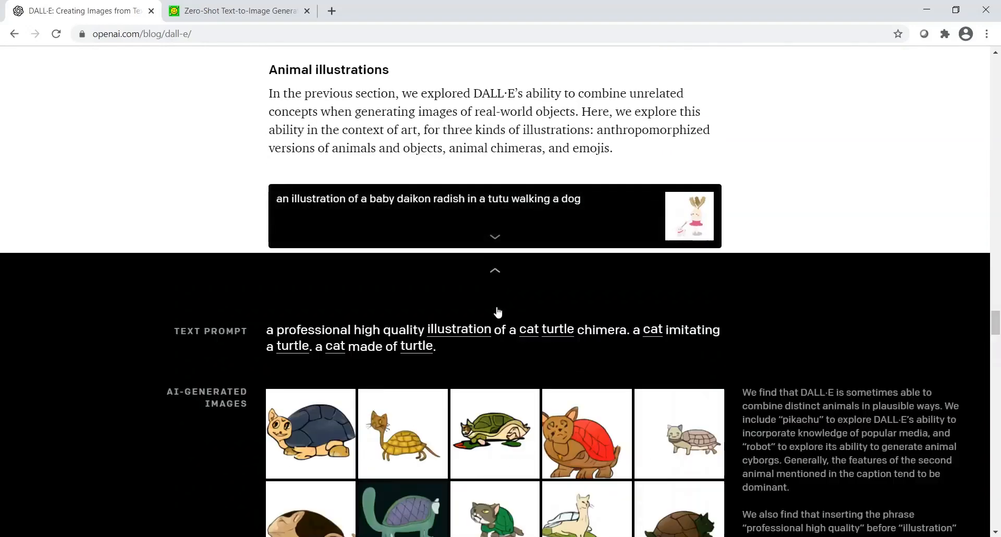
scroll("down", 3)
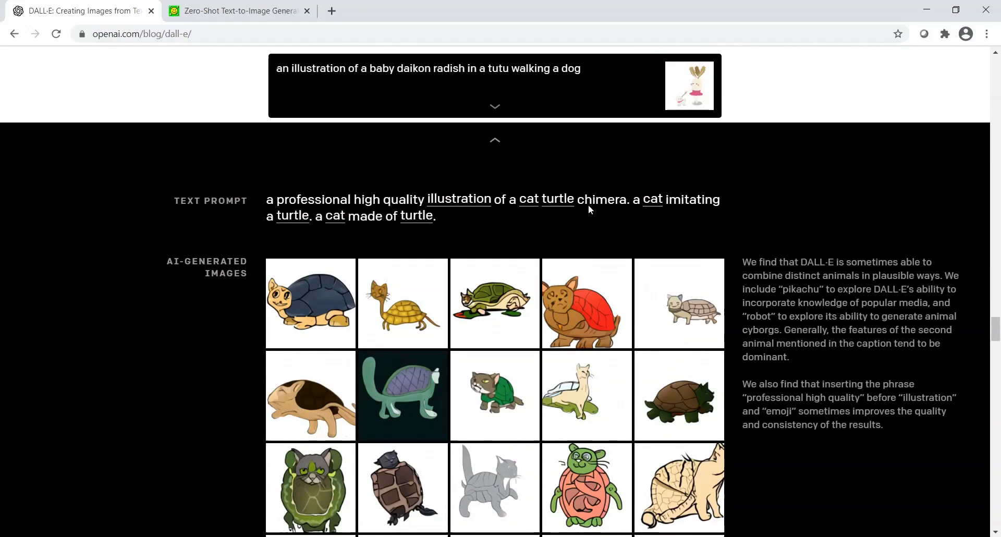
mouse_move(318, 223)
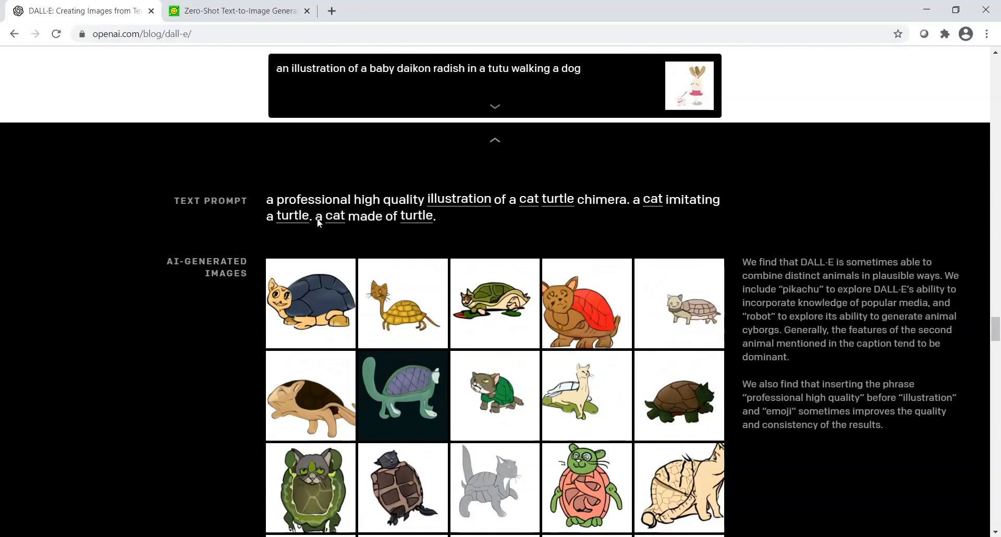
mouse_move(472, 319)
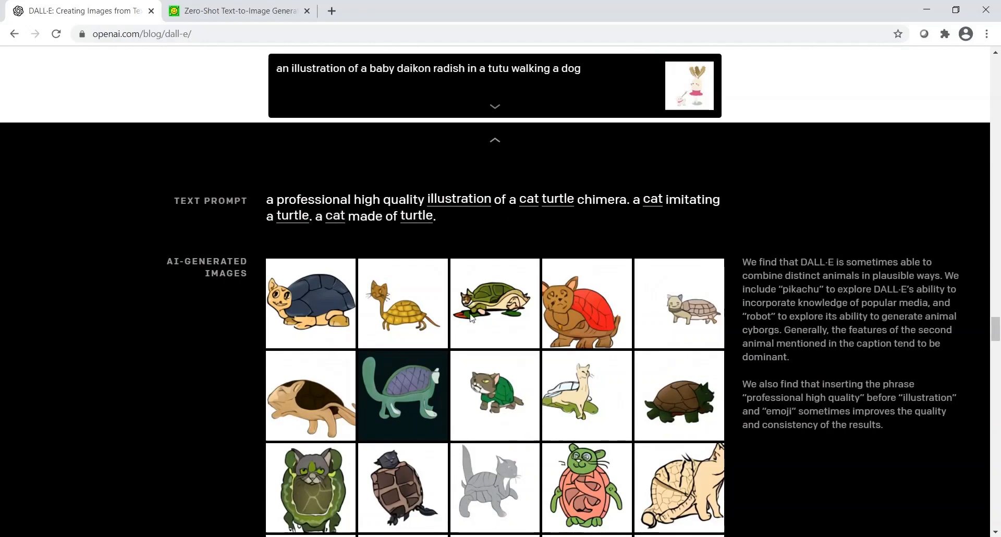
scroll("down", 3)
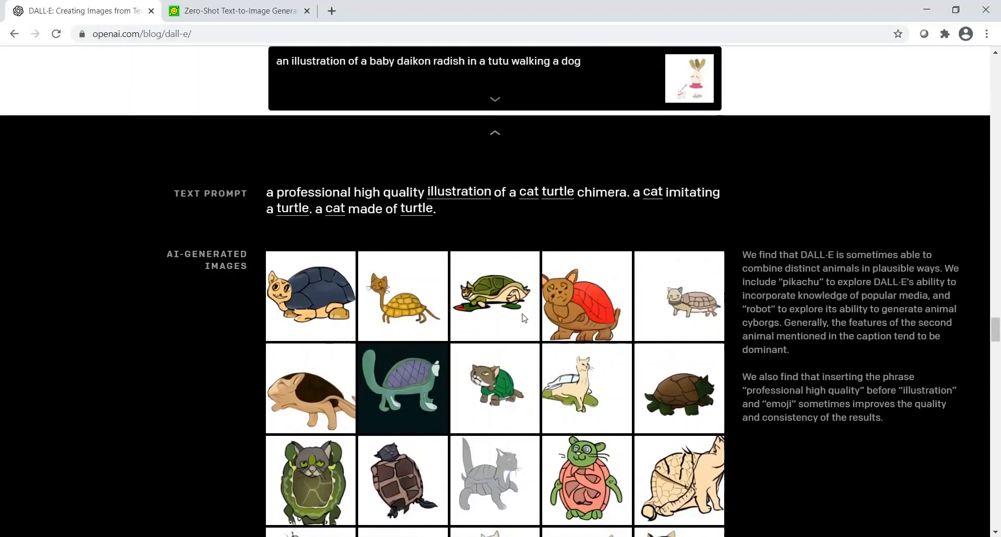
scroll("down", 3)
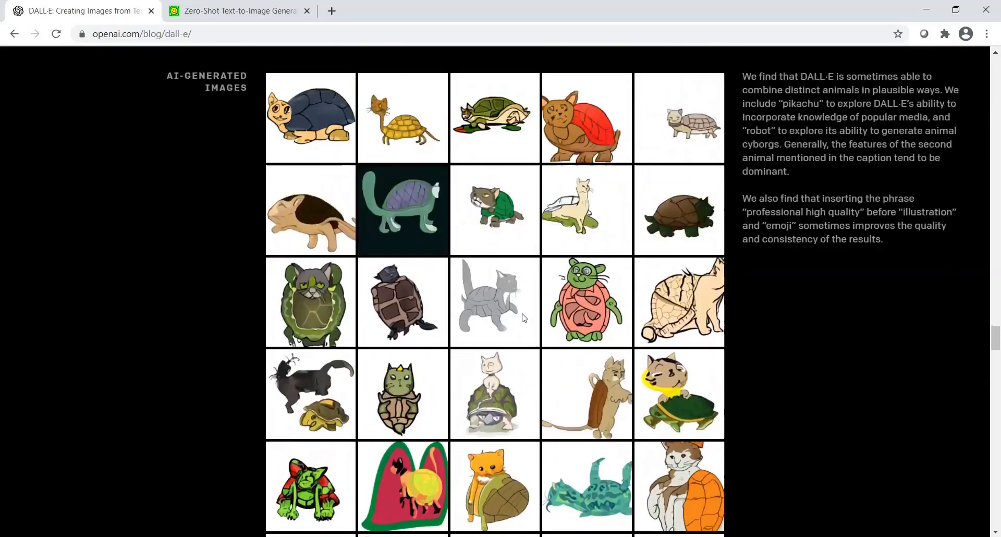
Scroll the blog post back to the 'Overview' and 'Capabilities' sections.
scroll("down", 3)
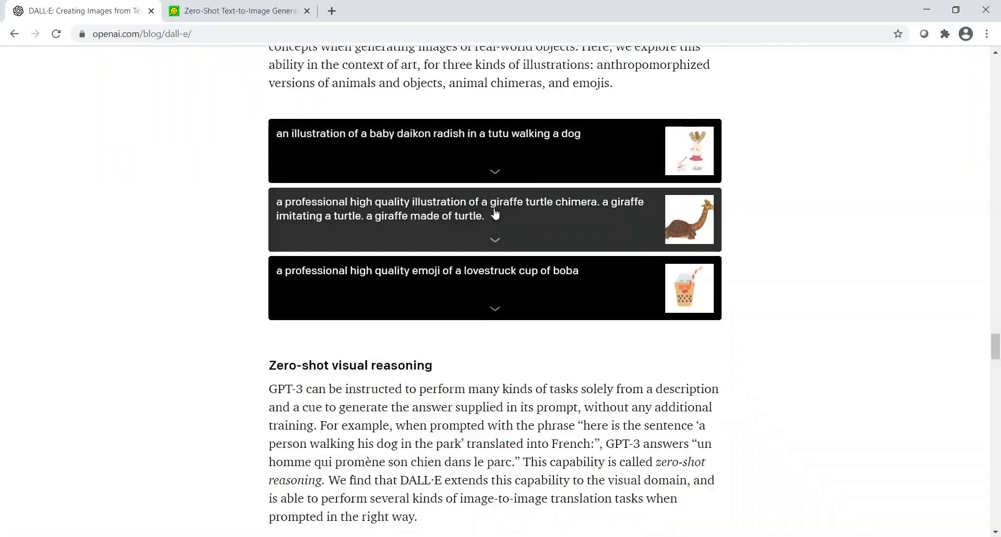
scroll("down", 3)
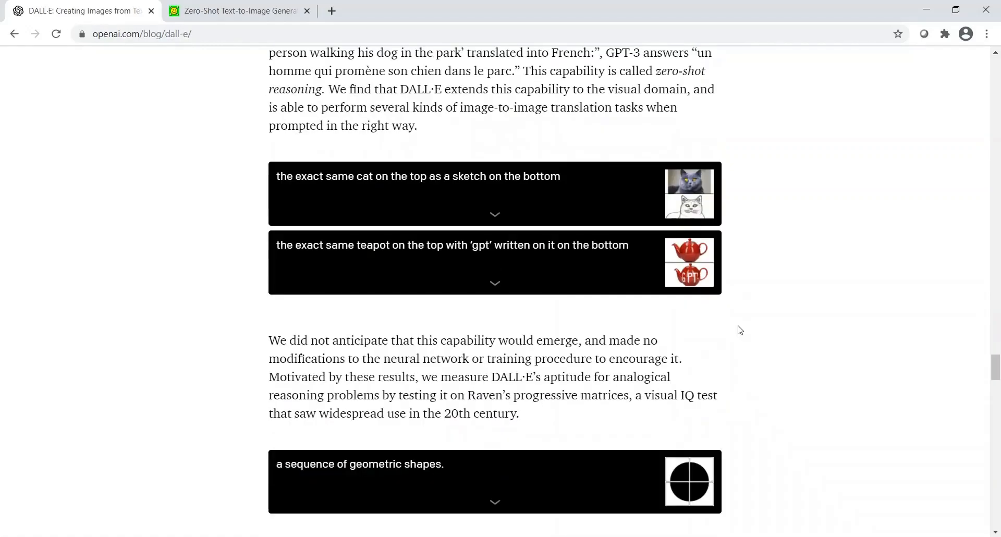
scroll("down", 3)
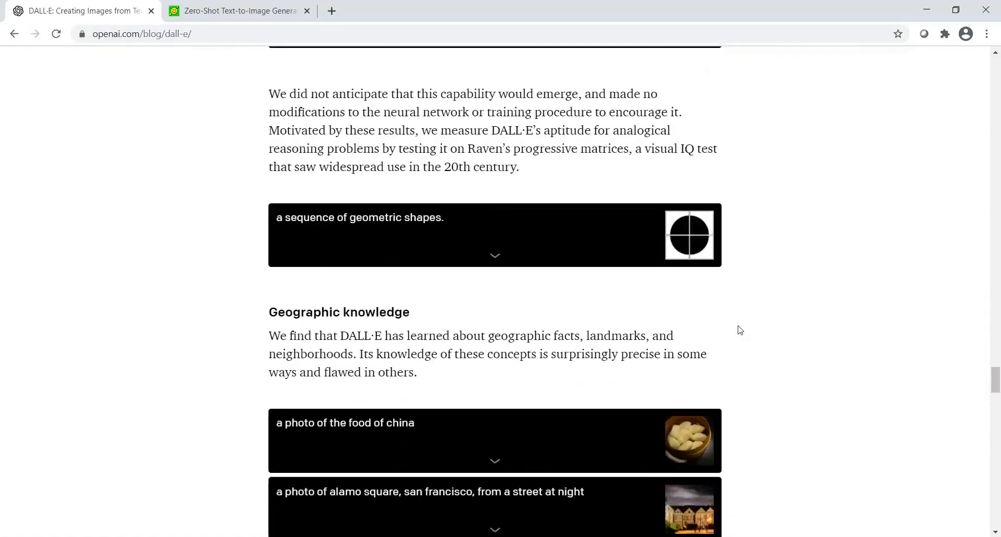
scroll("down", 3)
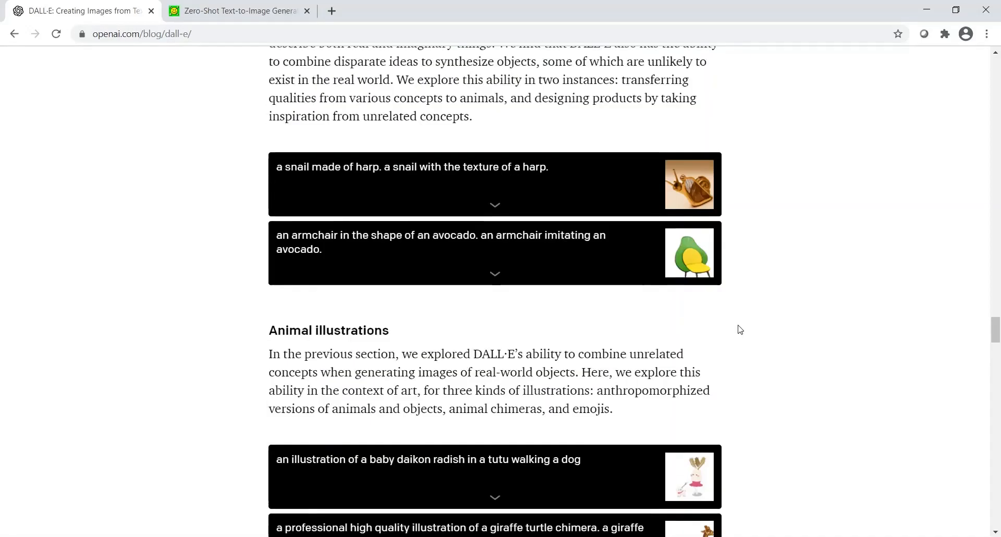
scroll("down", 3)
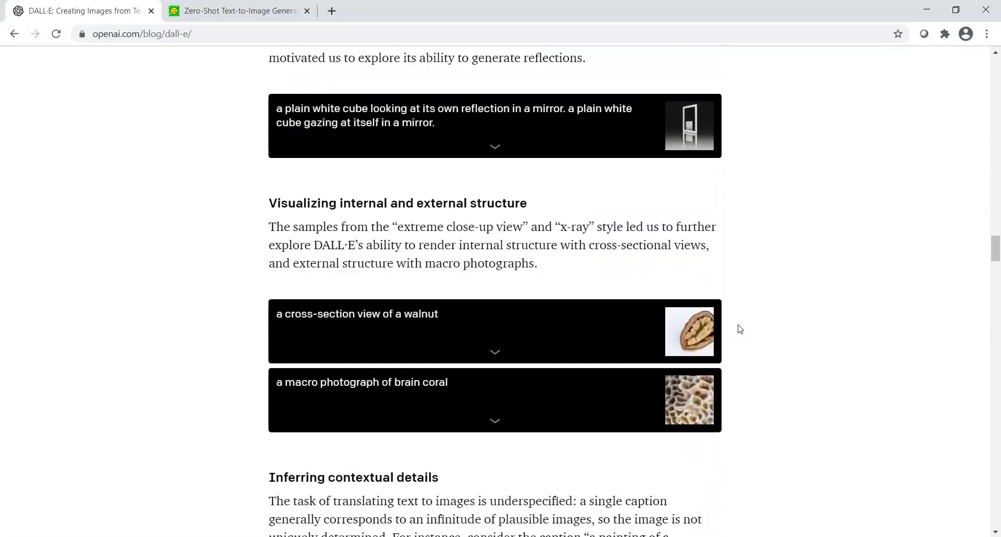
scroll("up", 3)
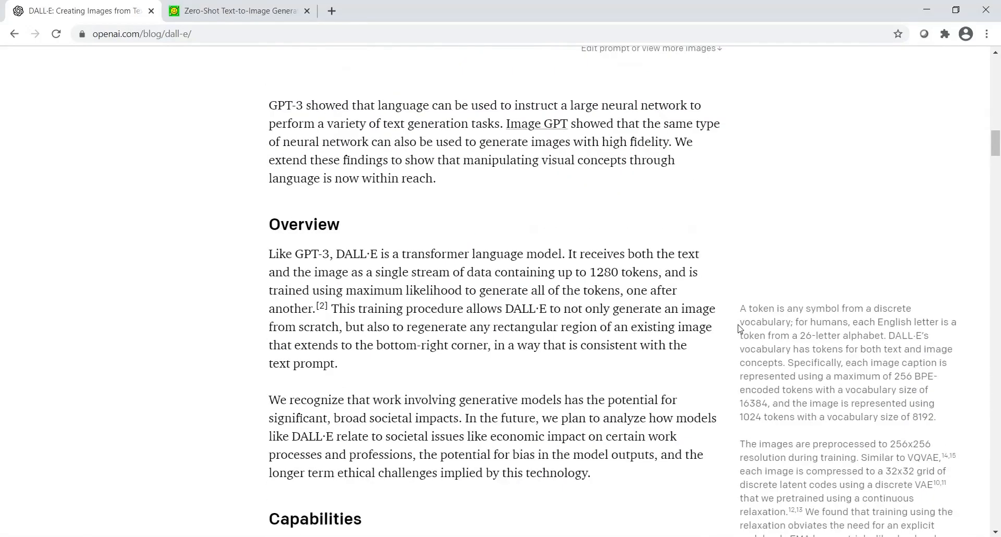
scroll("down", 3)
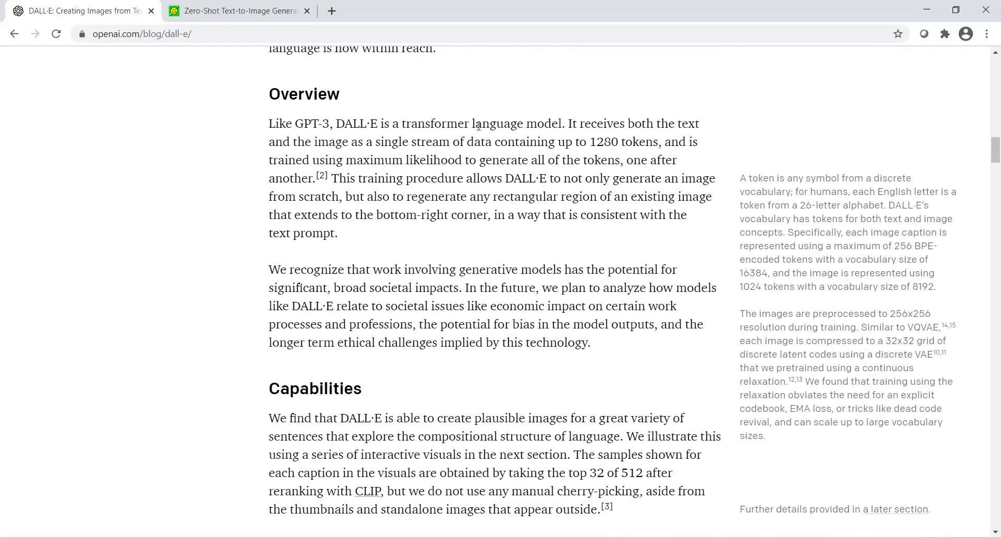
mouse_move(645, 131)
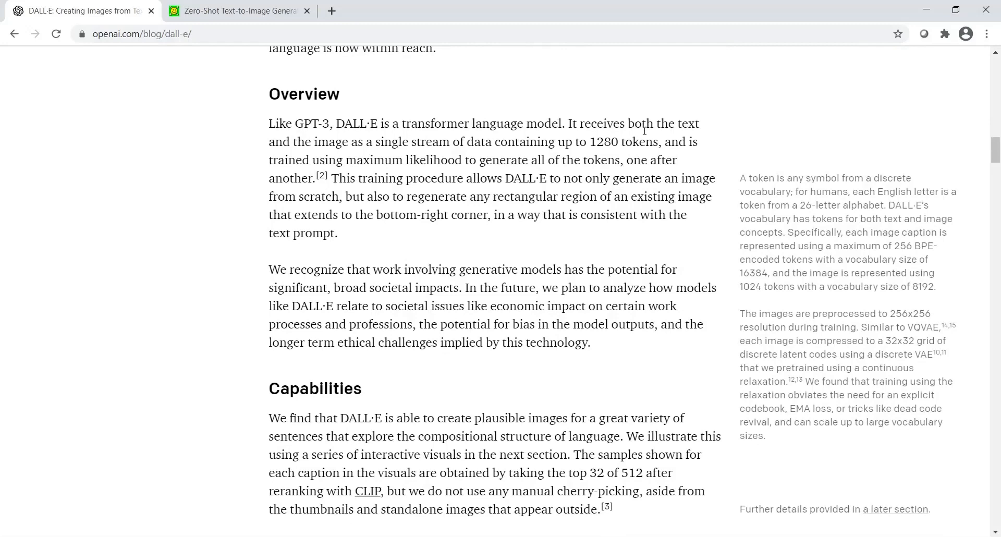
mouse_move(462, 147)
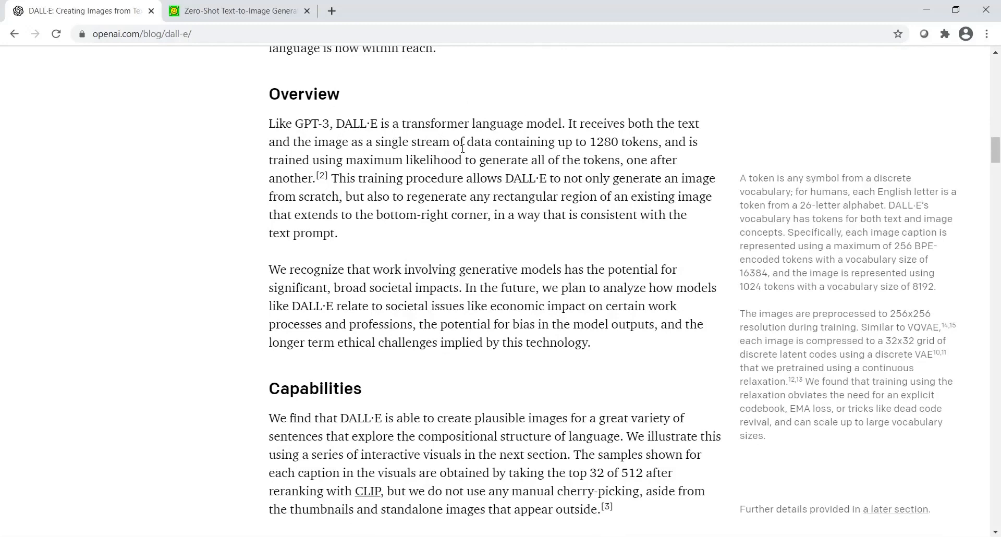
mouse_move(592, 157)
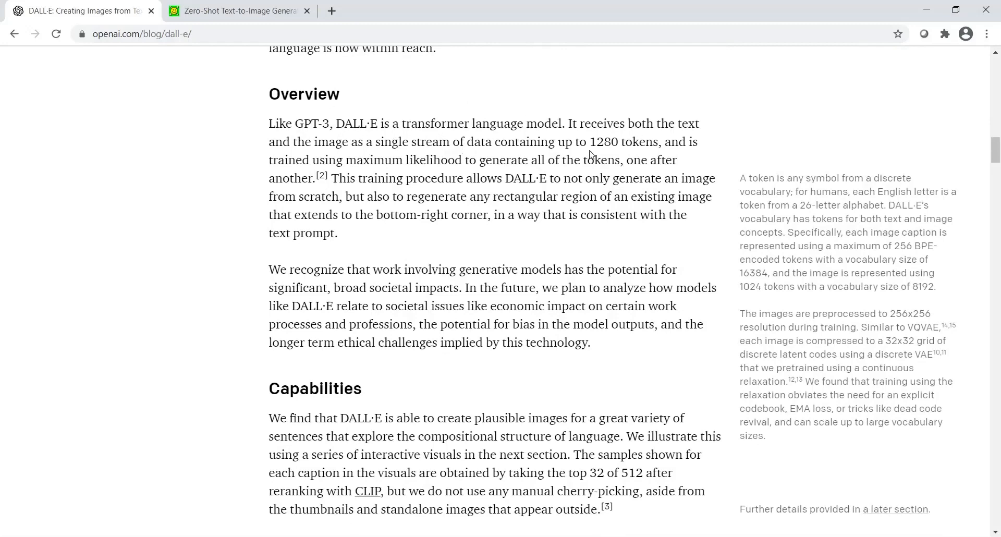
mouse_move(592, 144)
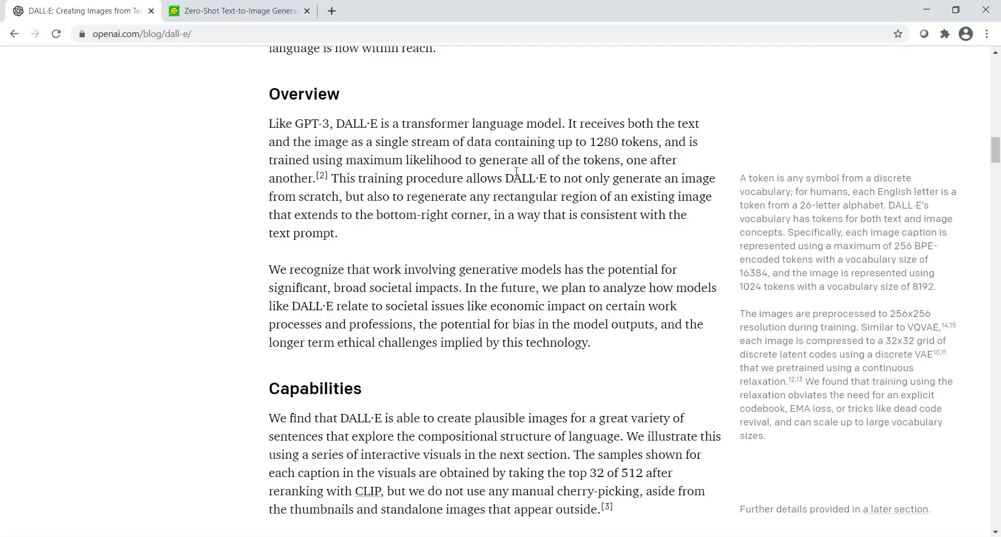
mouse_move(299, 190)
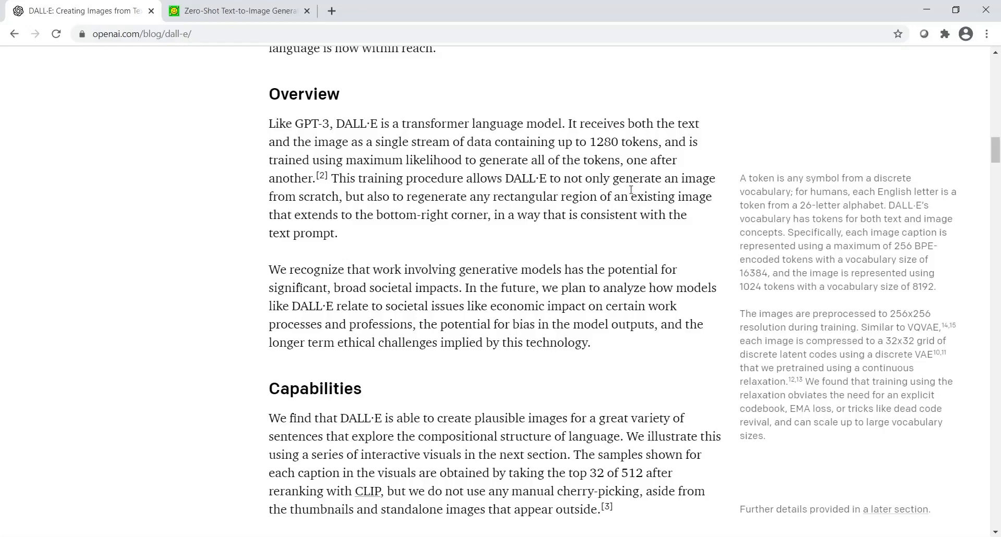
mouse_move(385, 197)
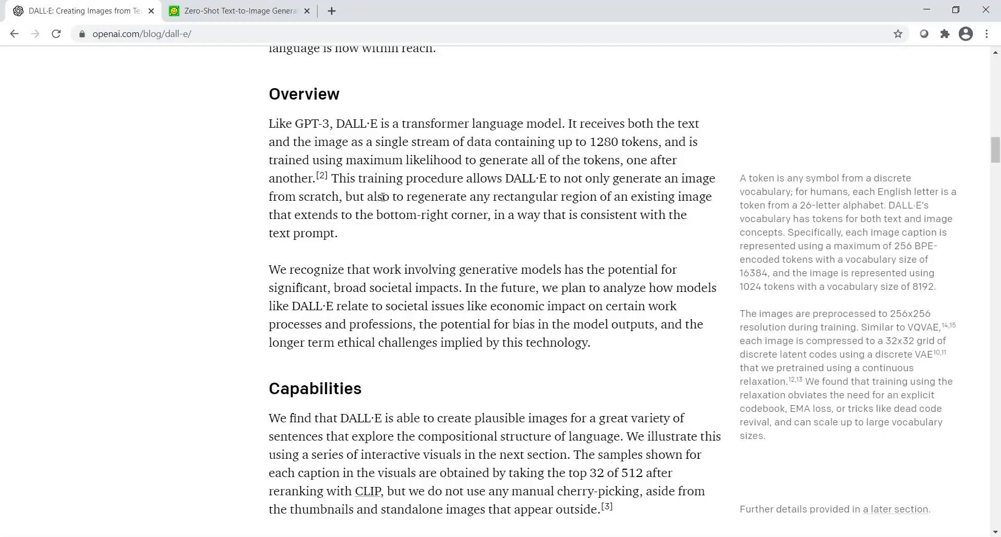
mouse_move(457, 207)
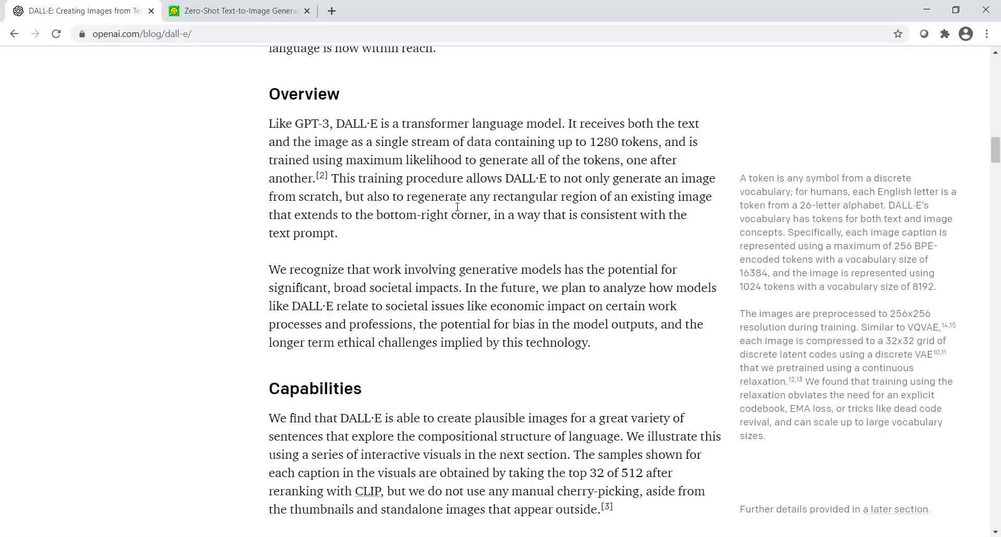
mouse_move(426, 217)
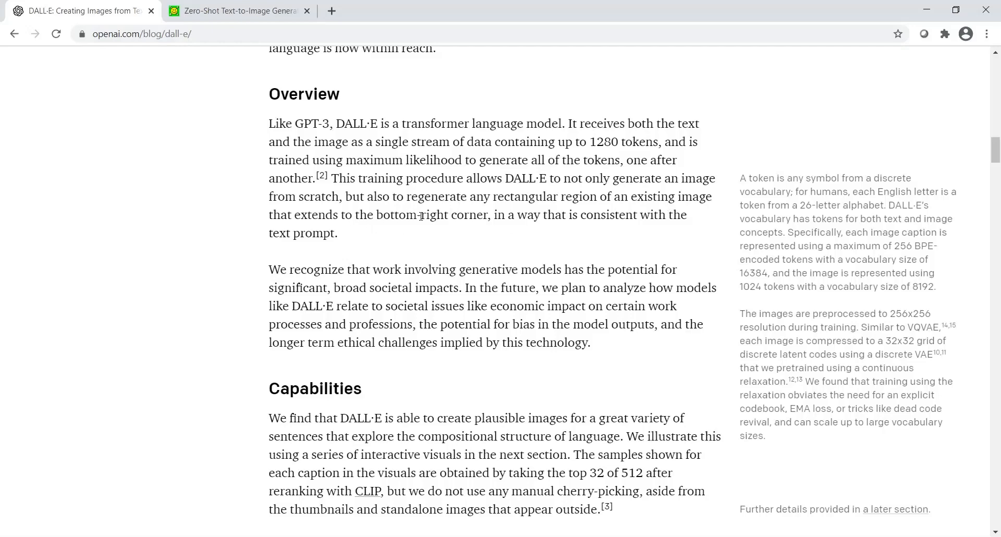
mouse_move(358, 242)
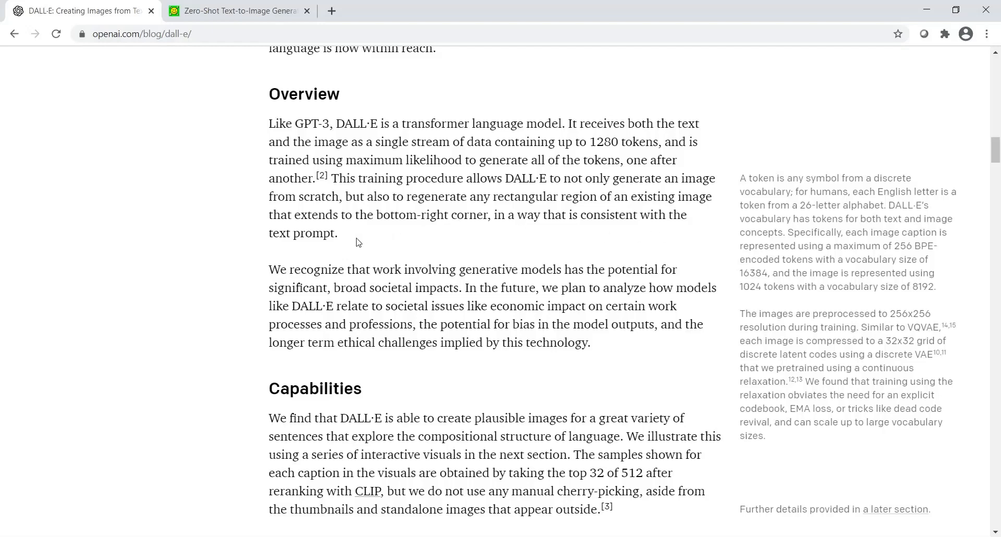
mouse_move(361, 239)
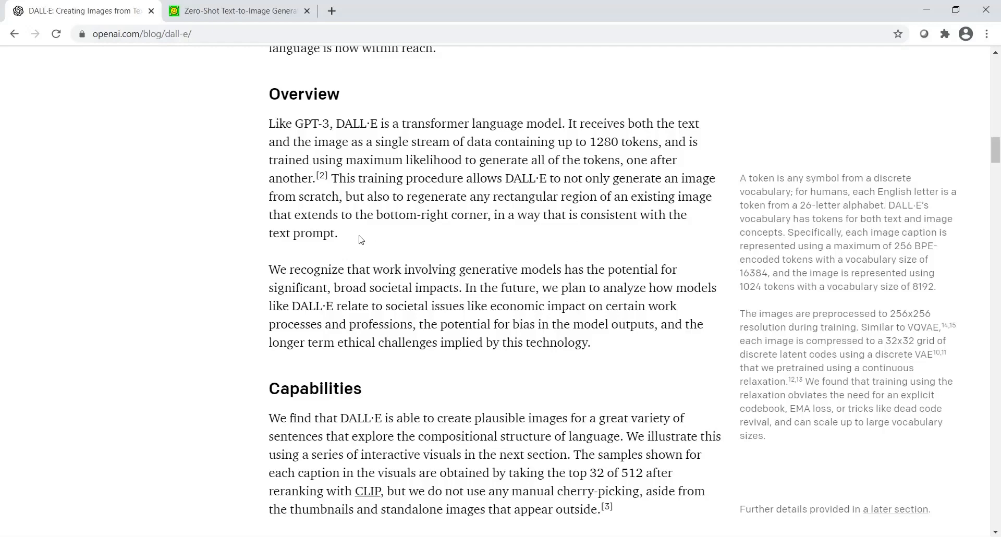
mouse_move(520, 229)
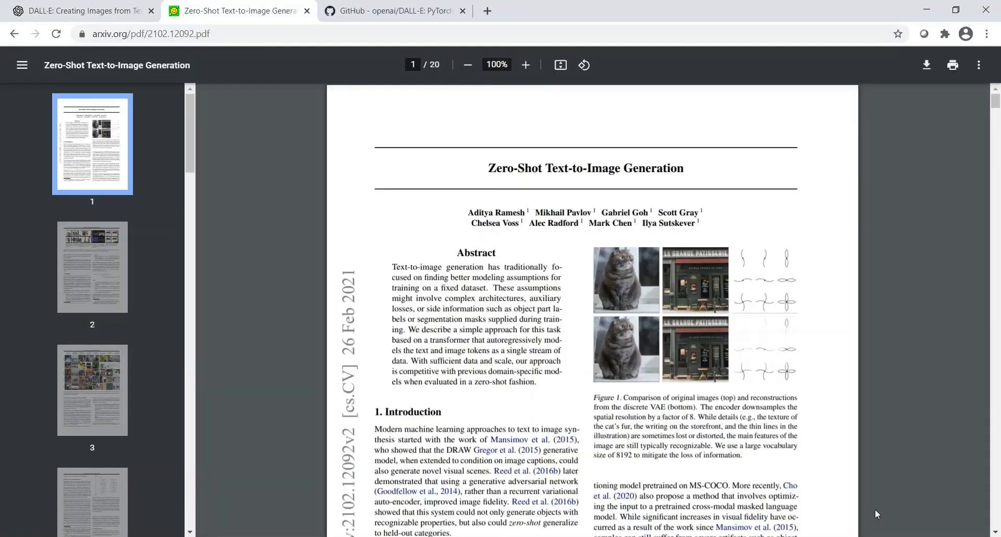
mouse_move(551, 277)
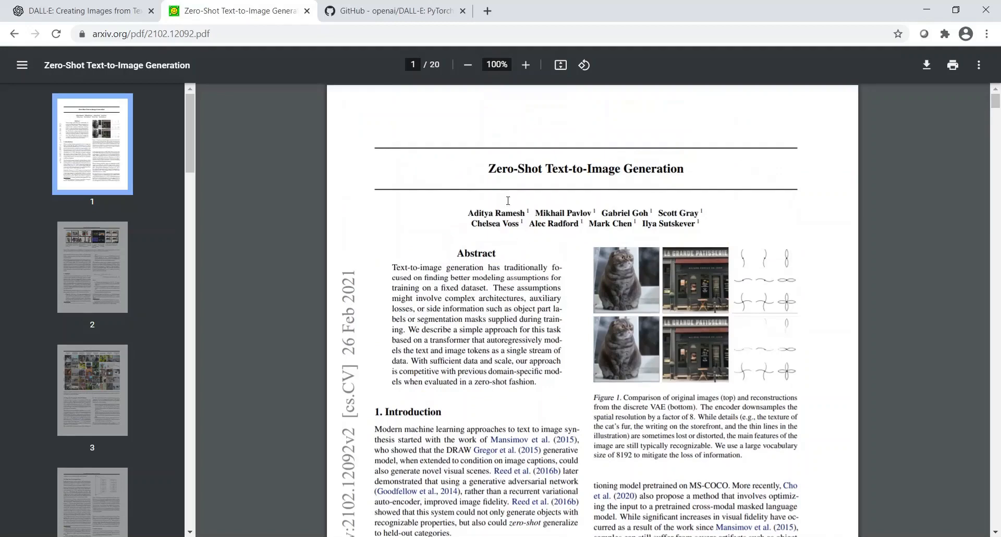
mouse_move(624, 189)
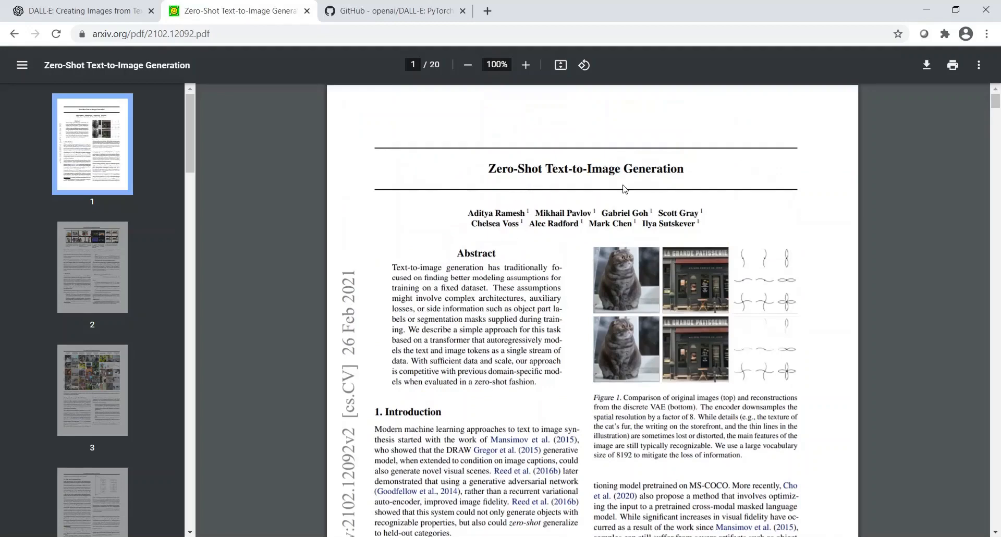
Bring the openai/DALL-E GitHub repository tab to the front.
left_click(403, 11)
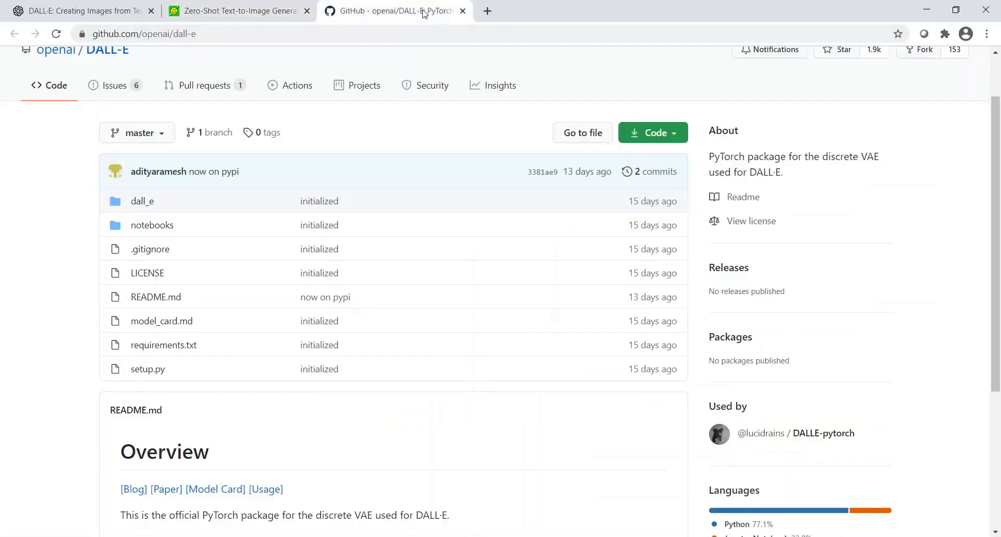
mouse_move(385, 229)
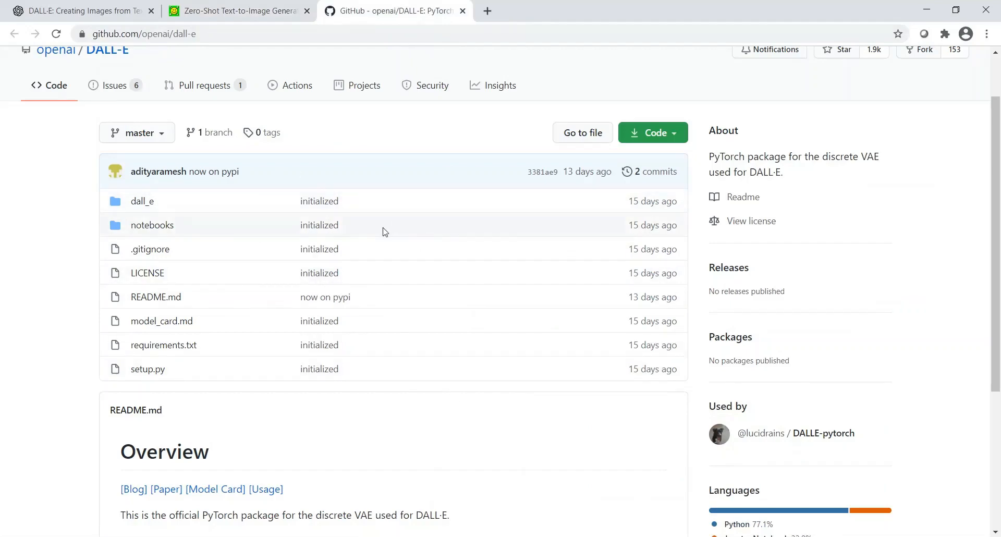
Scroll through the DALL-E README installation notes, then return to the DALL·E blog tab.
scroll("down", 3)
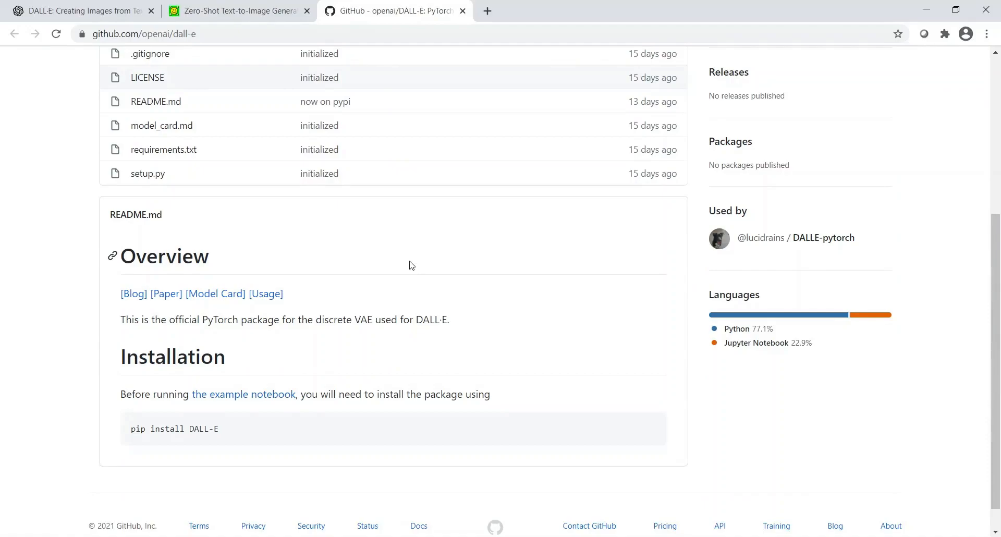
left_click(78, 9)
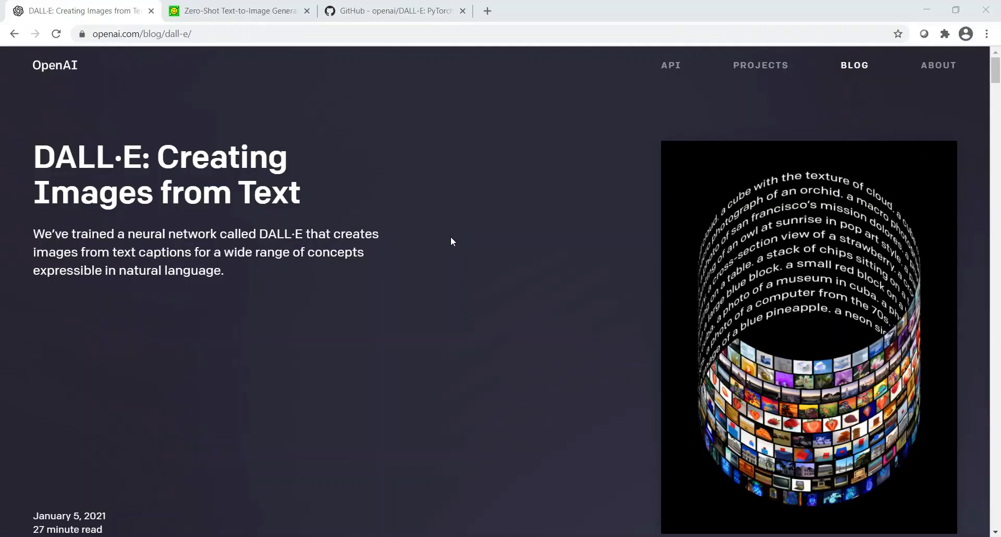